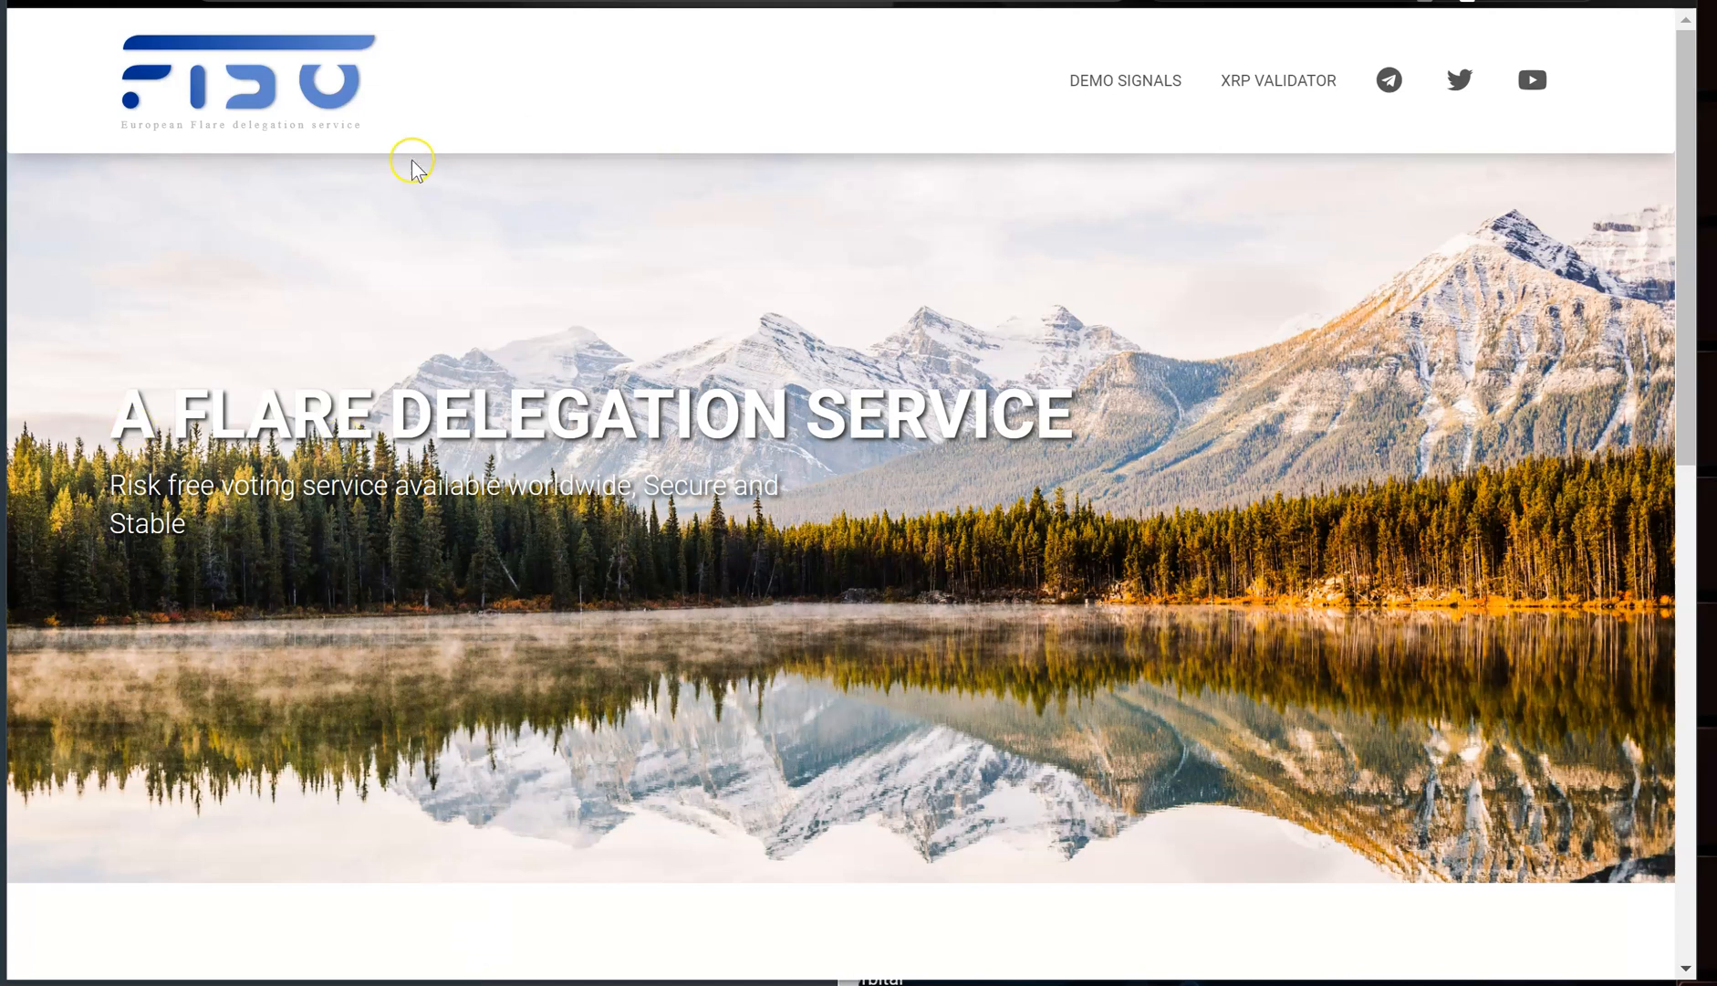
mouse_move(689, 589)
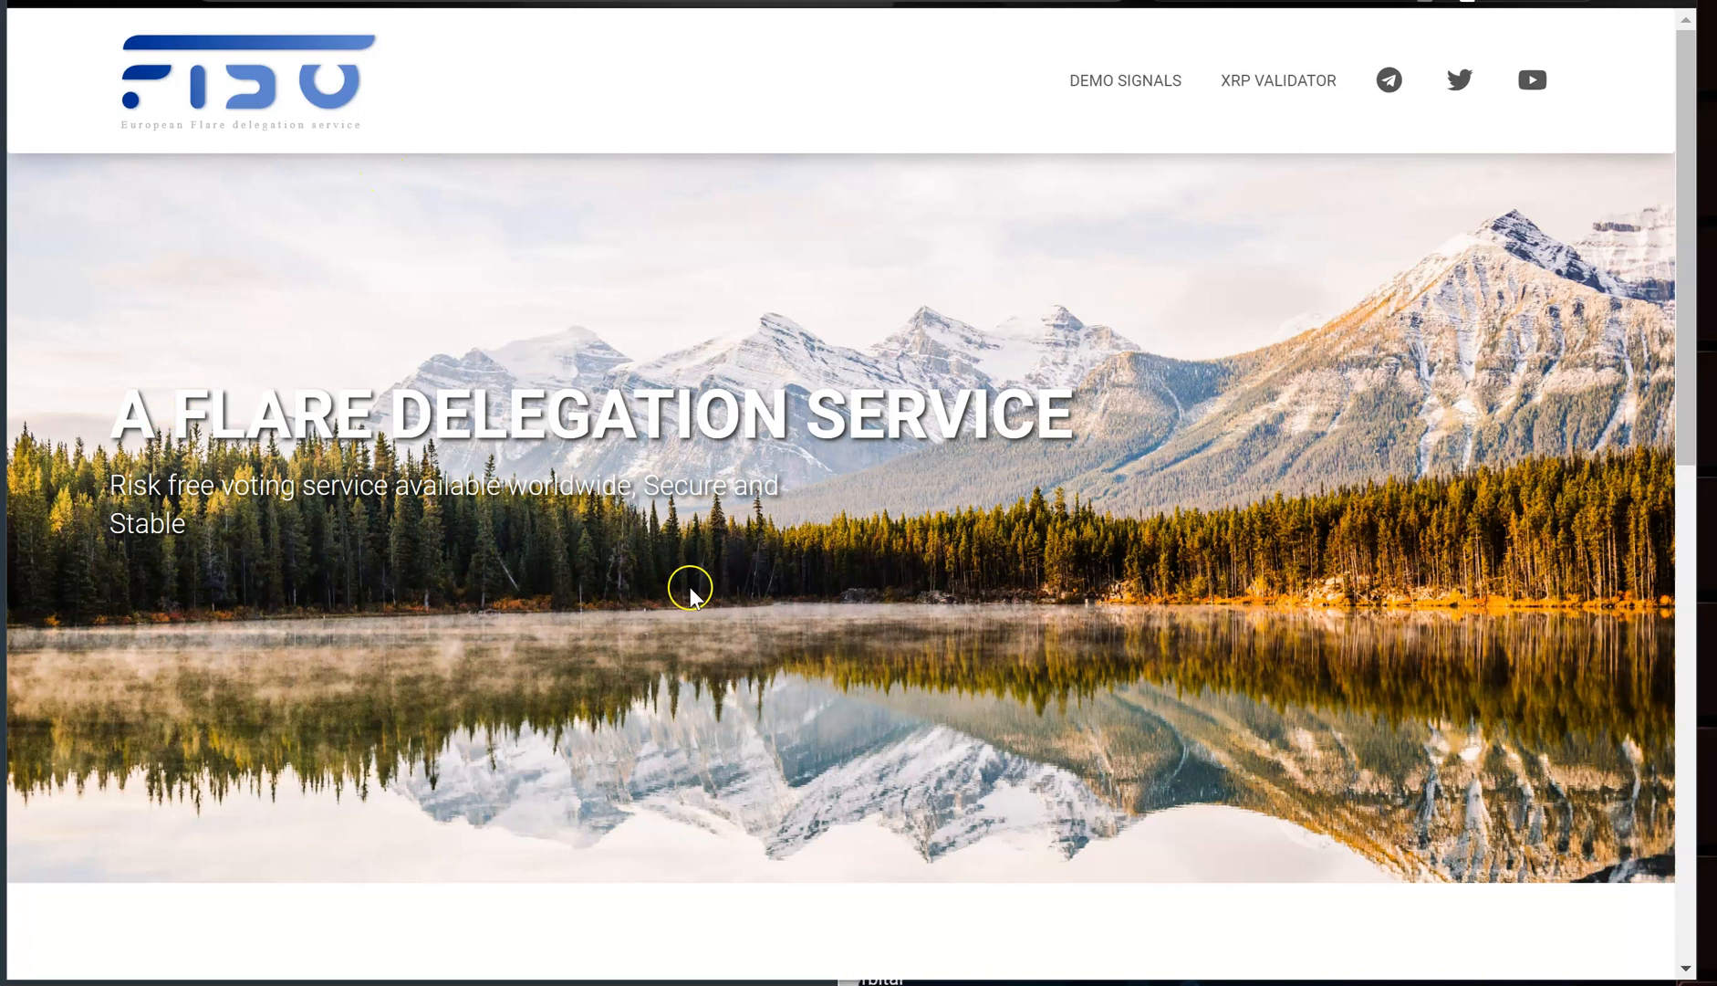
mouse_move(1113, 102)
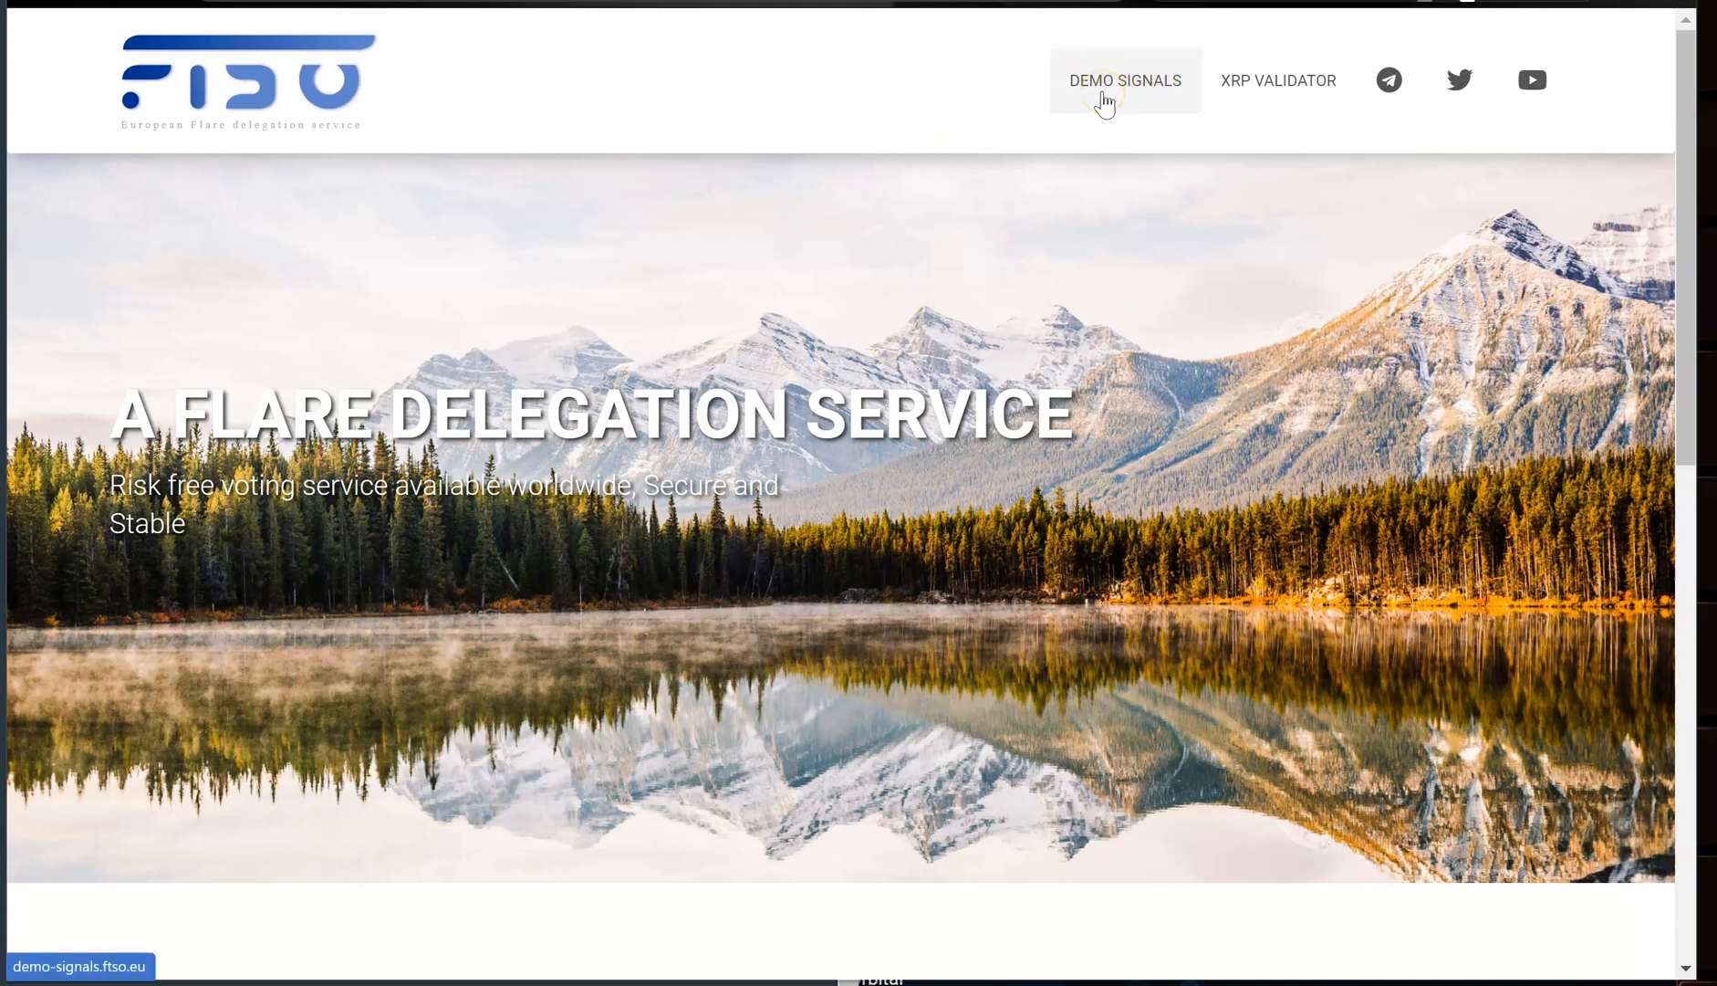
- Bring up the Demo Signals page with live FLR, XRP, LTC, DOGE and XLM prices
left_click(1126, 80)
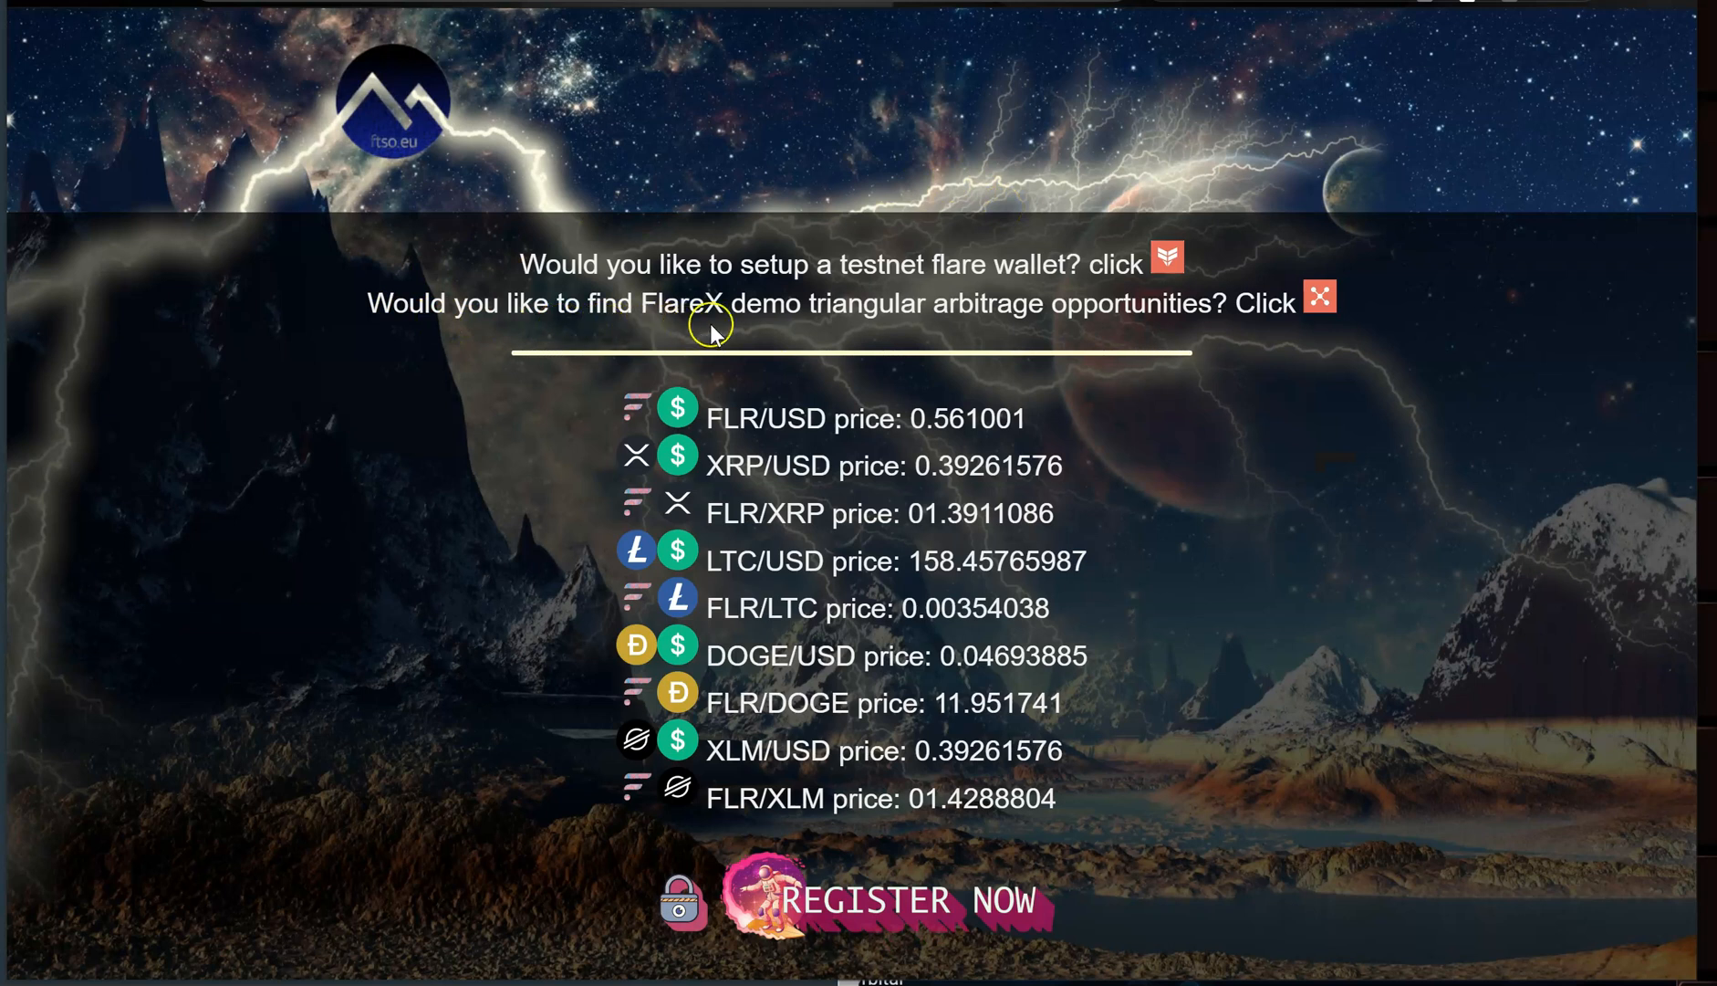
mouse_move(881, 330)
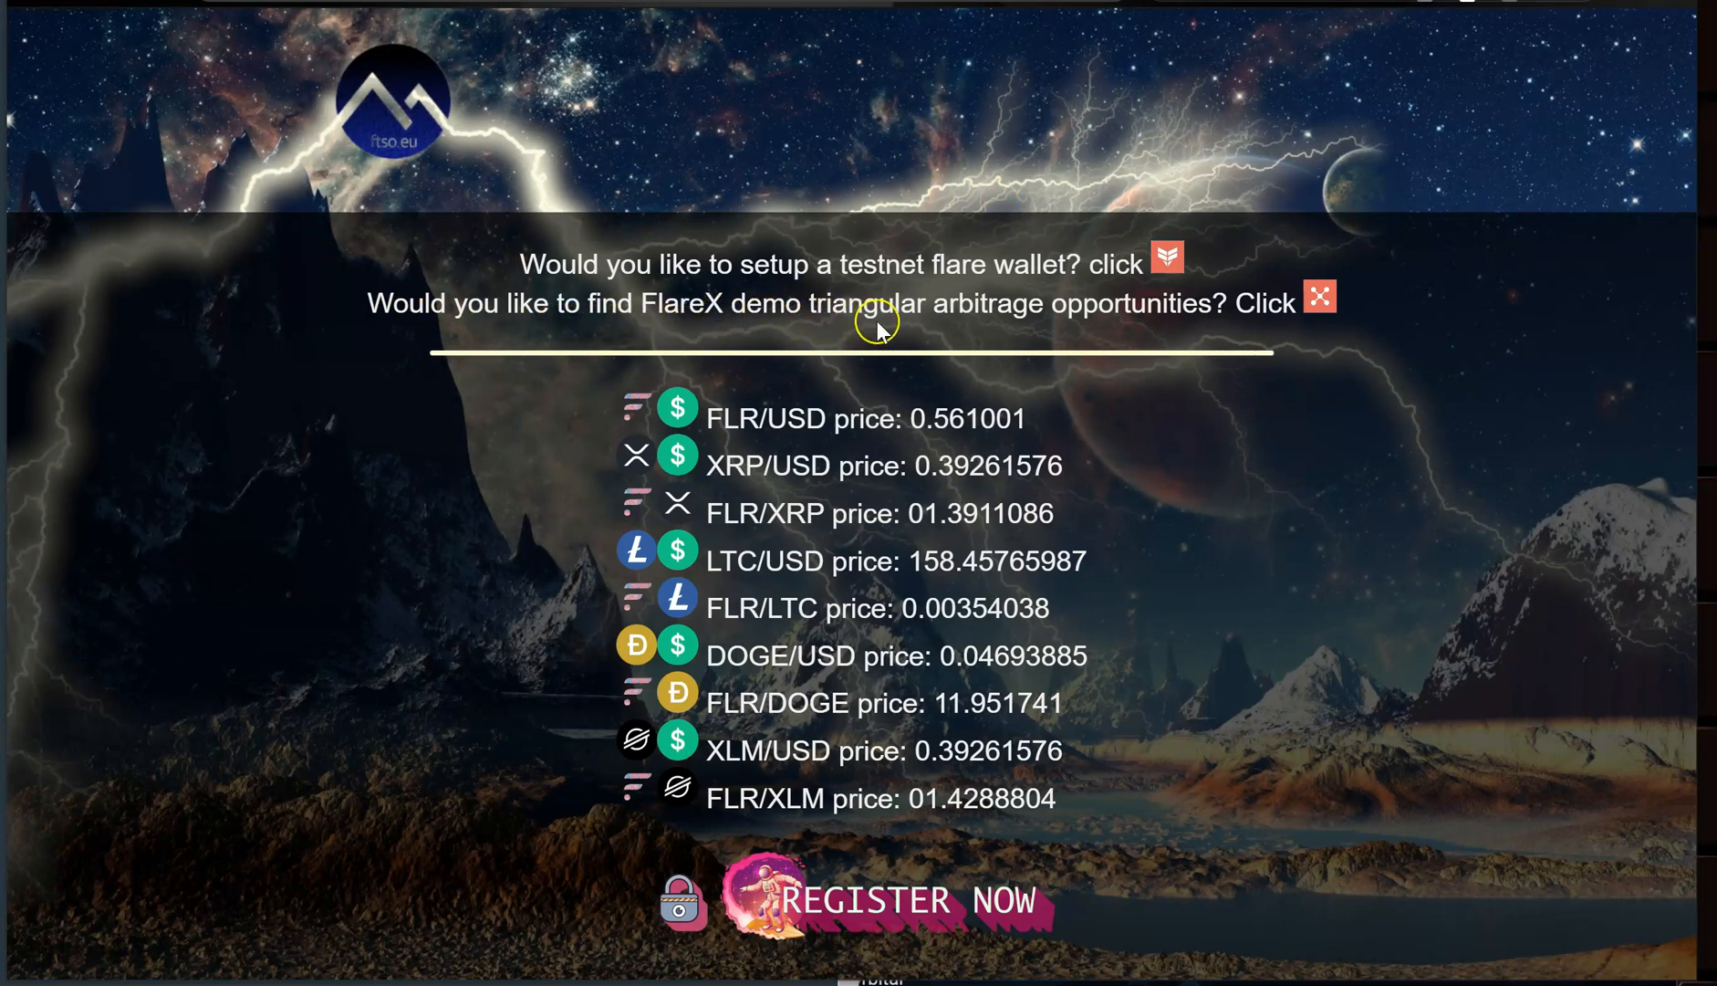
mouse_move(1232, 319)
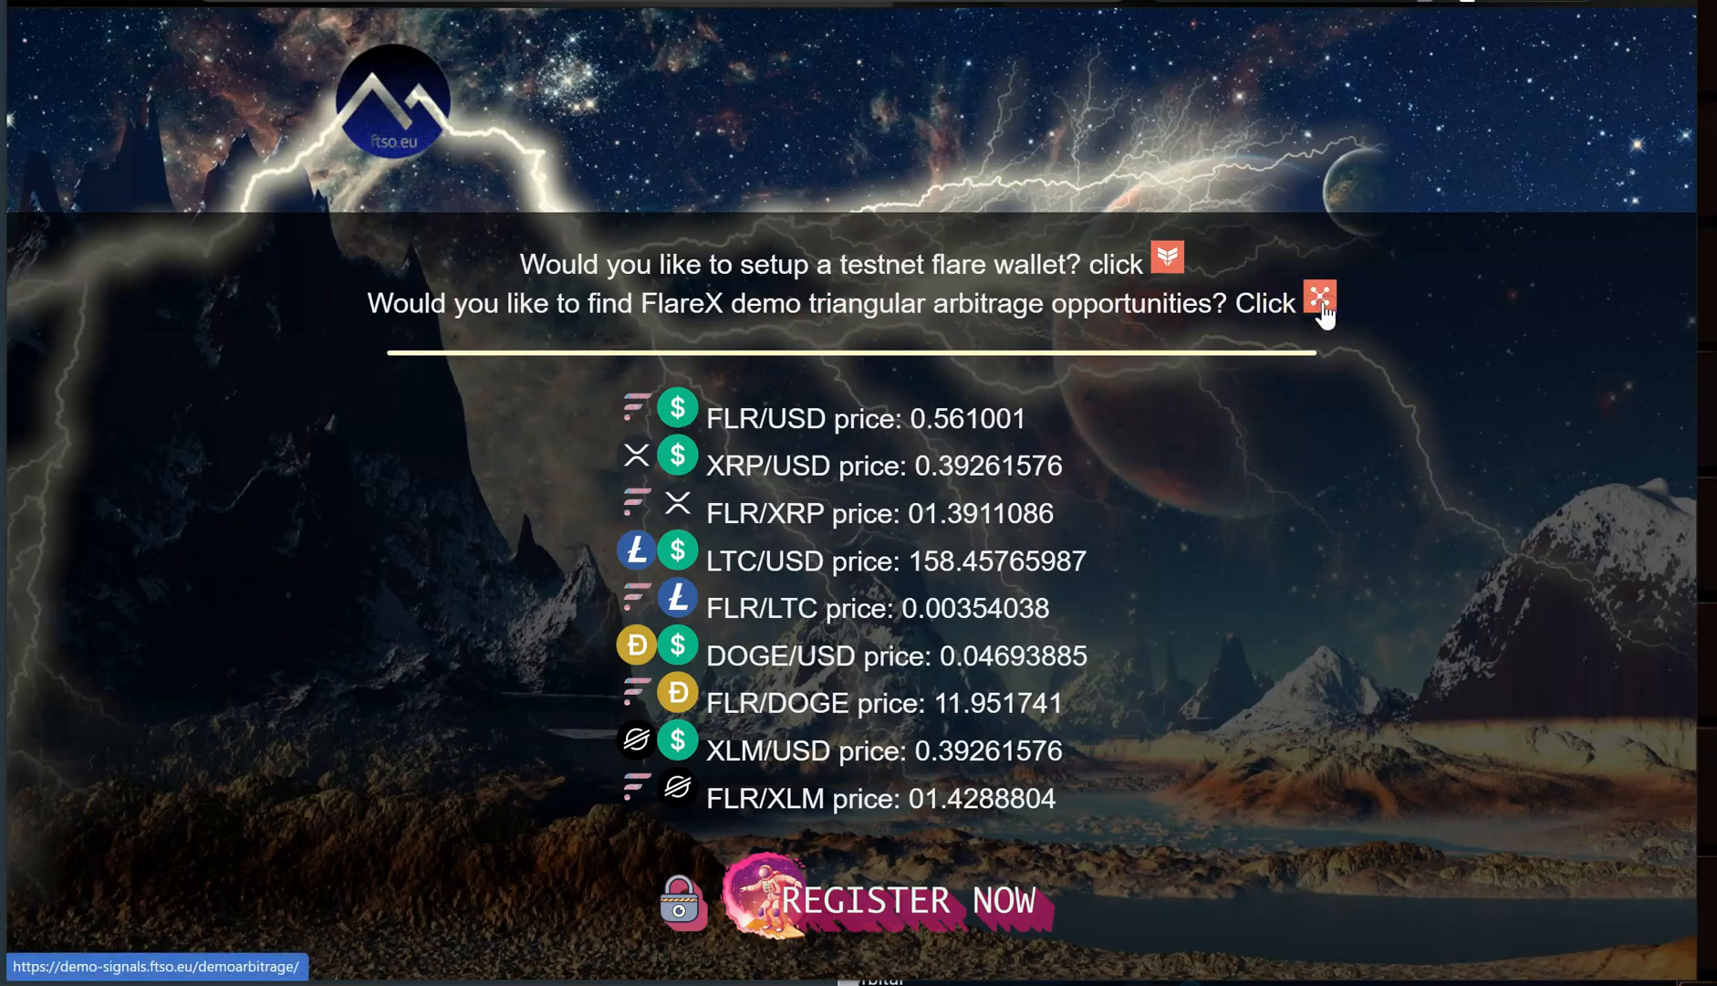
- Open the ARB Tool form with minimum desired gain 1.04 and all YFLR pairs at 0
left_click(1317, 297)
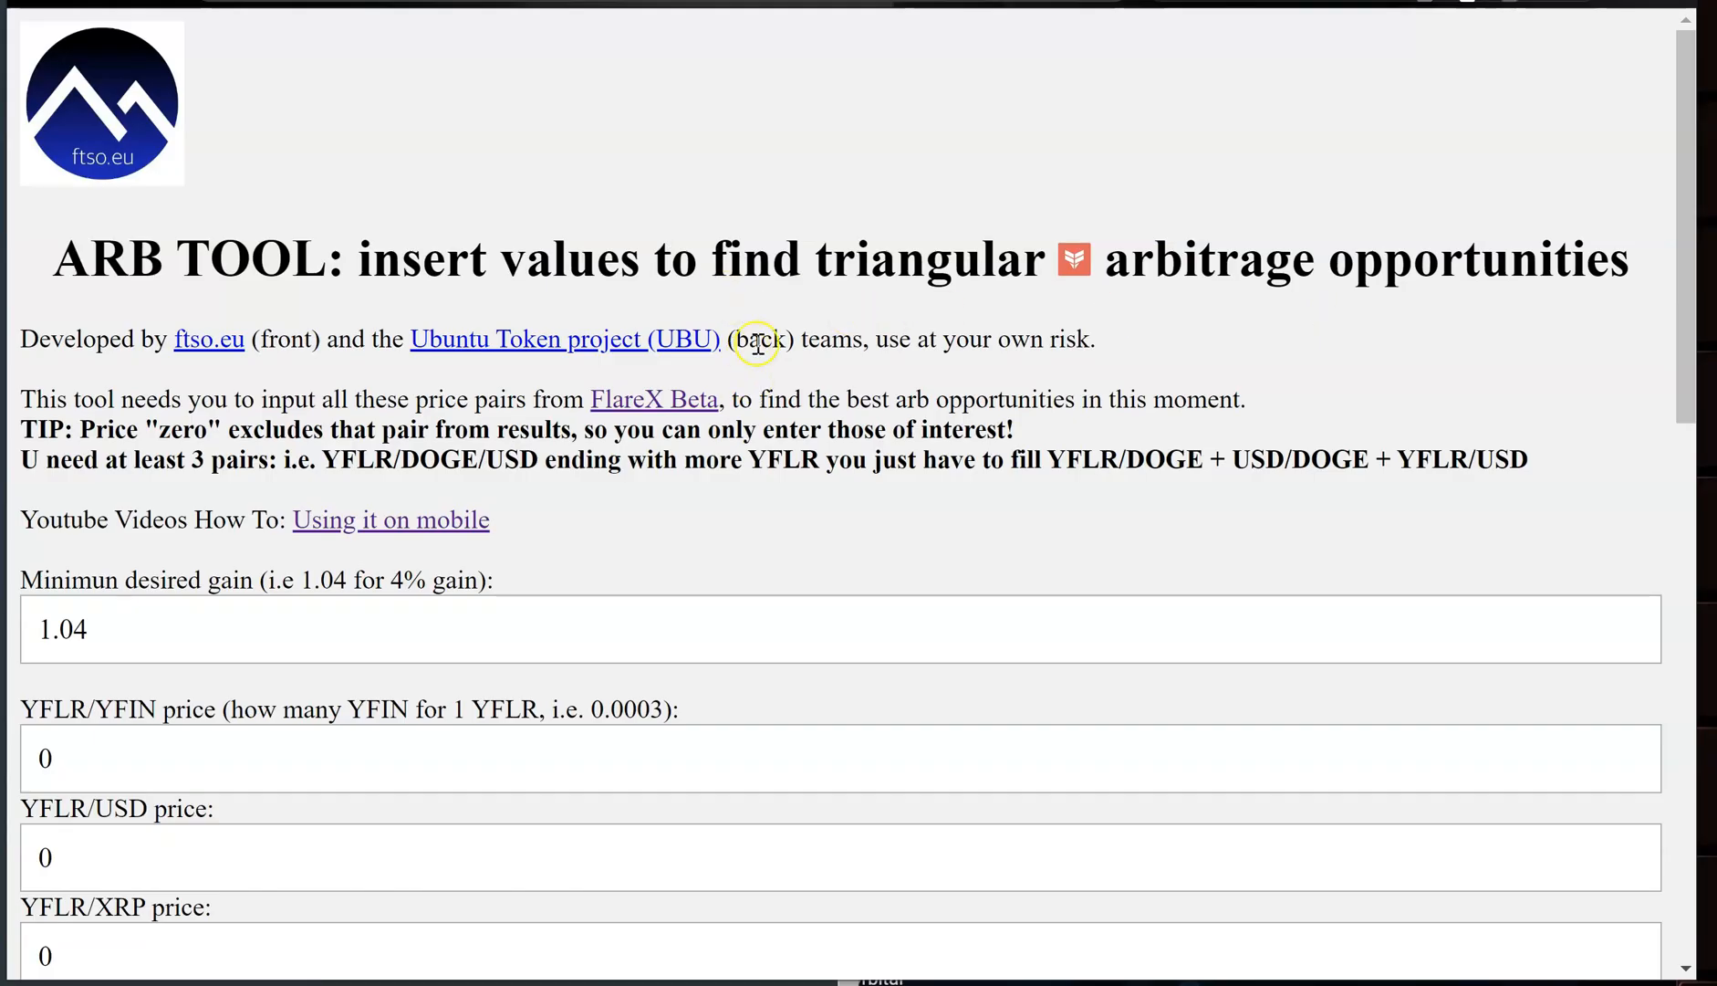
mouse_move(652, 264)
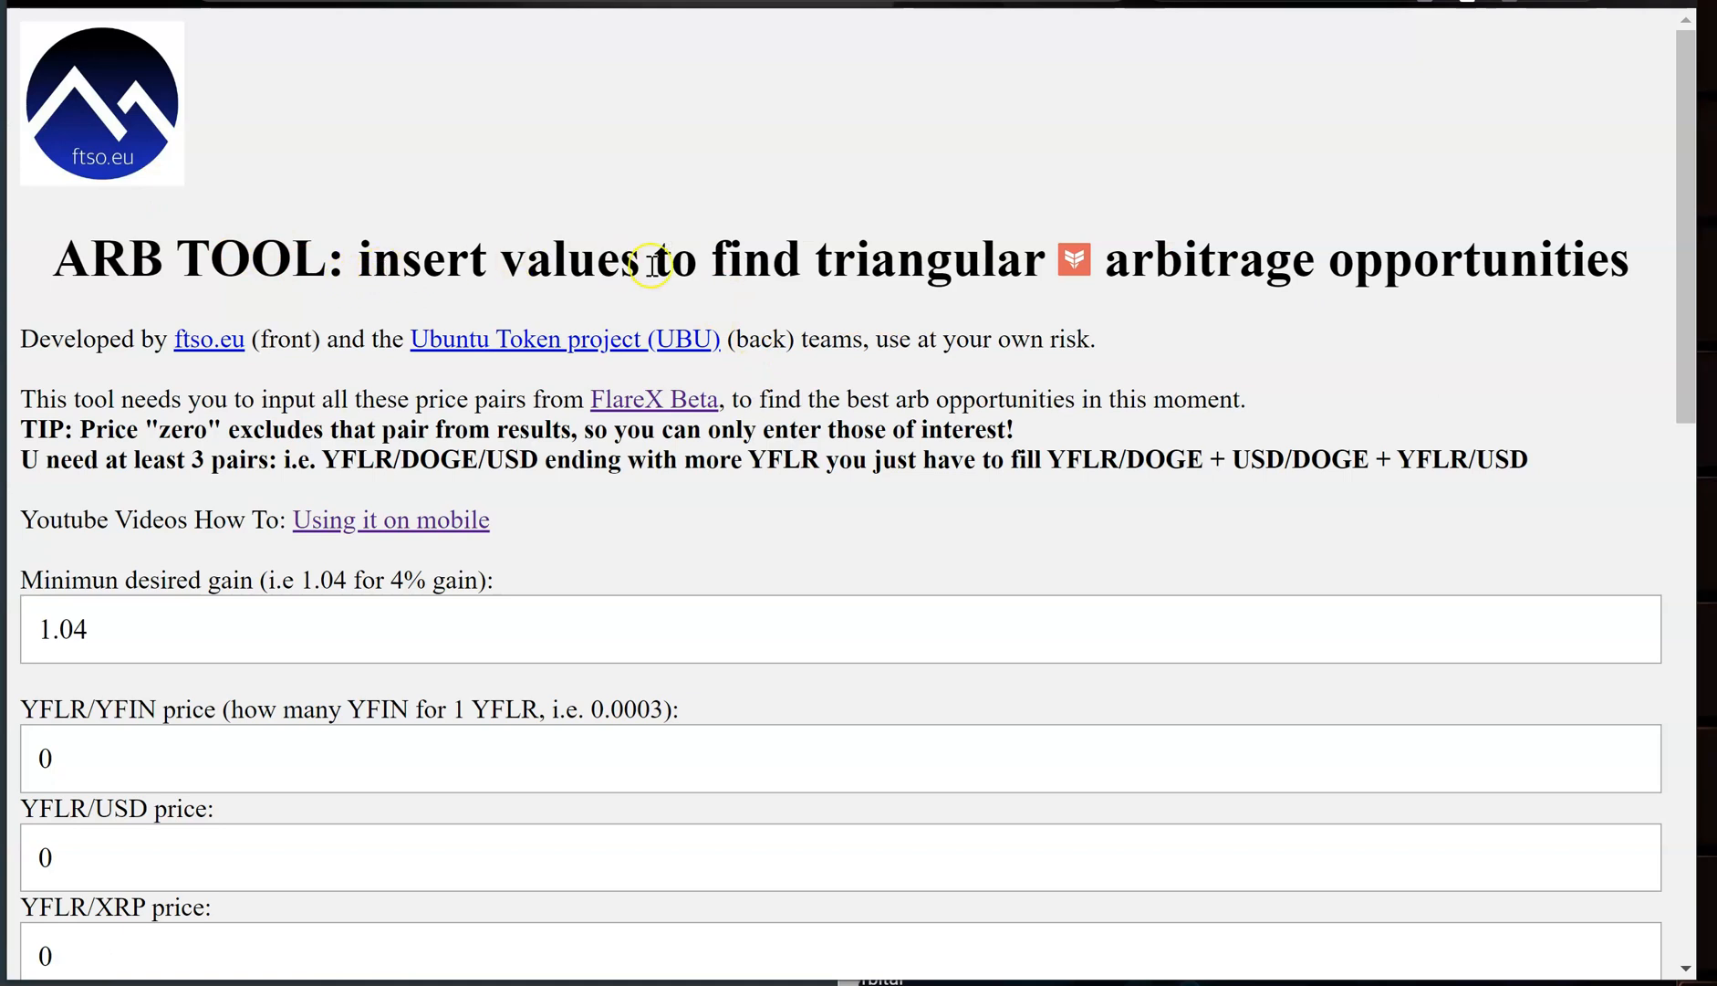
mouse_move(1369, 278)
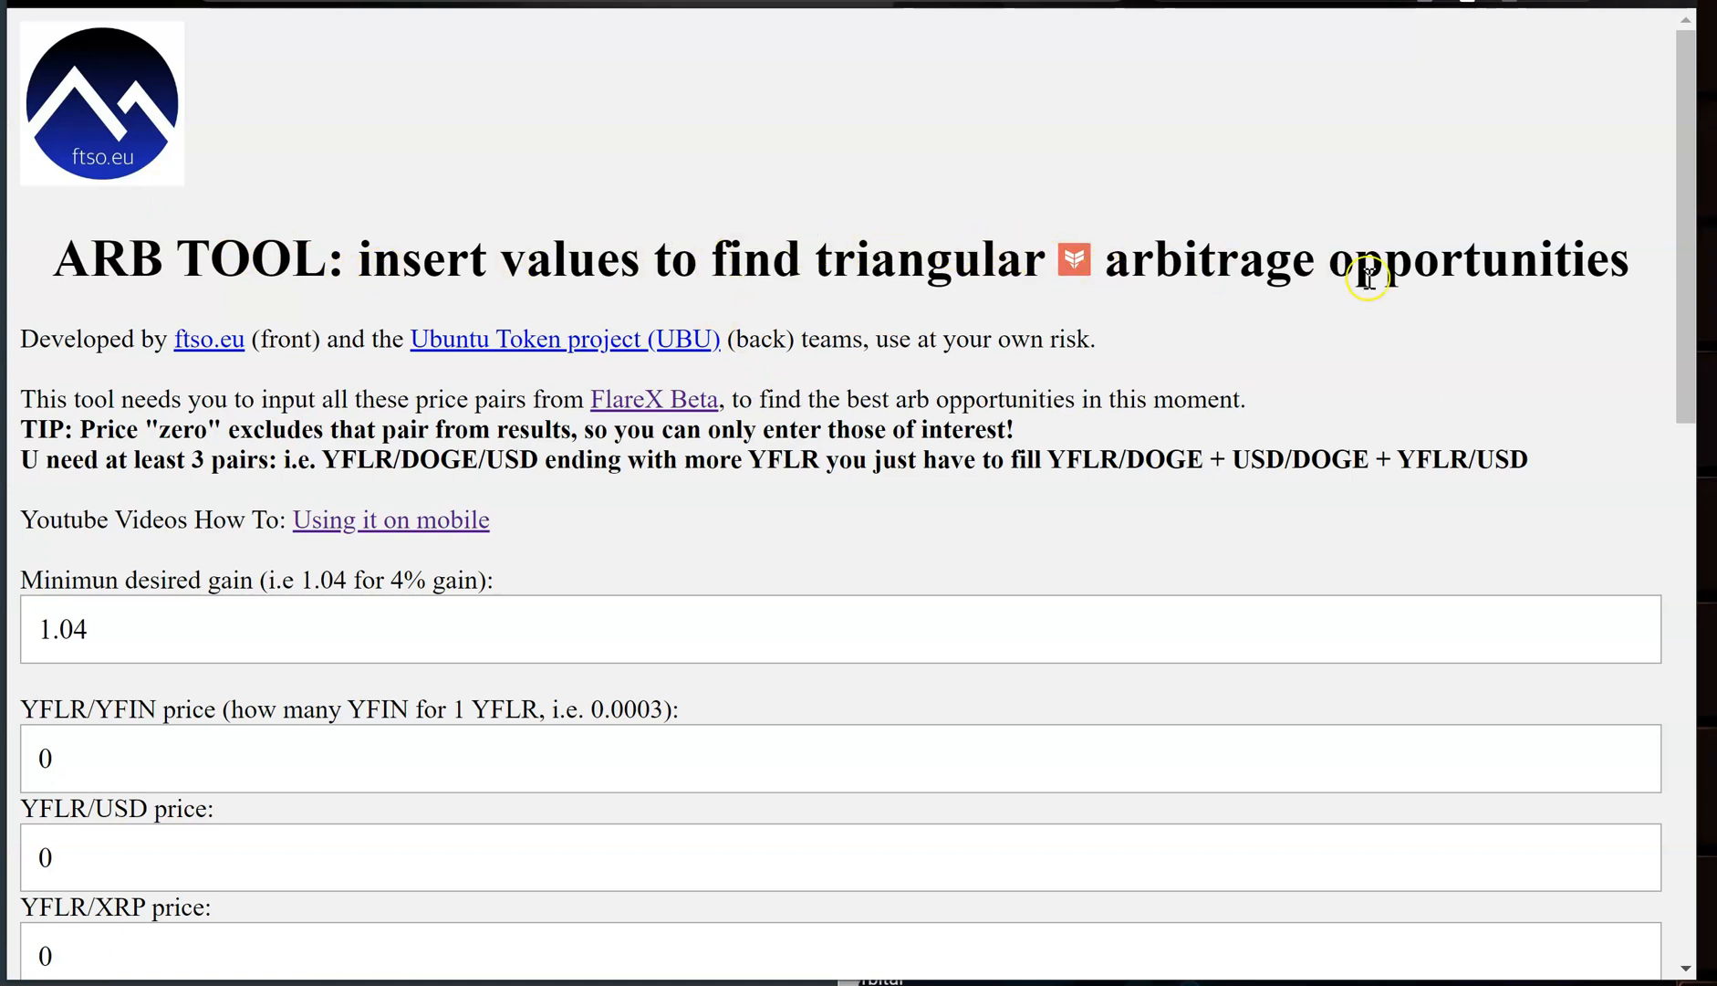
scroll("down", 3)
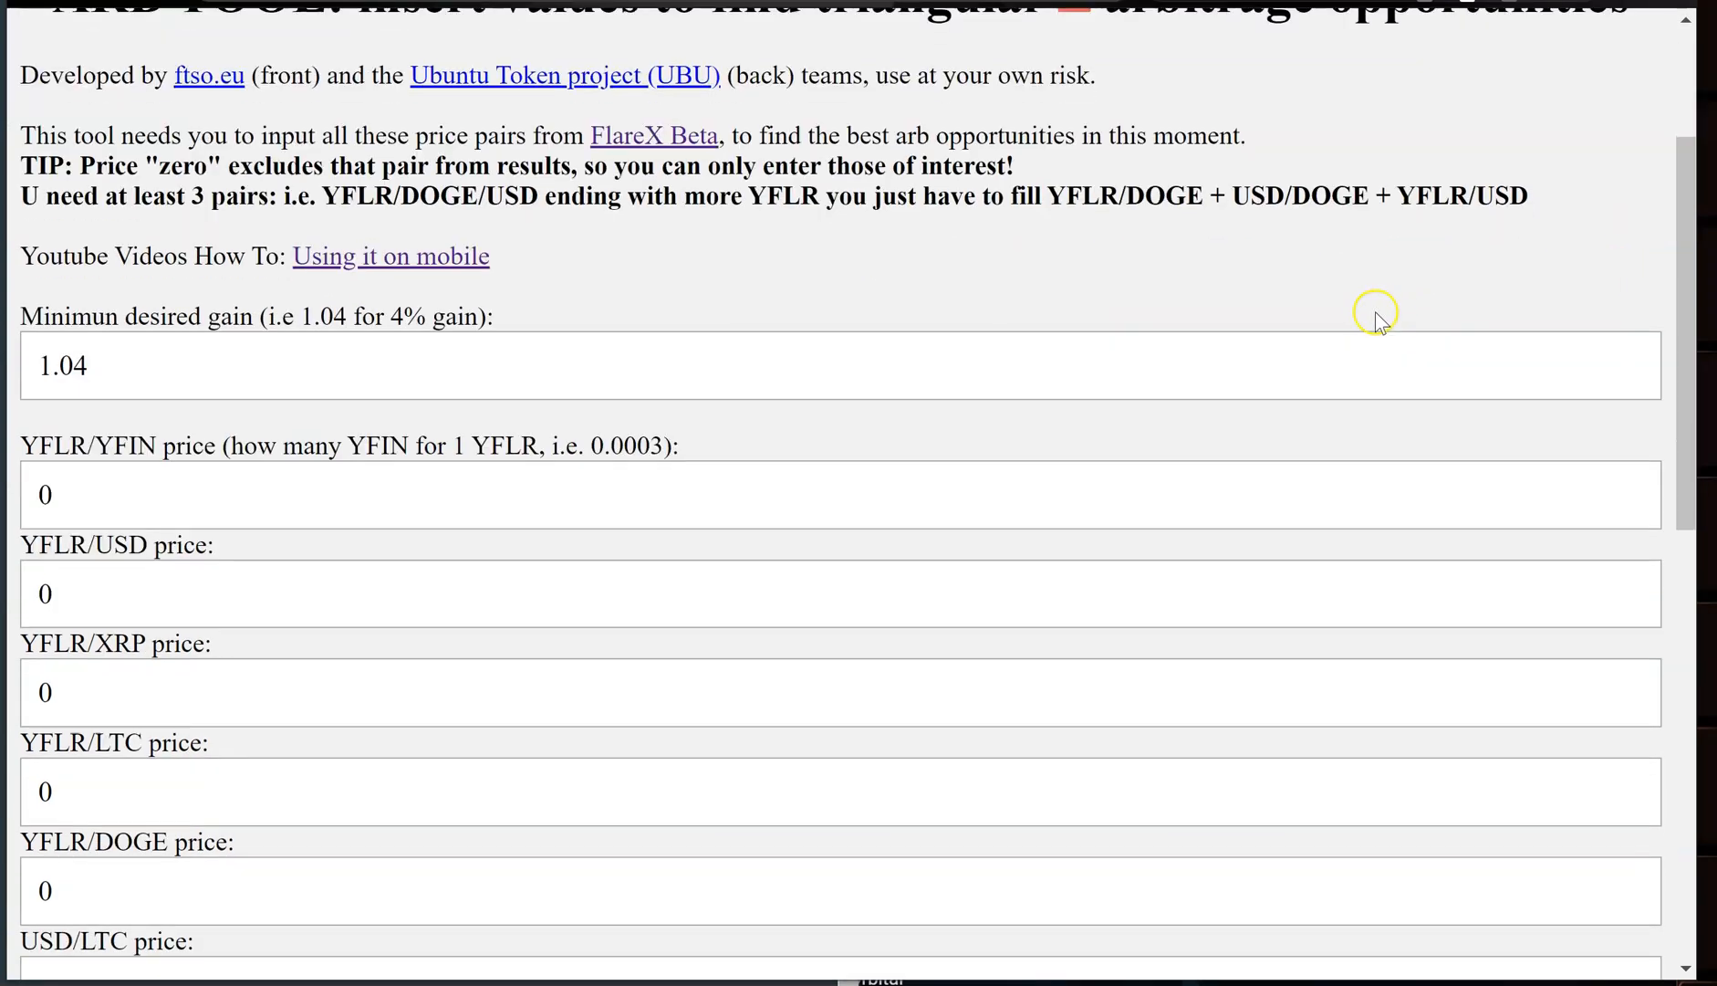
mouse_move(803, 341)
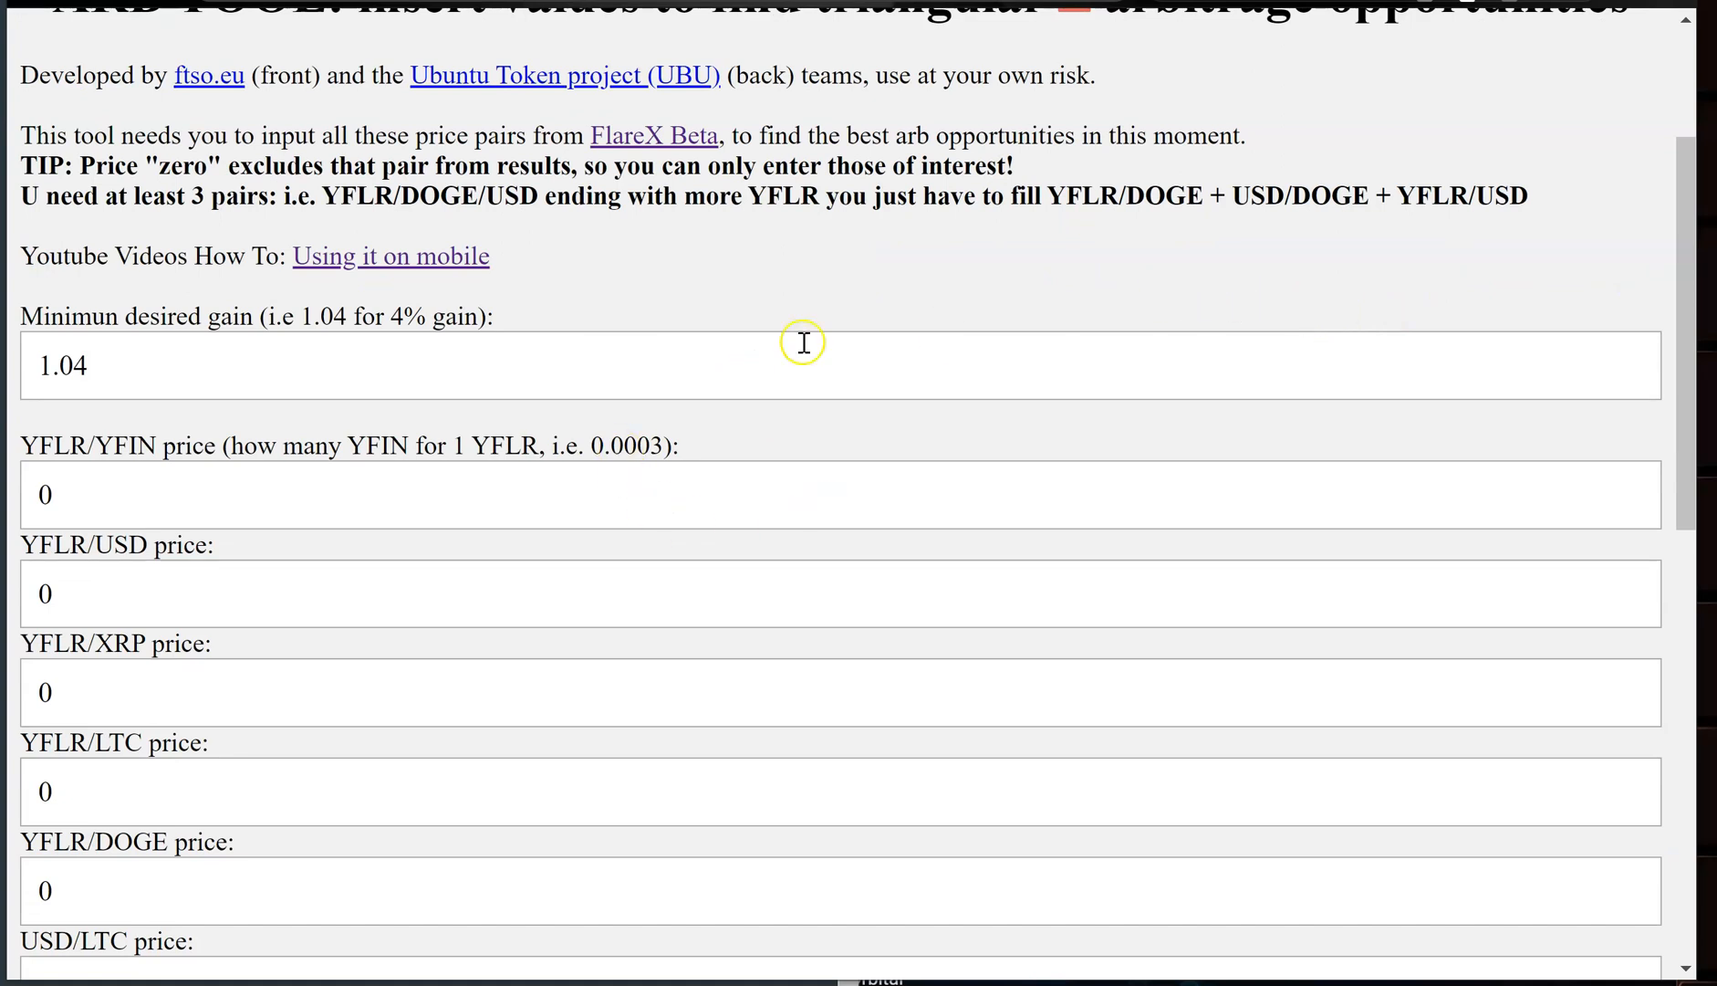
mouse_move(719, 463)
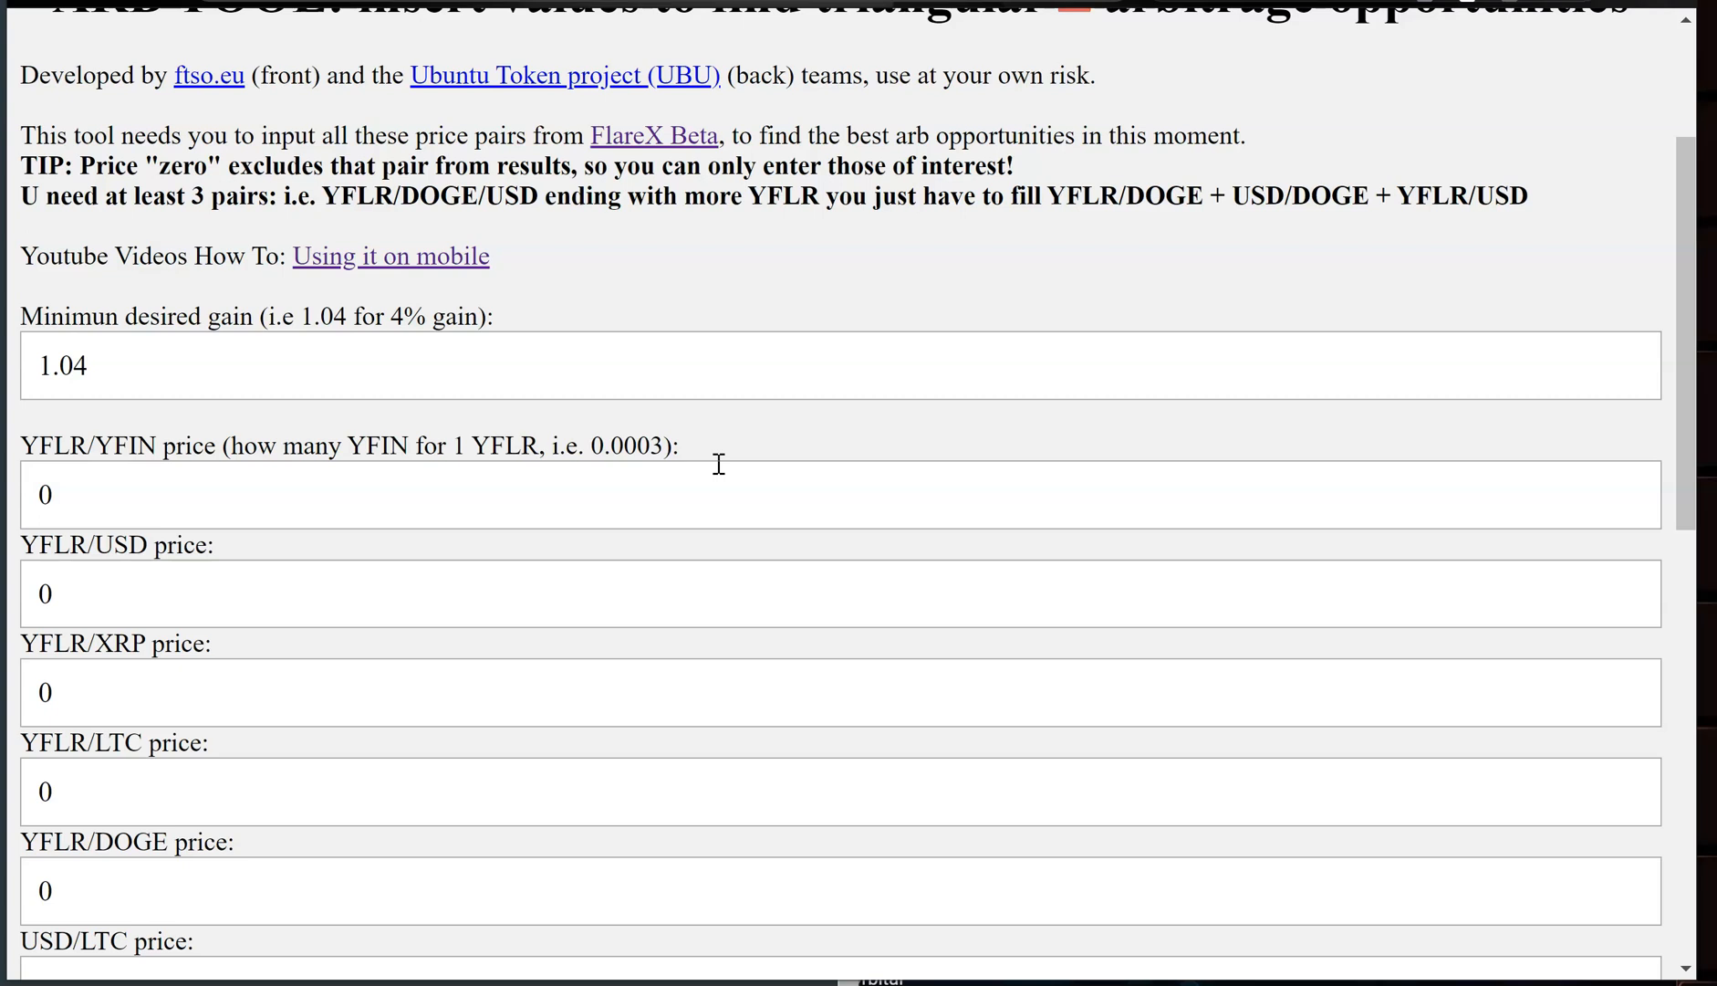
scroll("up", 3)
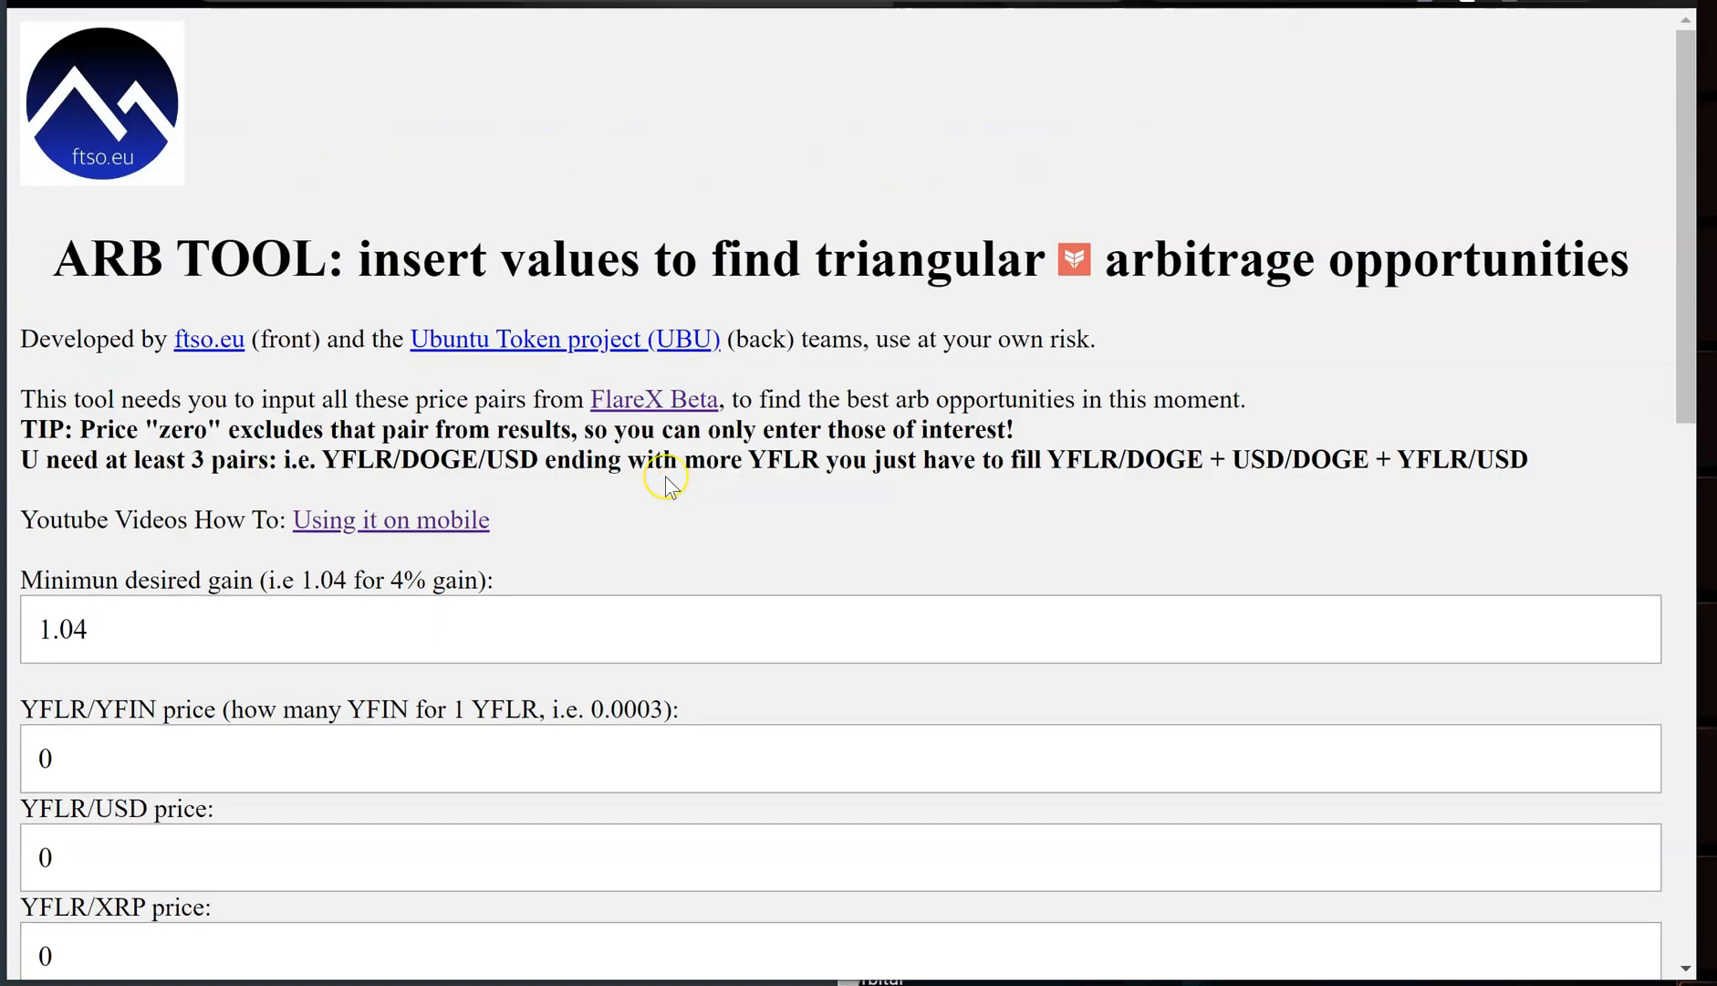
mouse_move(671, 486)
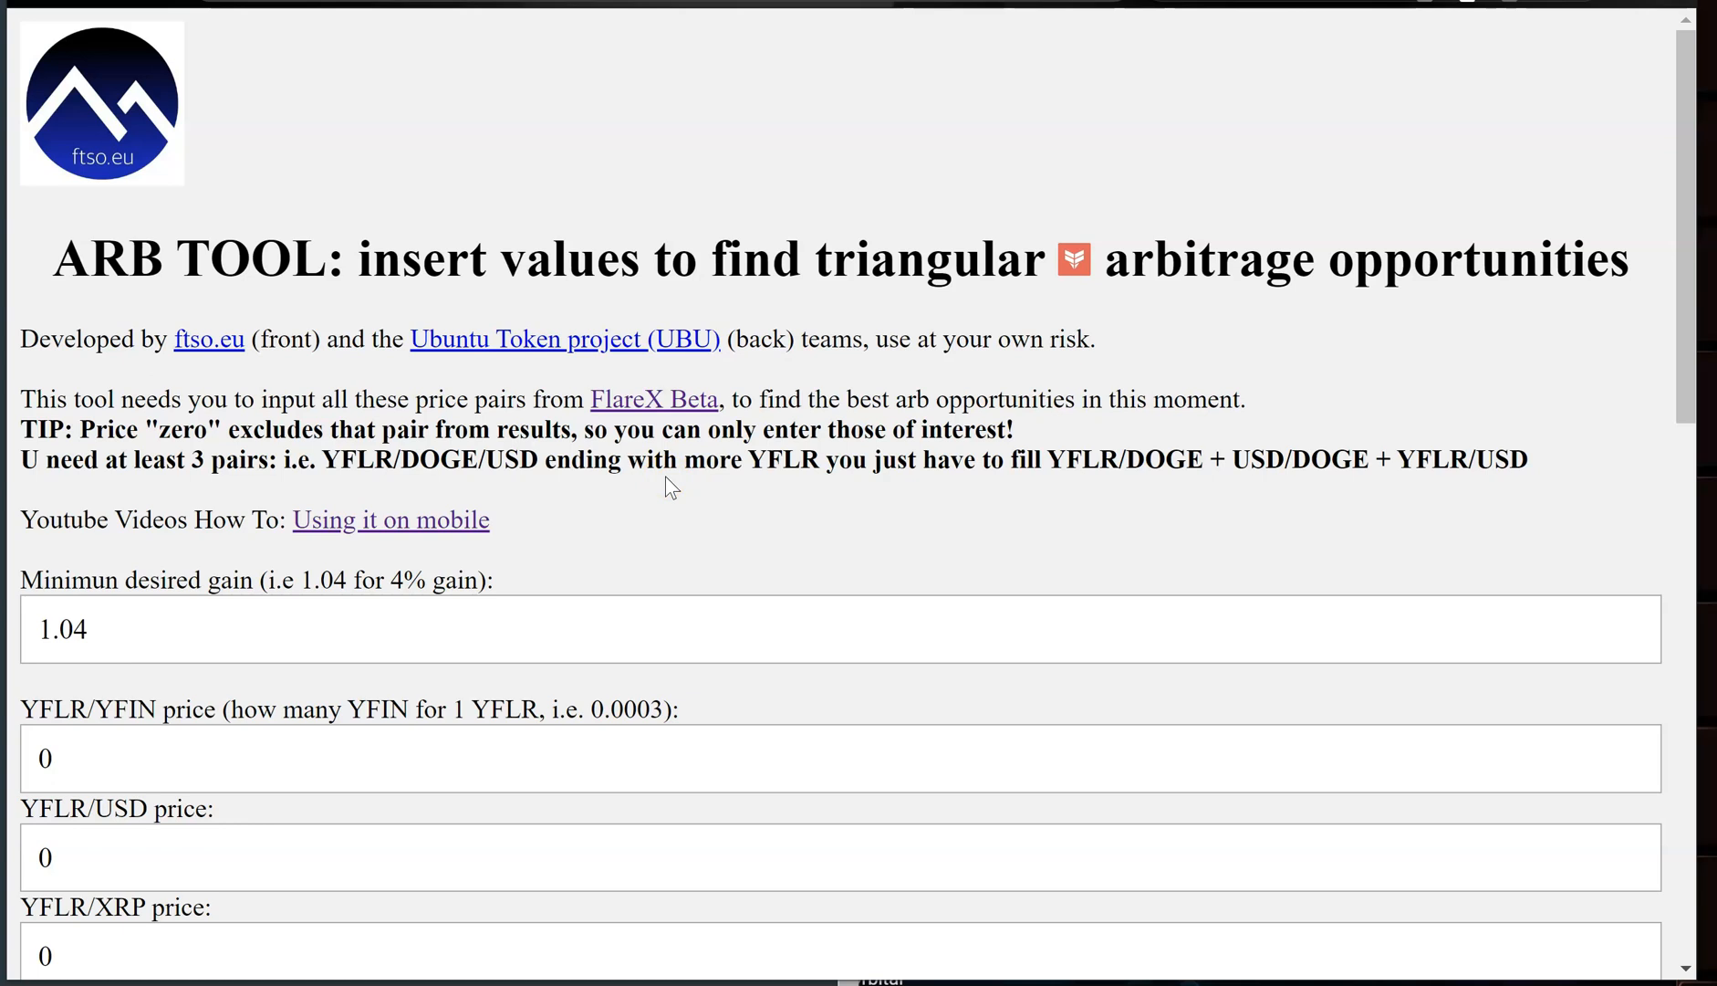
scroll("down", 3)
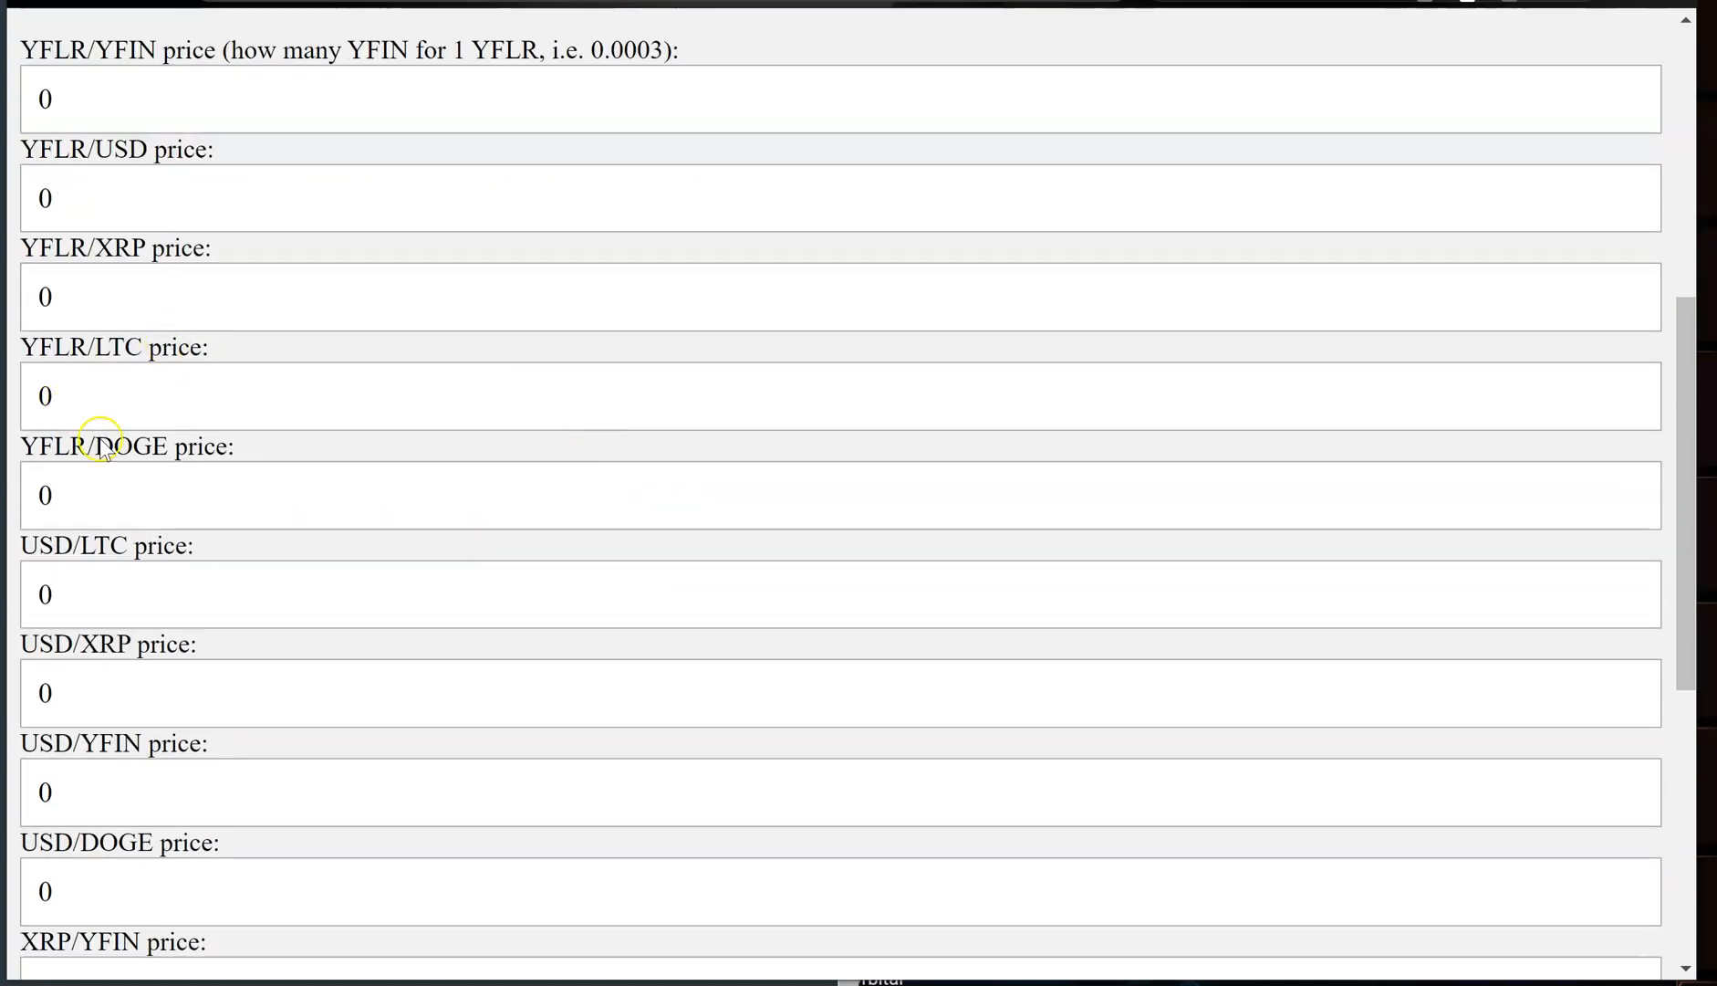
scroll("up", 3)
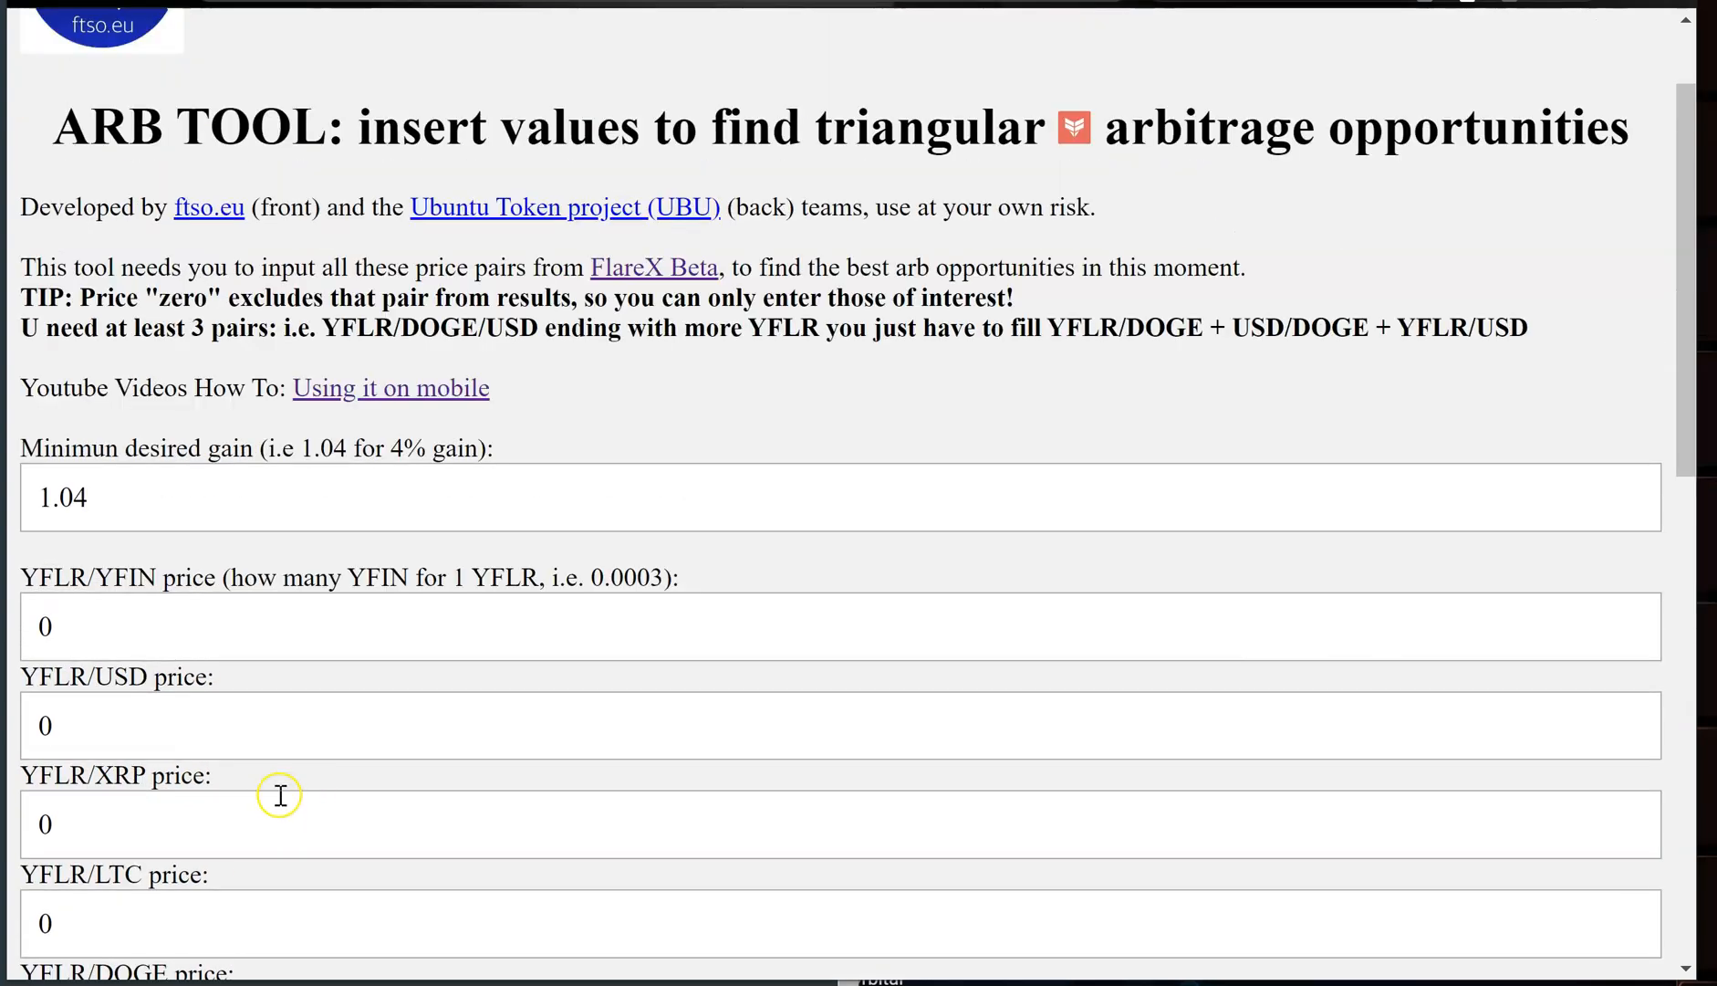
scroll("down", 3)
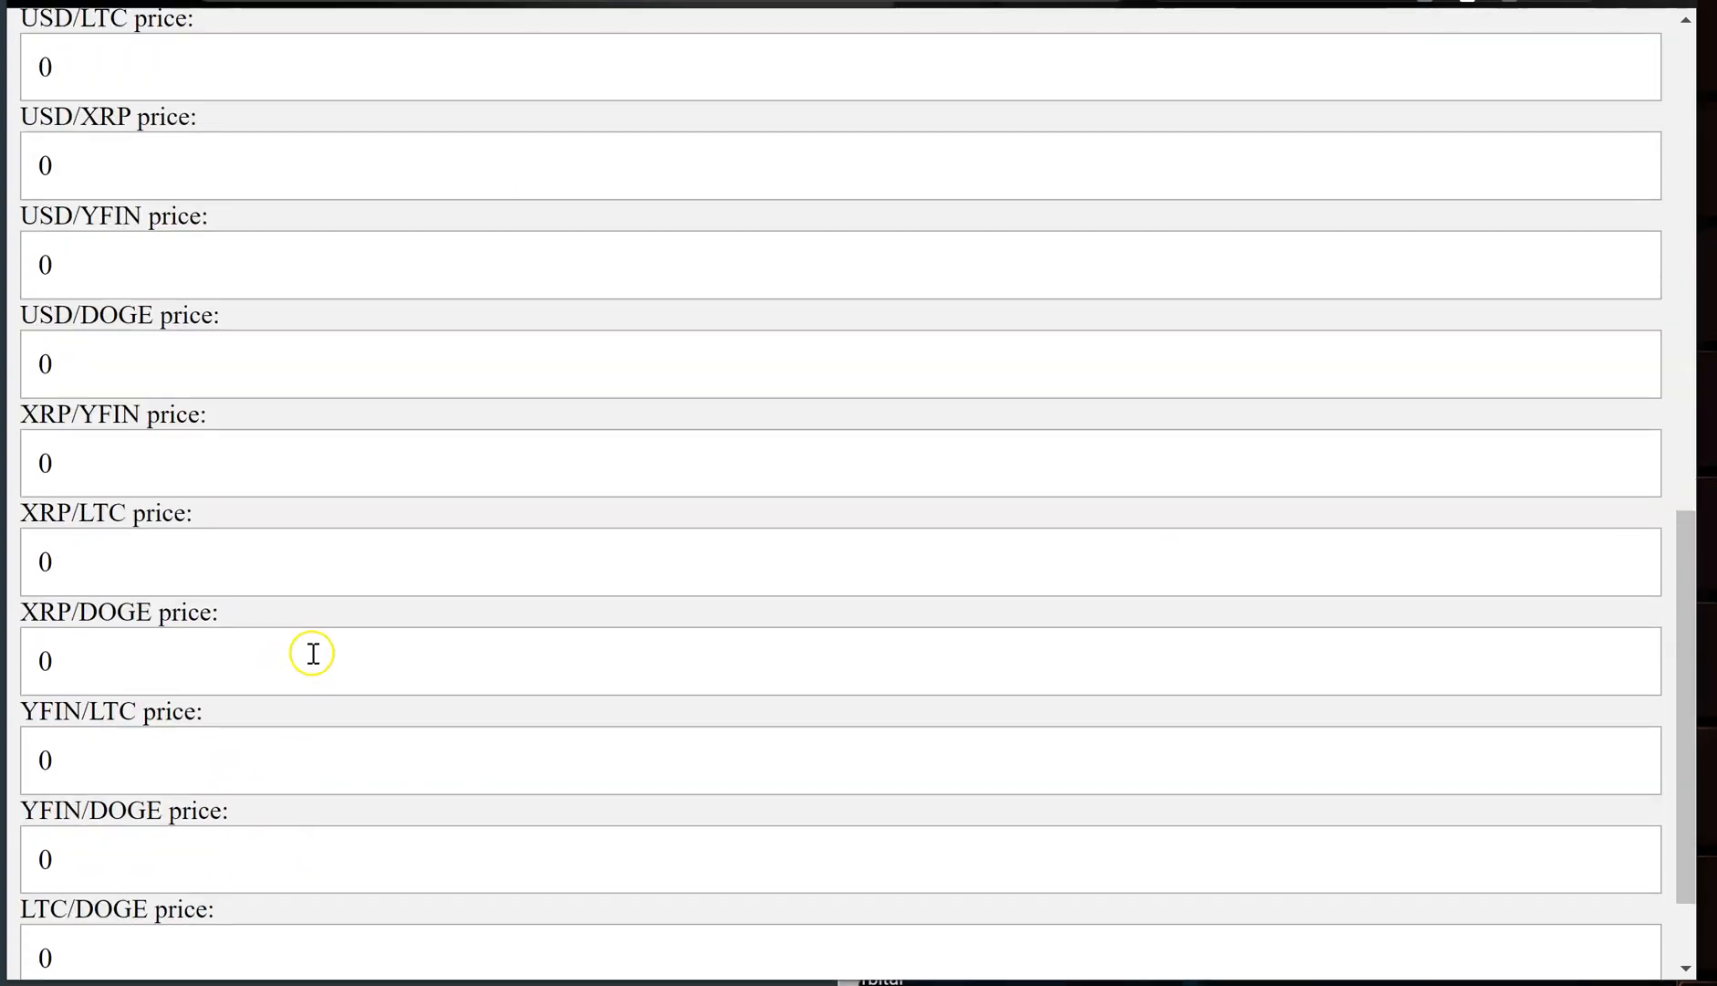
scroll("down", 3)
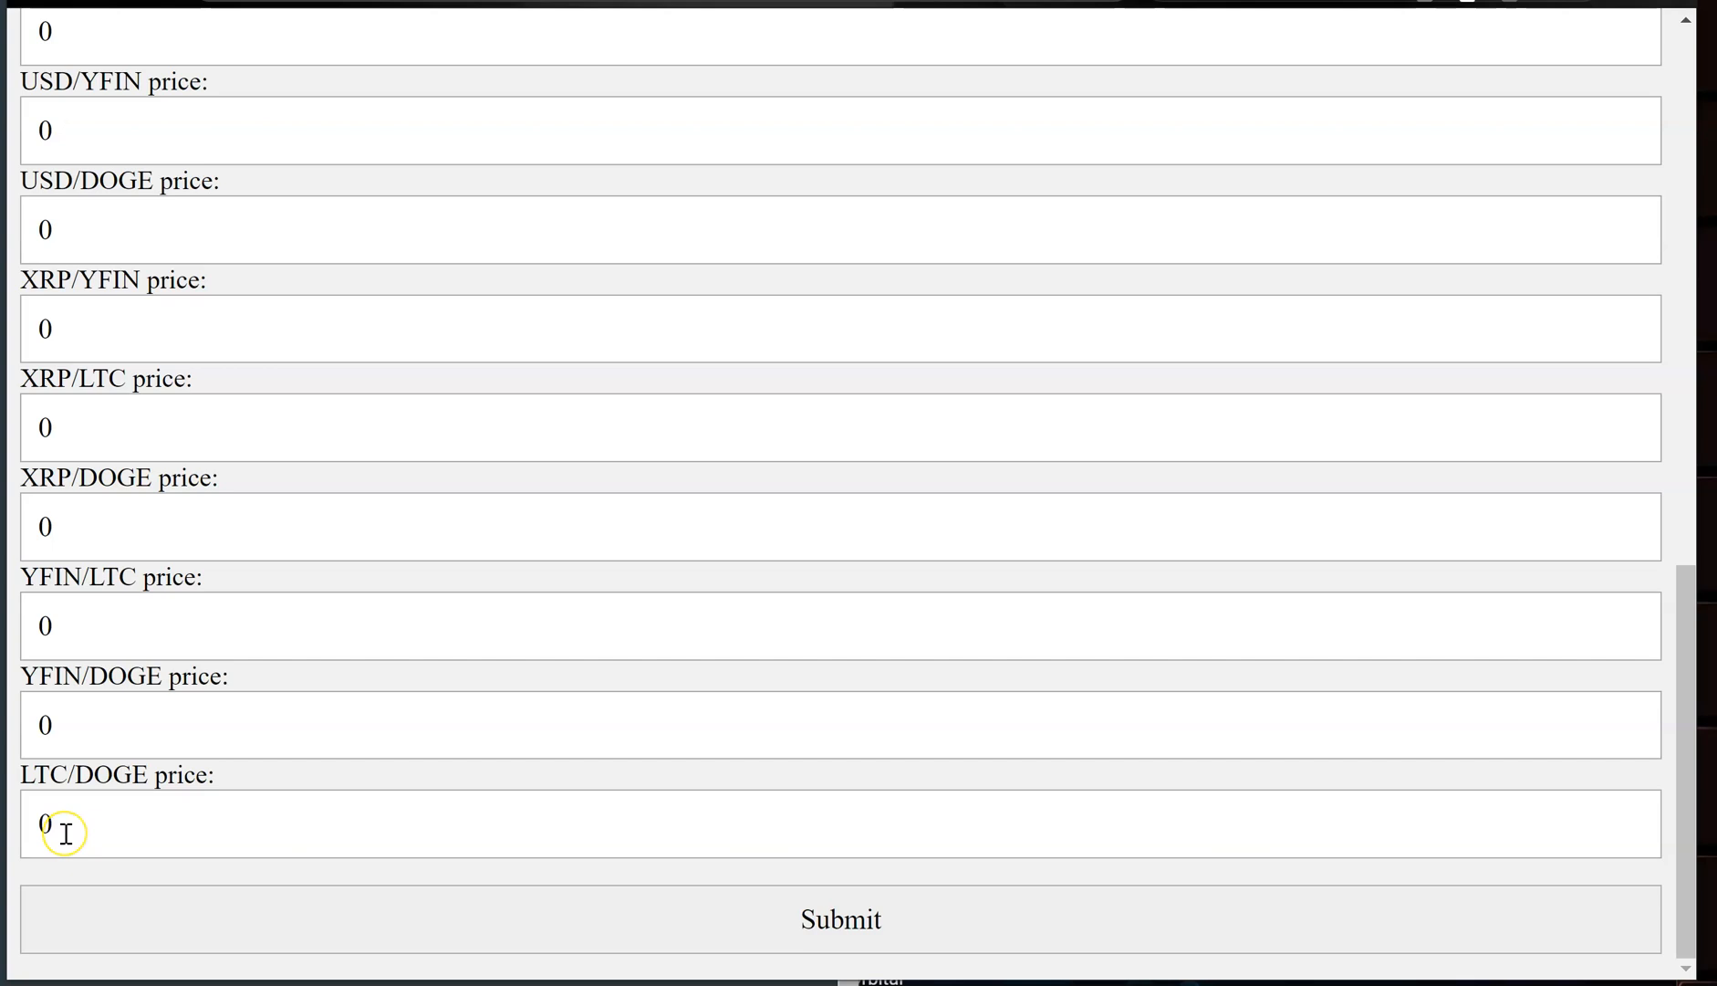
mouse_move(95, 786)
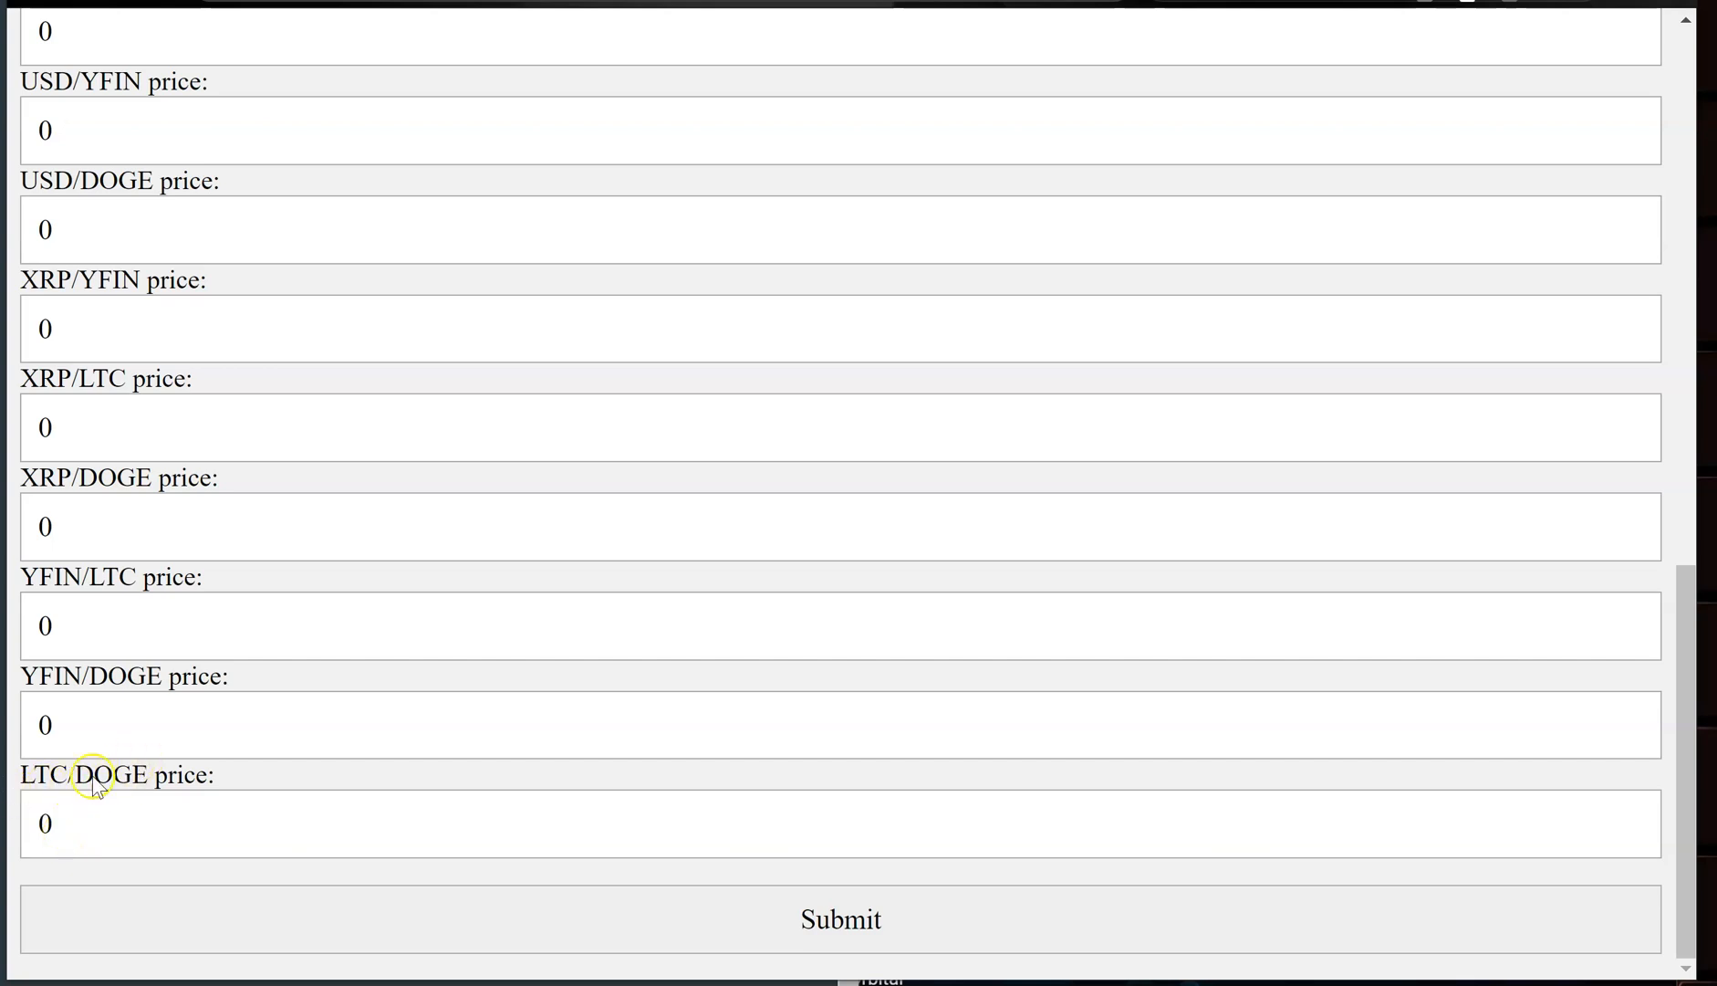
scroll("up", 3)
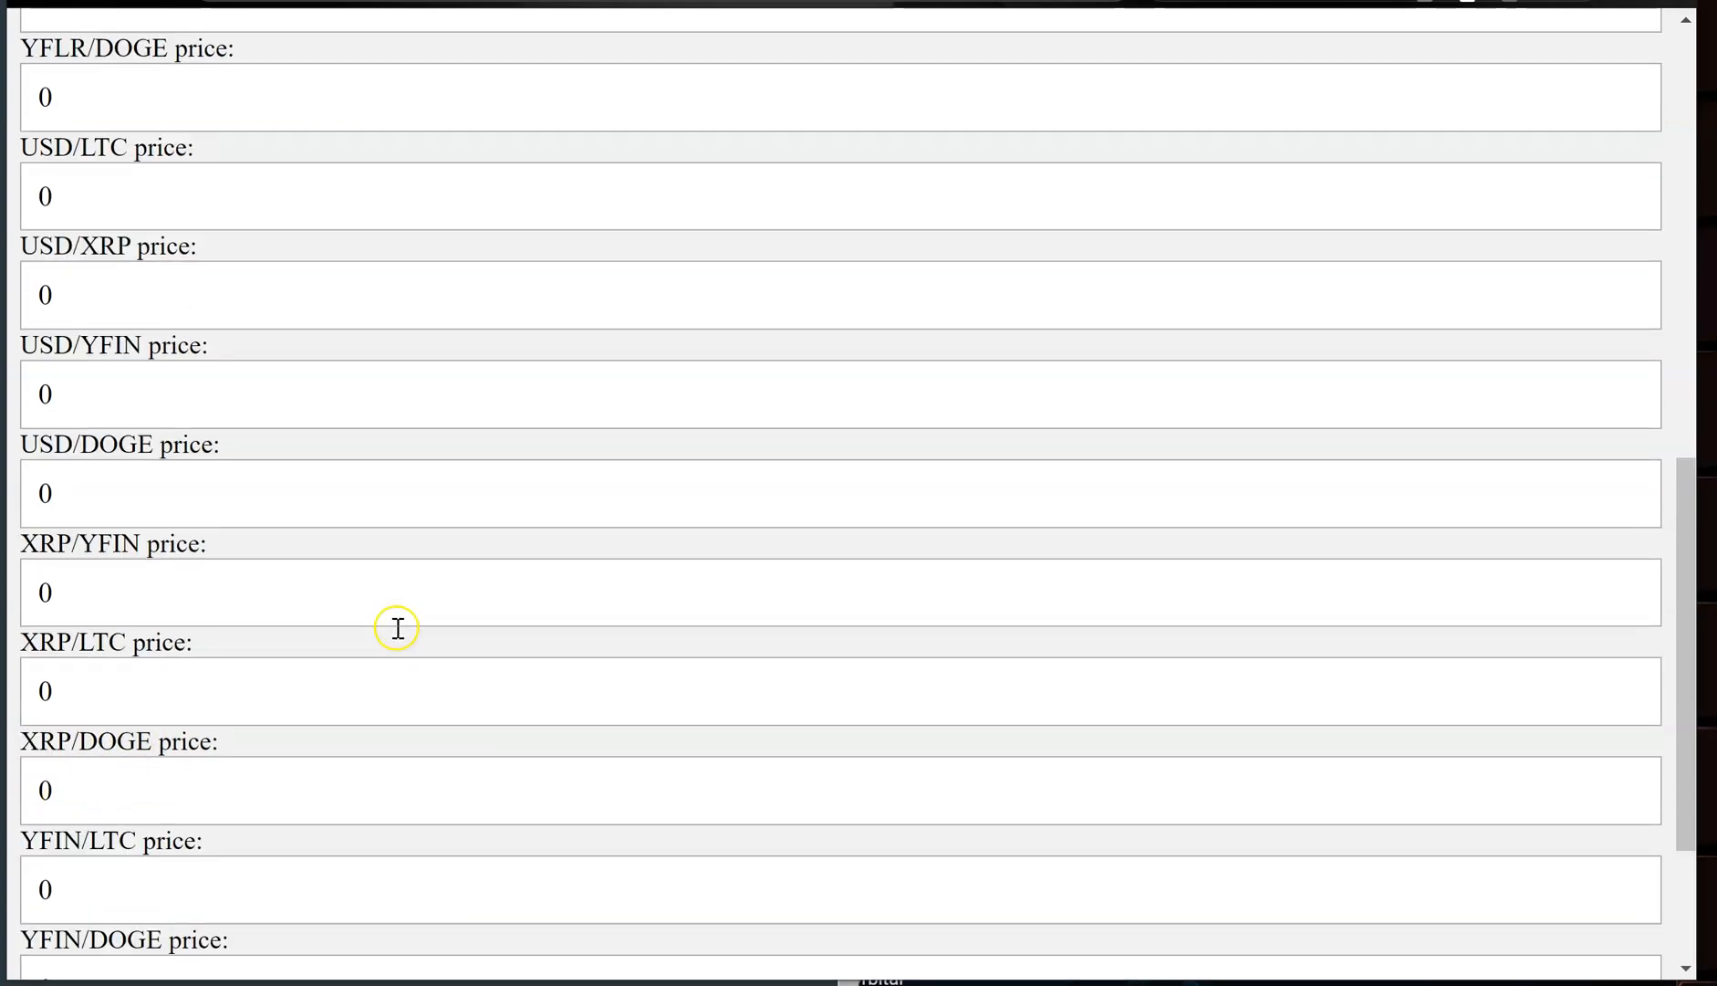
mouse_move(331, 672)
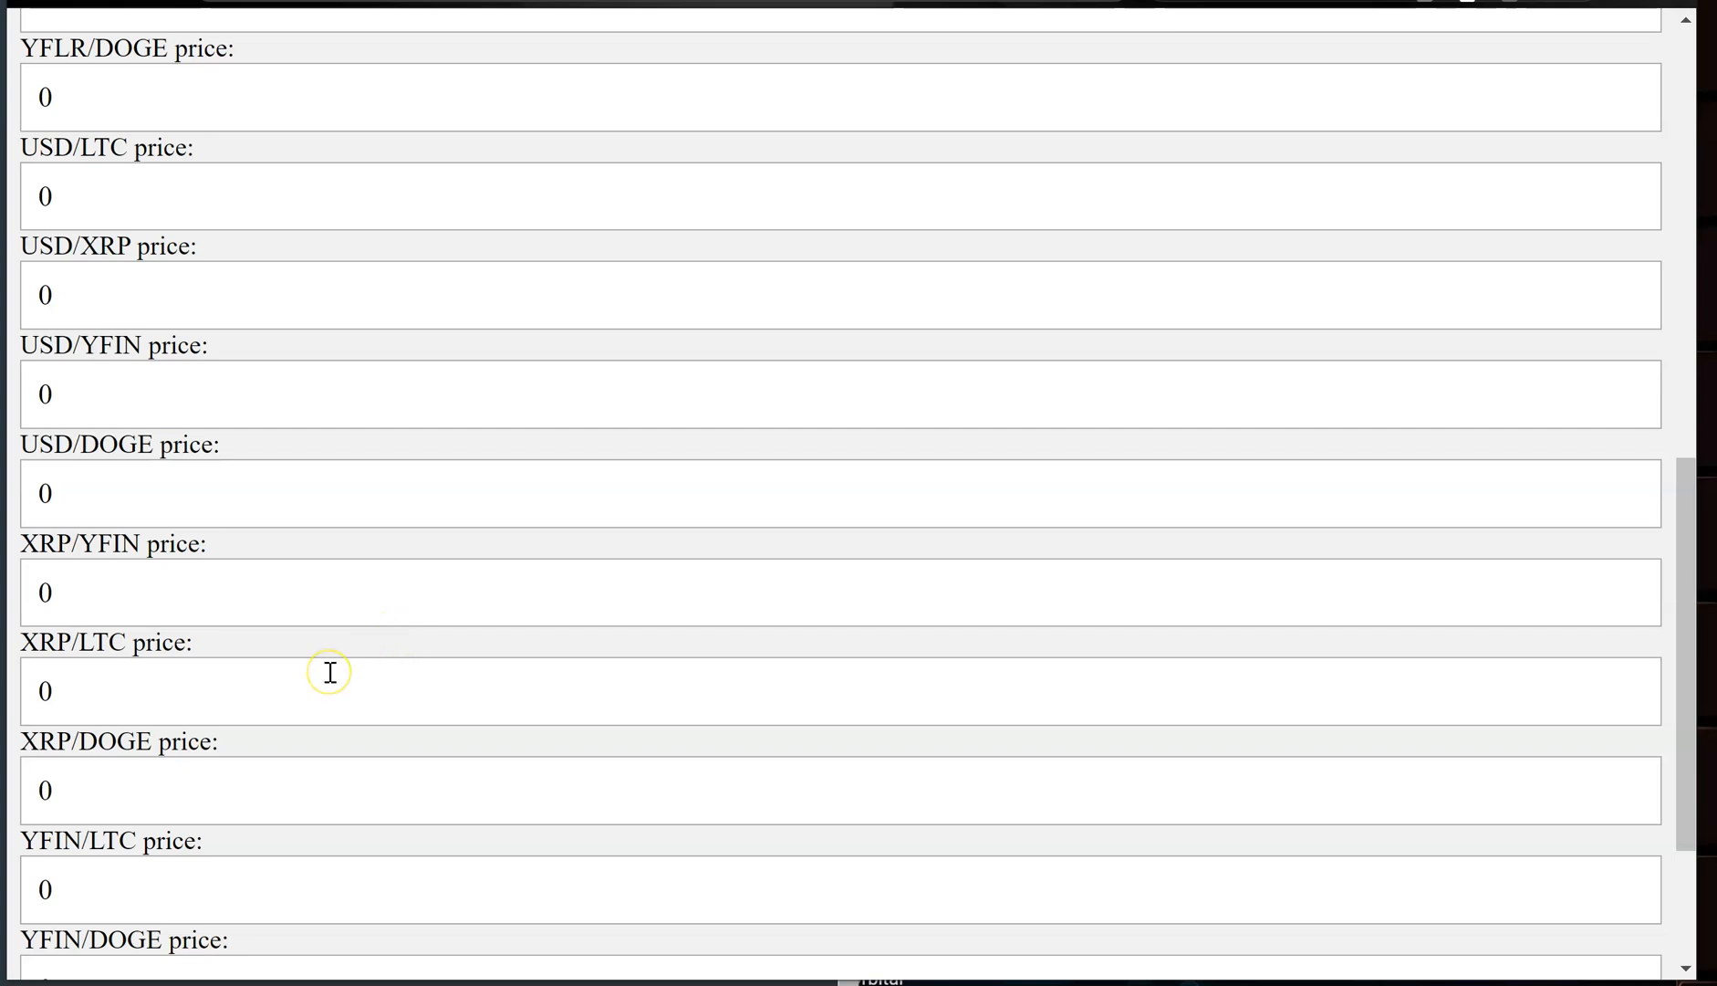
mouse_move(391, 699)
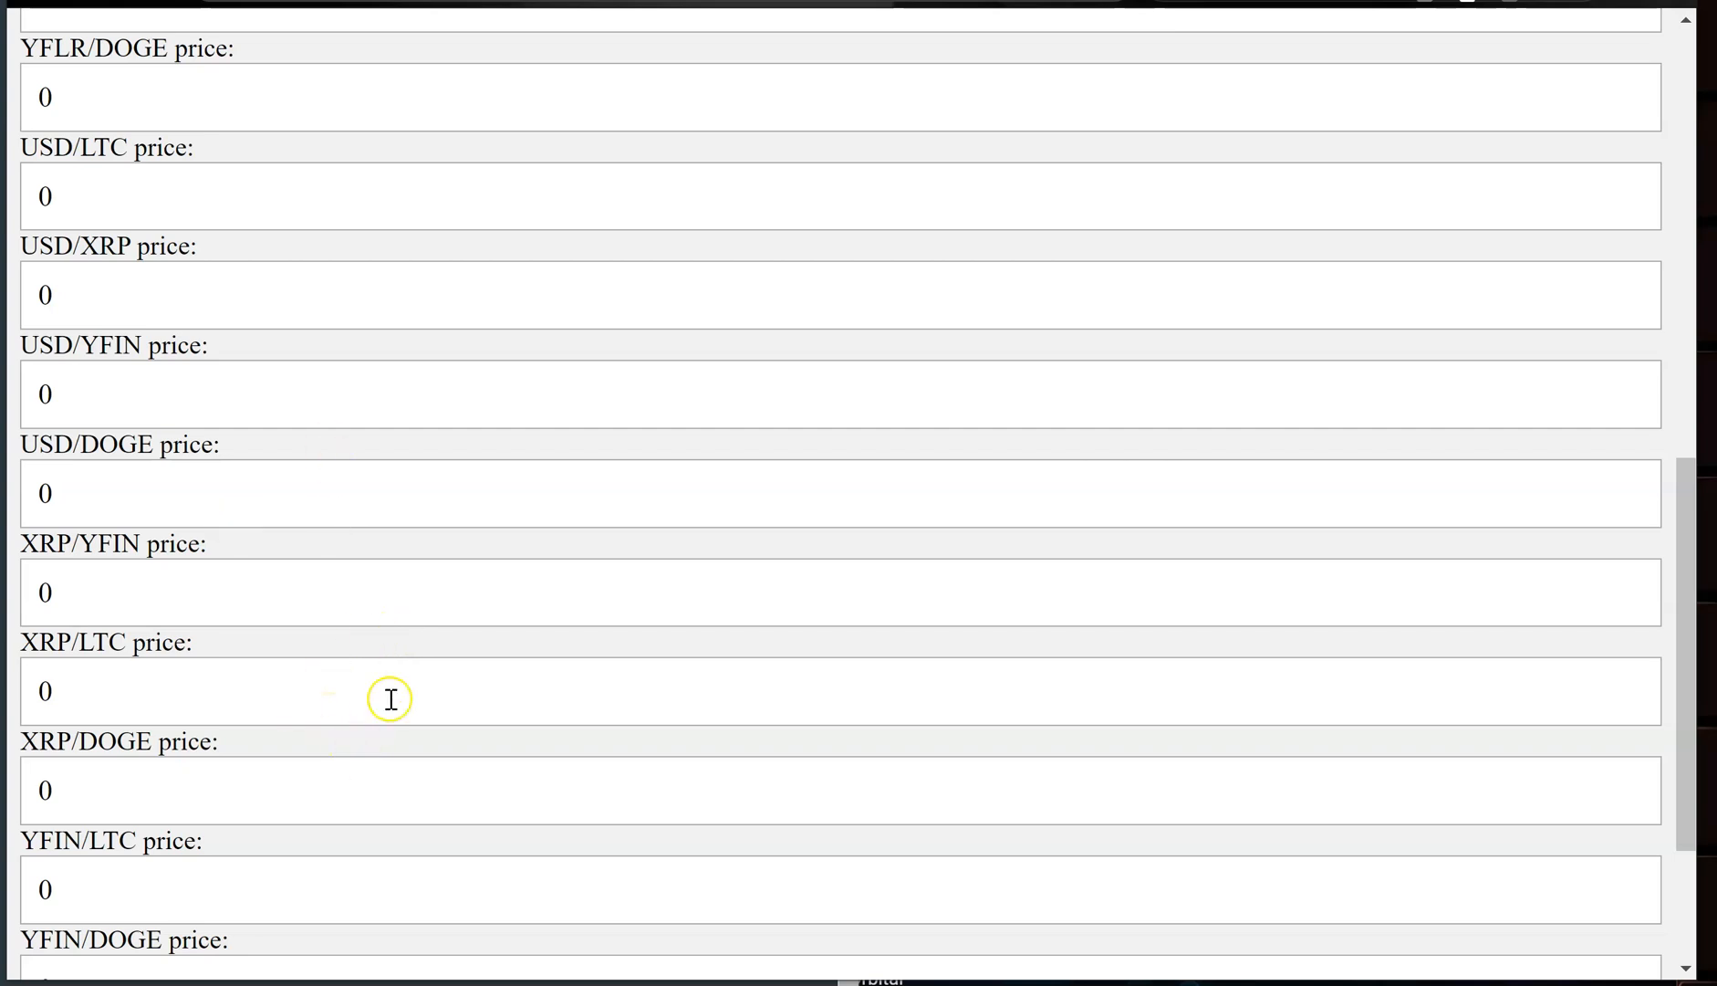
scroll("up", 3)
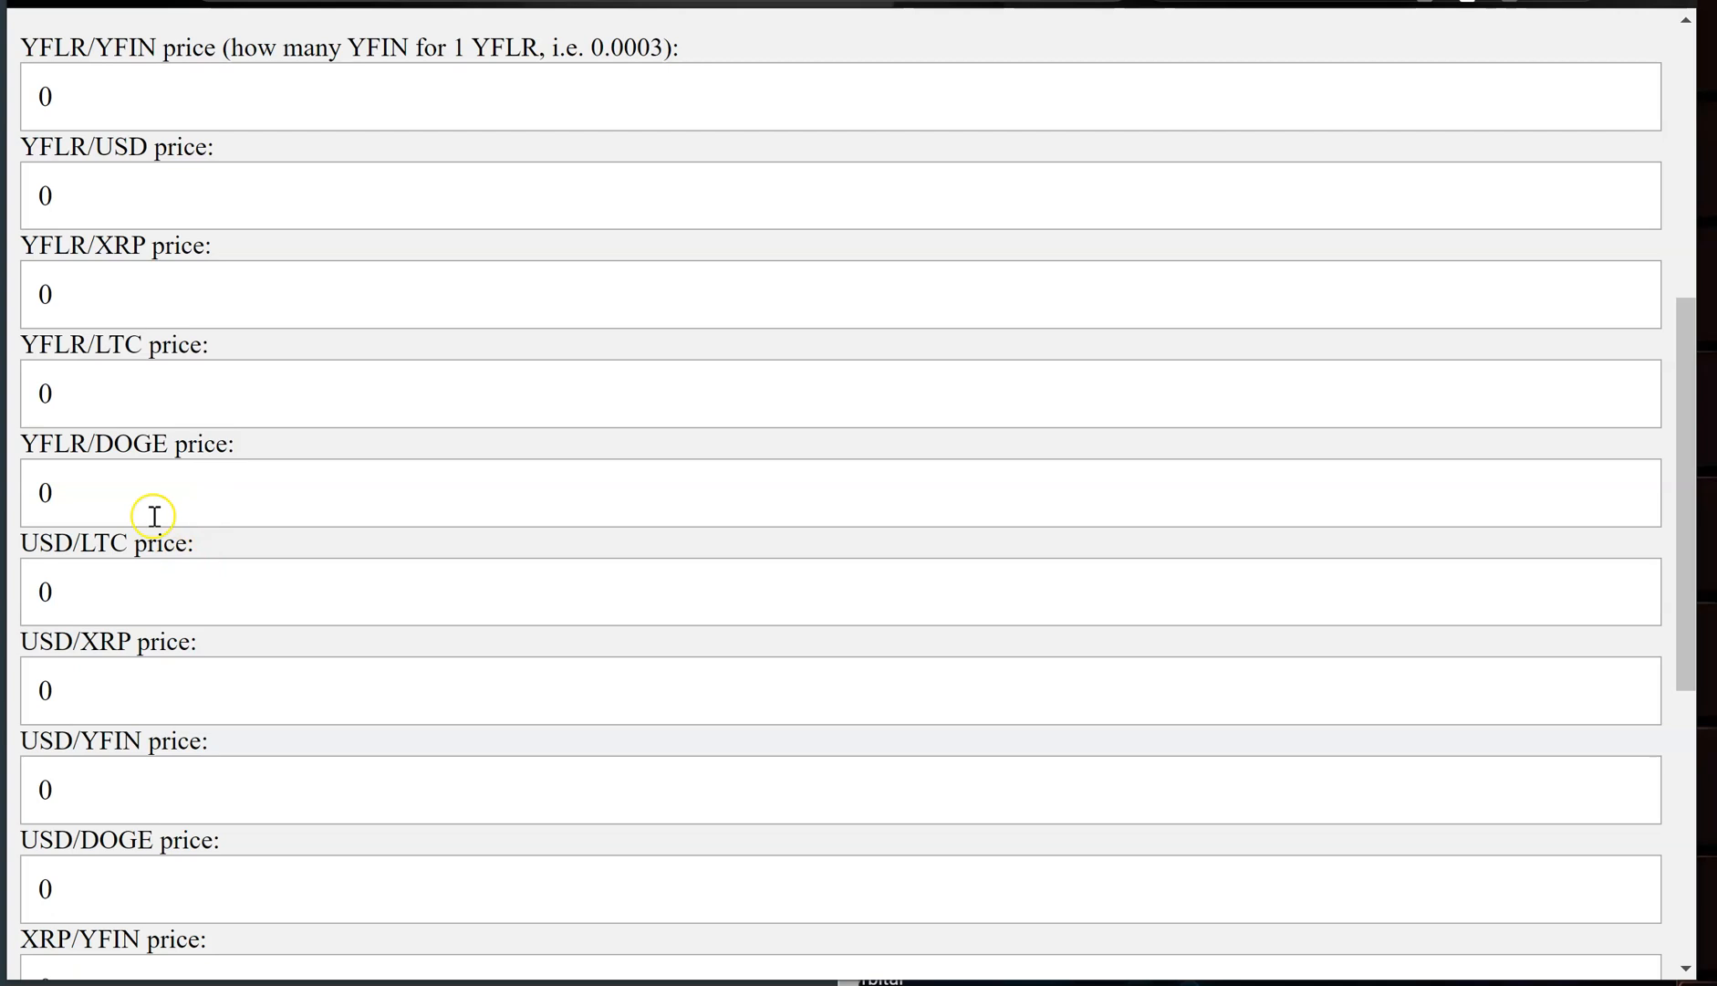
double_click(146, 443)
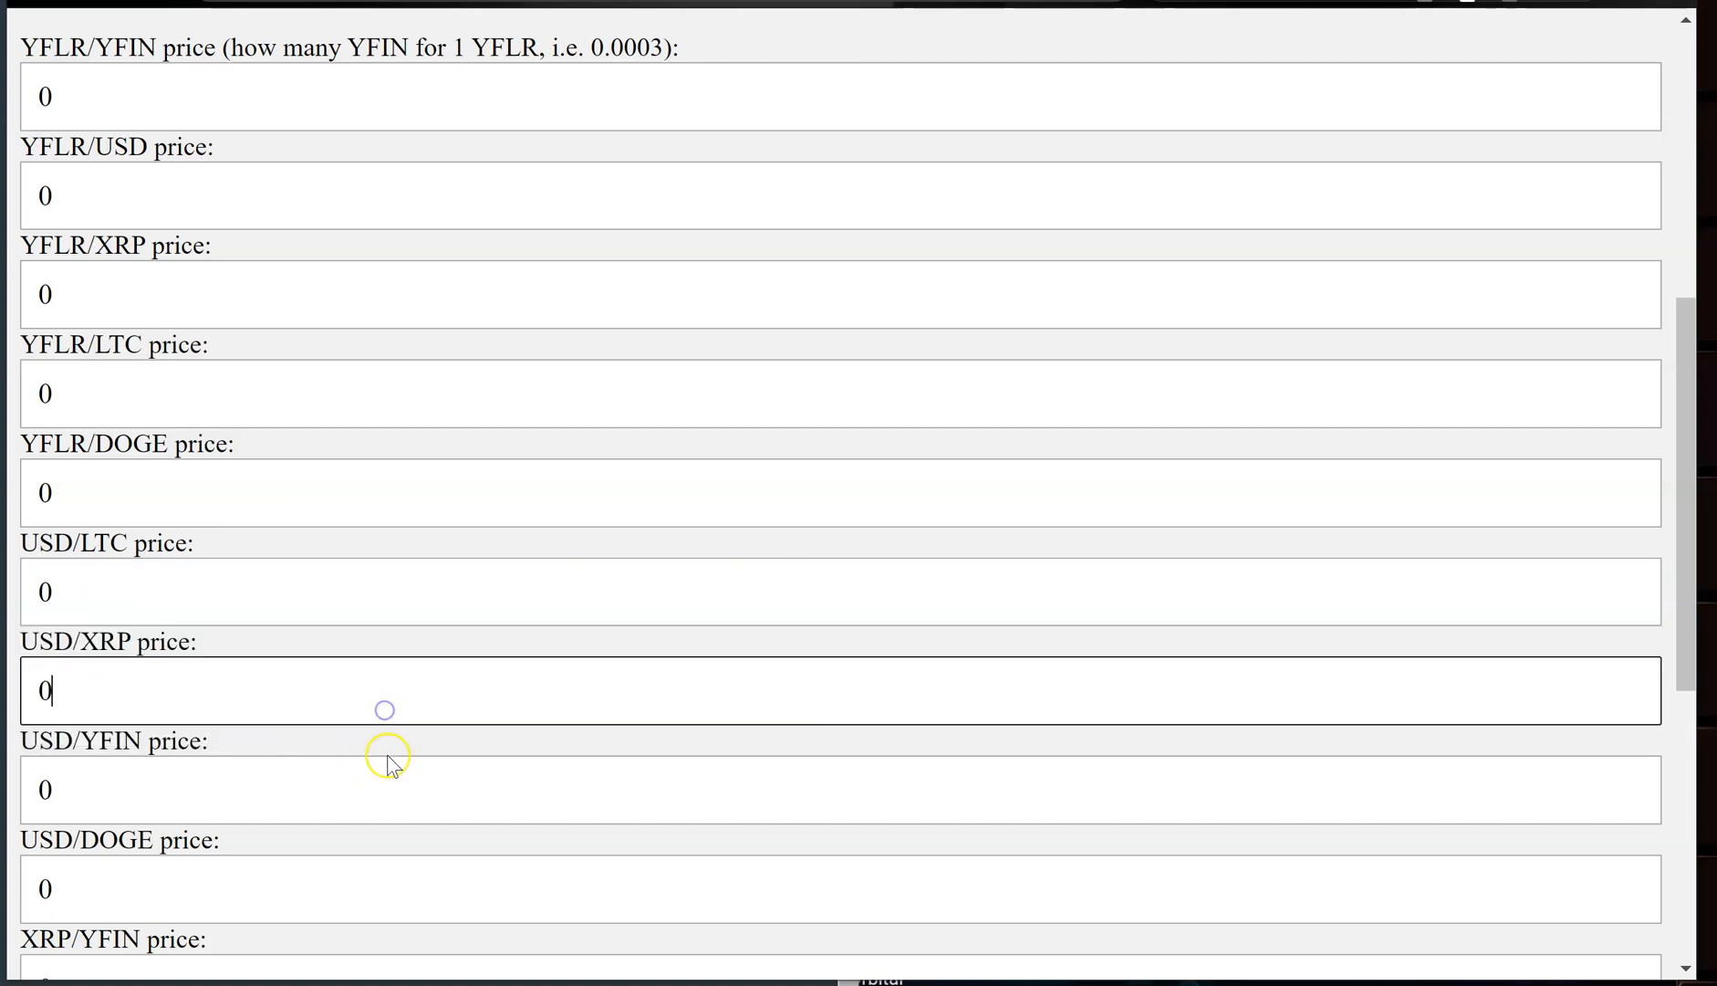
mouse_move(234, 213)
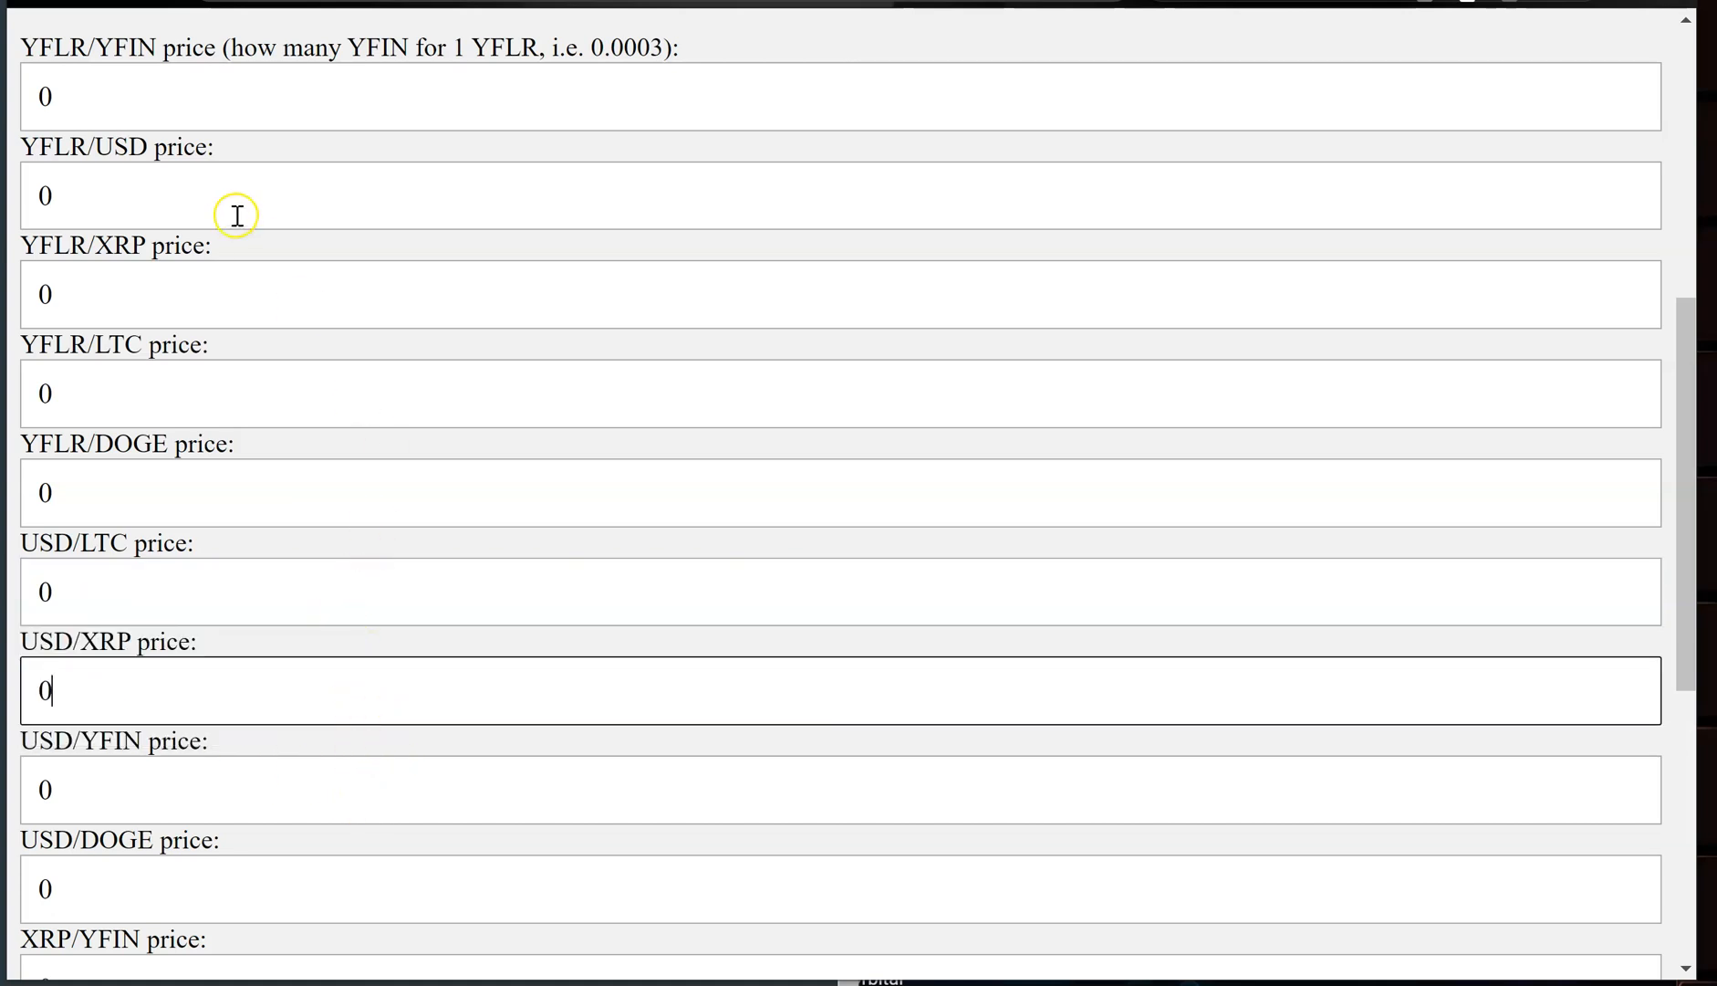
mouse_move(243, 263)
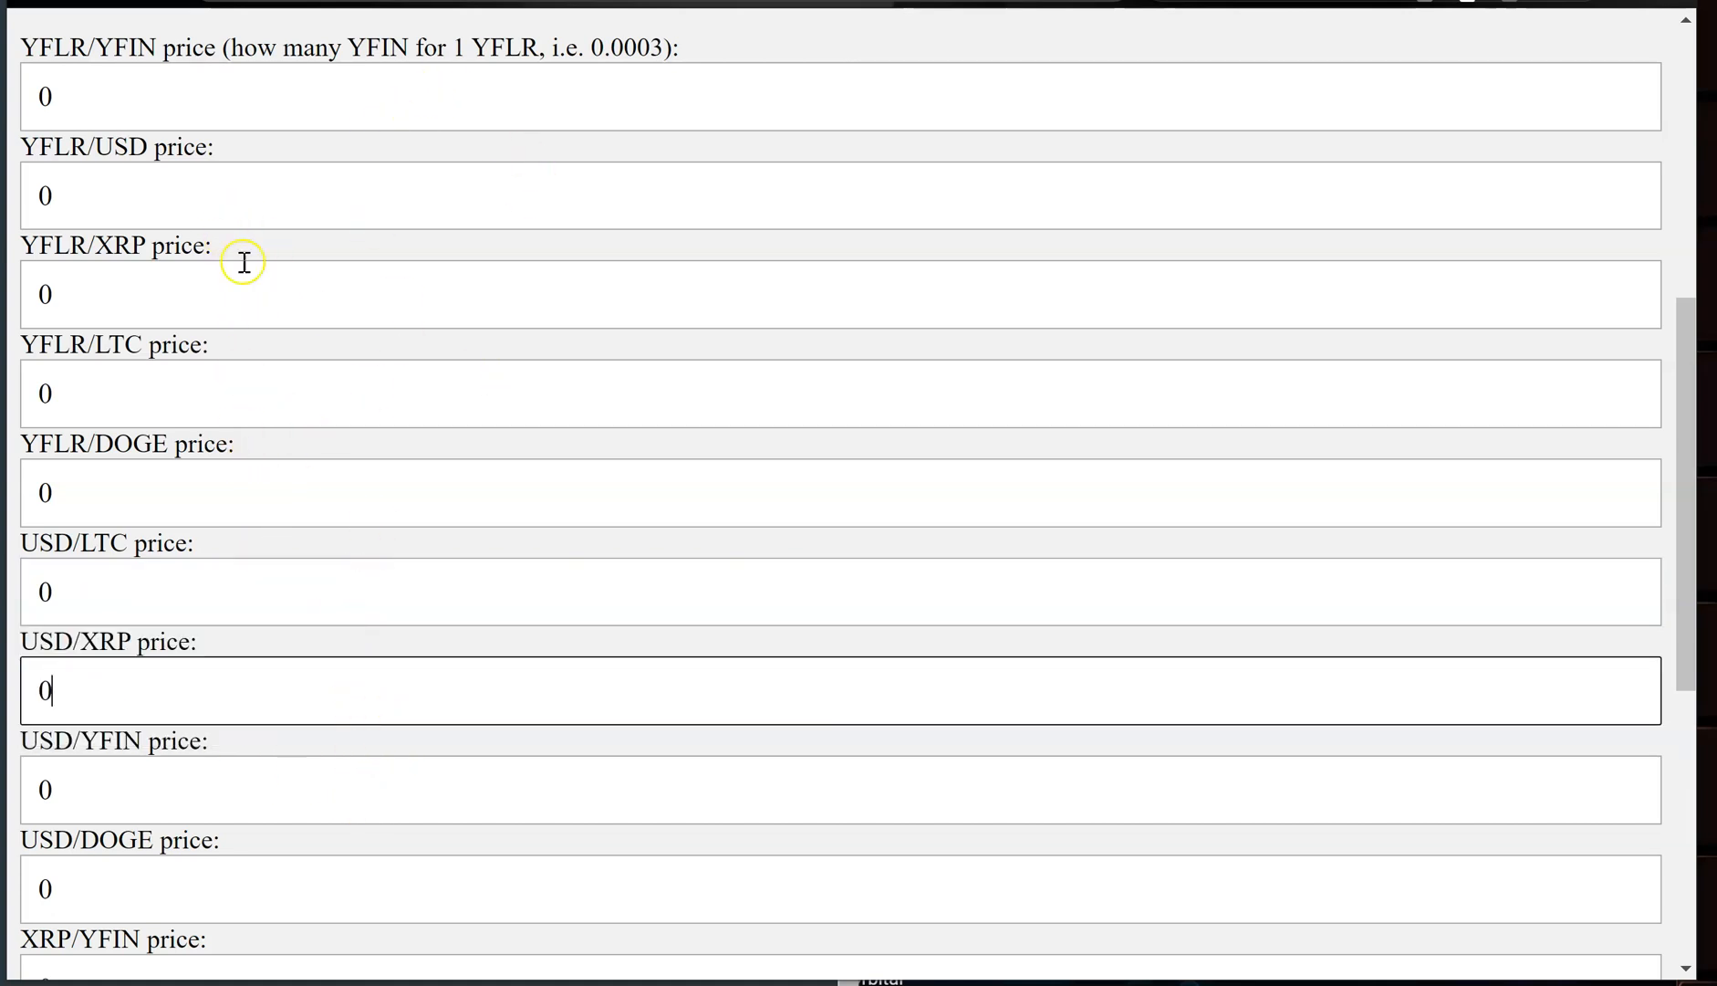
mouse_move(205, 164)
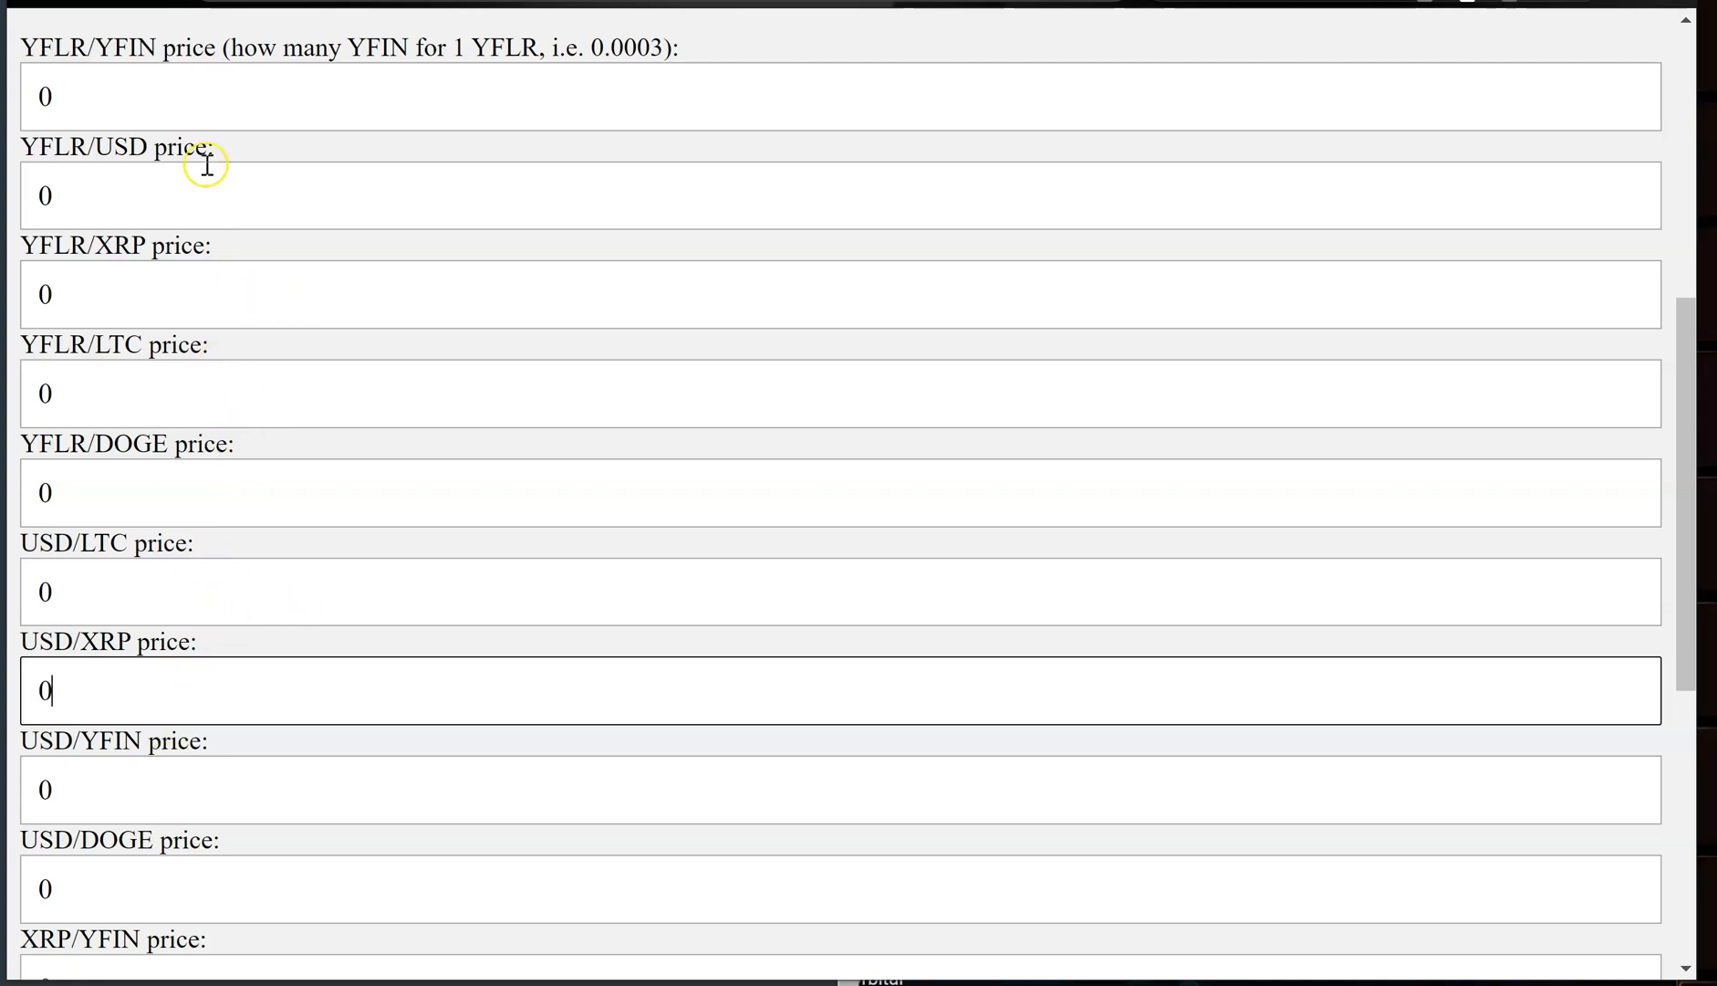
mouse_move(765, 164)
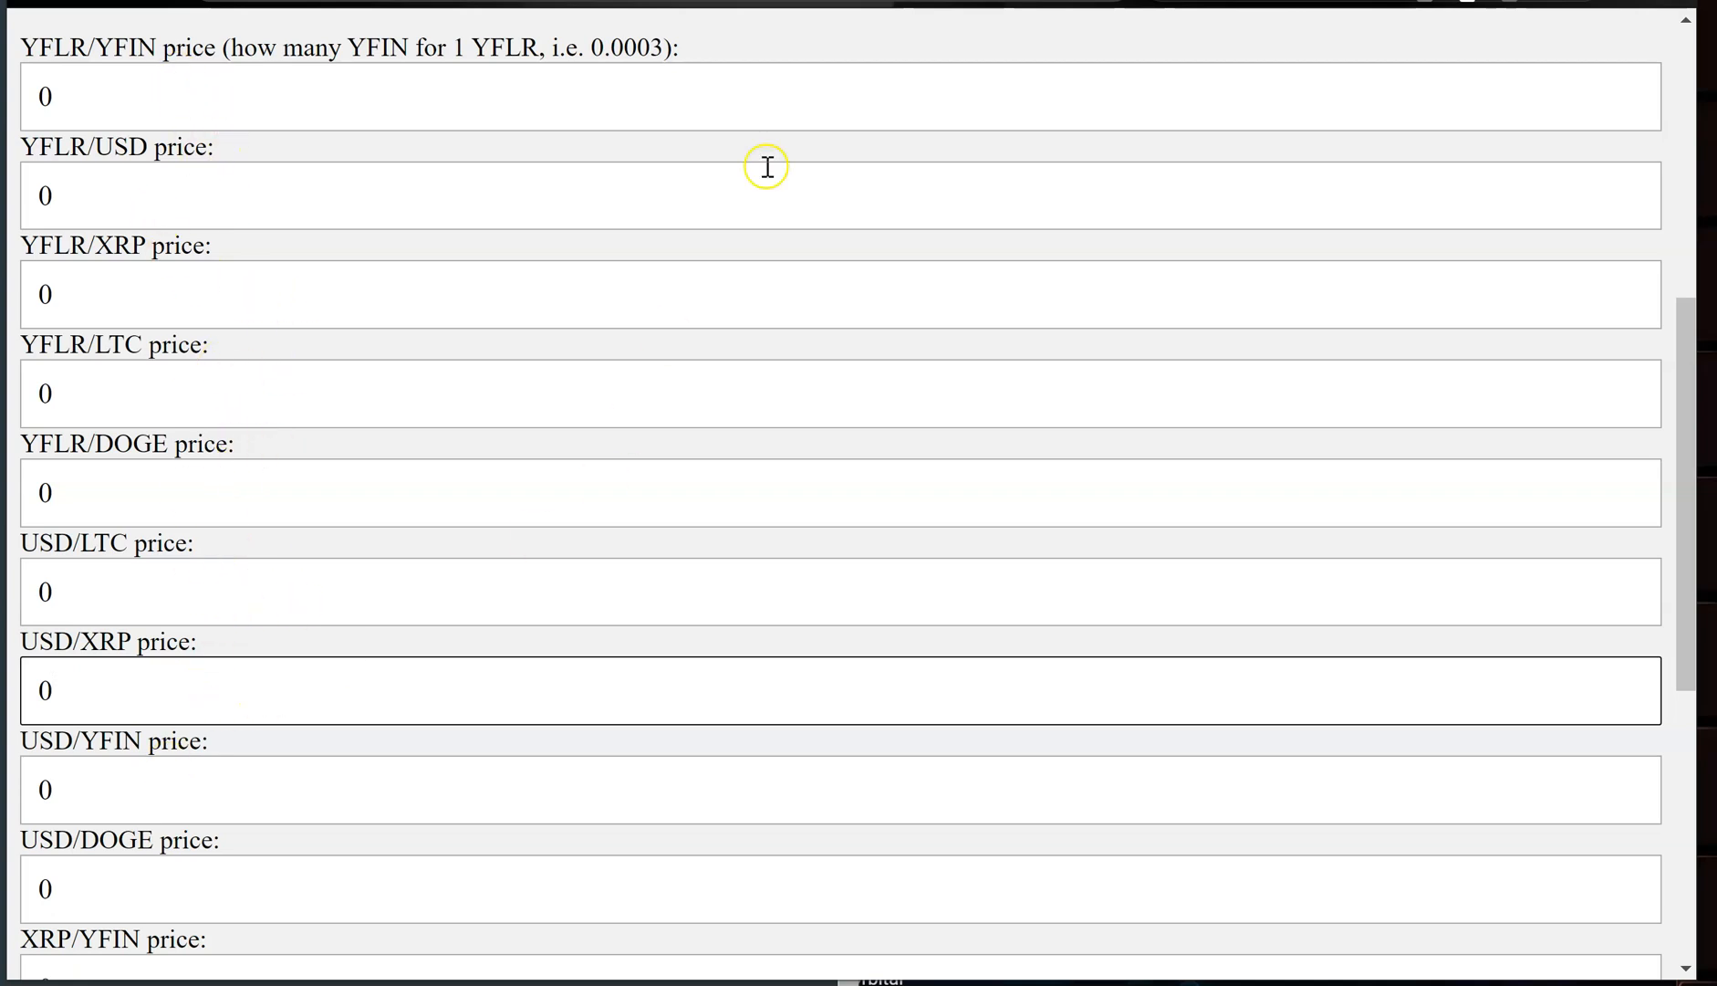
scroll("down", 3)
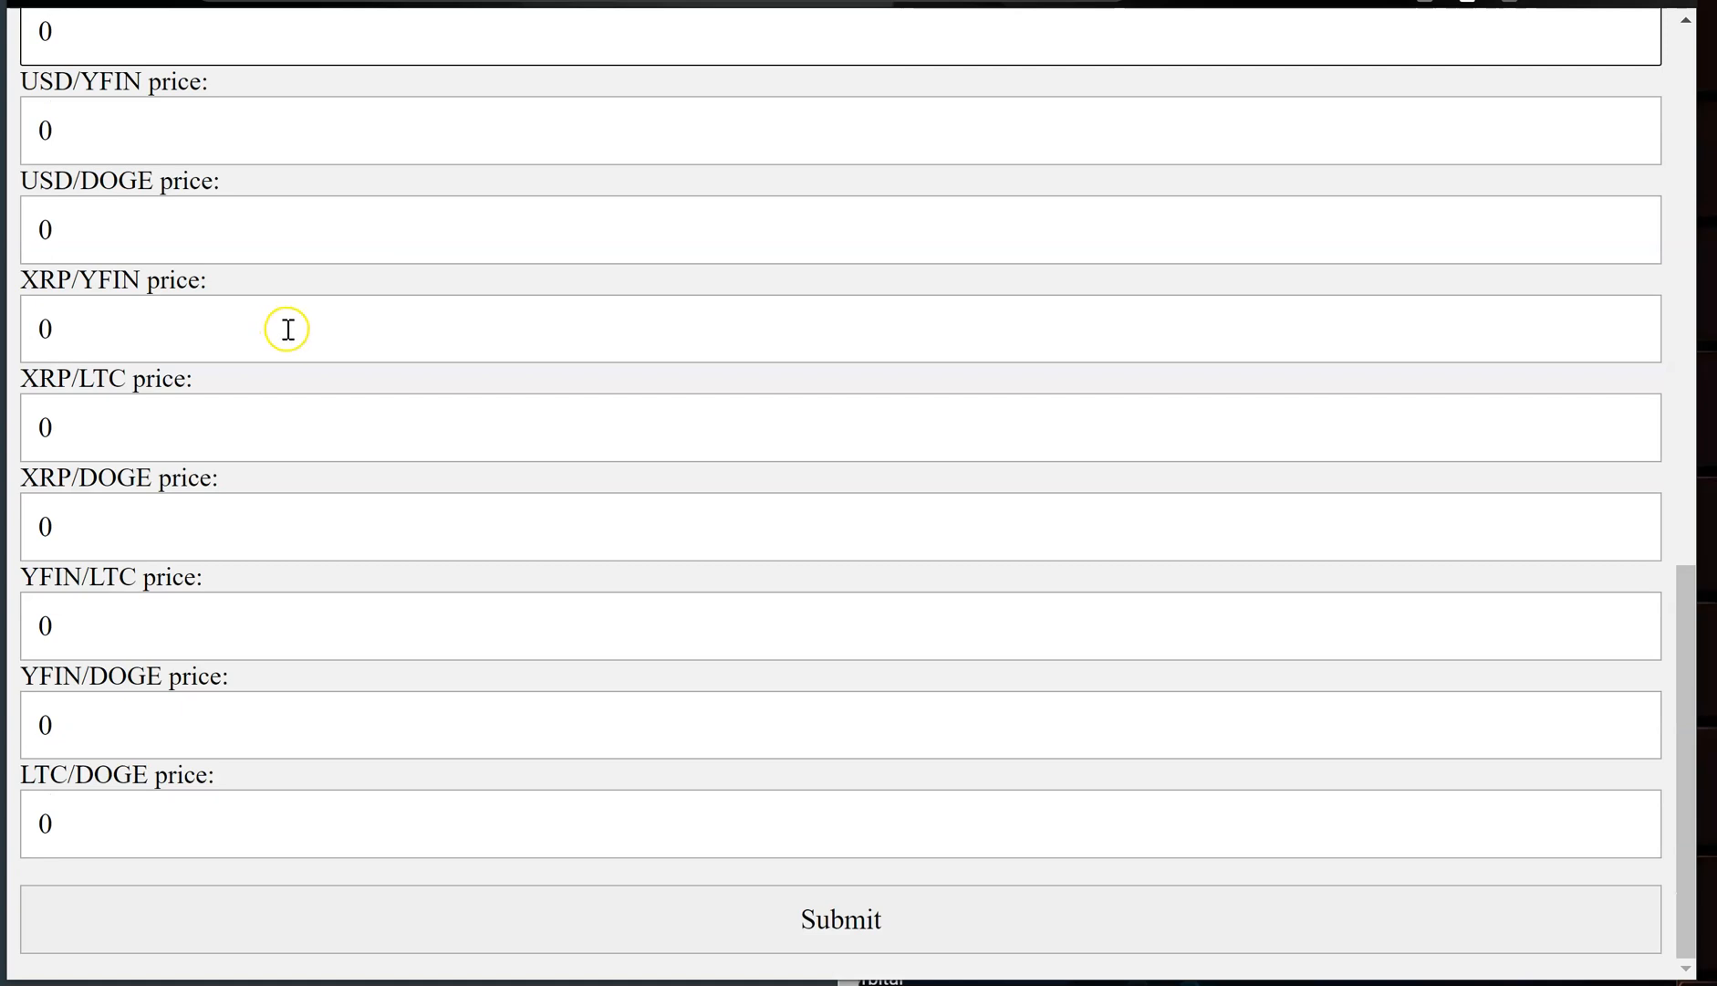
scroll("up", 3)
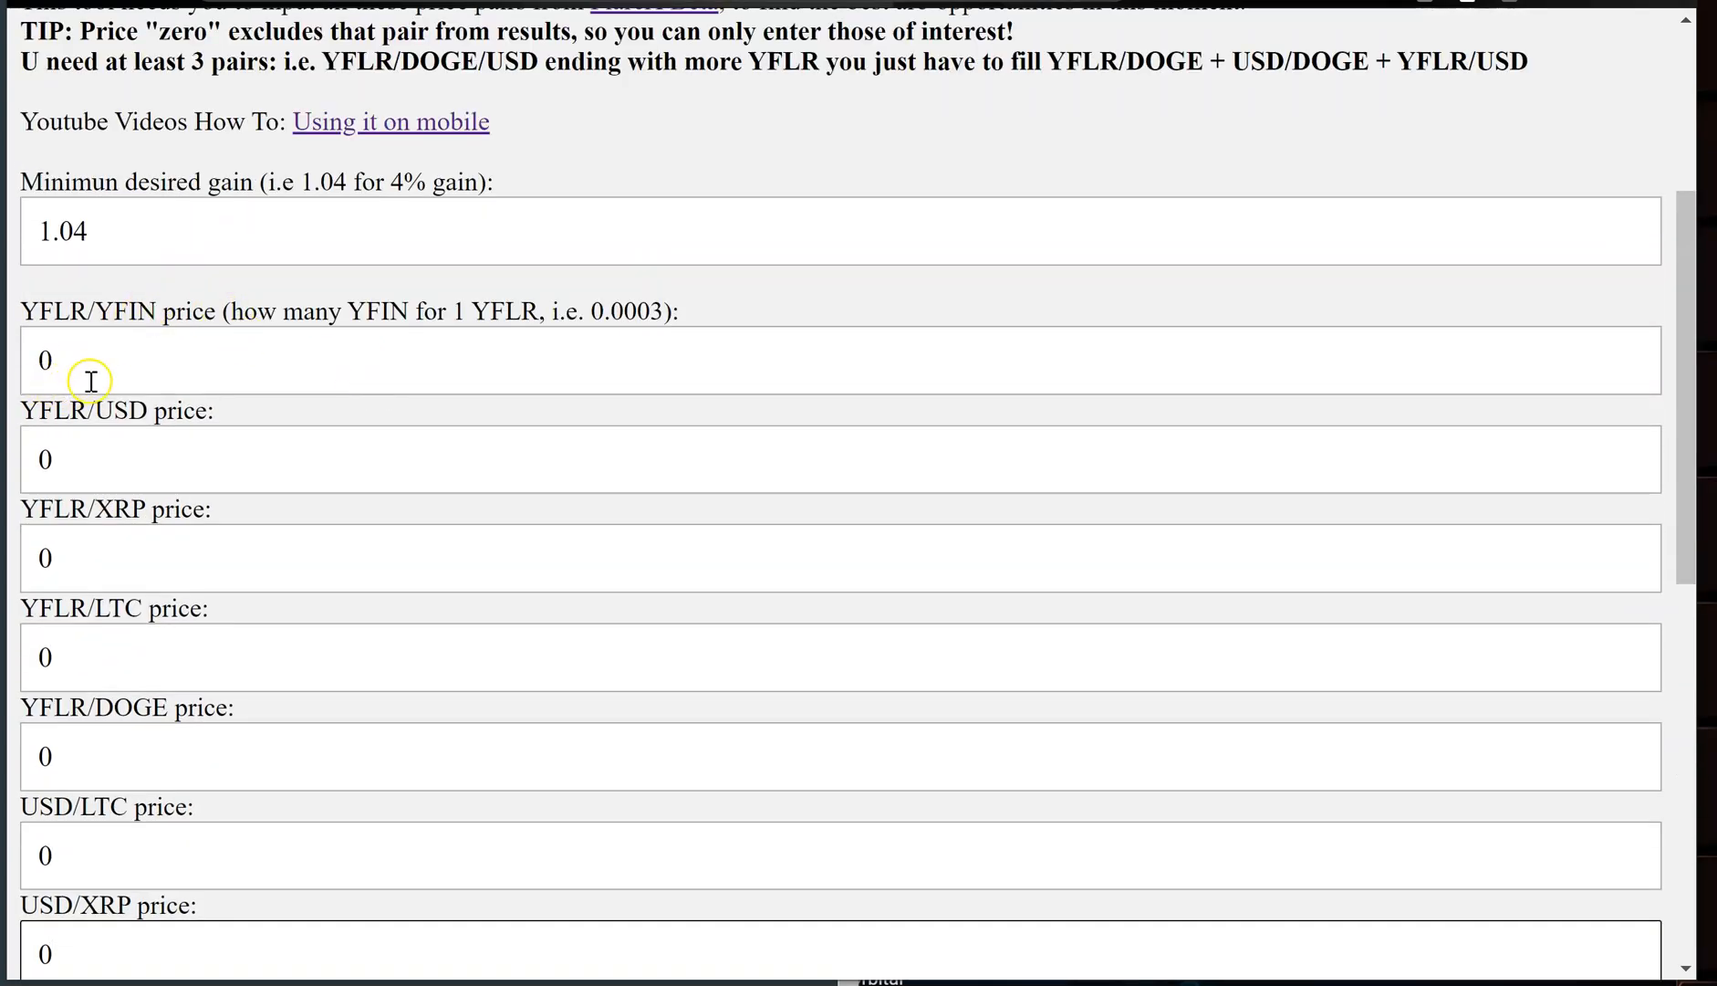
scroll("down", 3)
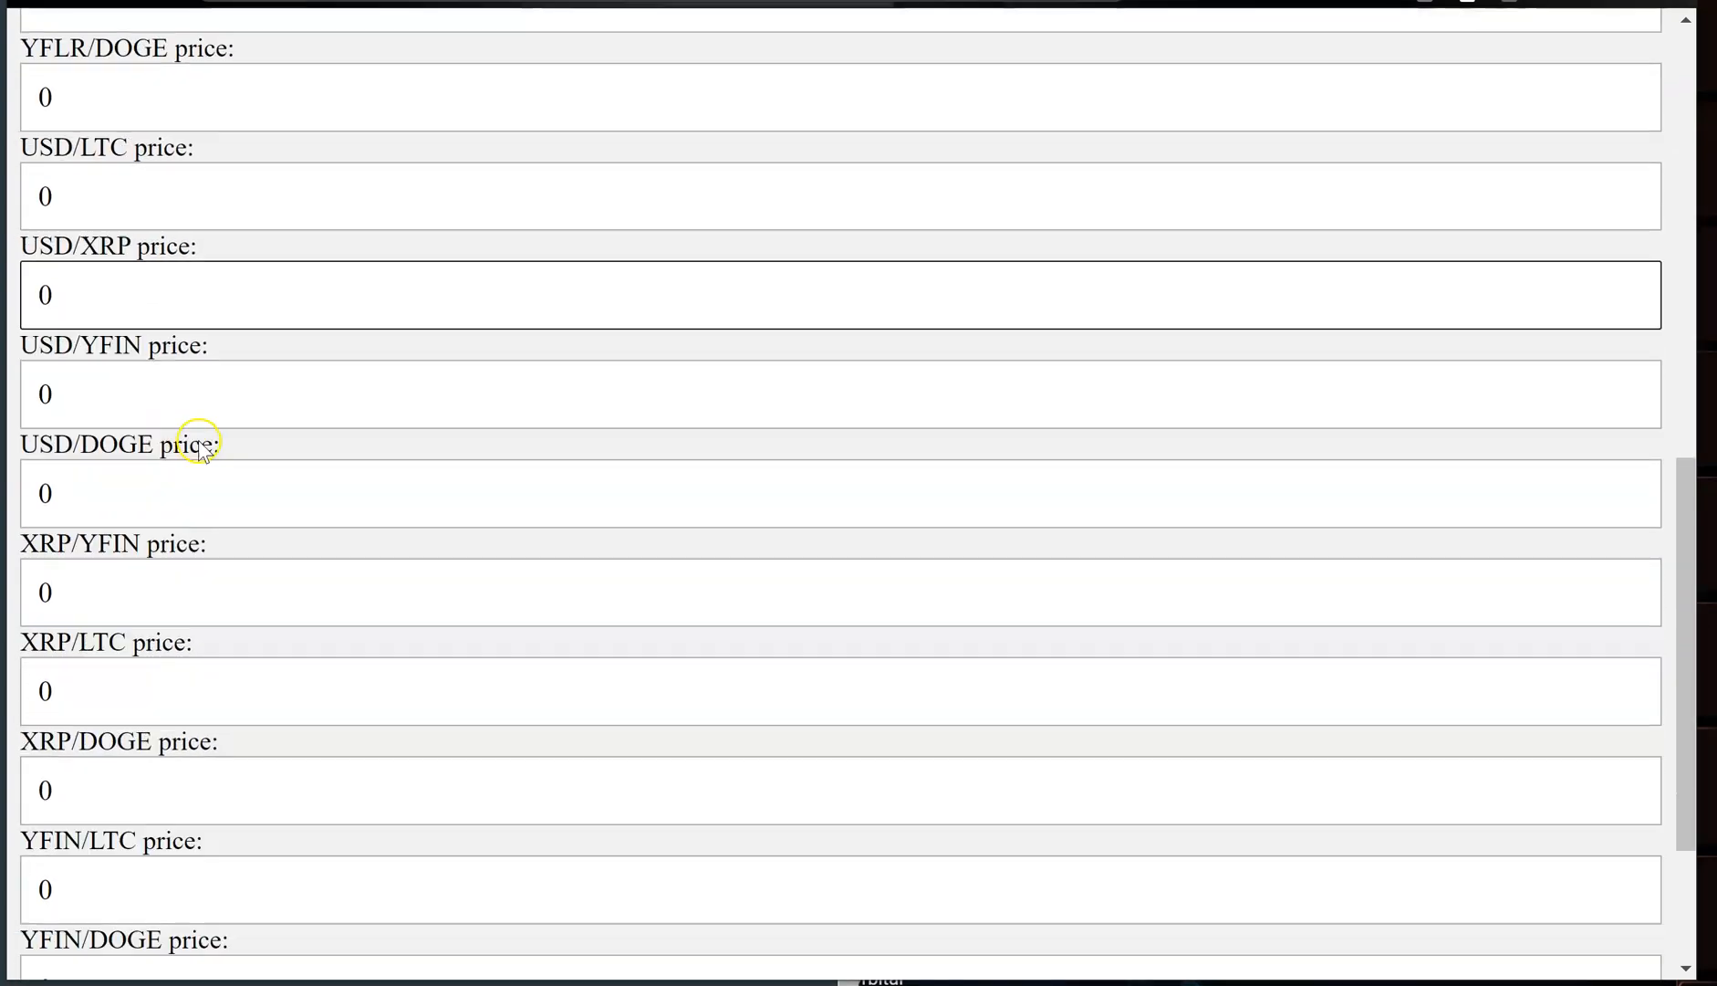
scroll("down", 3)
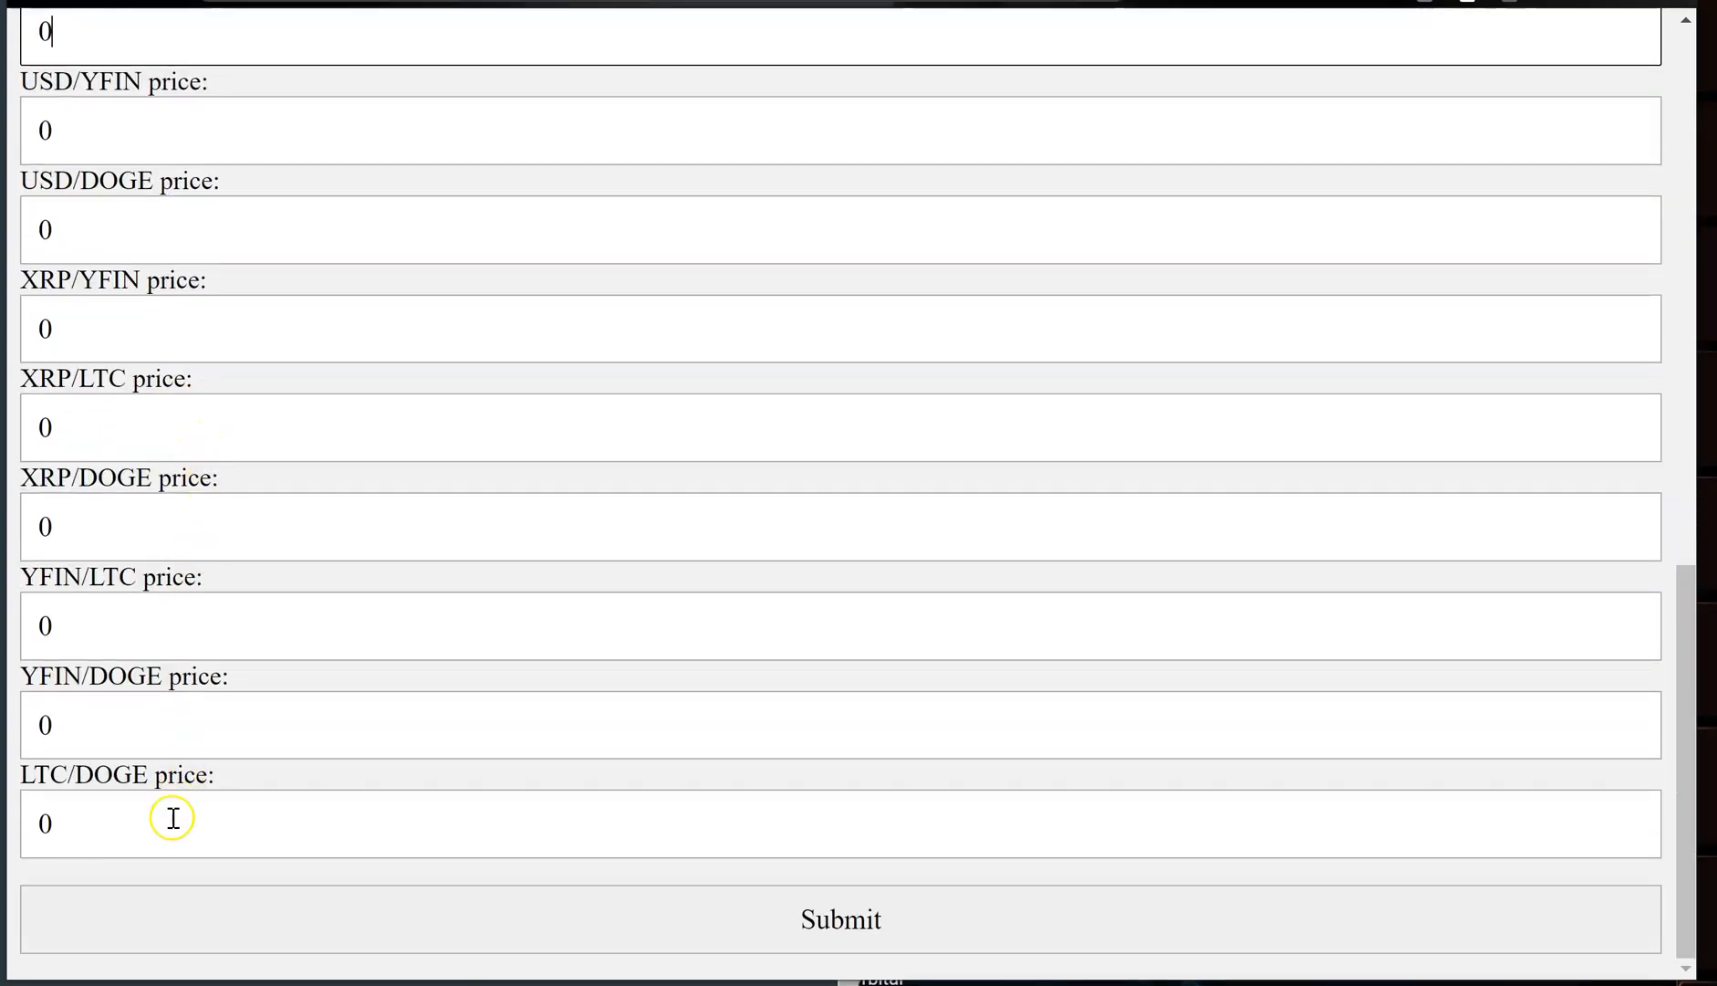
mouse_move(151, 818)
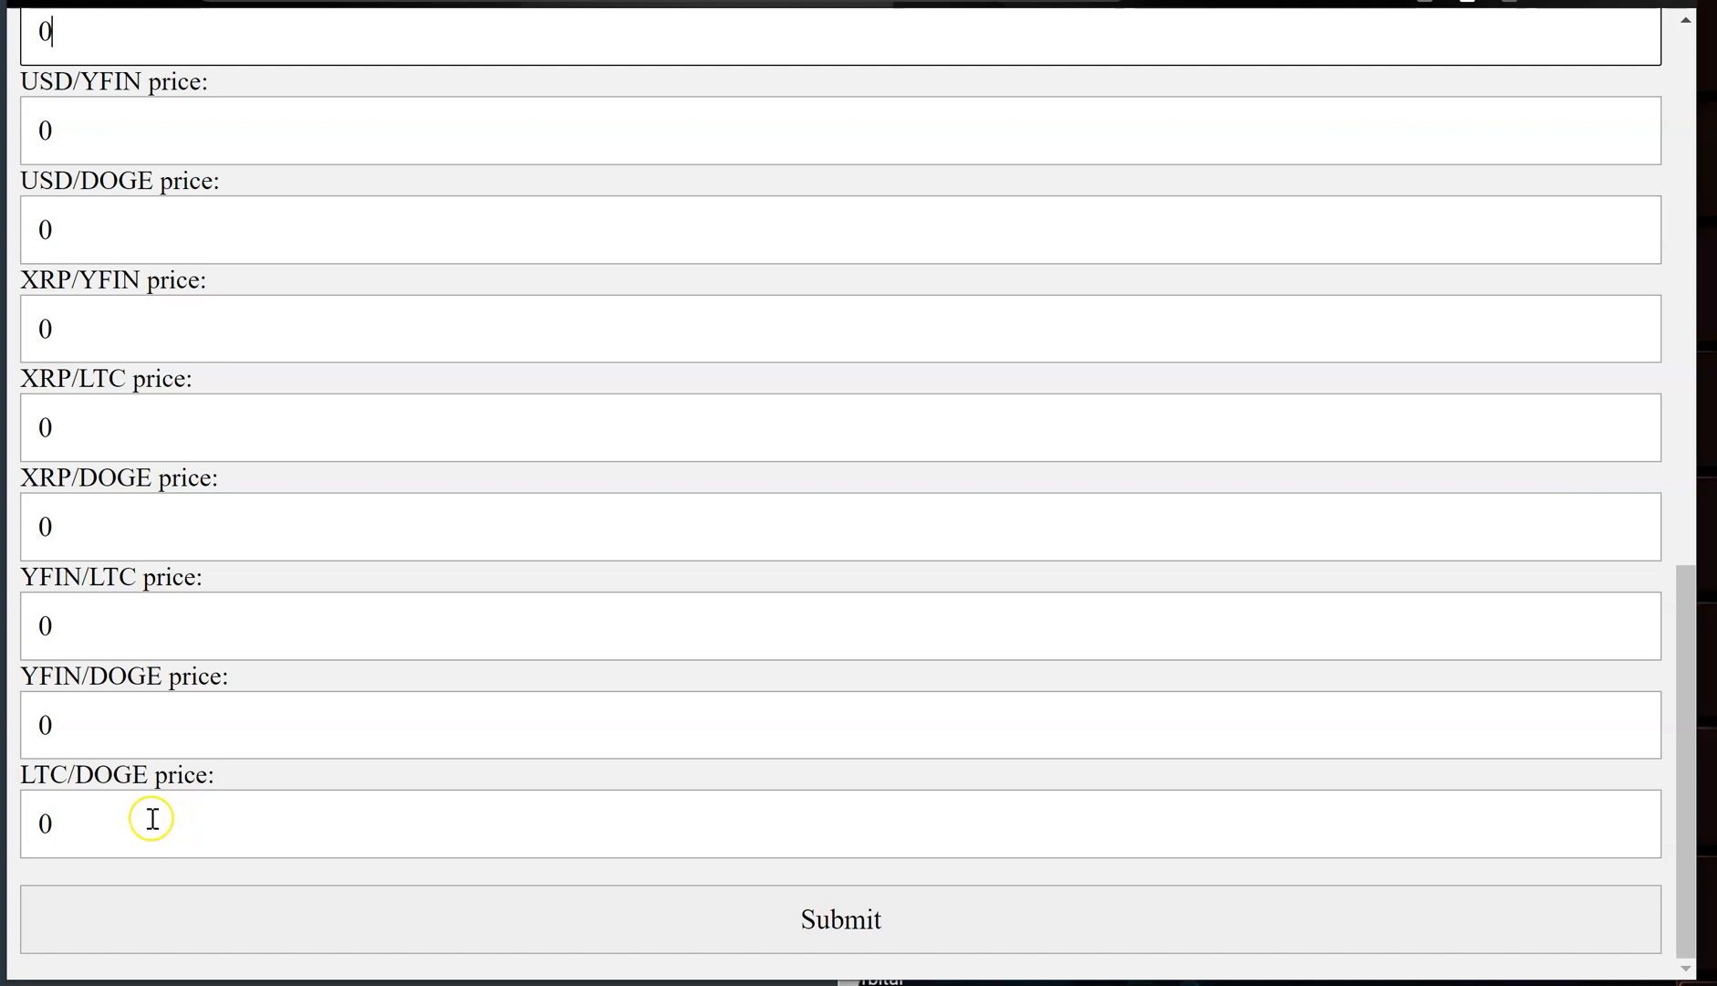
scroll("up", 3)
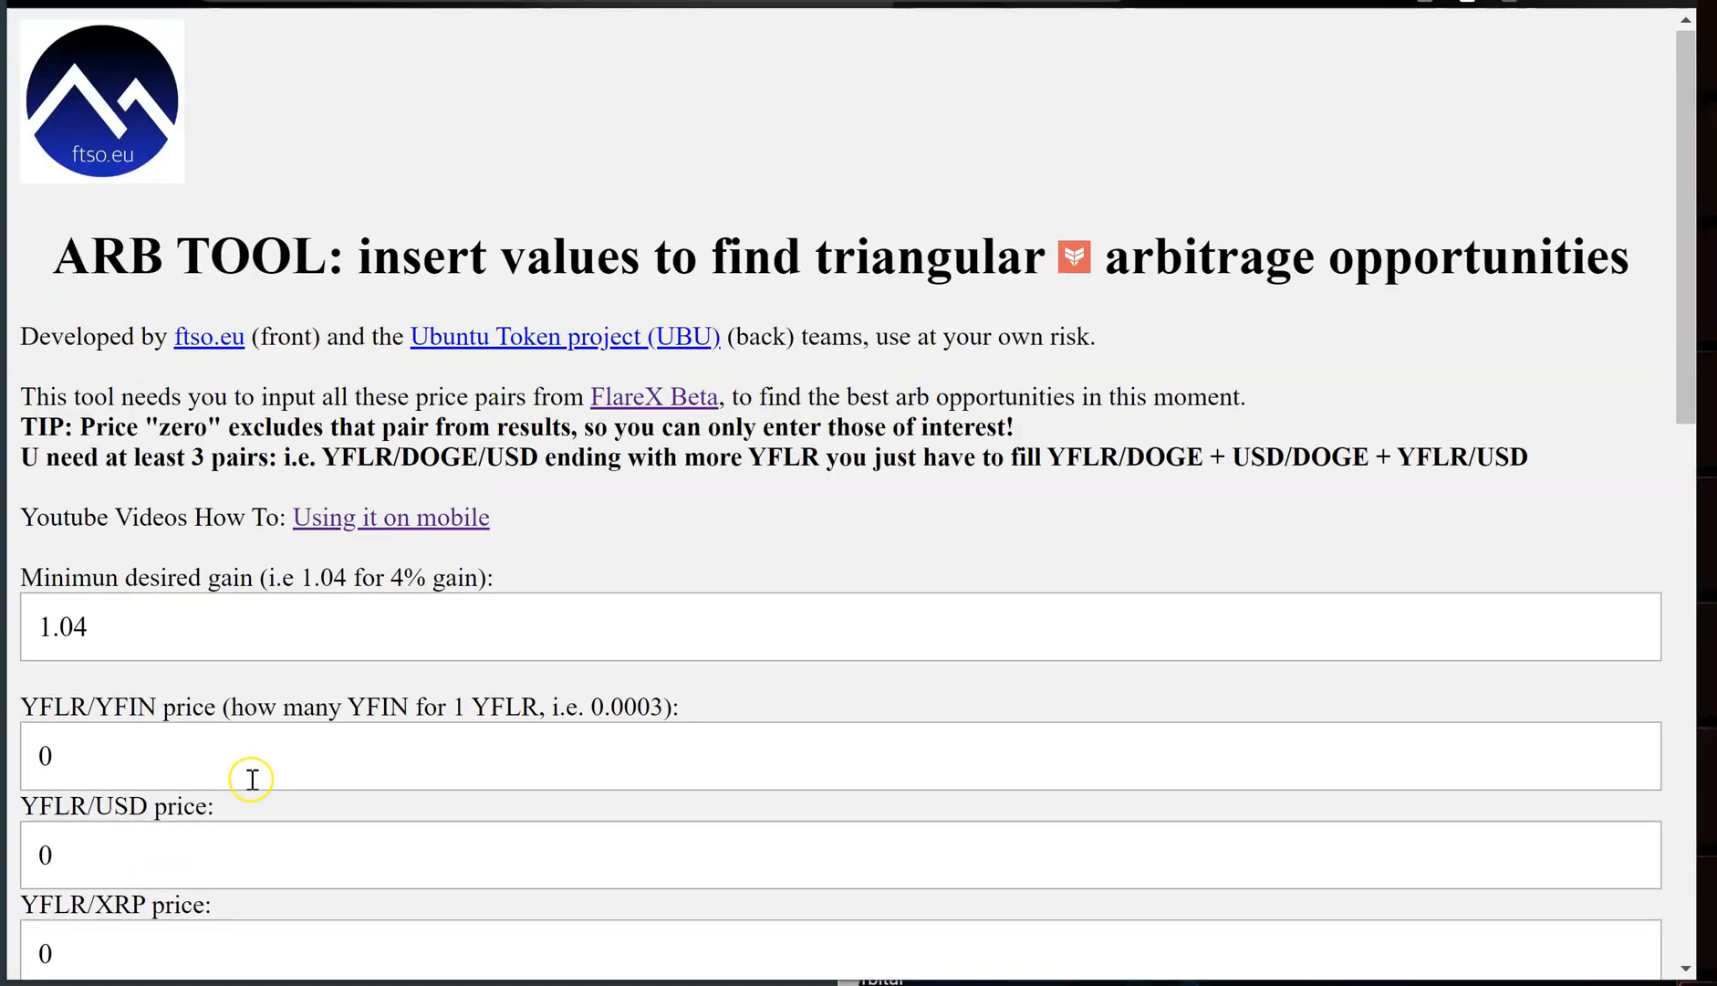
mouse_move(758, 639)
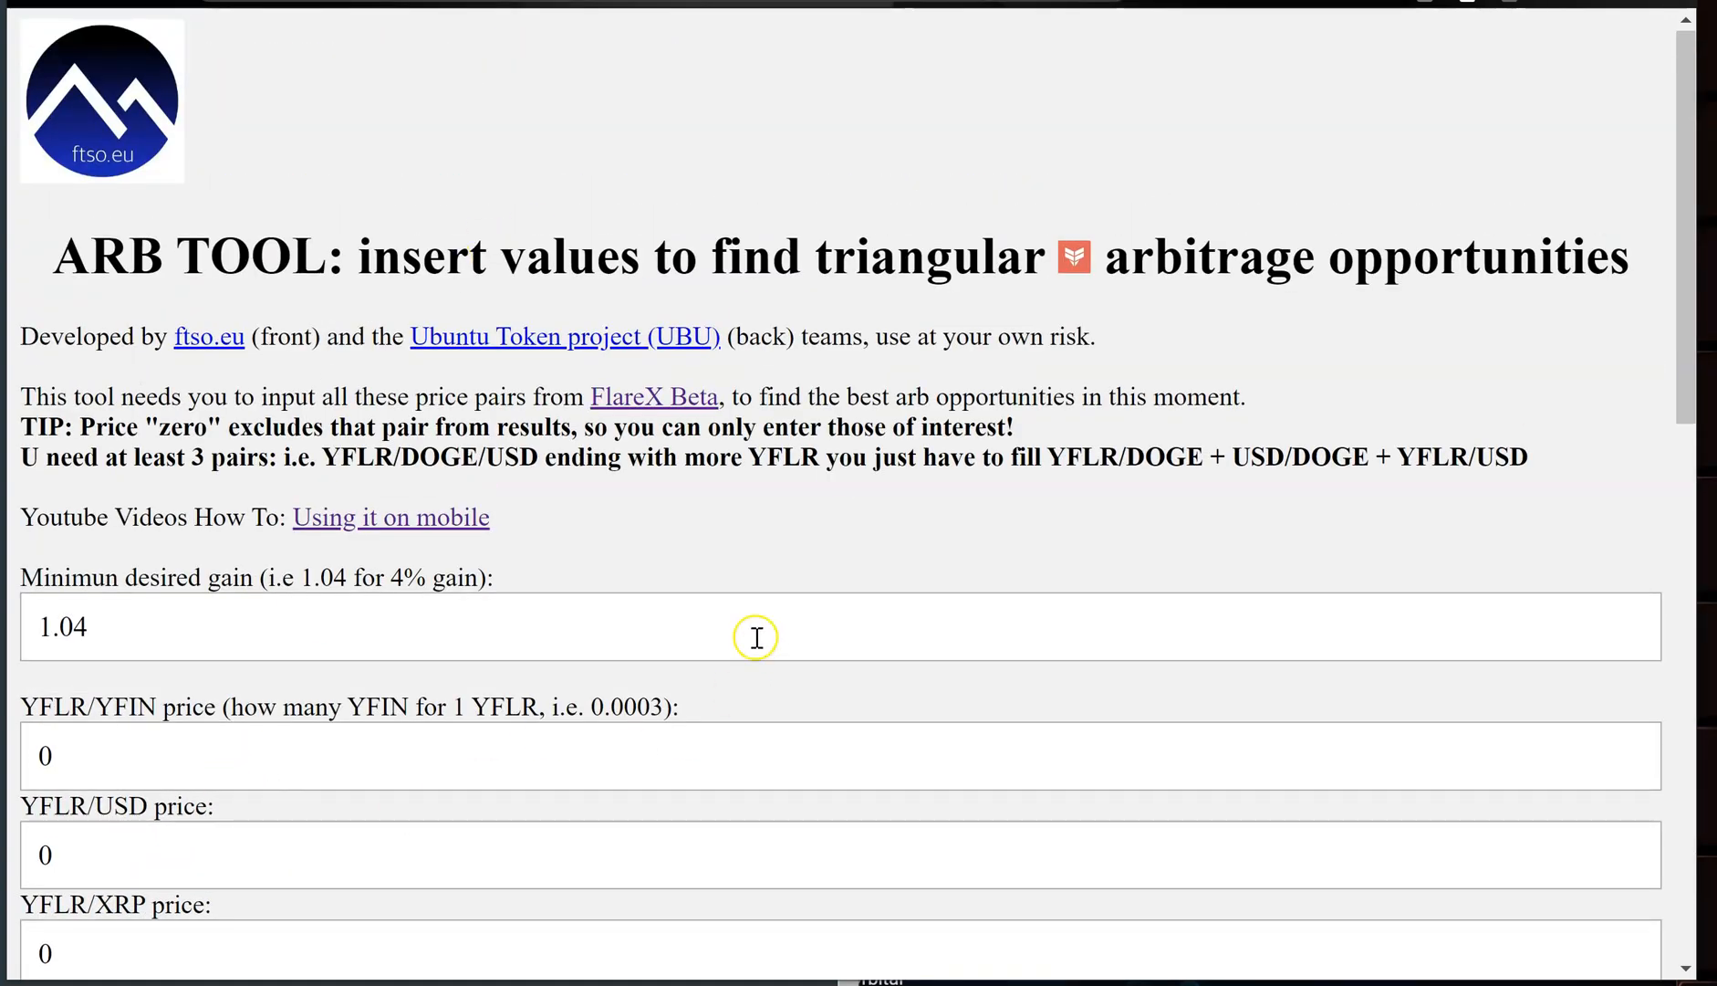
mouse_move(51, 531)
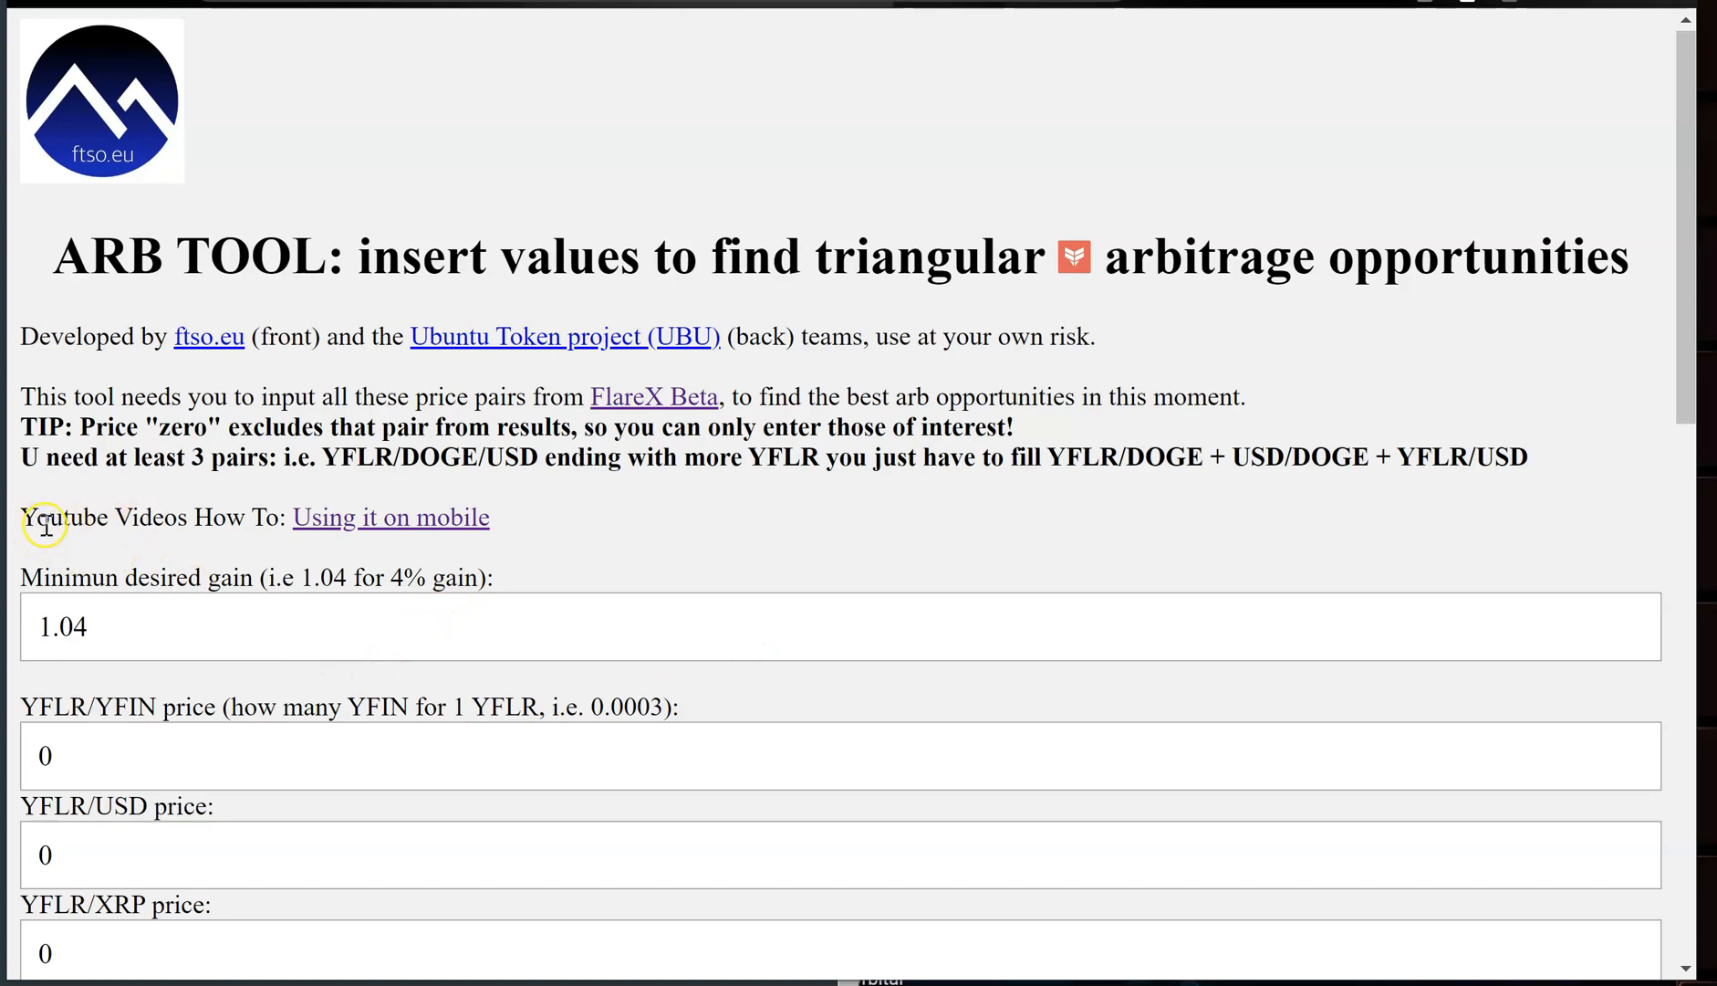
mouse_move(387, 526)
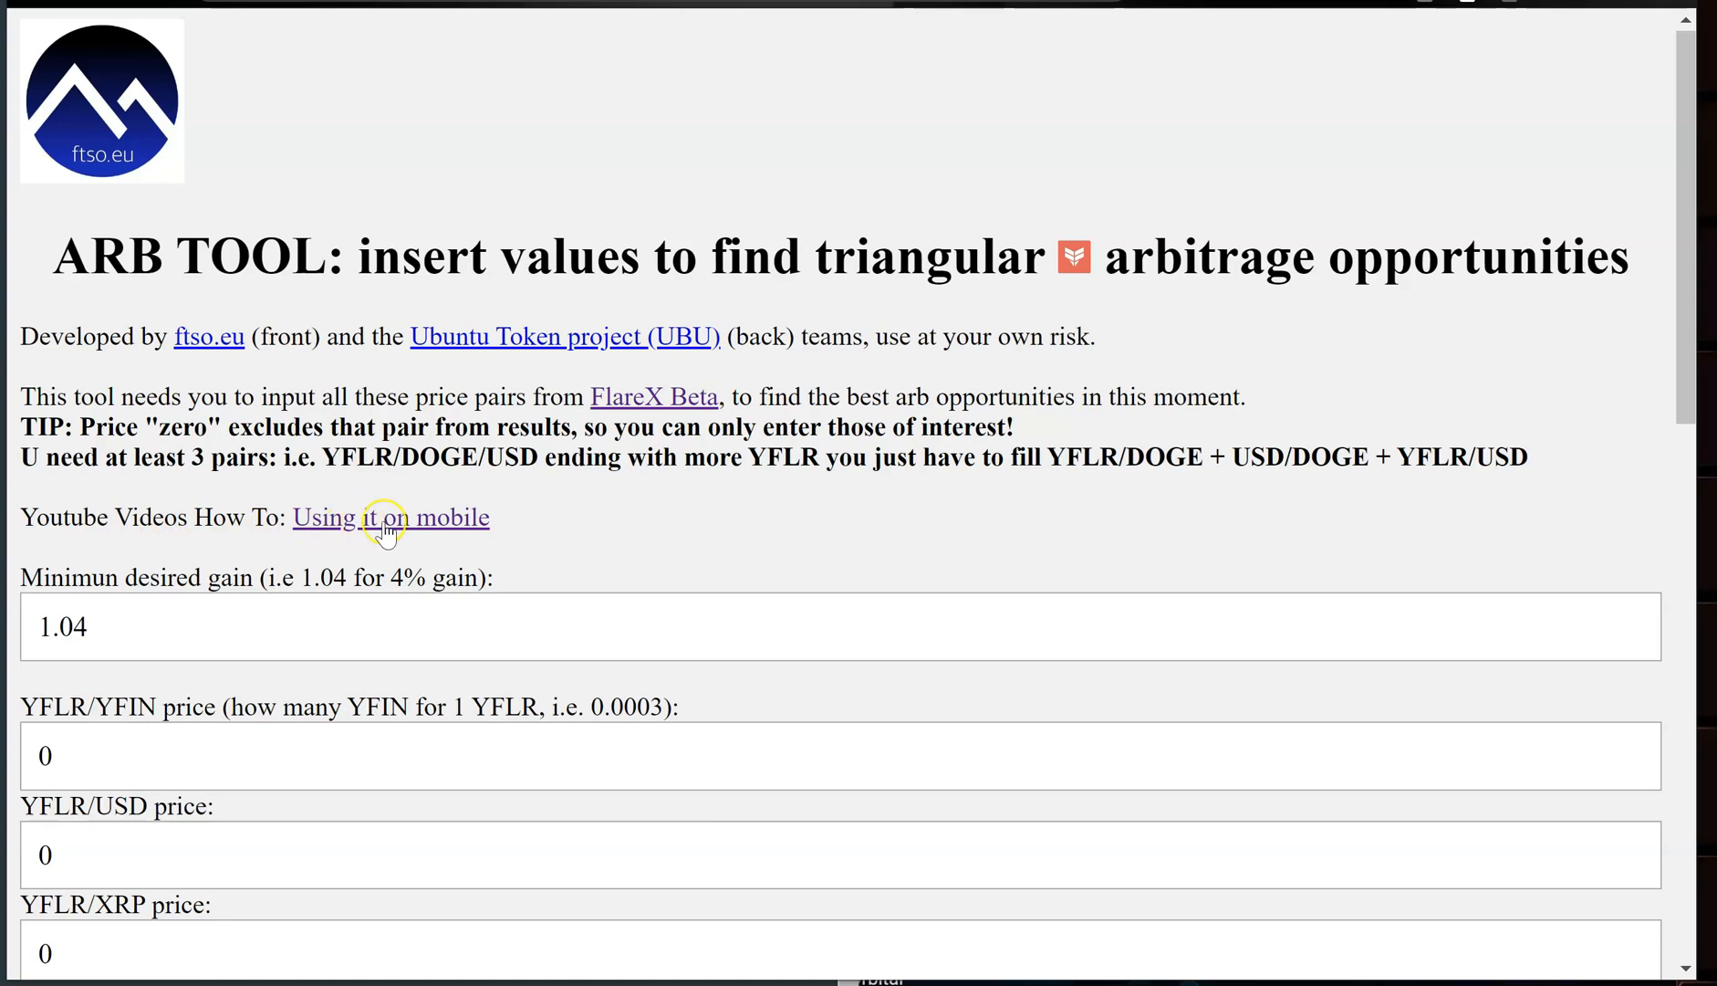
mouse_move(533, 571)
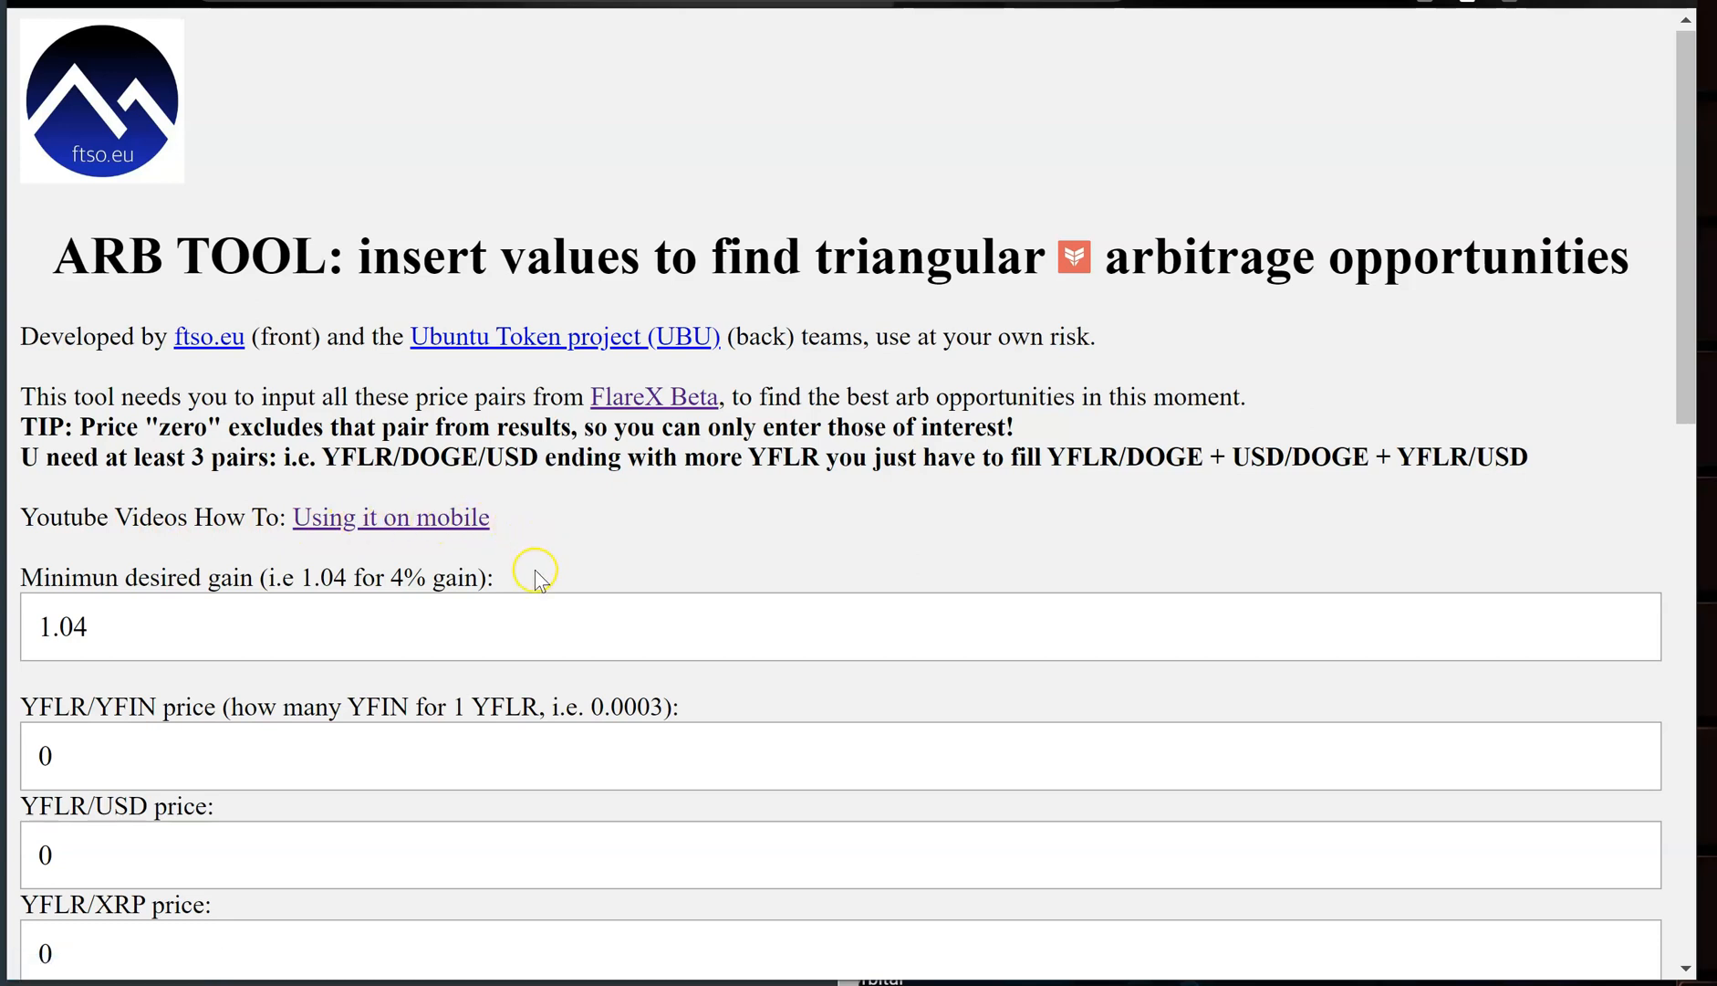
mouse_move(299, 532)
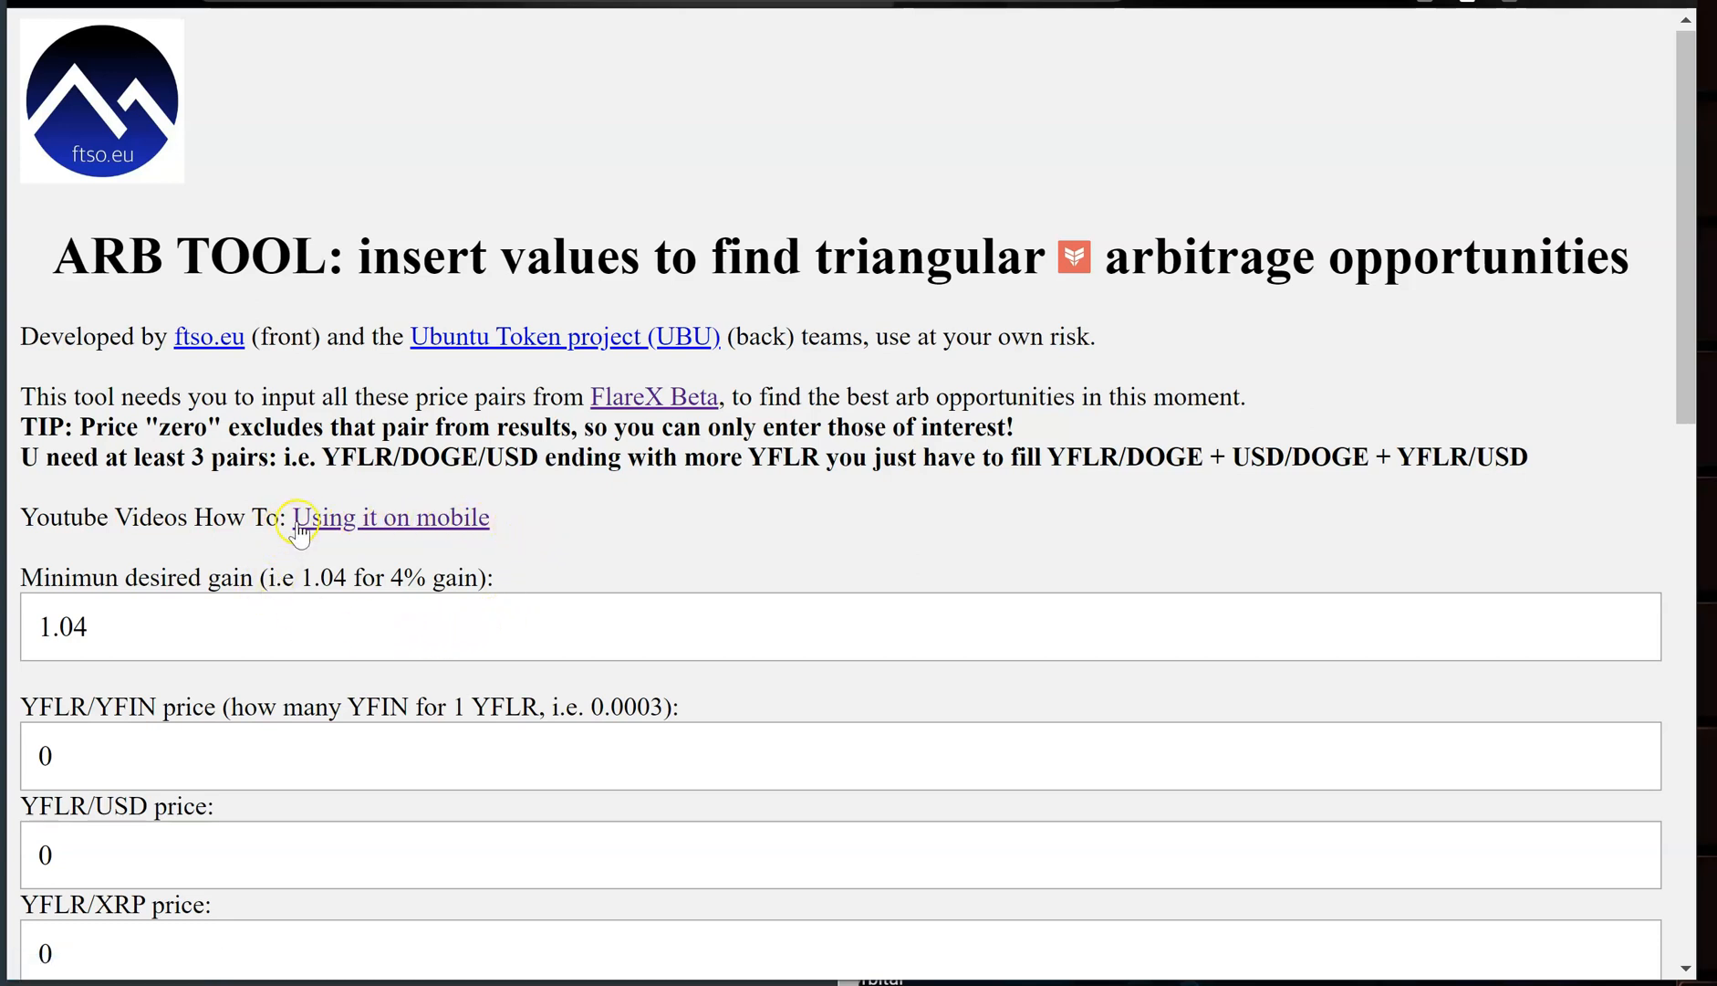
mouse_move(369, 555)
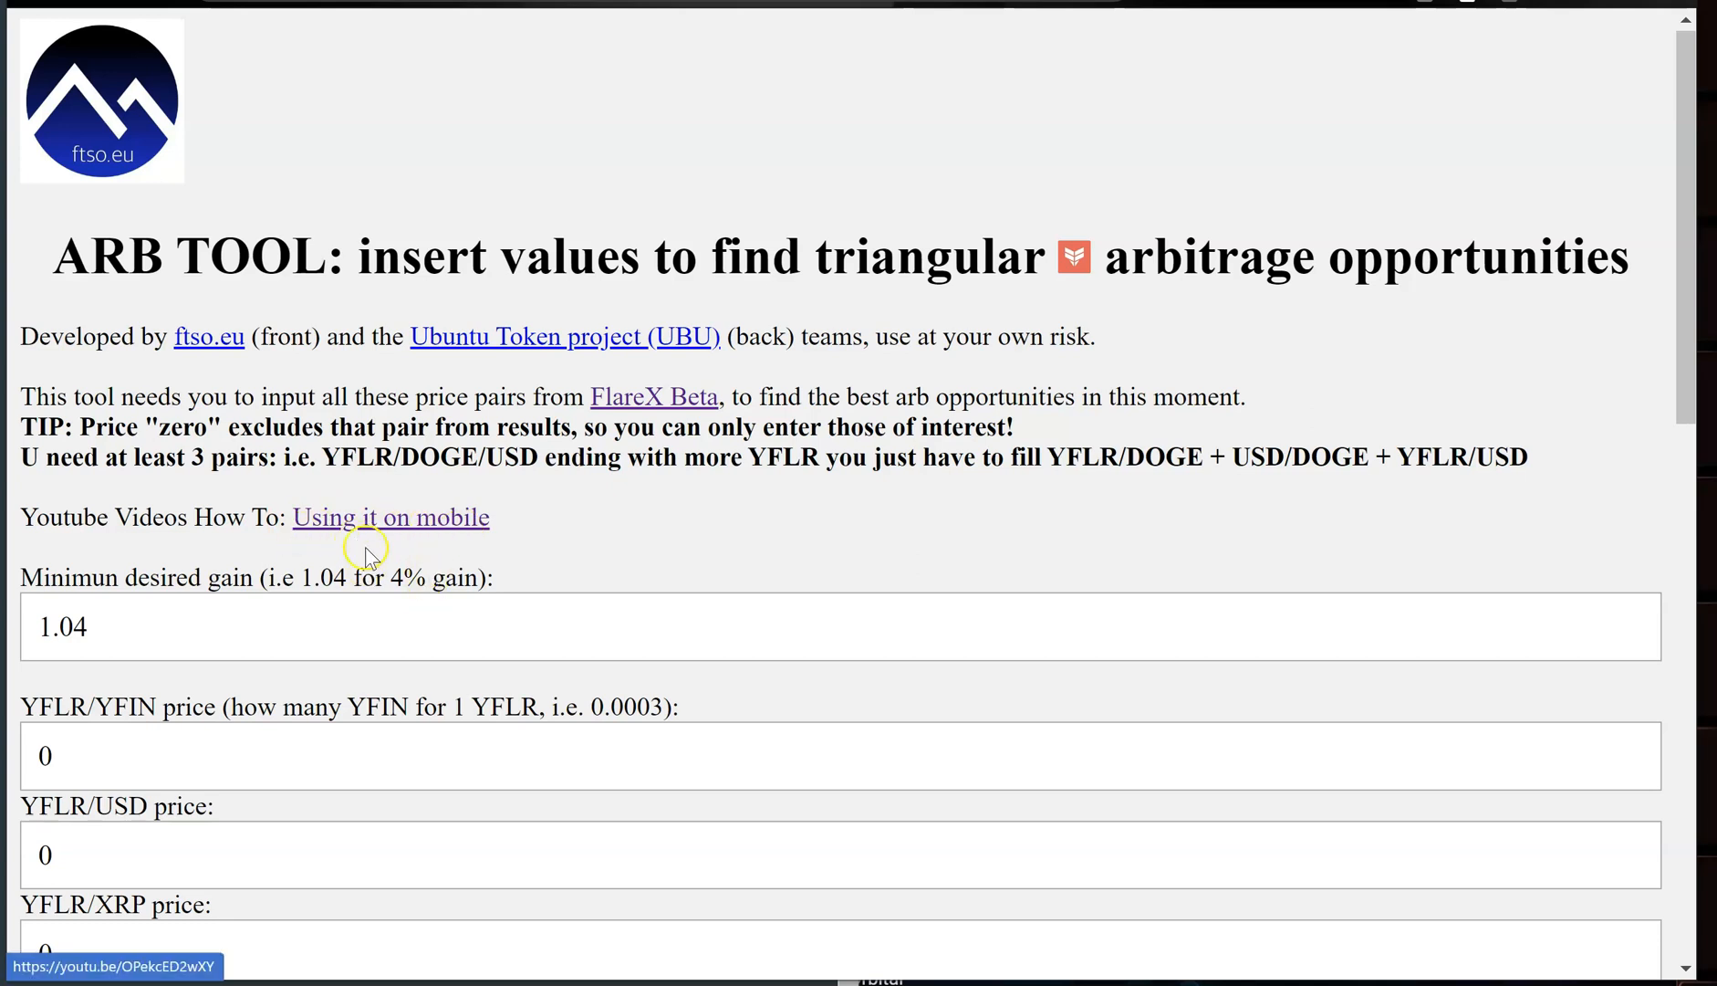
scroll("down", 3)
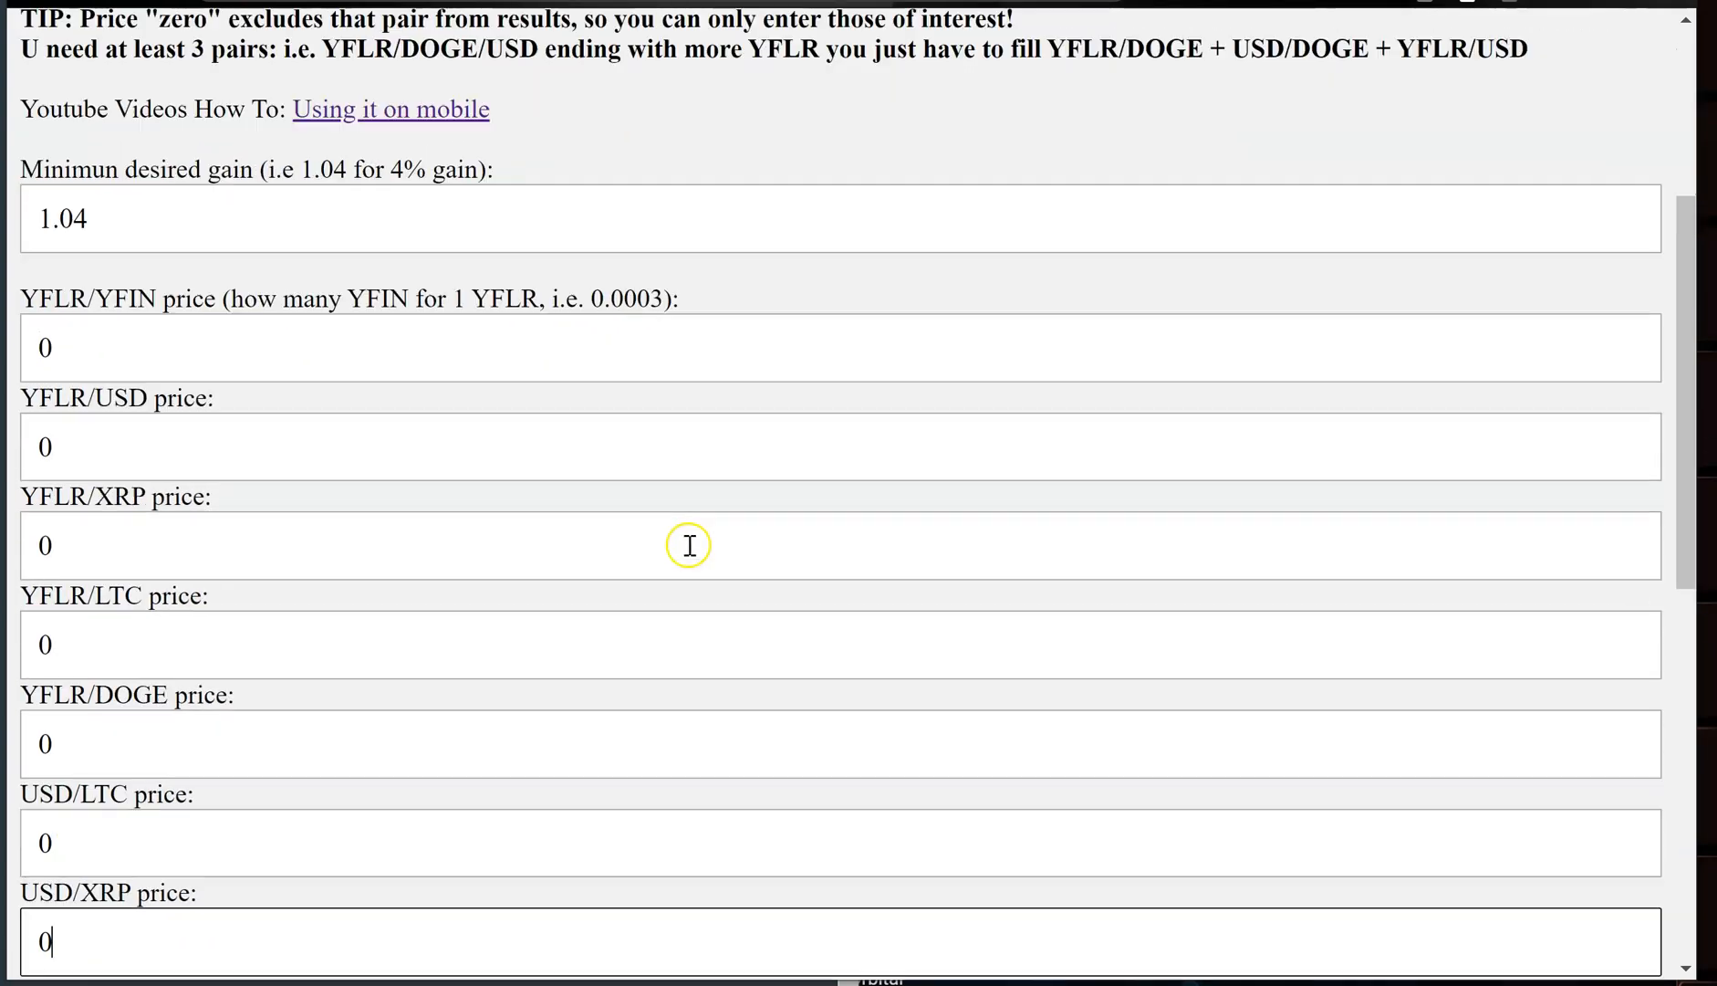
scroll("down", 3)
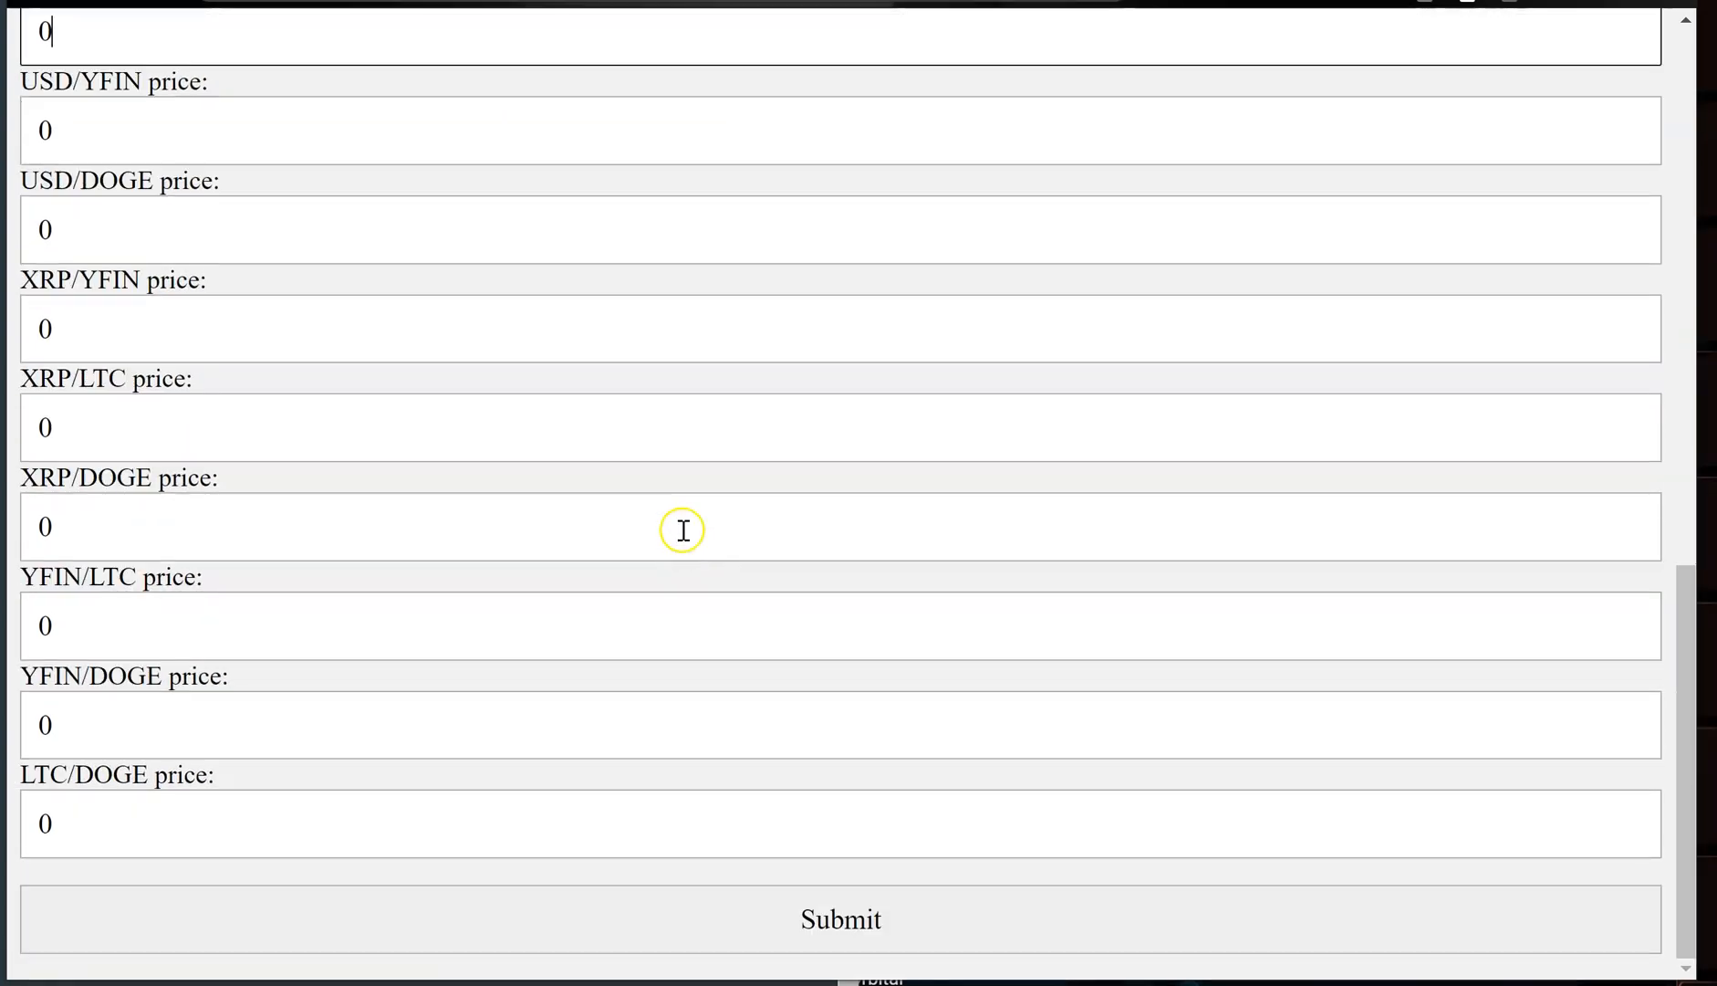
scroll("up", 3)
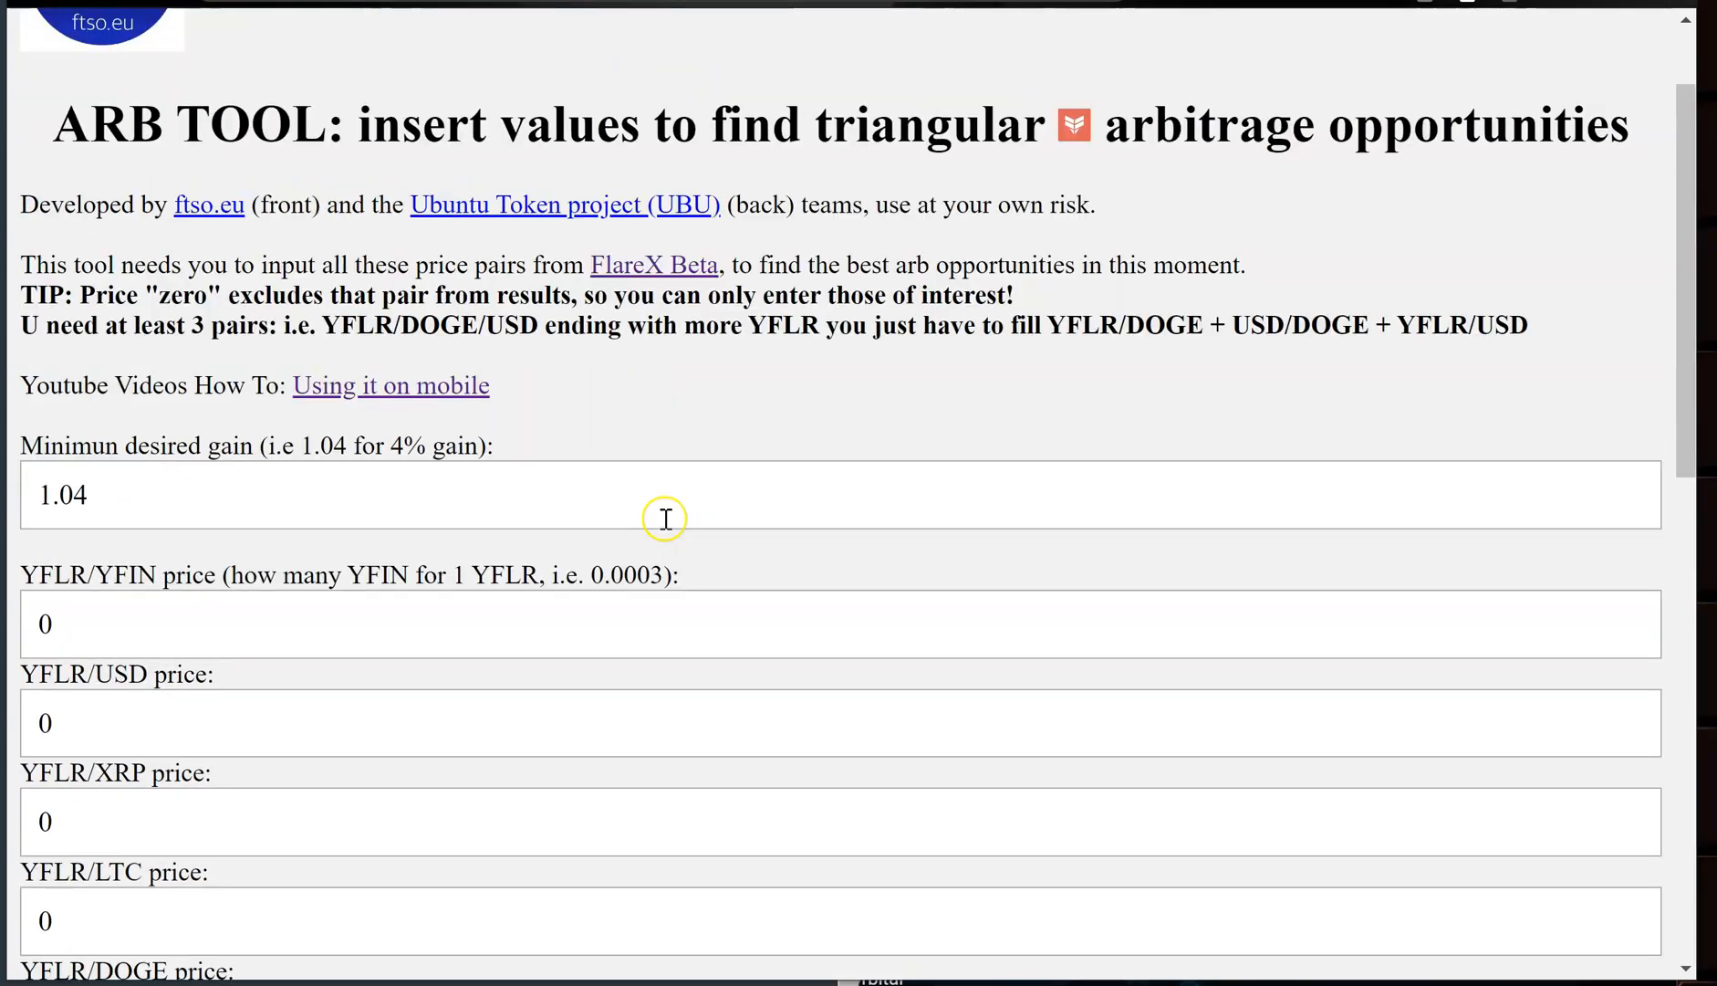
scroll("up", 3)
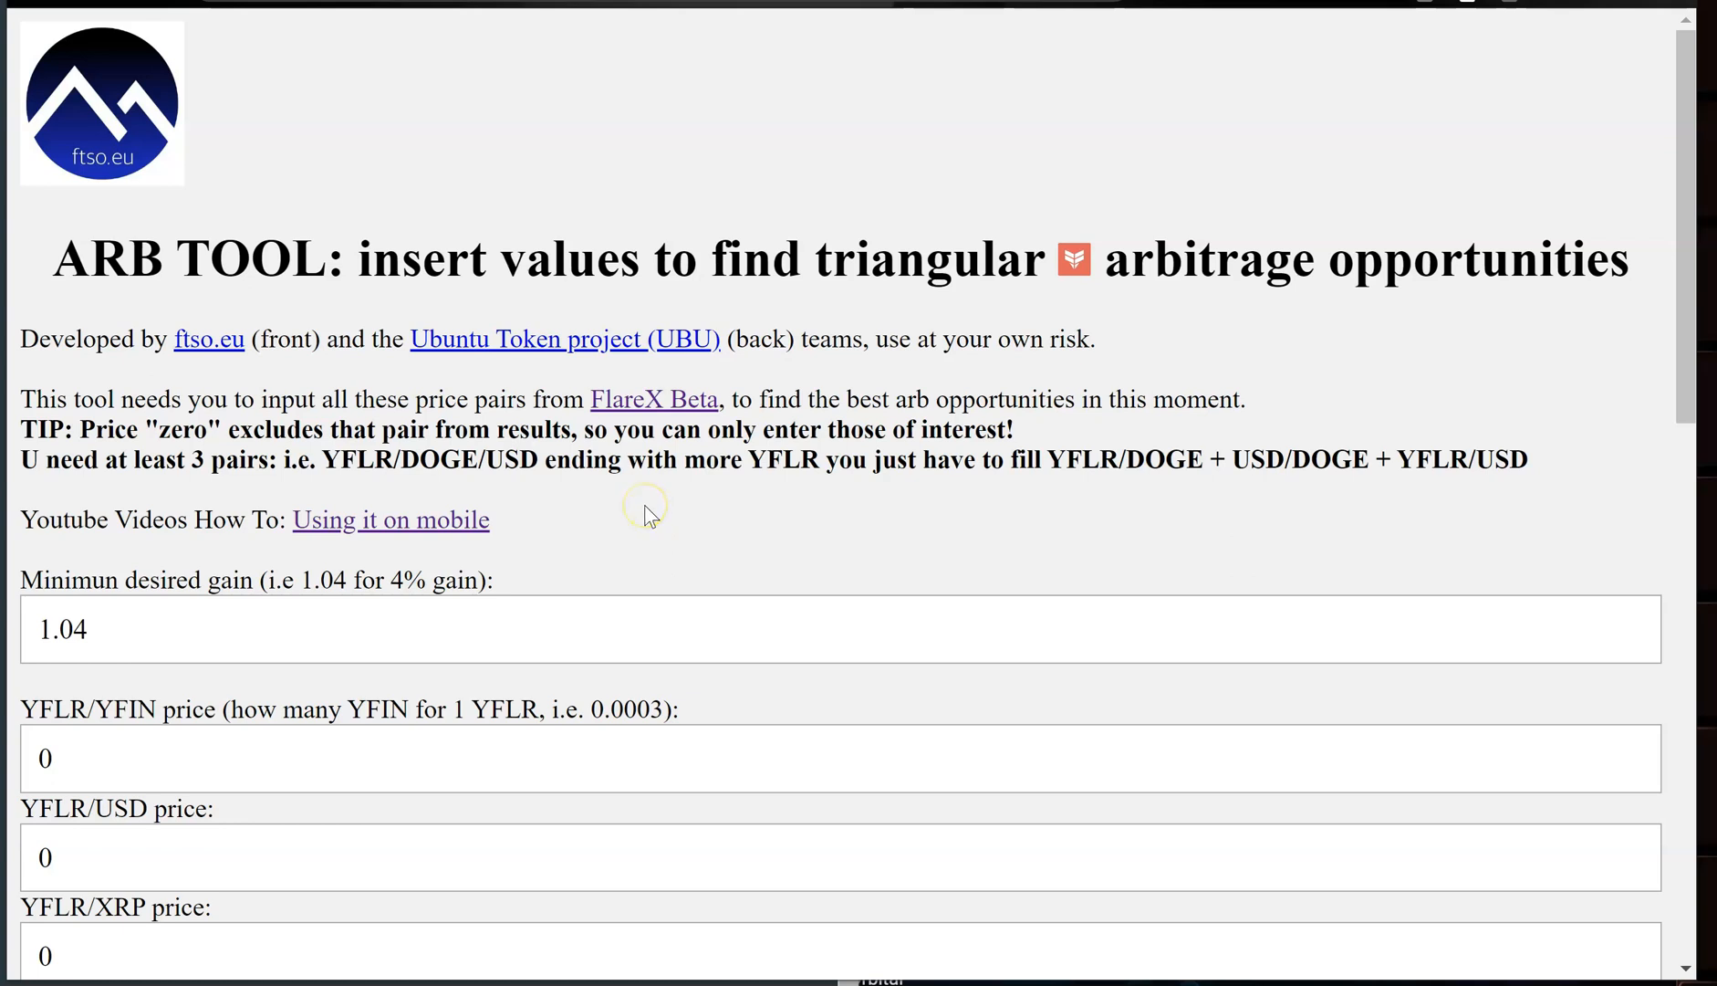
mouse_move(45, 493)
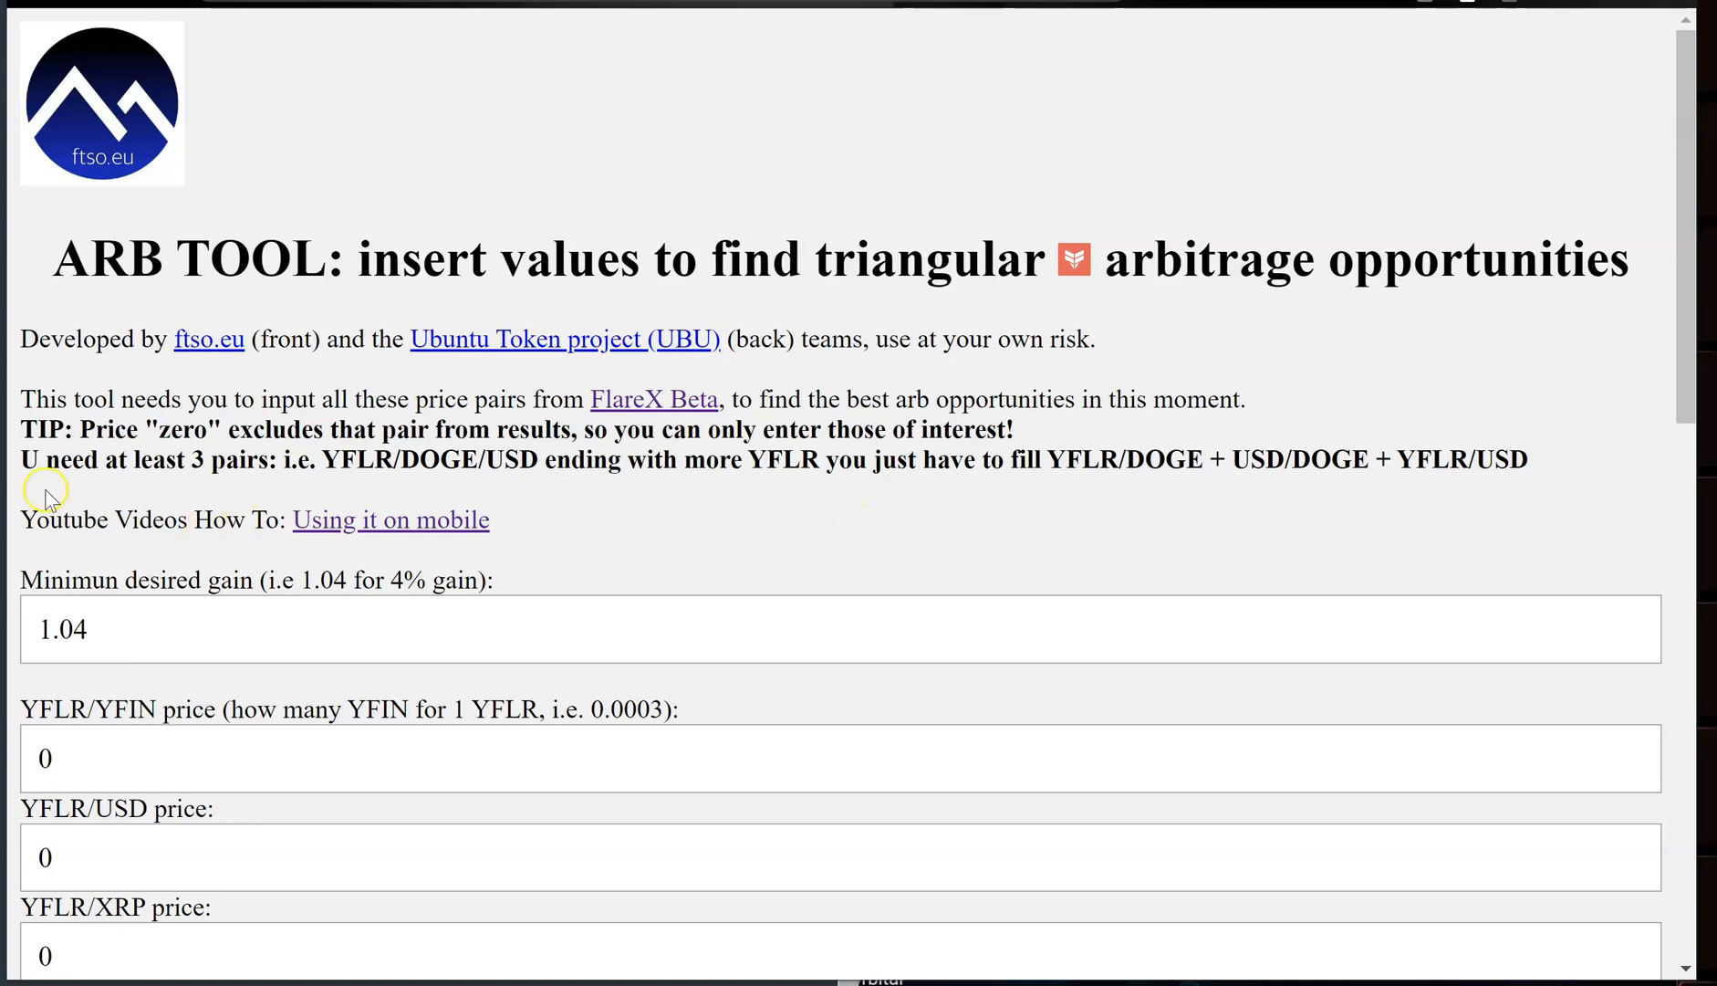
mouse_move(854, 542)
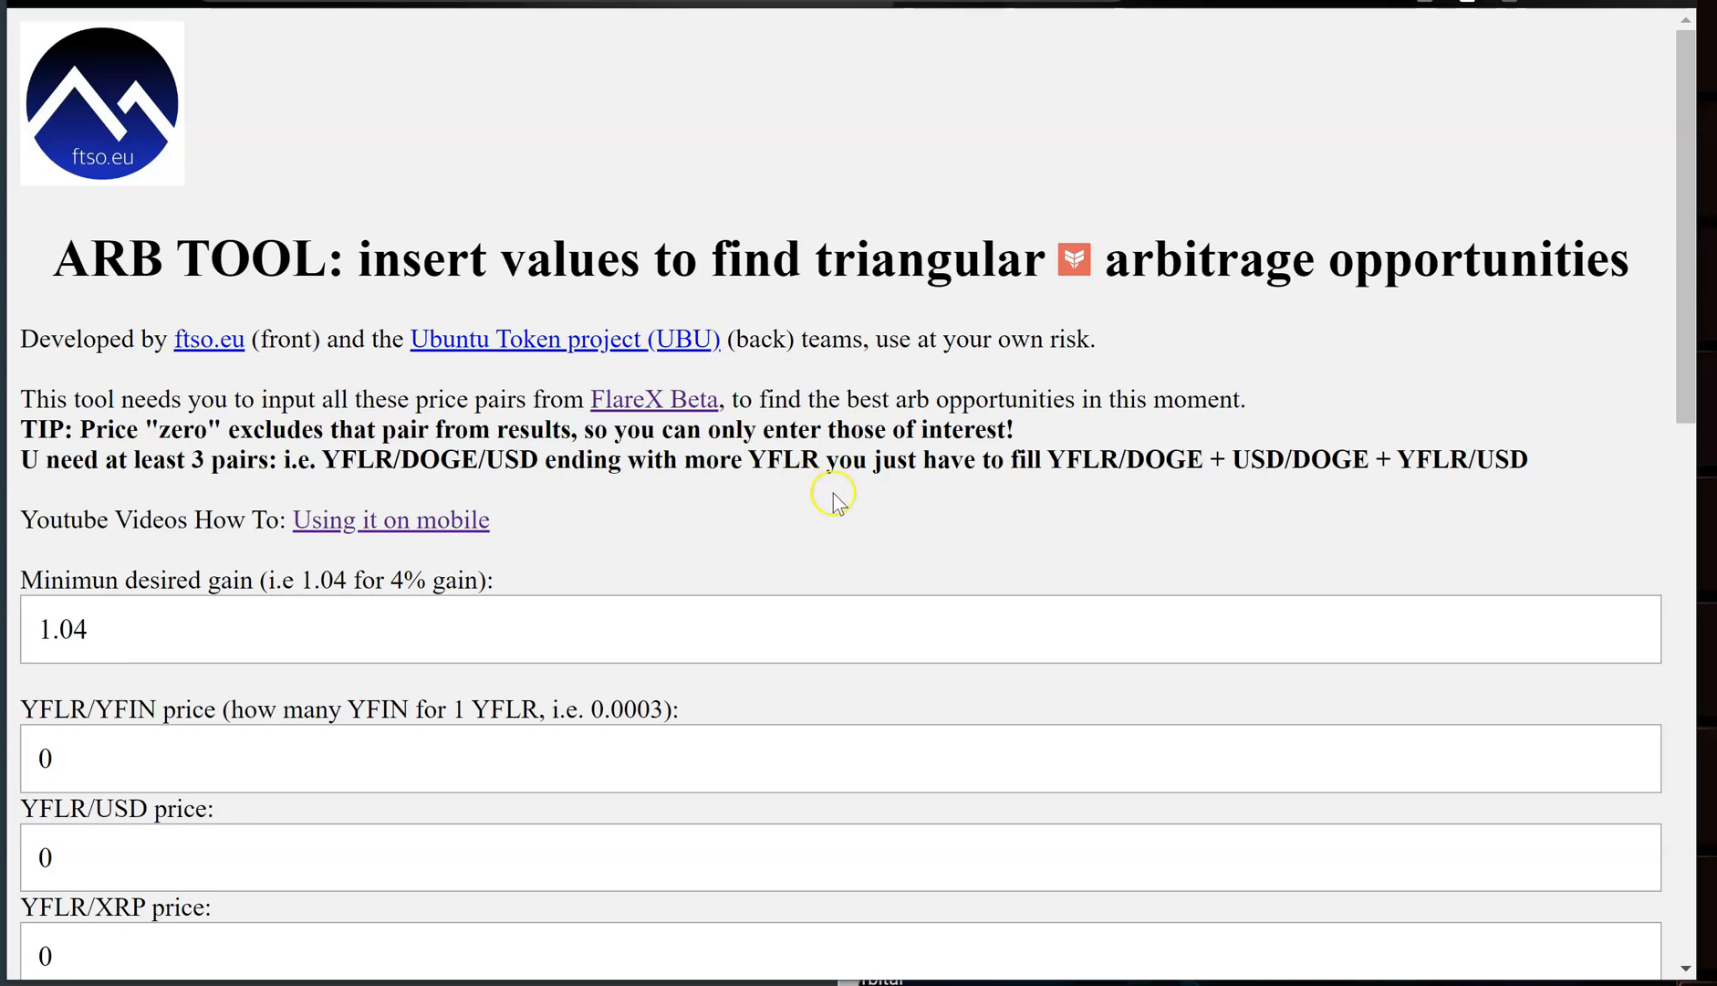
scroll("down", 3)
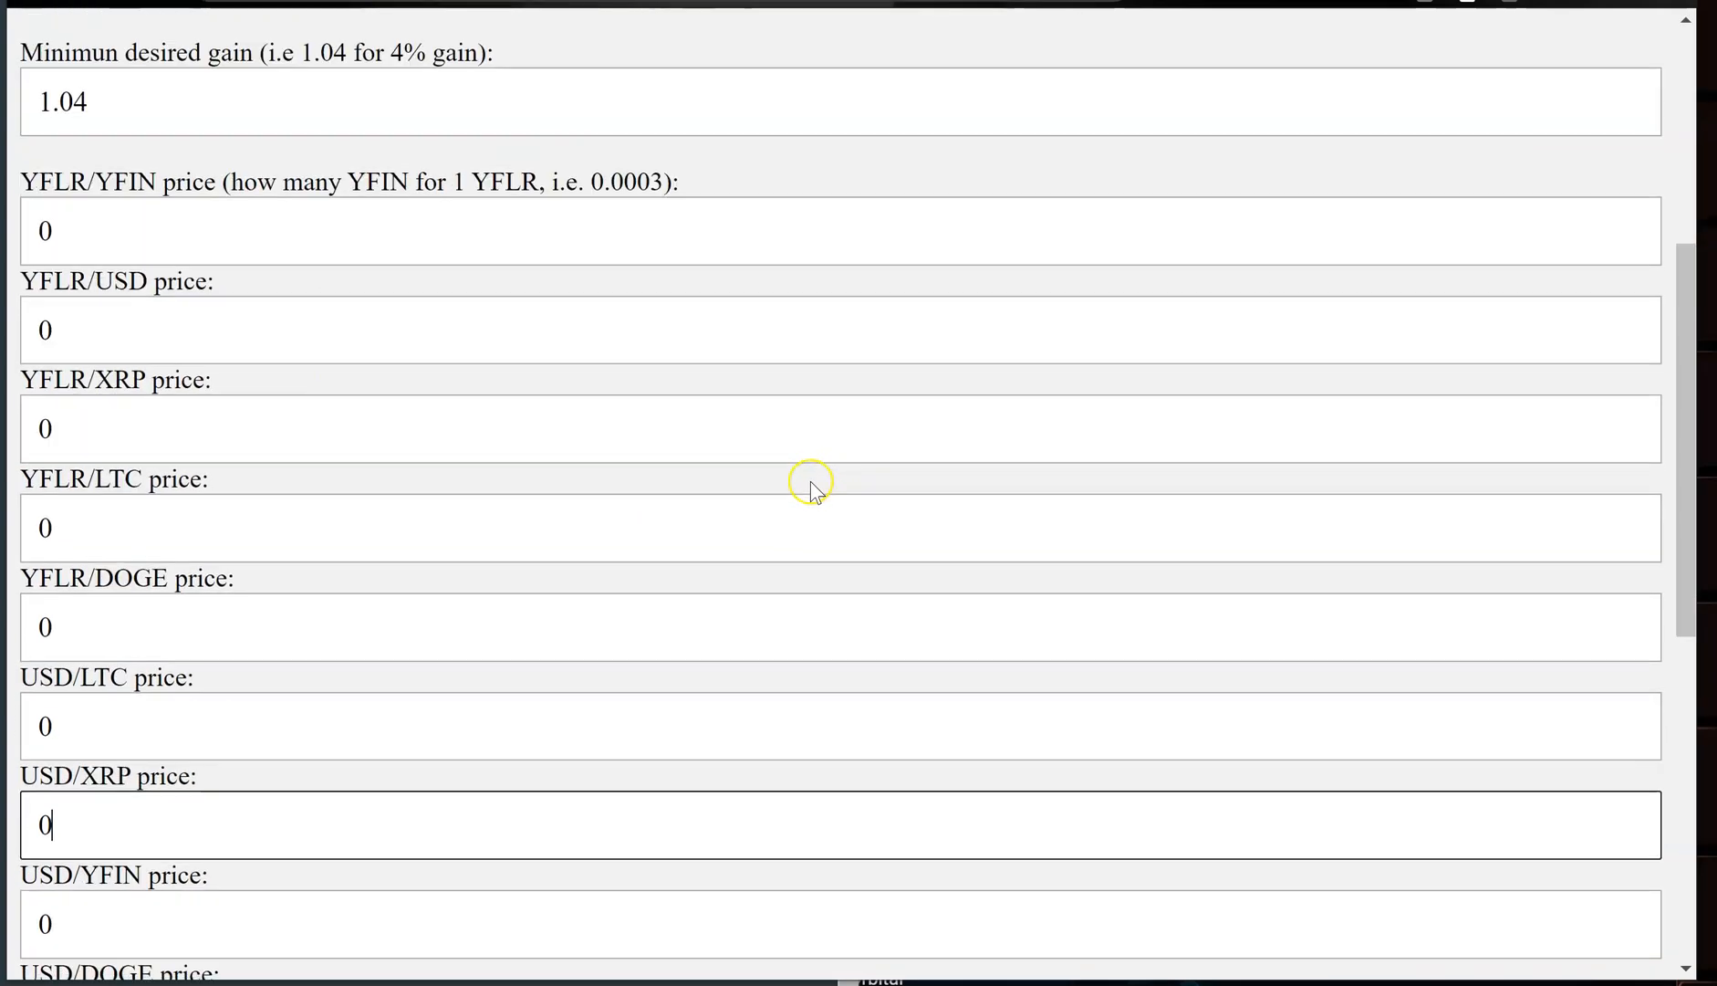
mouse_move(807, 489)
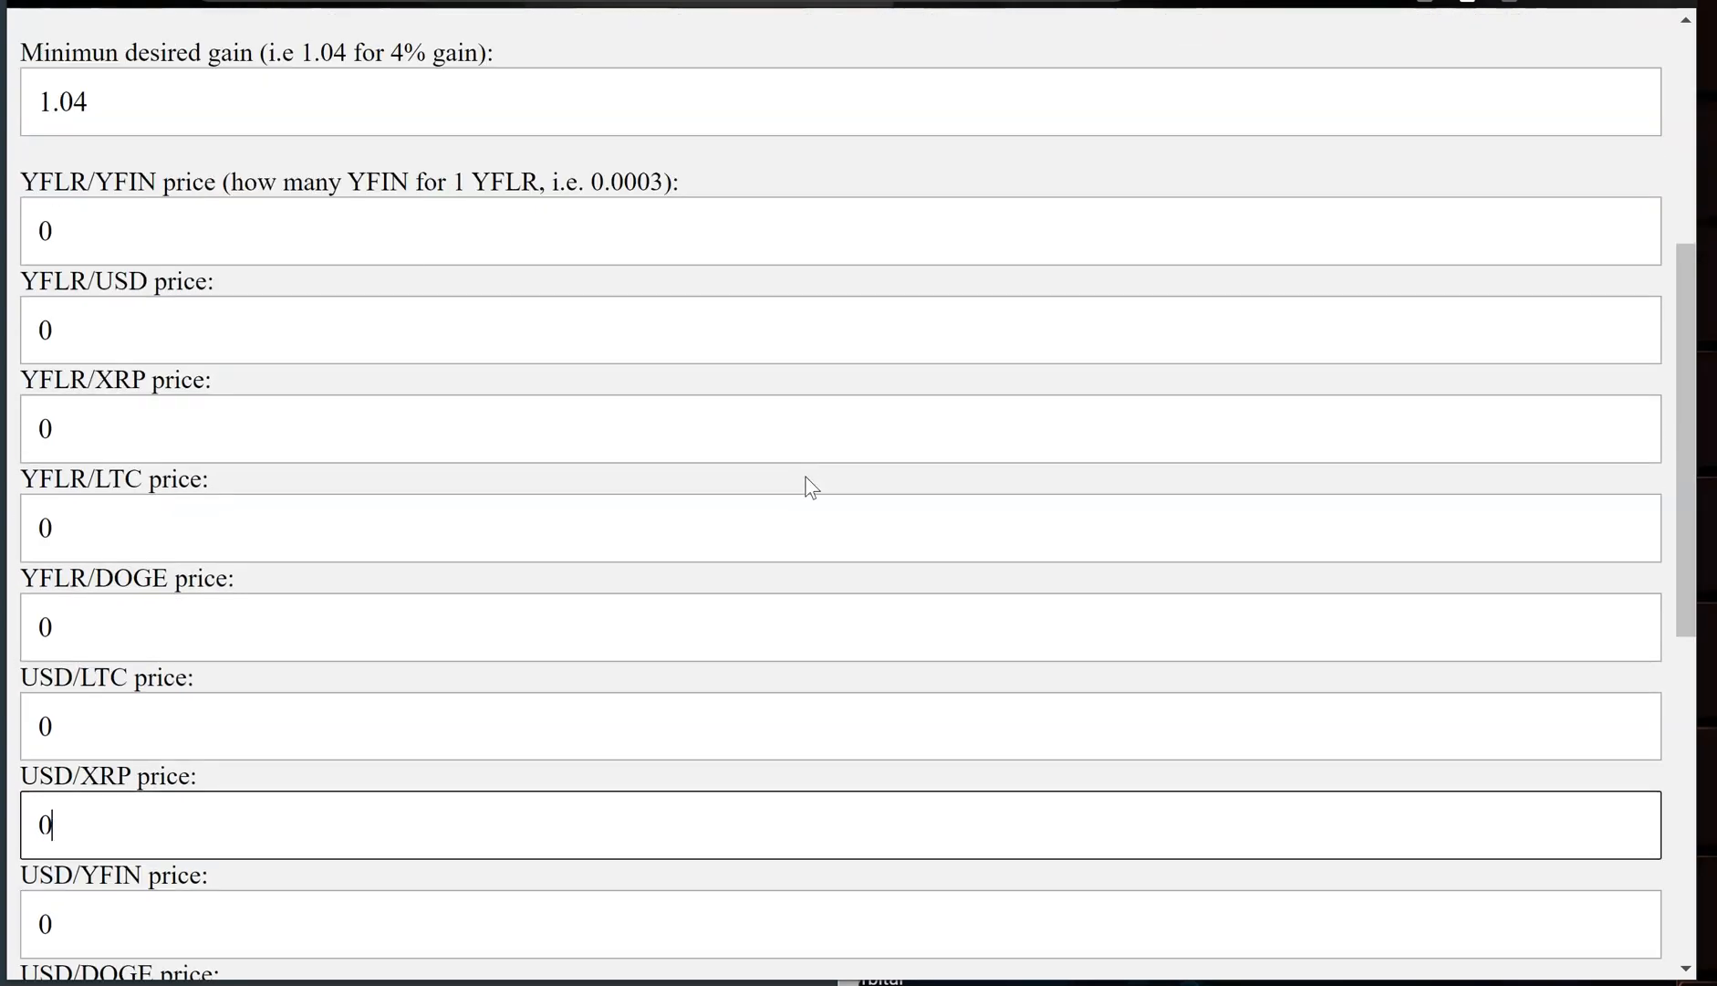
mouse_move(475, 553)
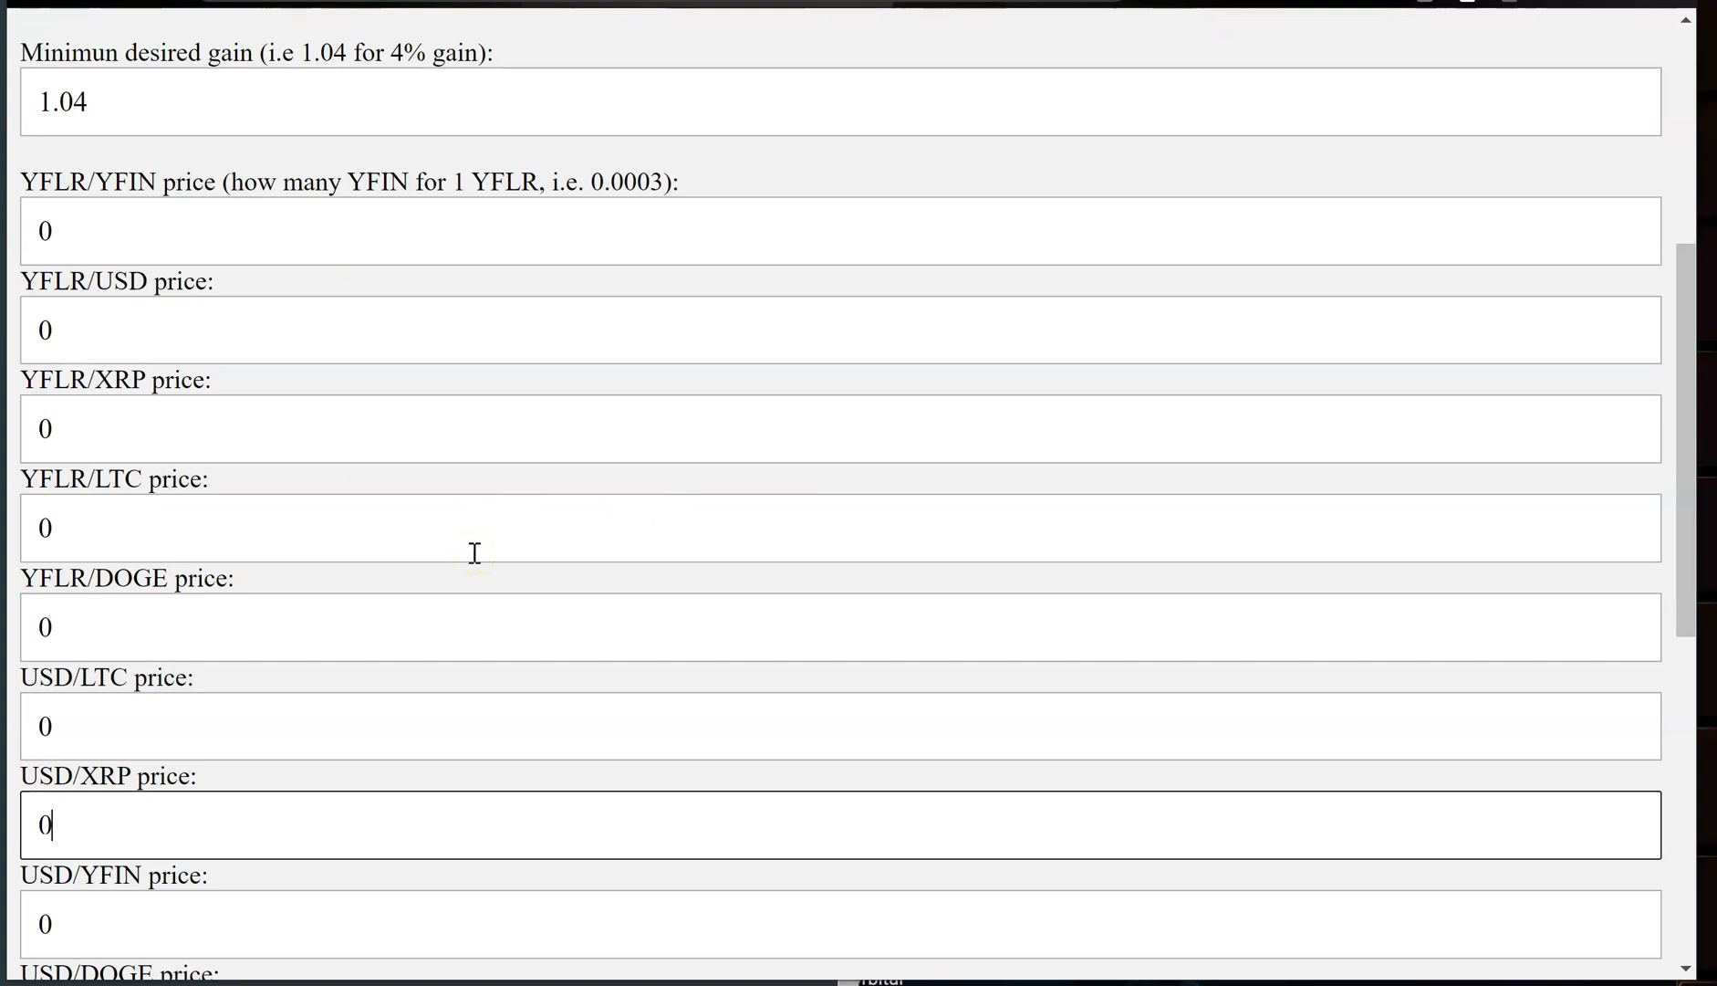
scroll("down", 3)
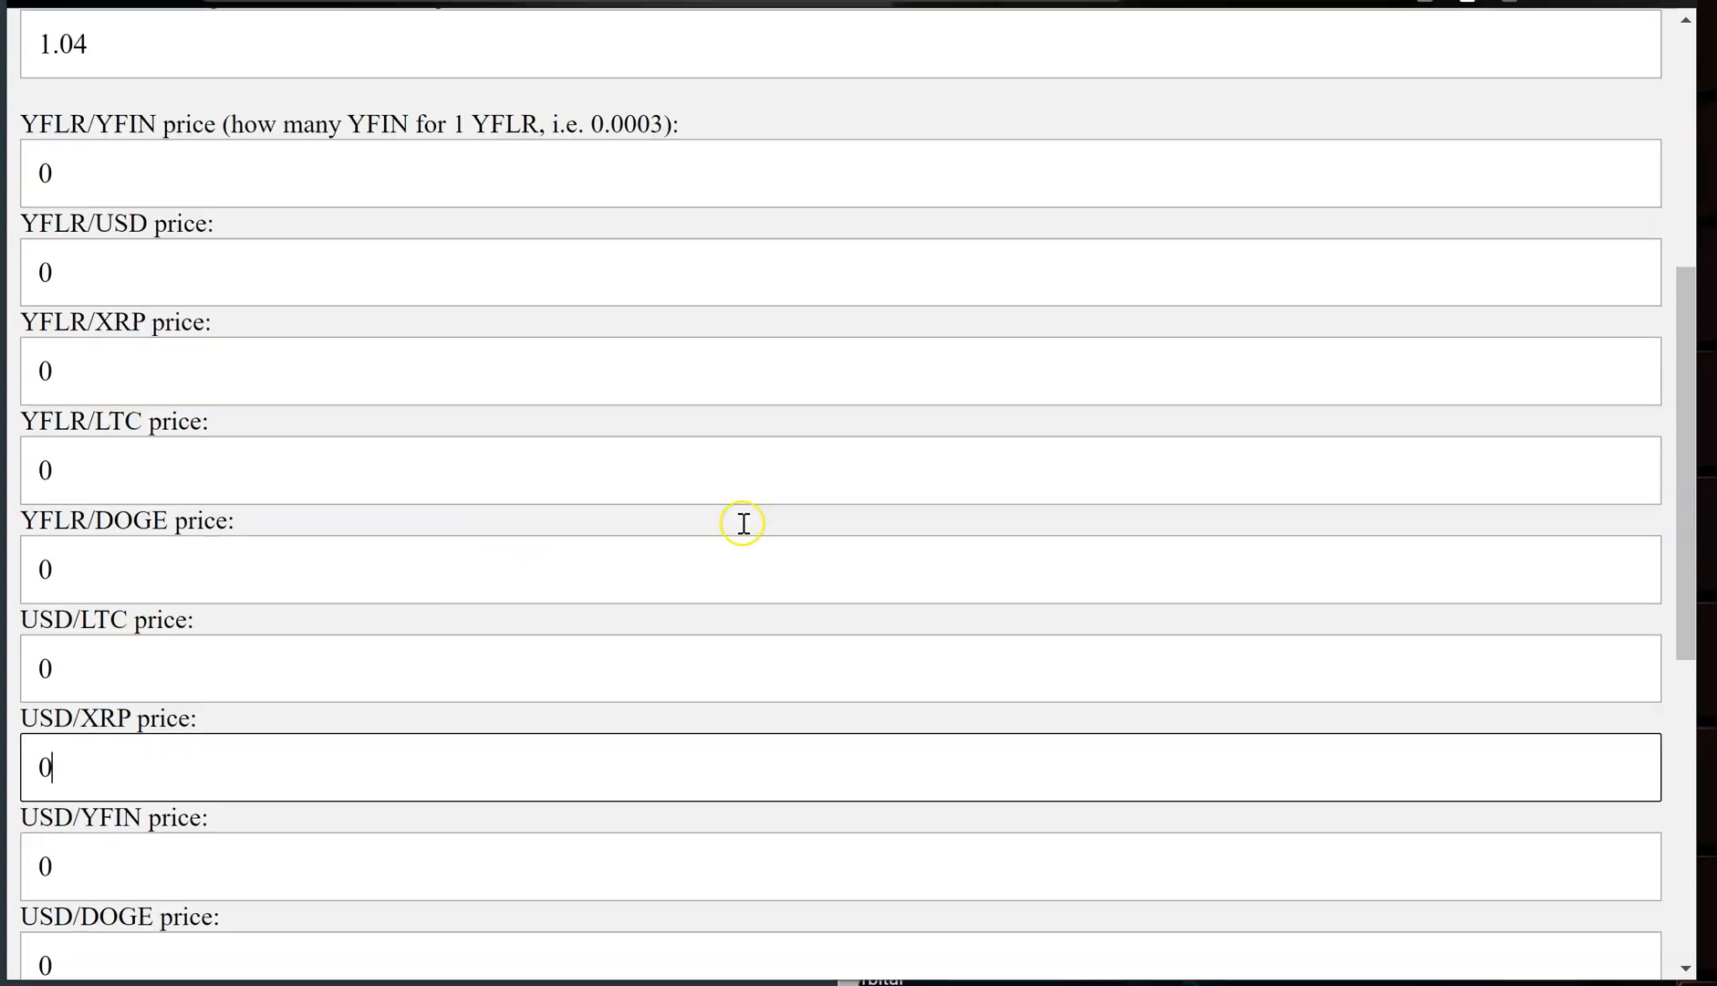
scroll("down", 3)
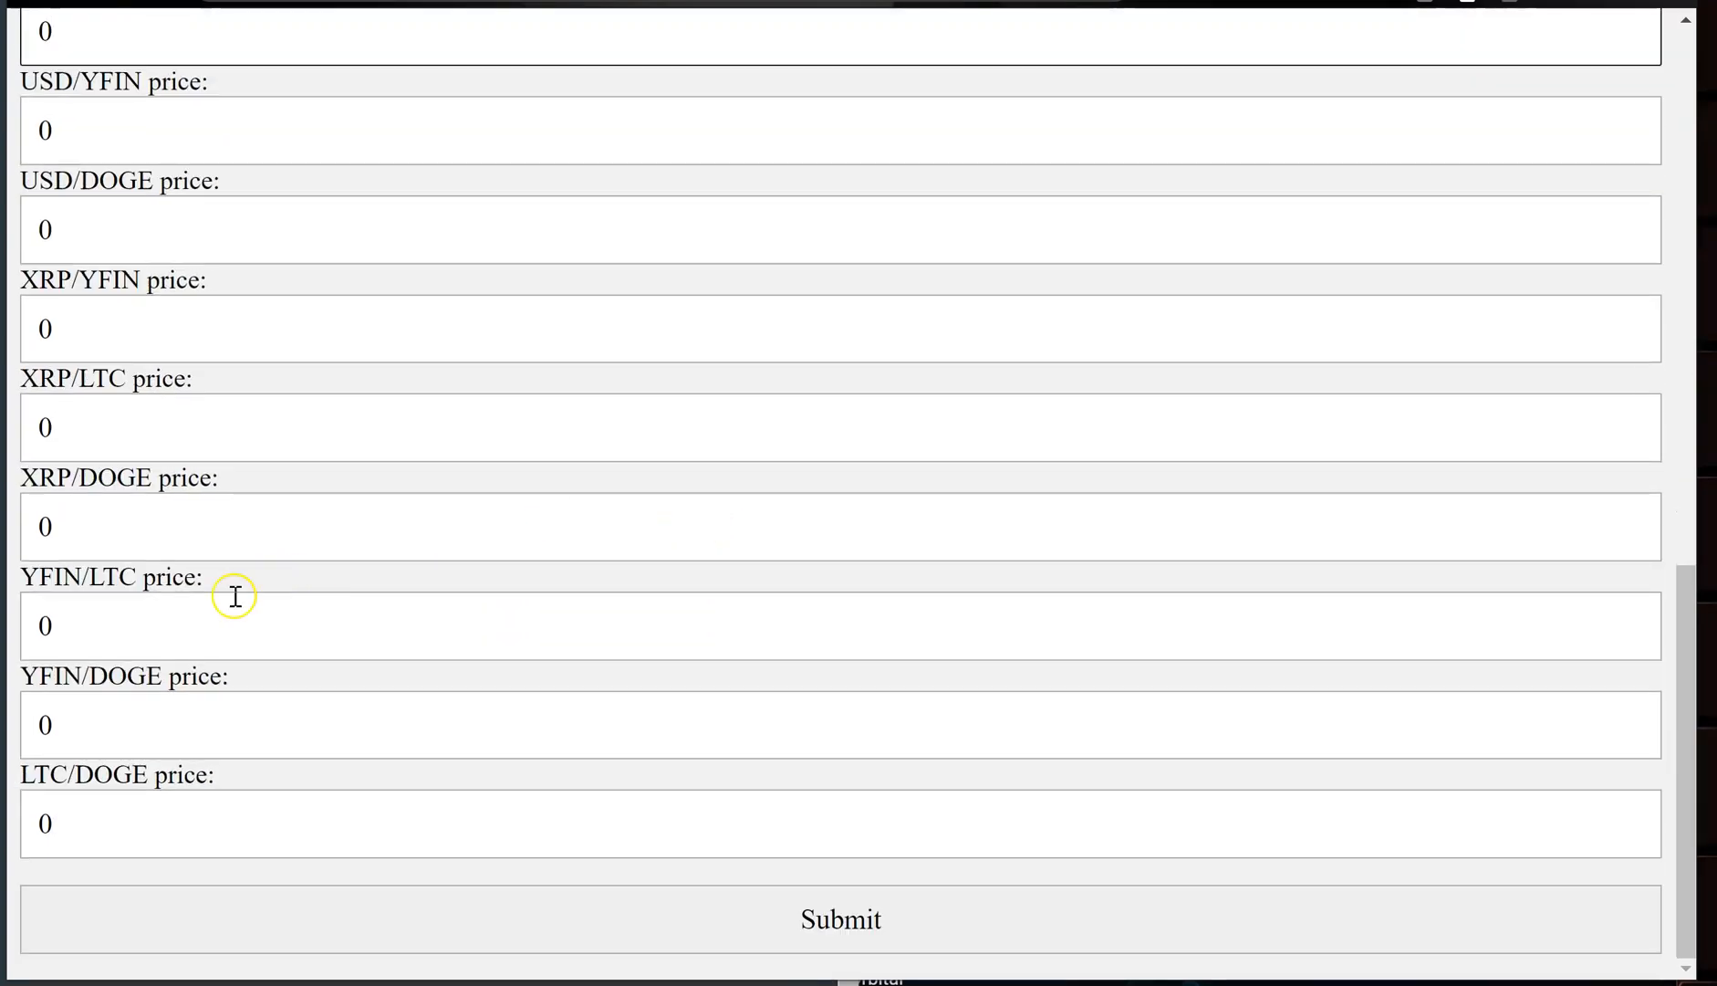
mouse_move(239, 829)
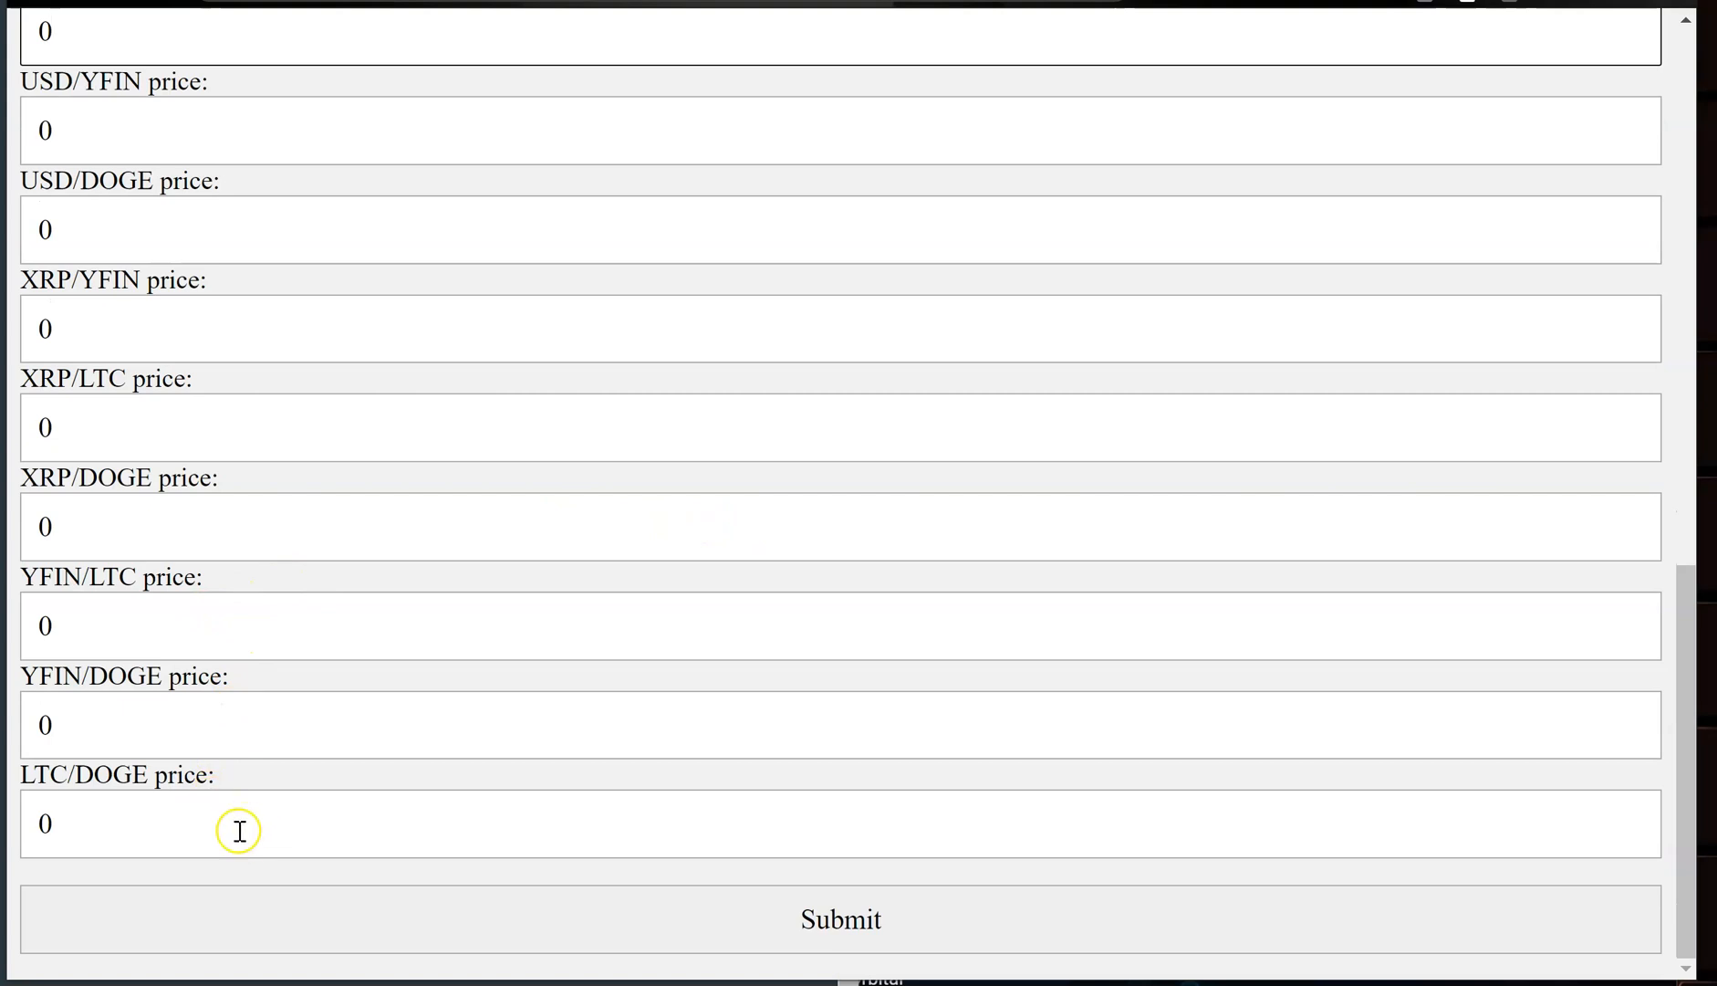
scroll("up", 3)
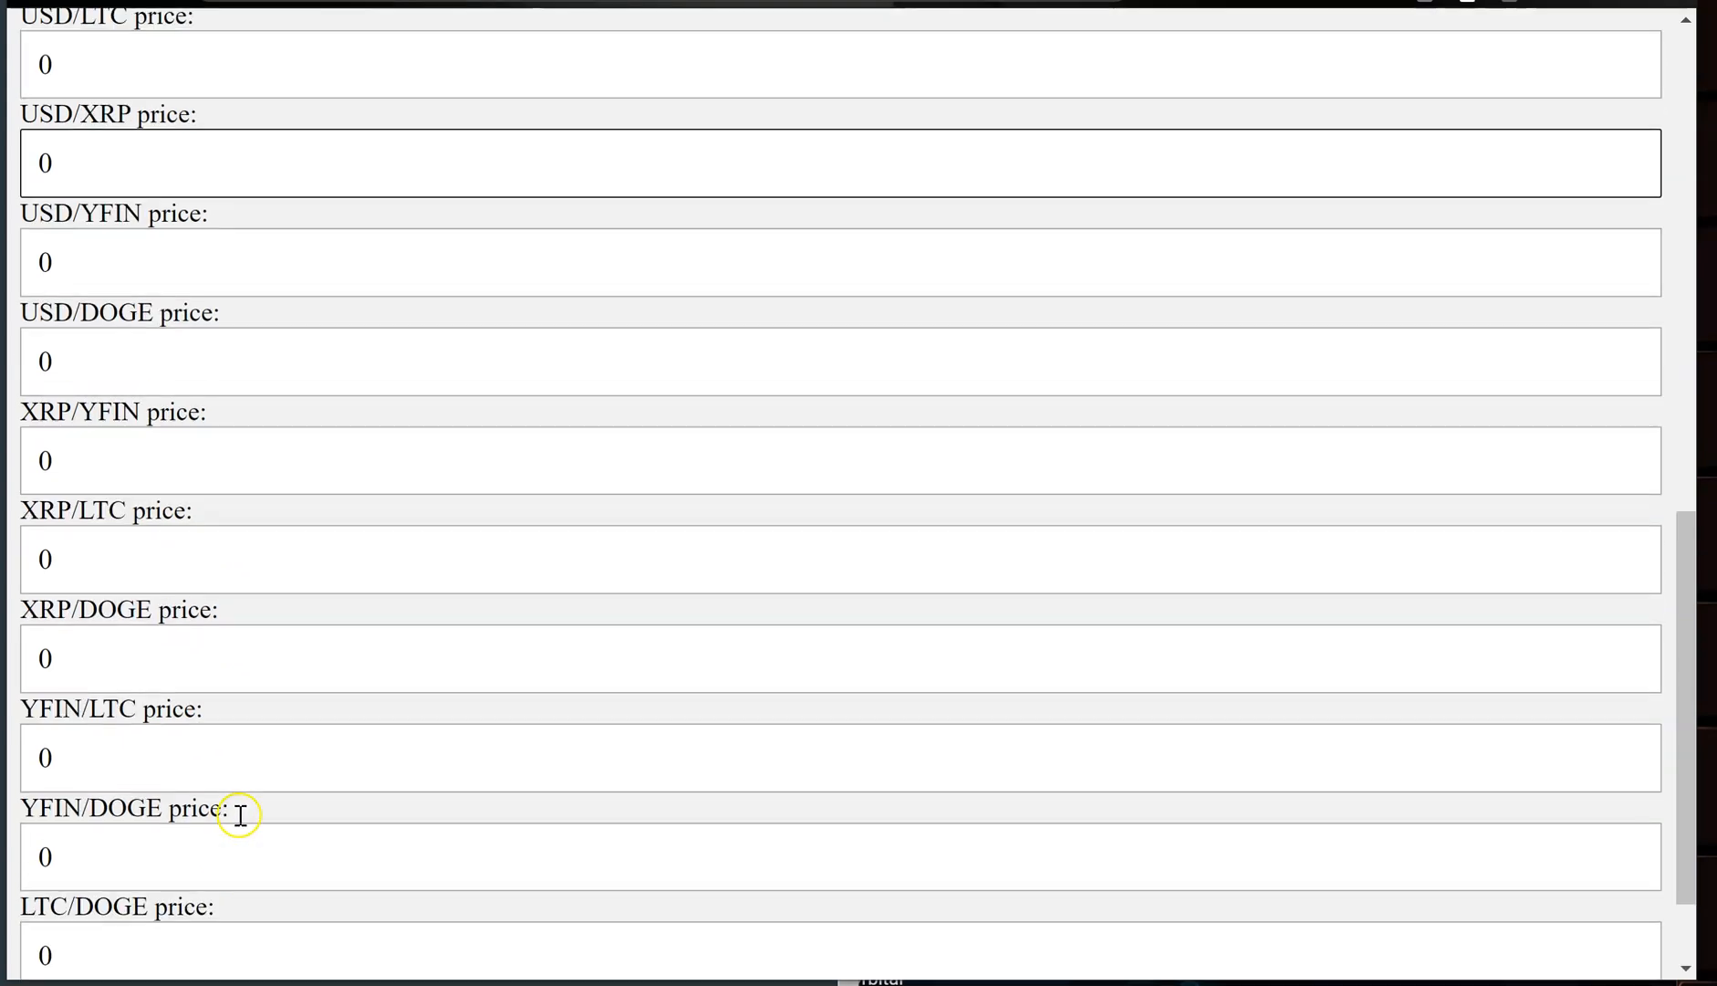
scroll("up", 3)
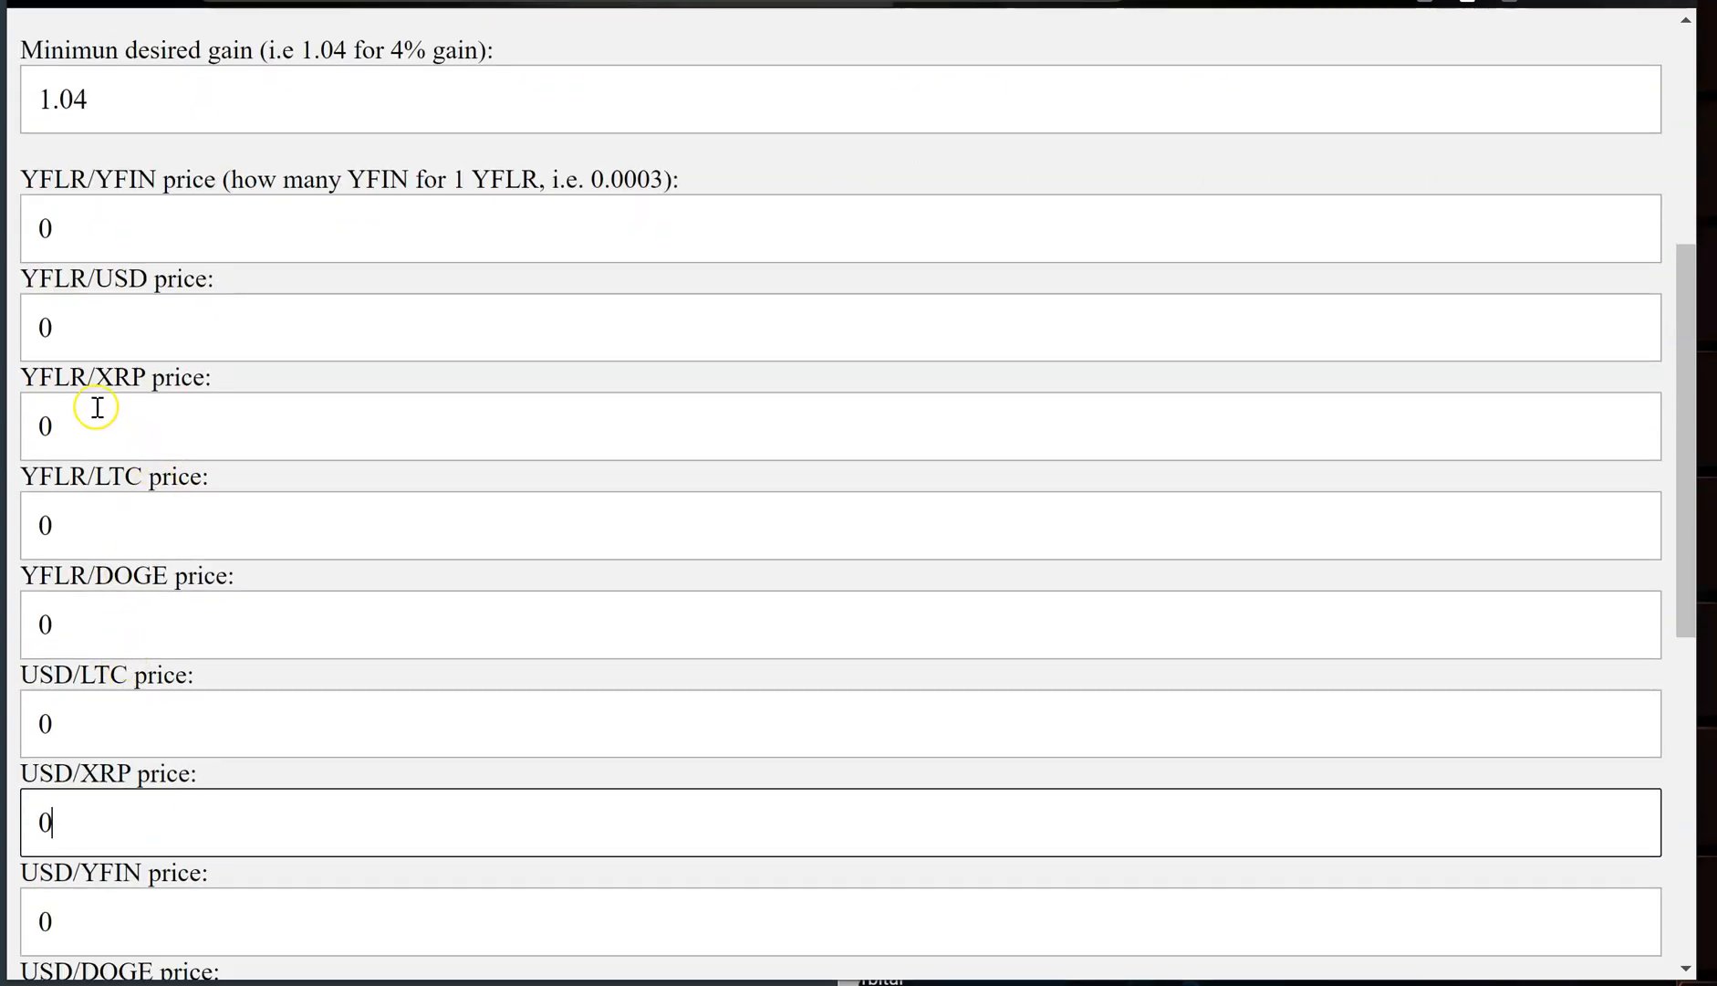
mouse_move(100, 401)
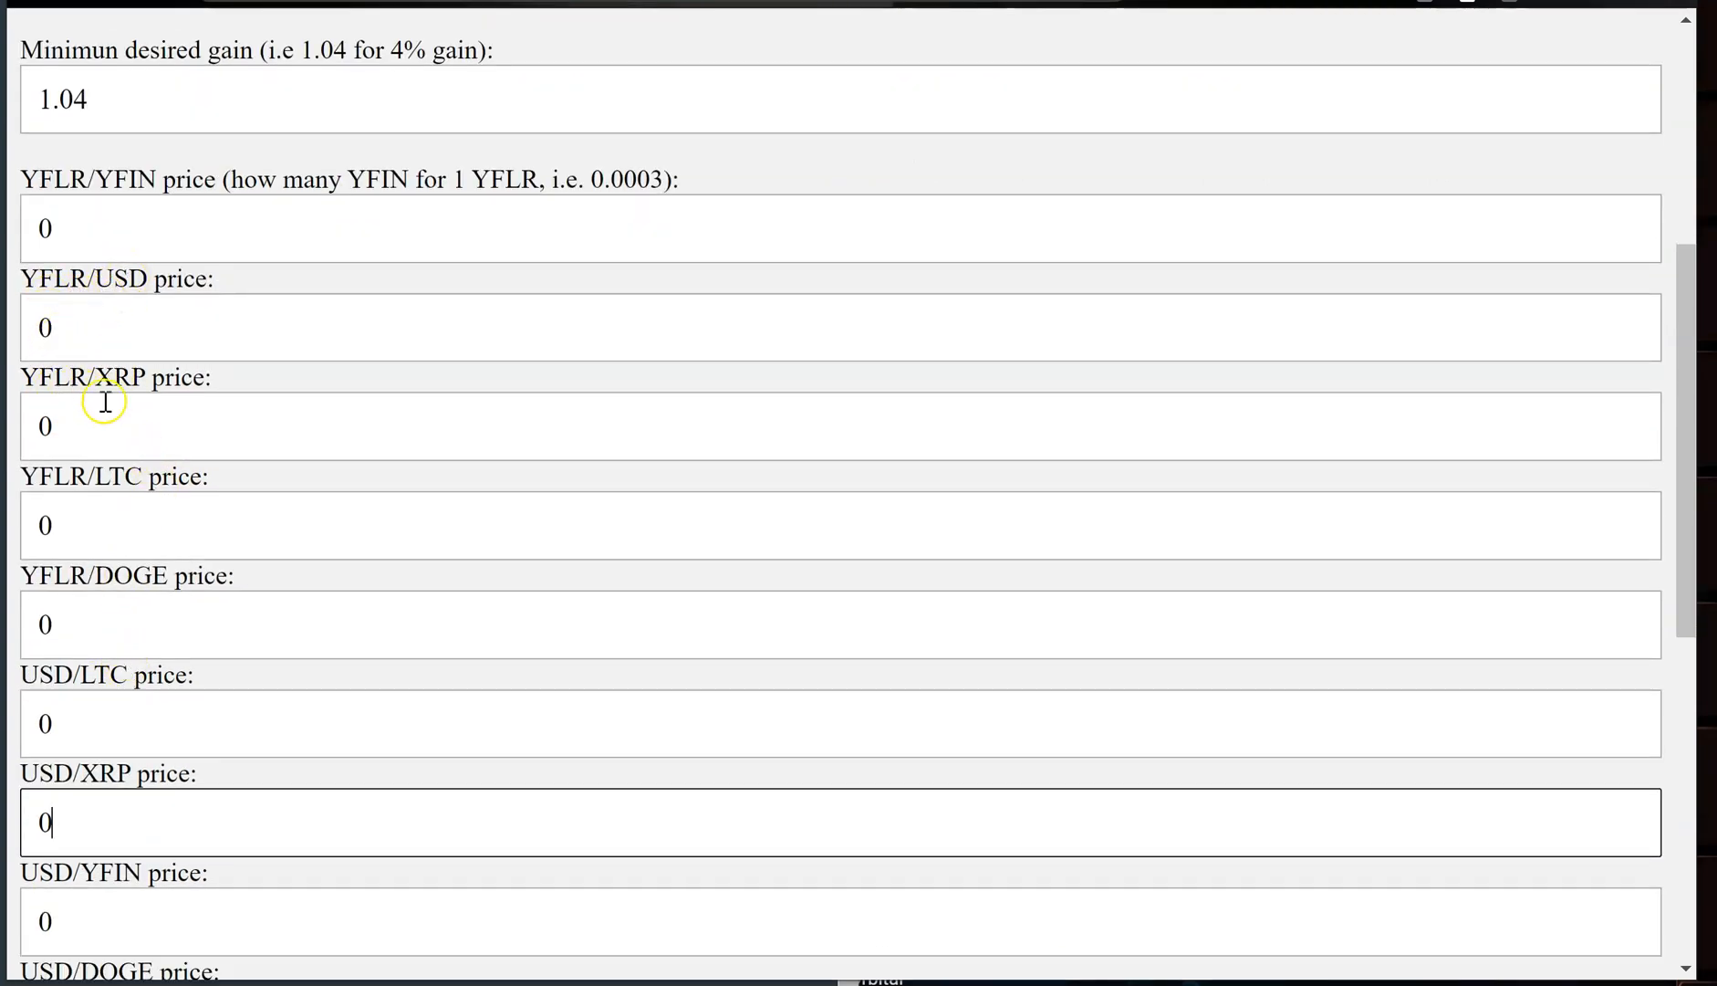
mouse_move(356, 621)
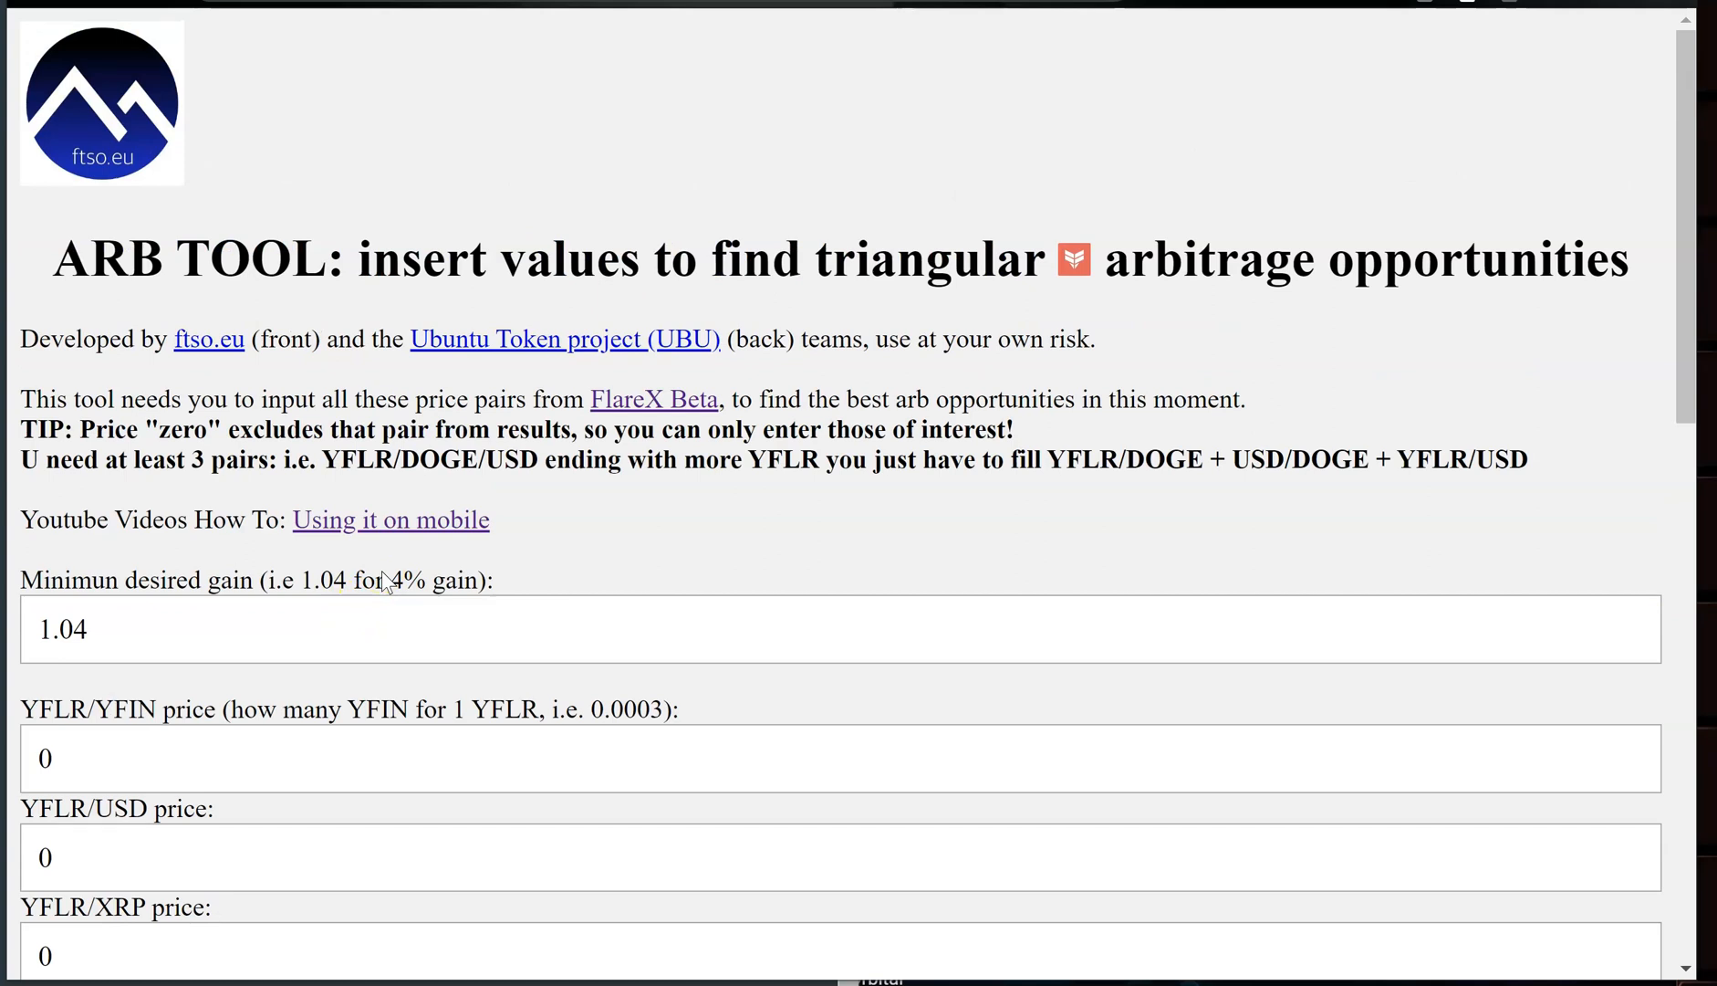
mouse_move(9, 281)
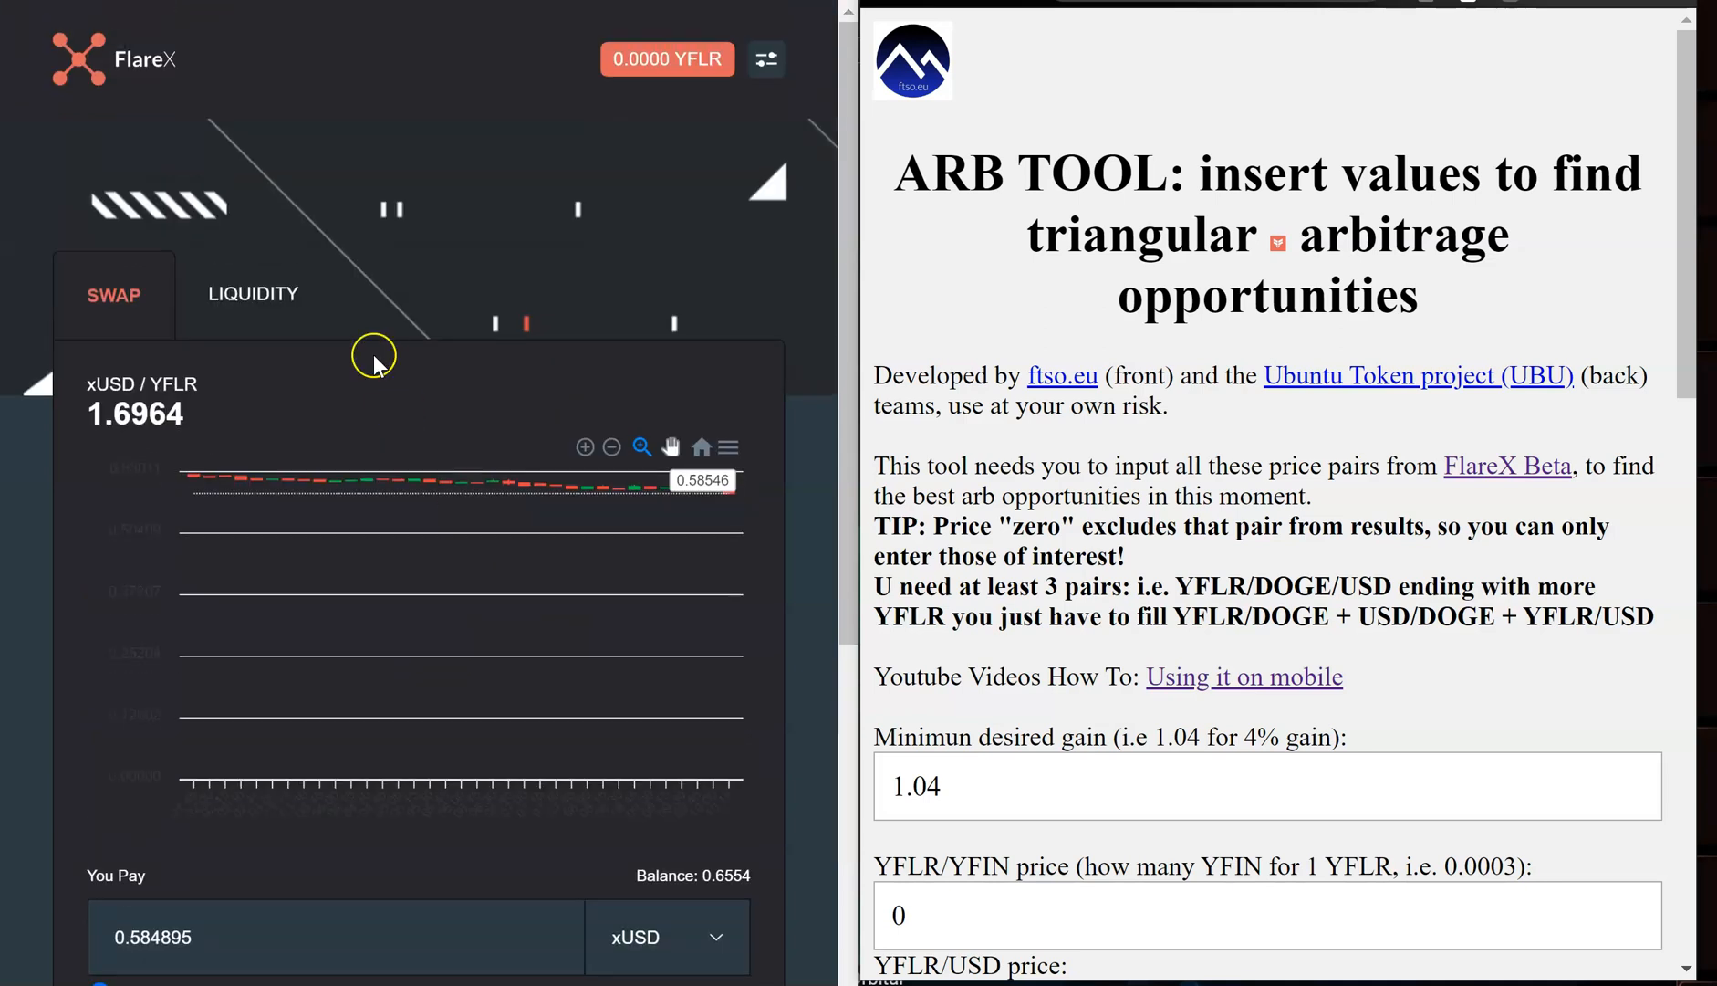
mouse_move(630, 113)
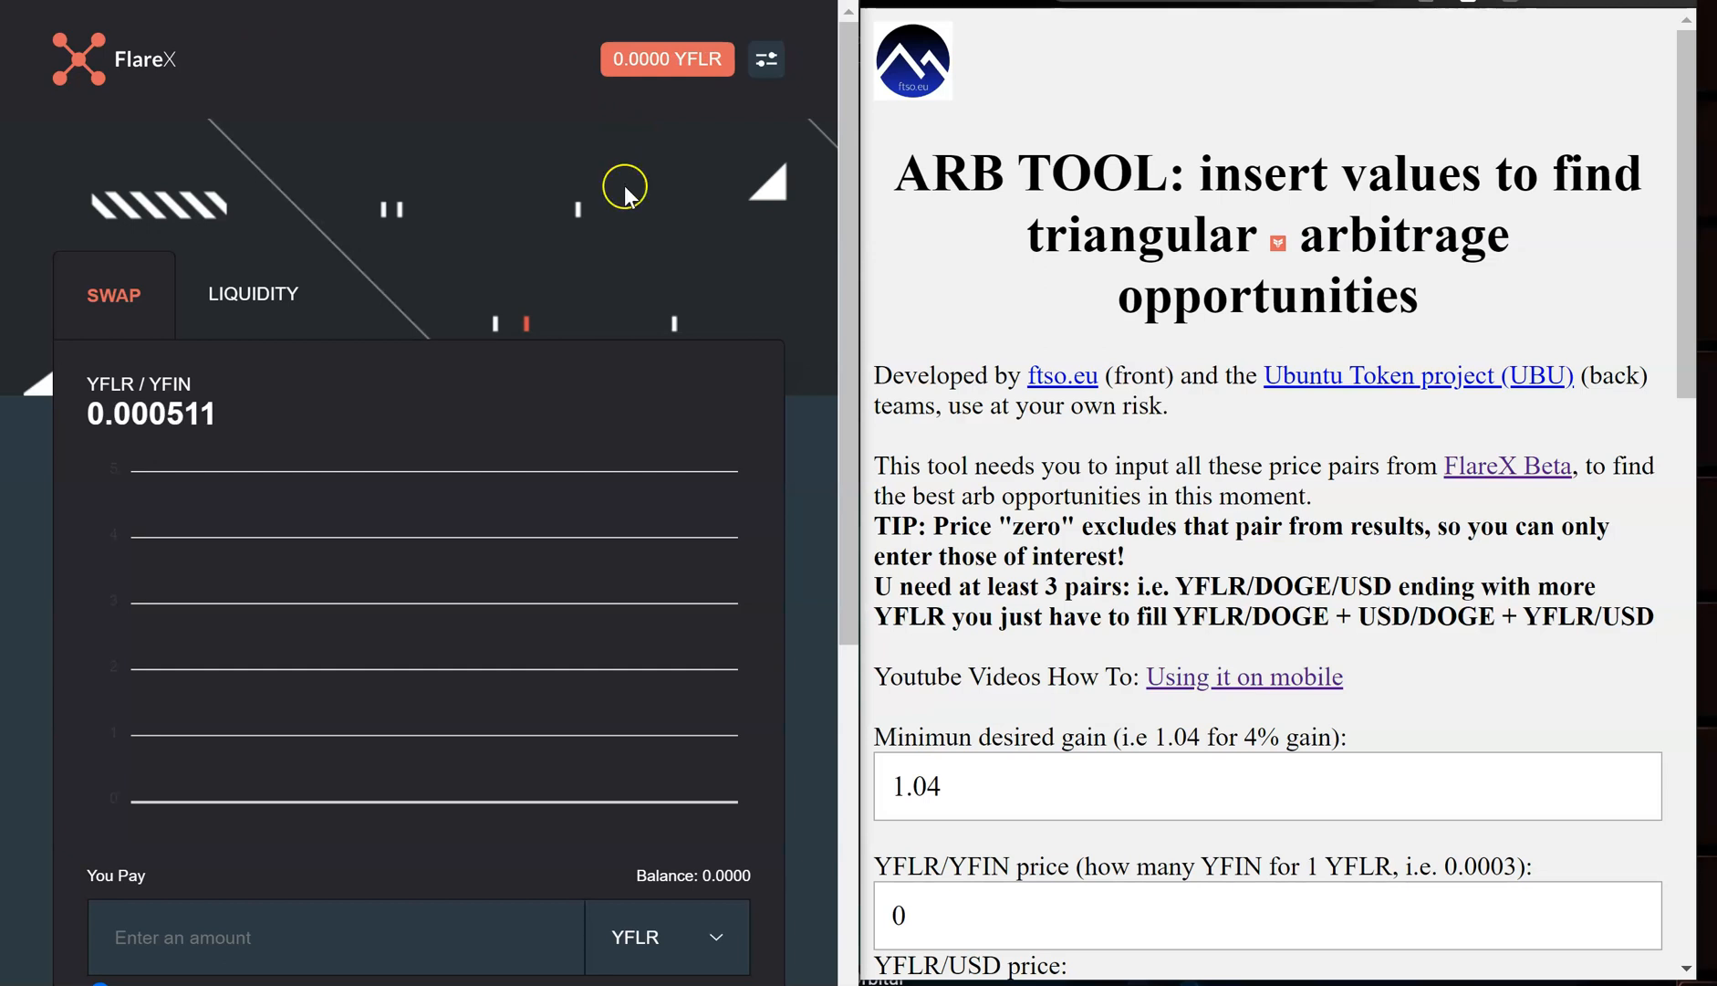
- Place the ARB Tool beside FlareX's YFLR/YFIN quote and focus the form's first value
scroll("down", 3)
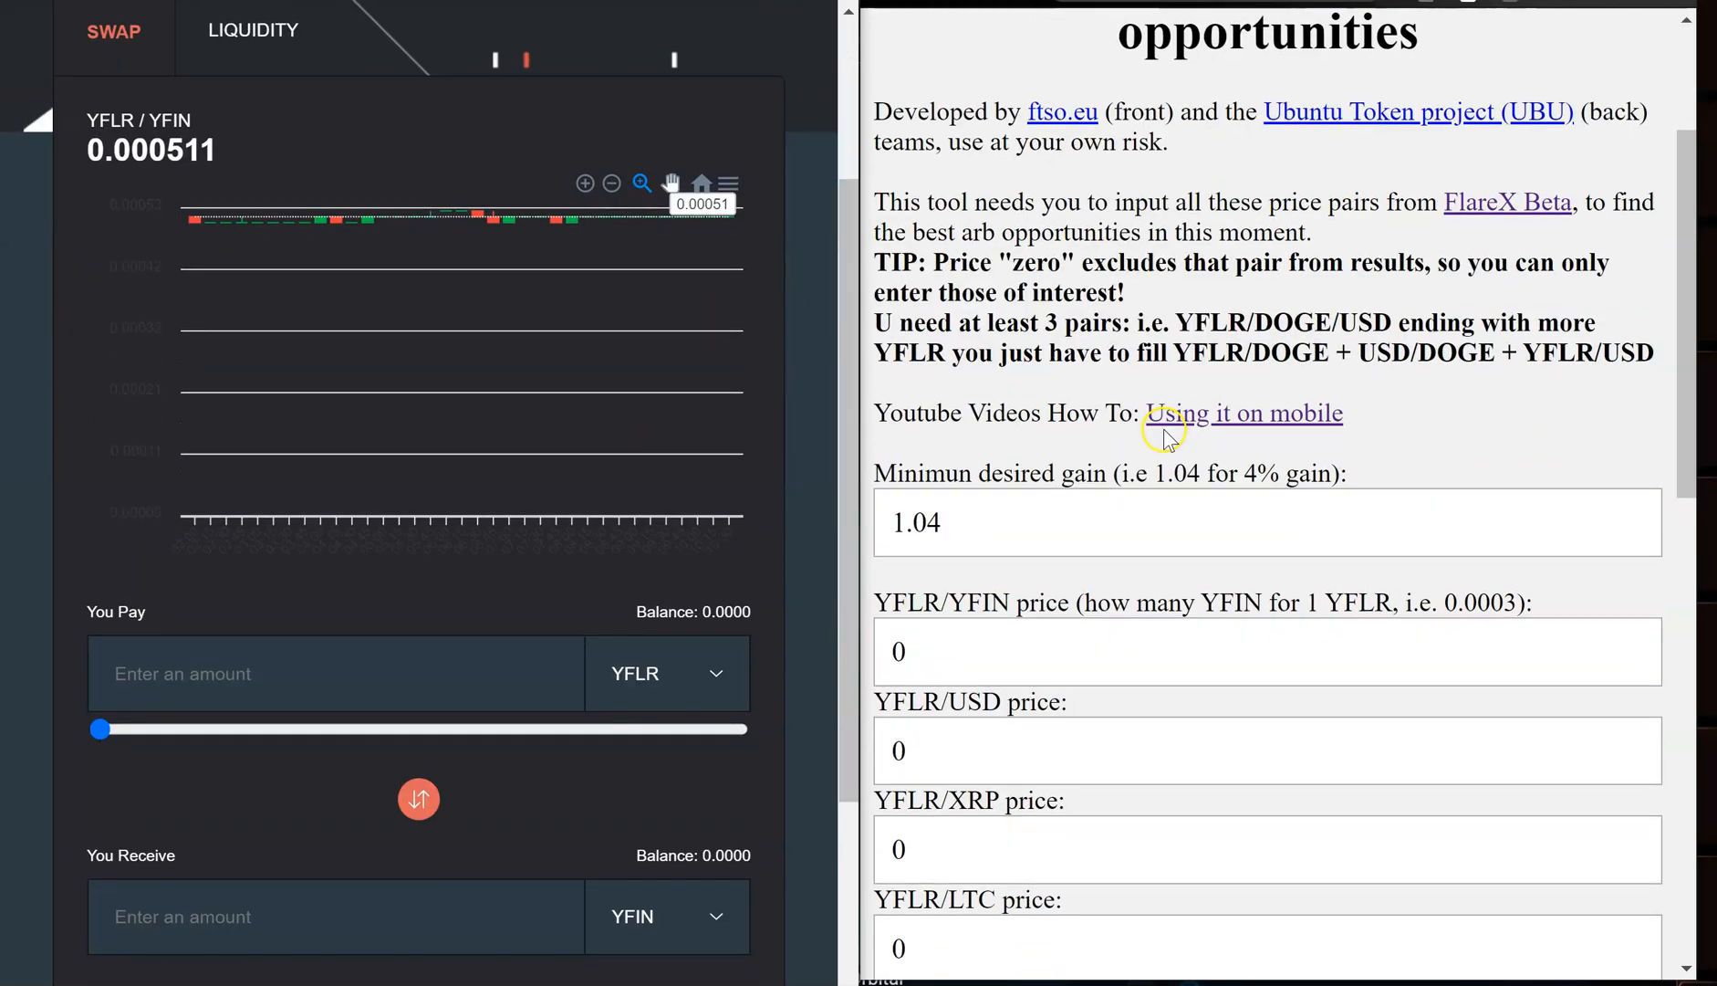
scroll("down", 3)
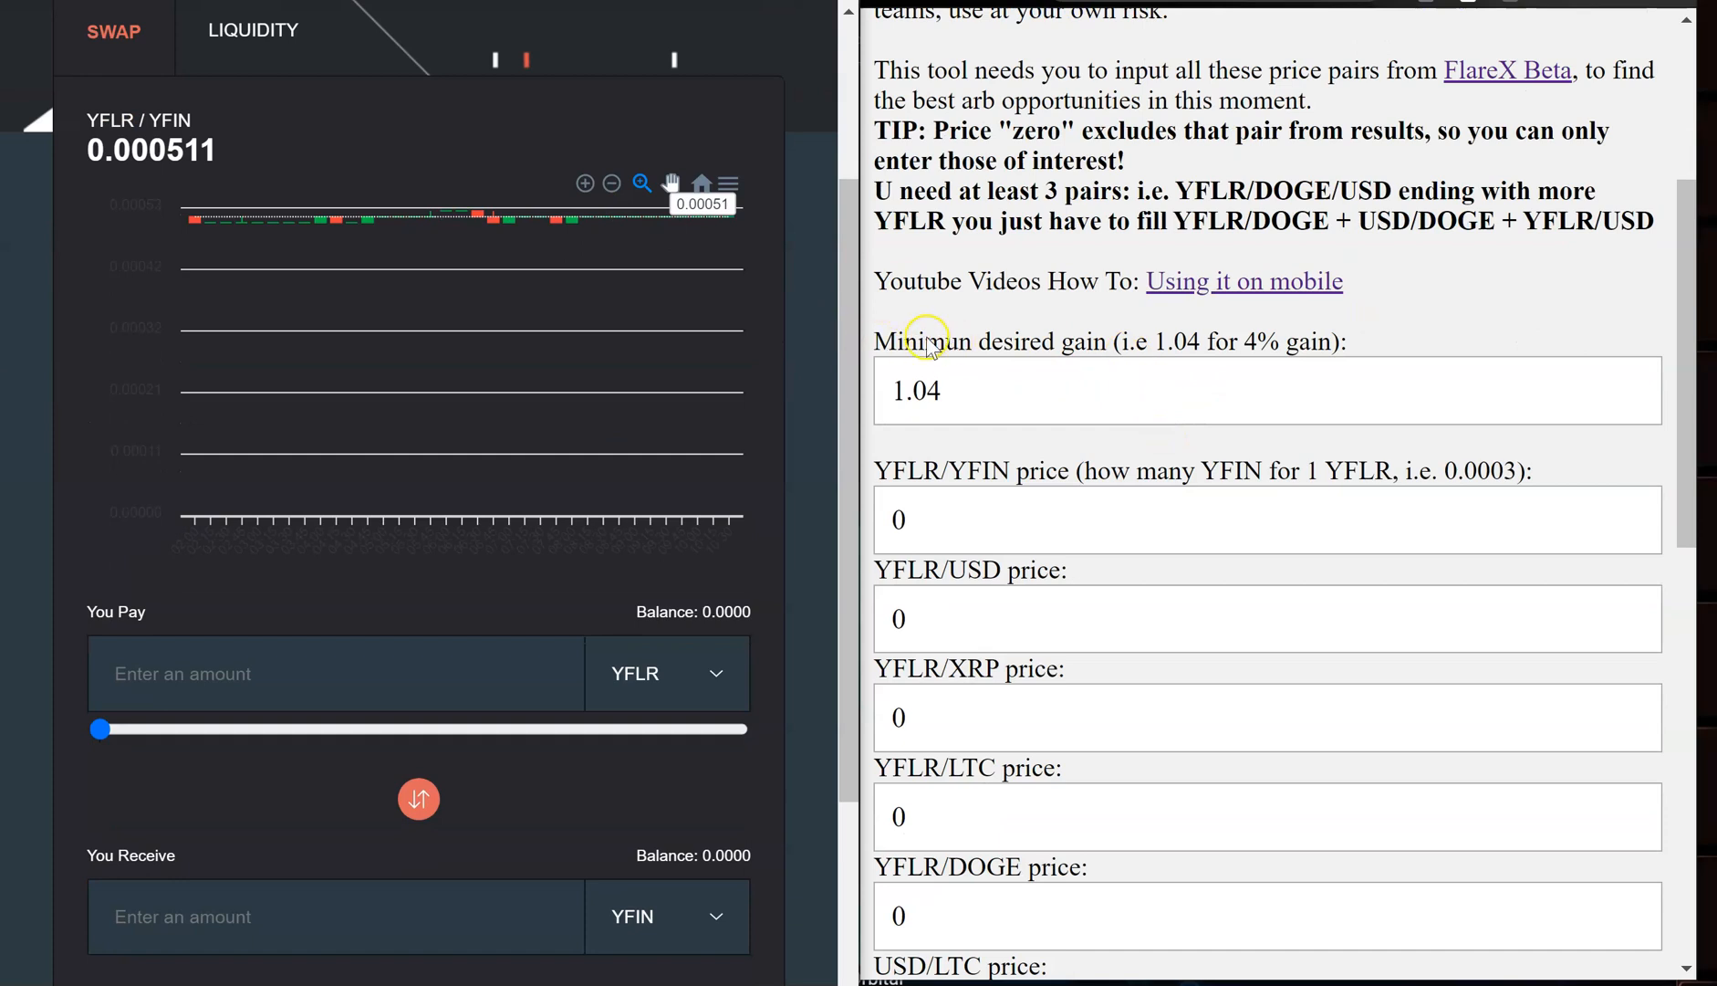
mouse_move(1175, 357)
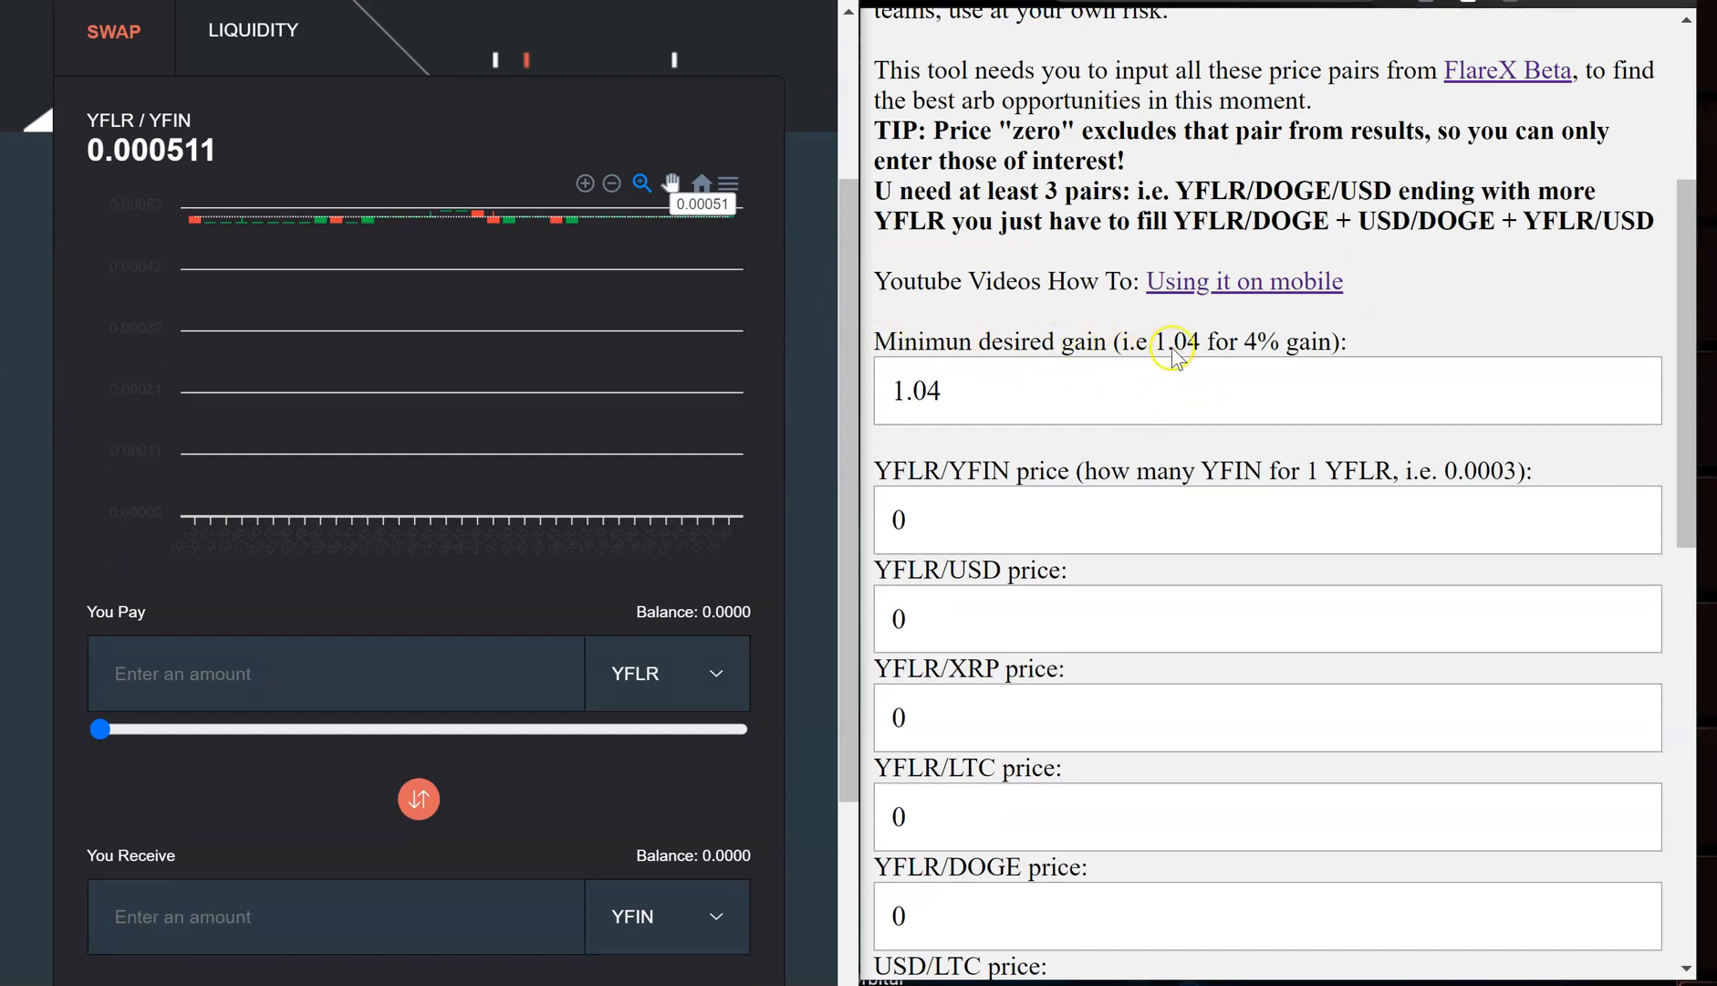
mouse_move(1166, 363)
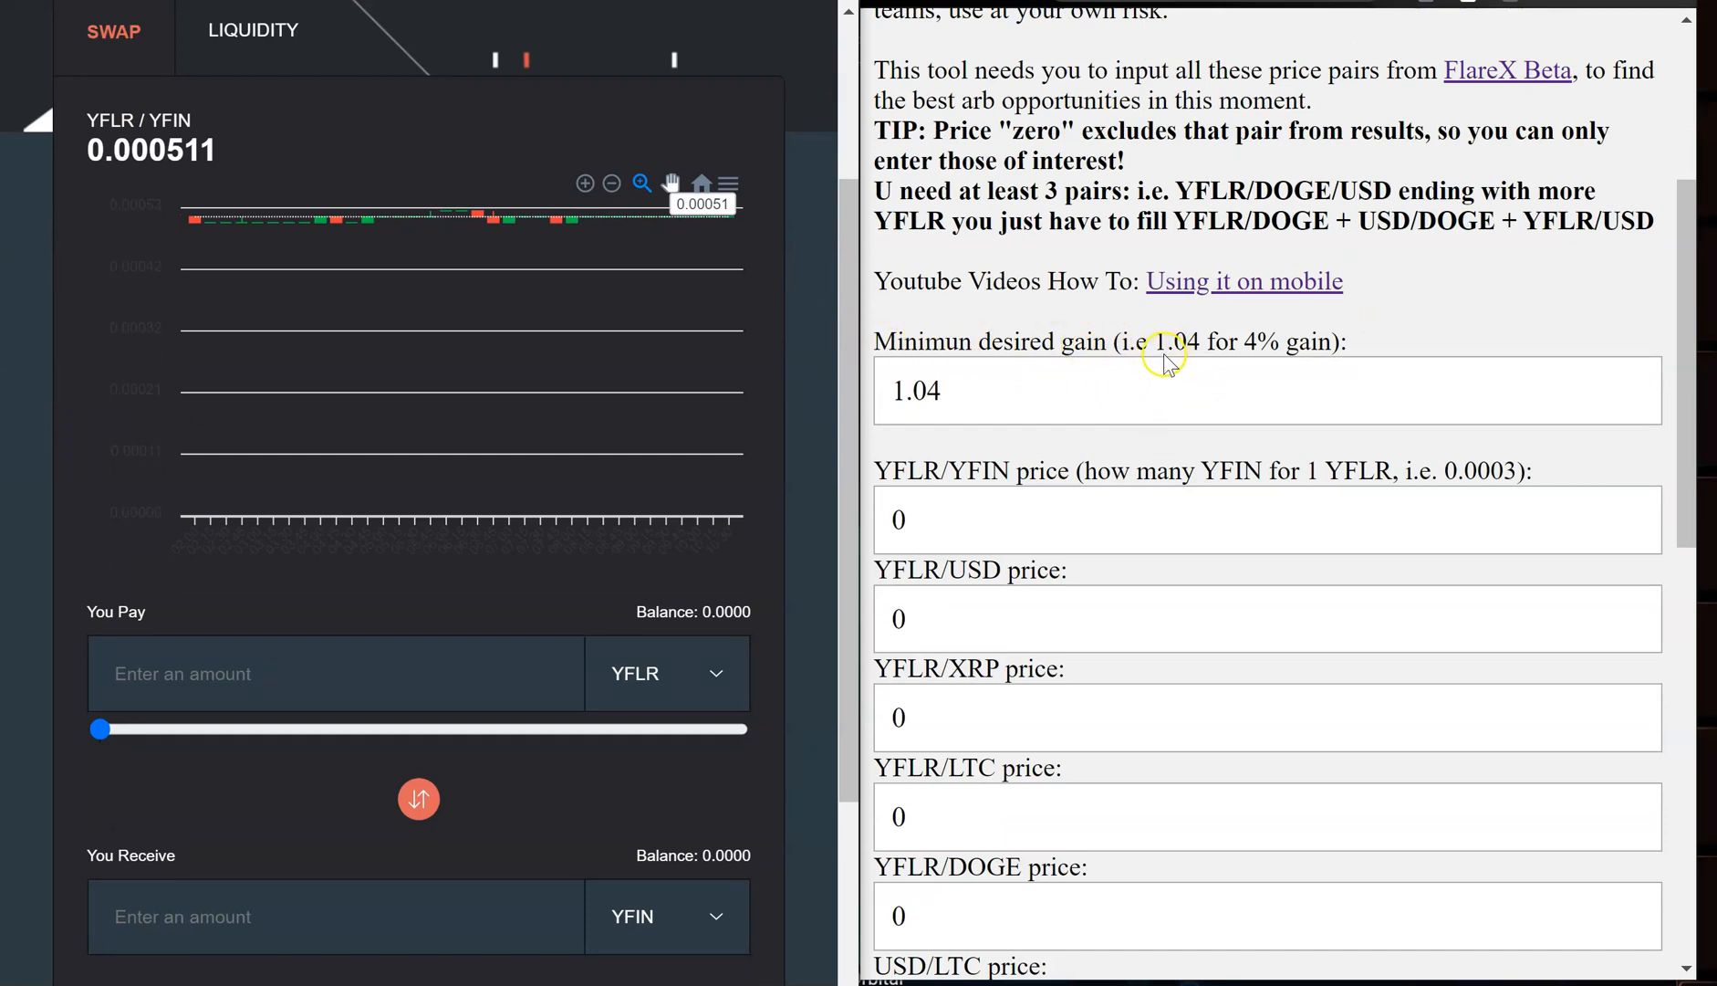
mouse_move(1219, 365)
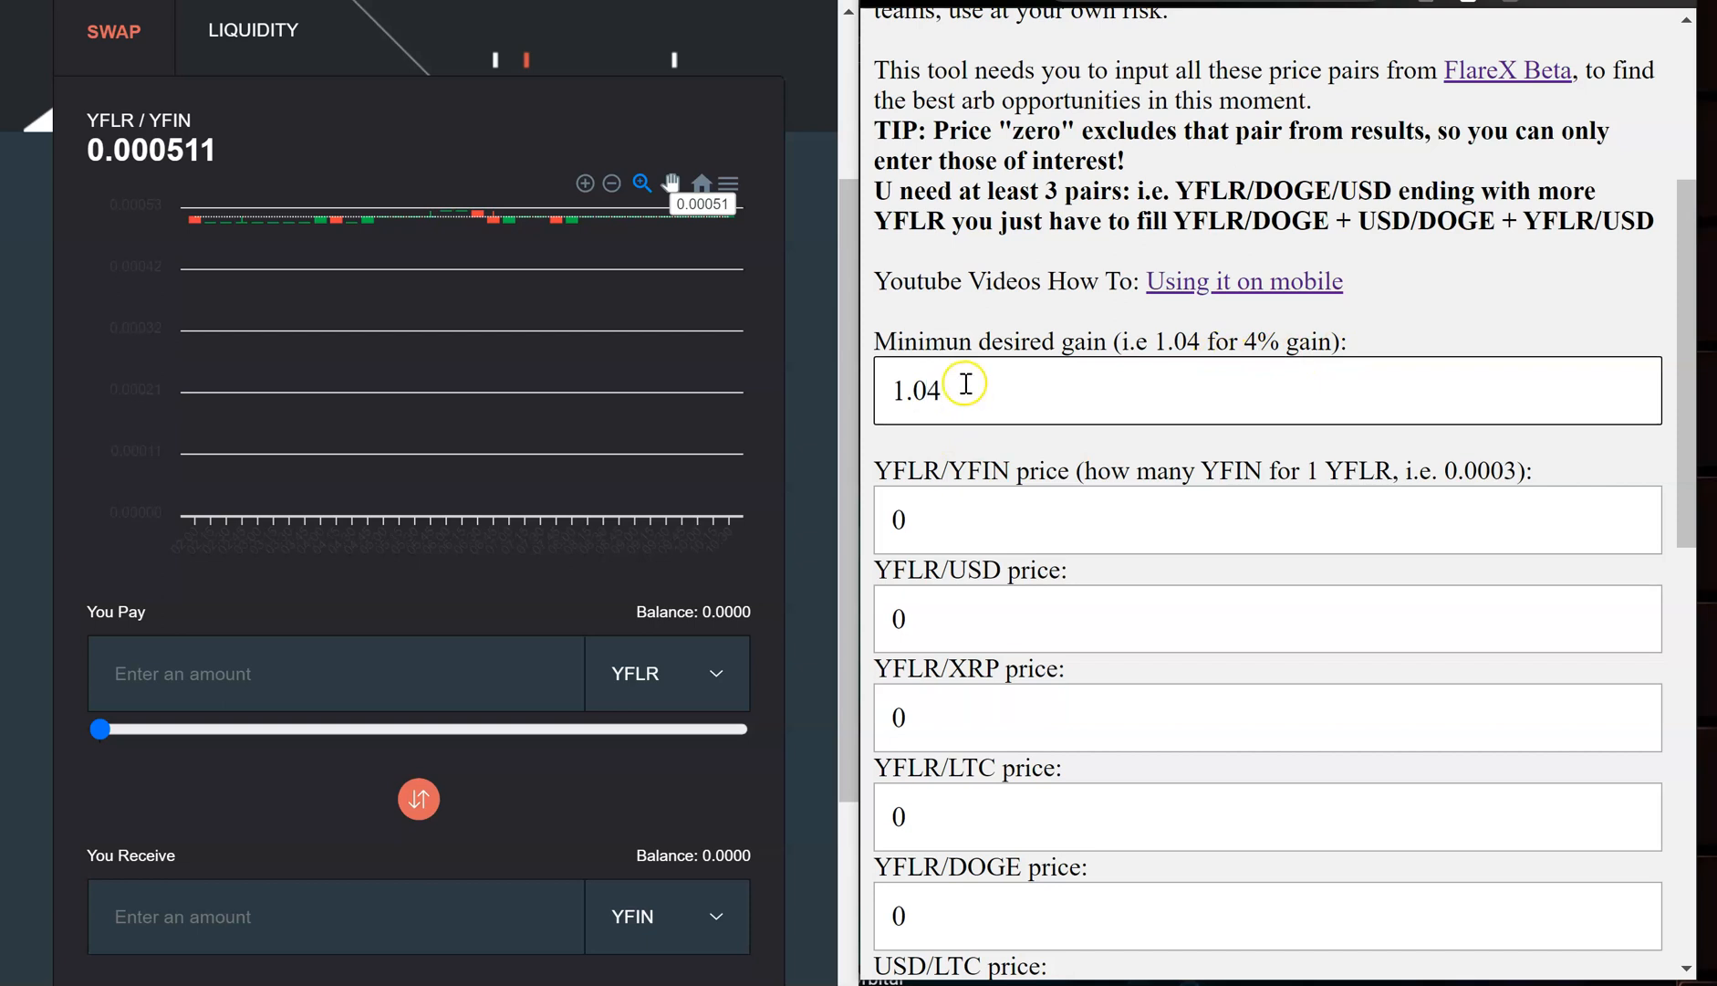
left_click(966, 389)
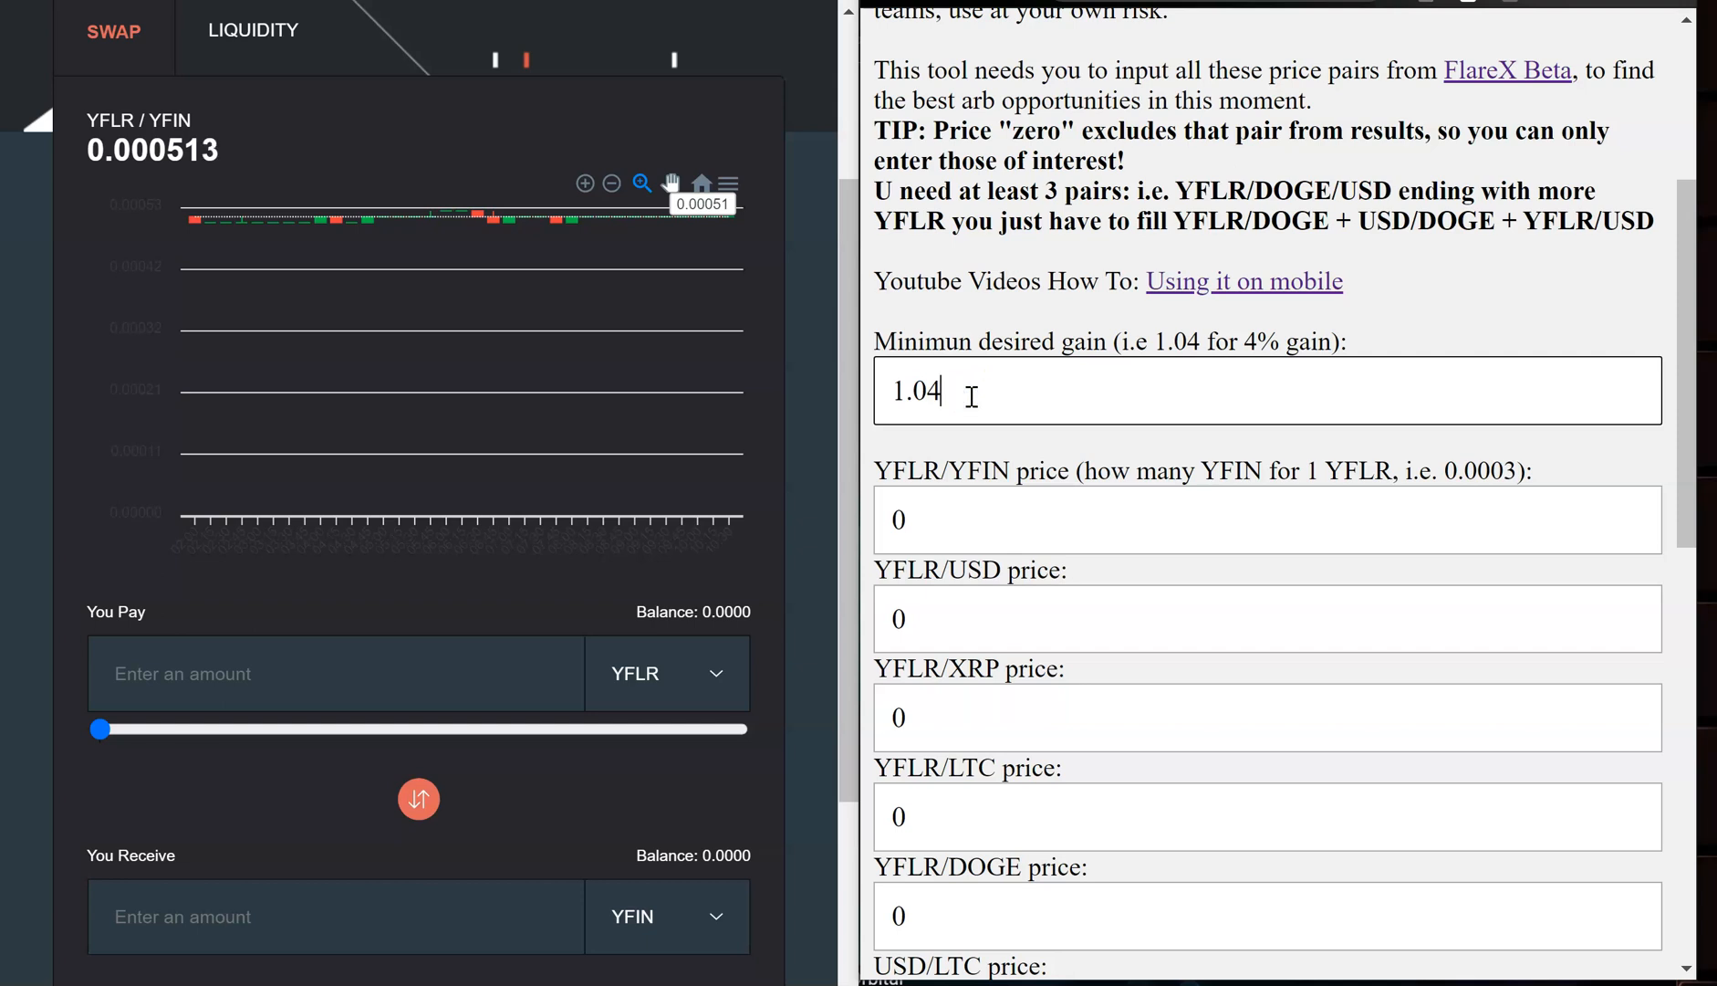
mouse_move(978, 489)
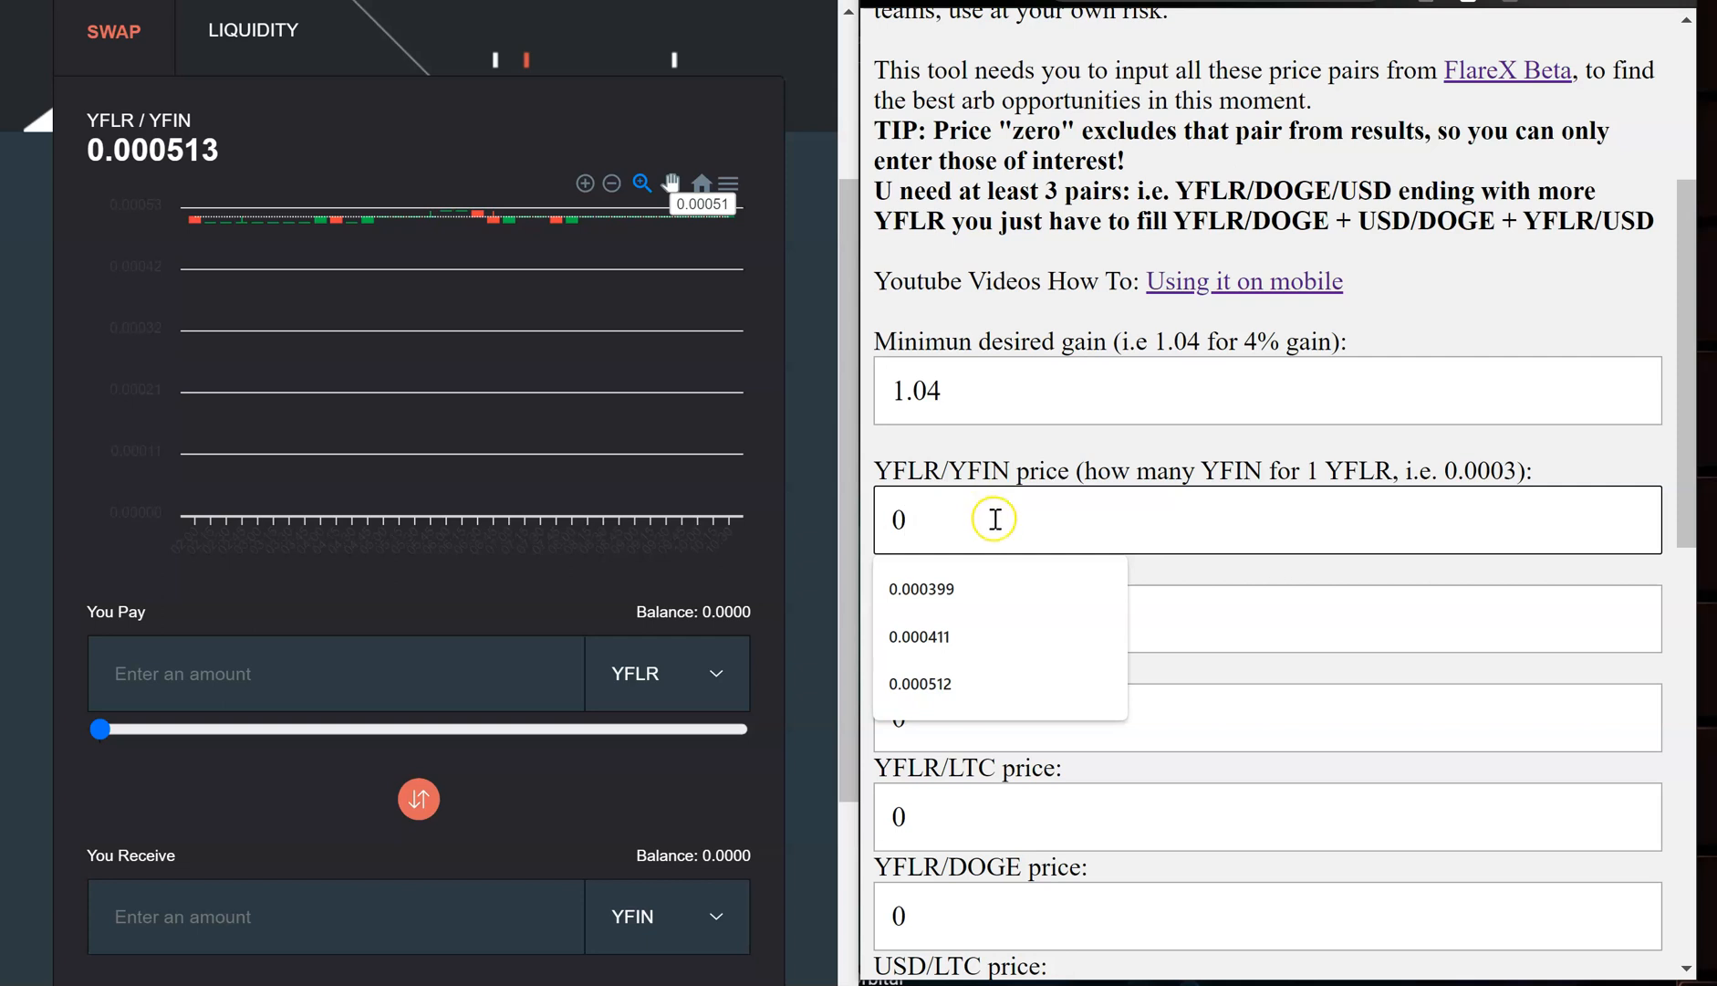
mouse_move(1292, 528)
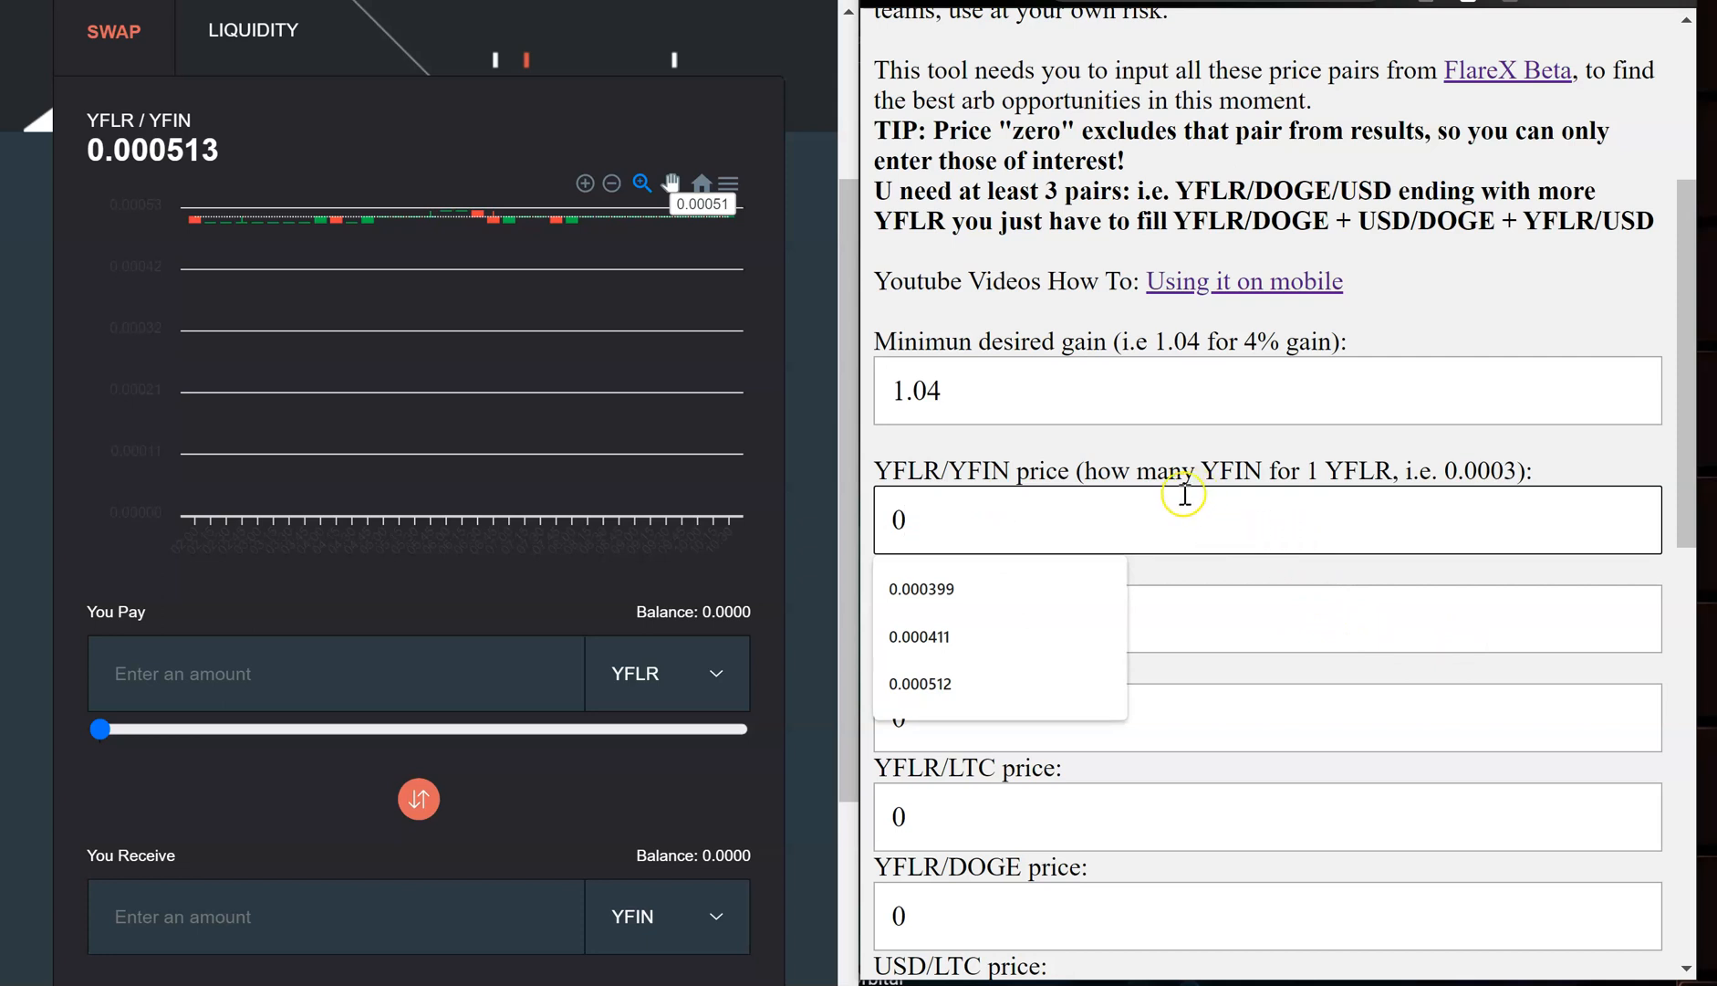
mouse_move(1132, 522)
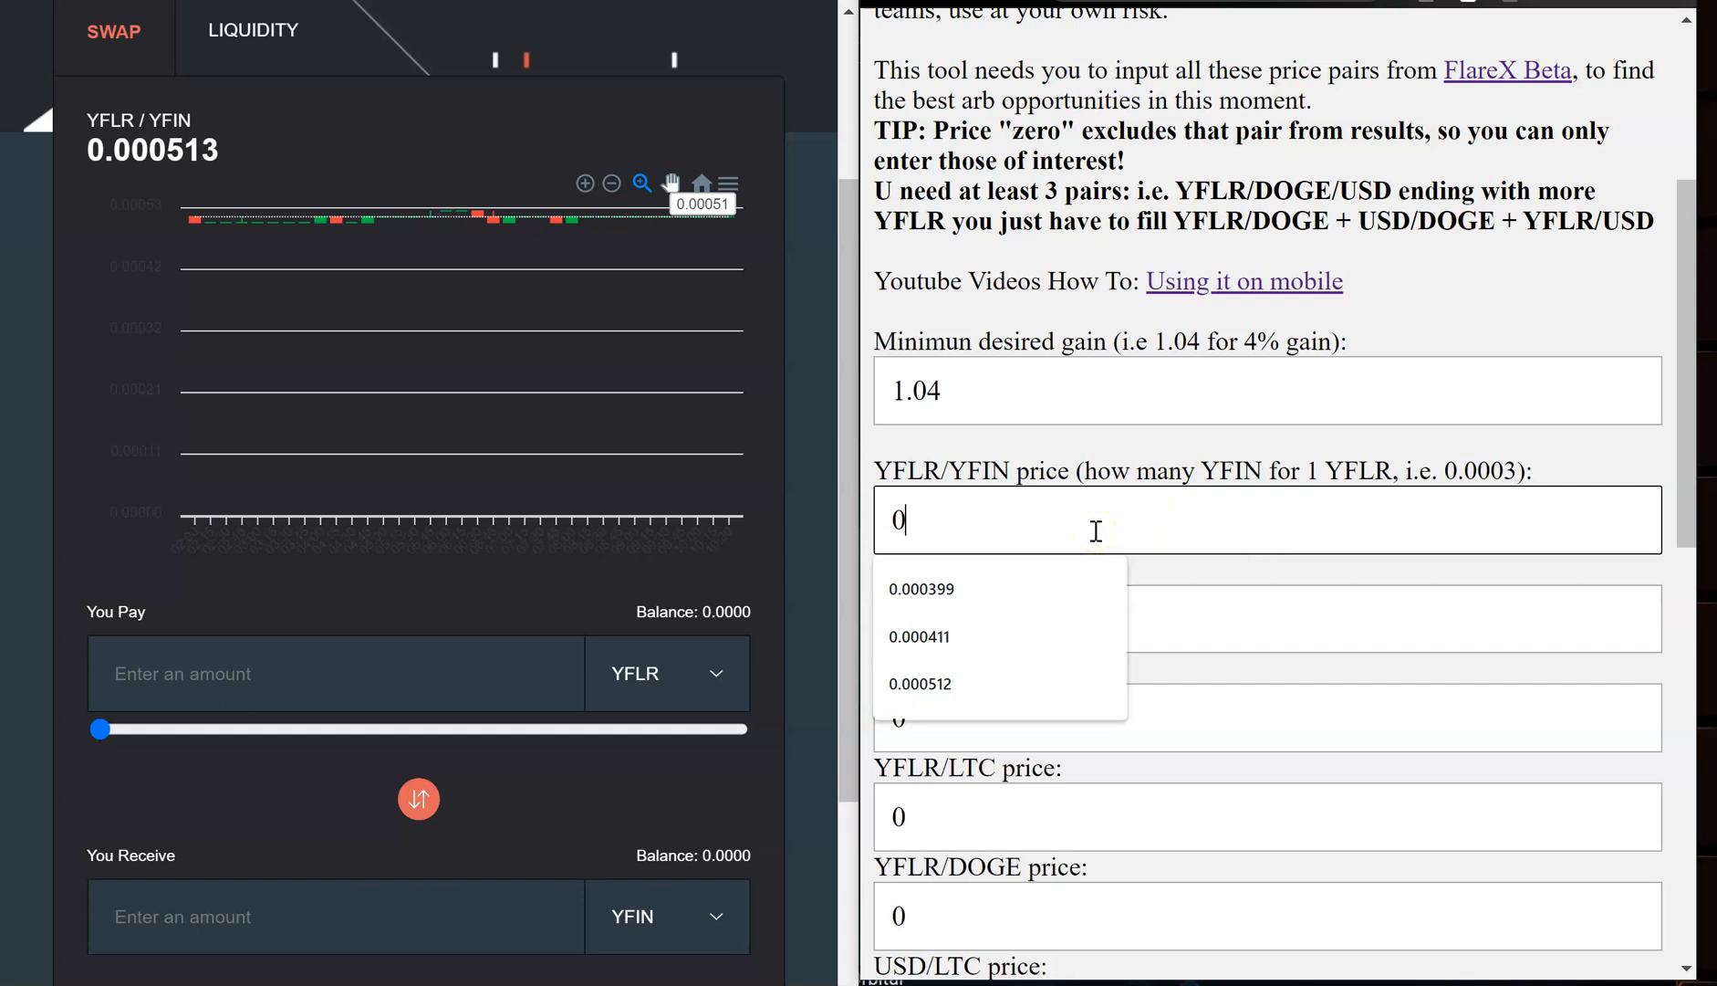
mouse_move(1135, 577)
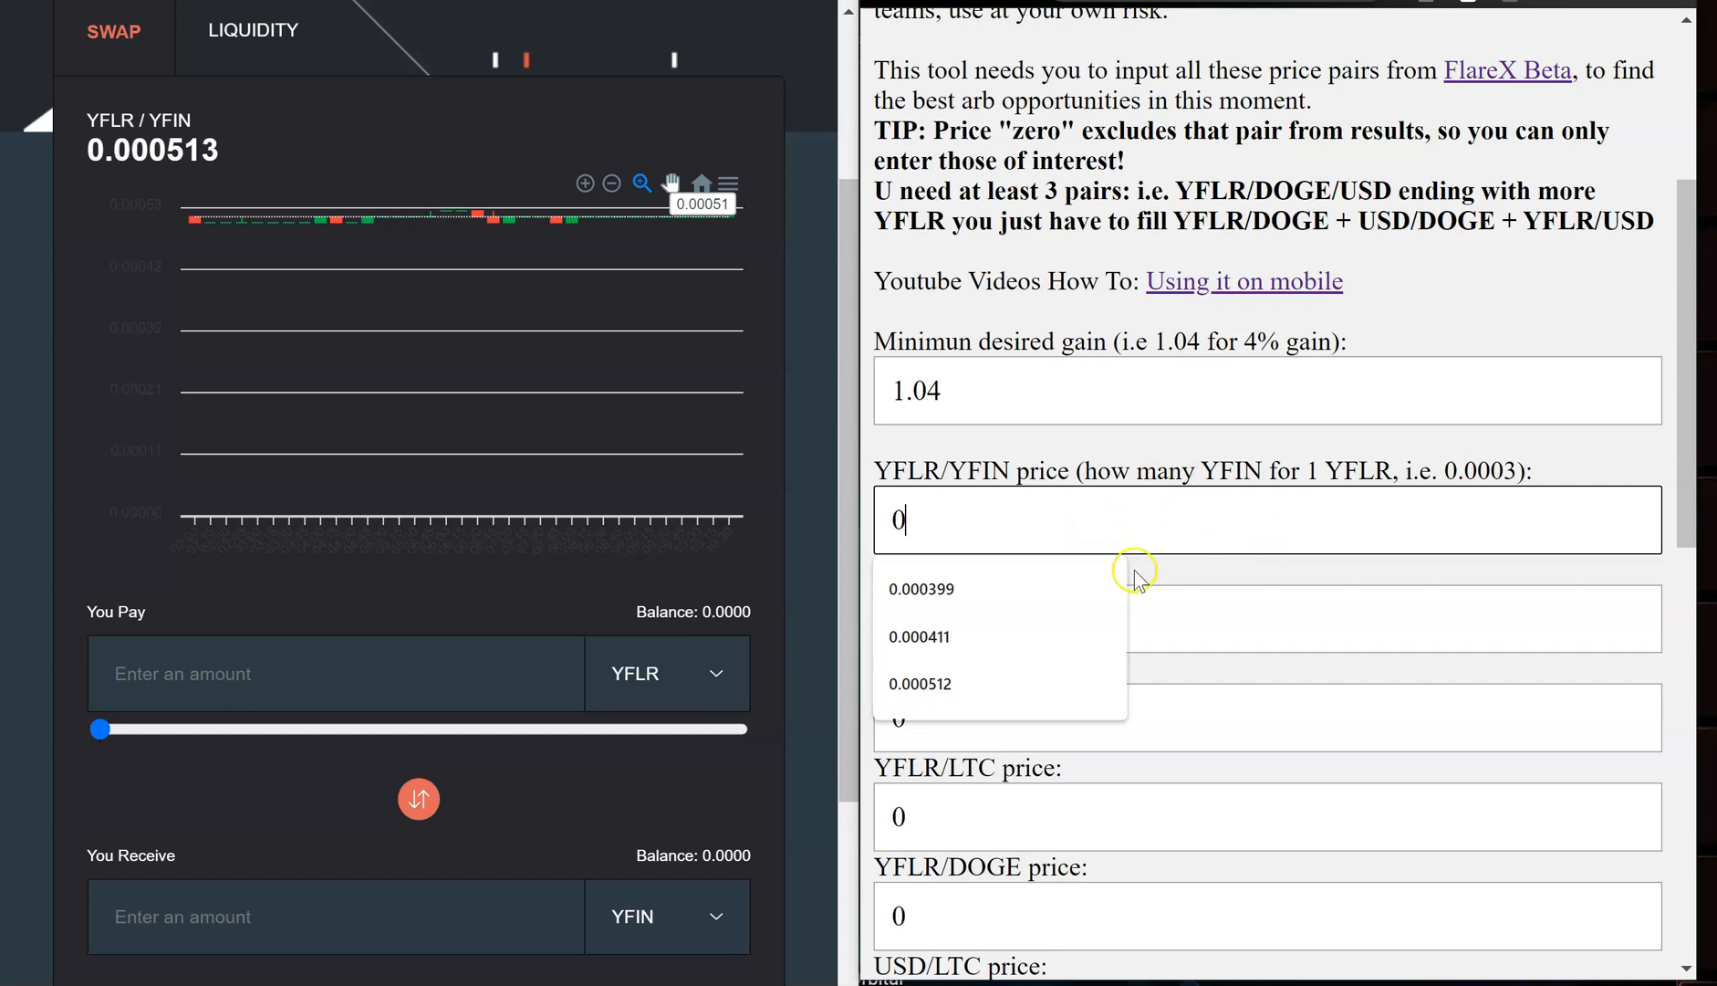
- Copy the FlareX quote 0.000513 and paste it as the YFLR/YFIN price
left_click(920, 636)
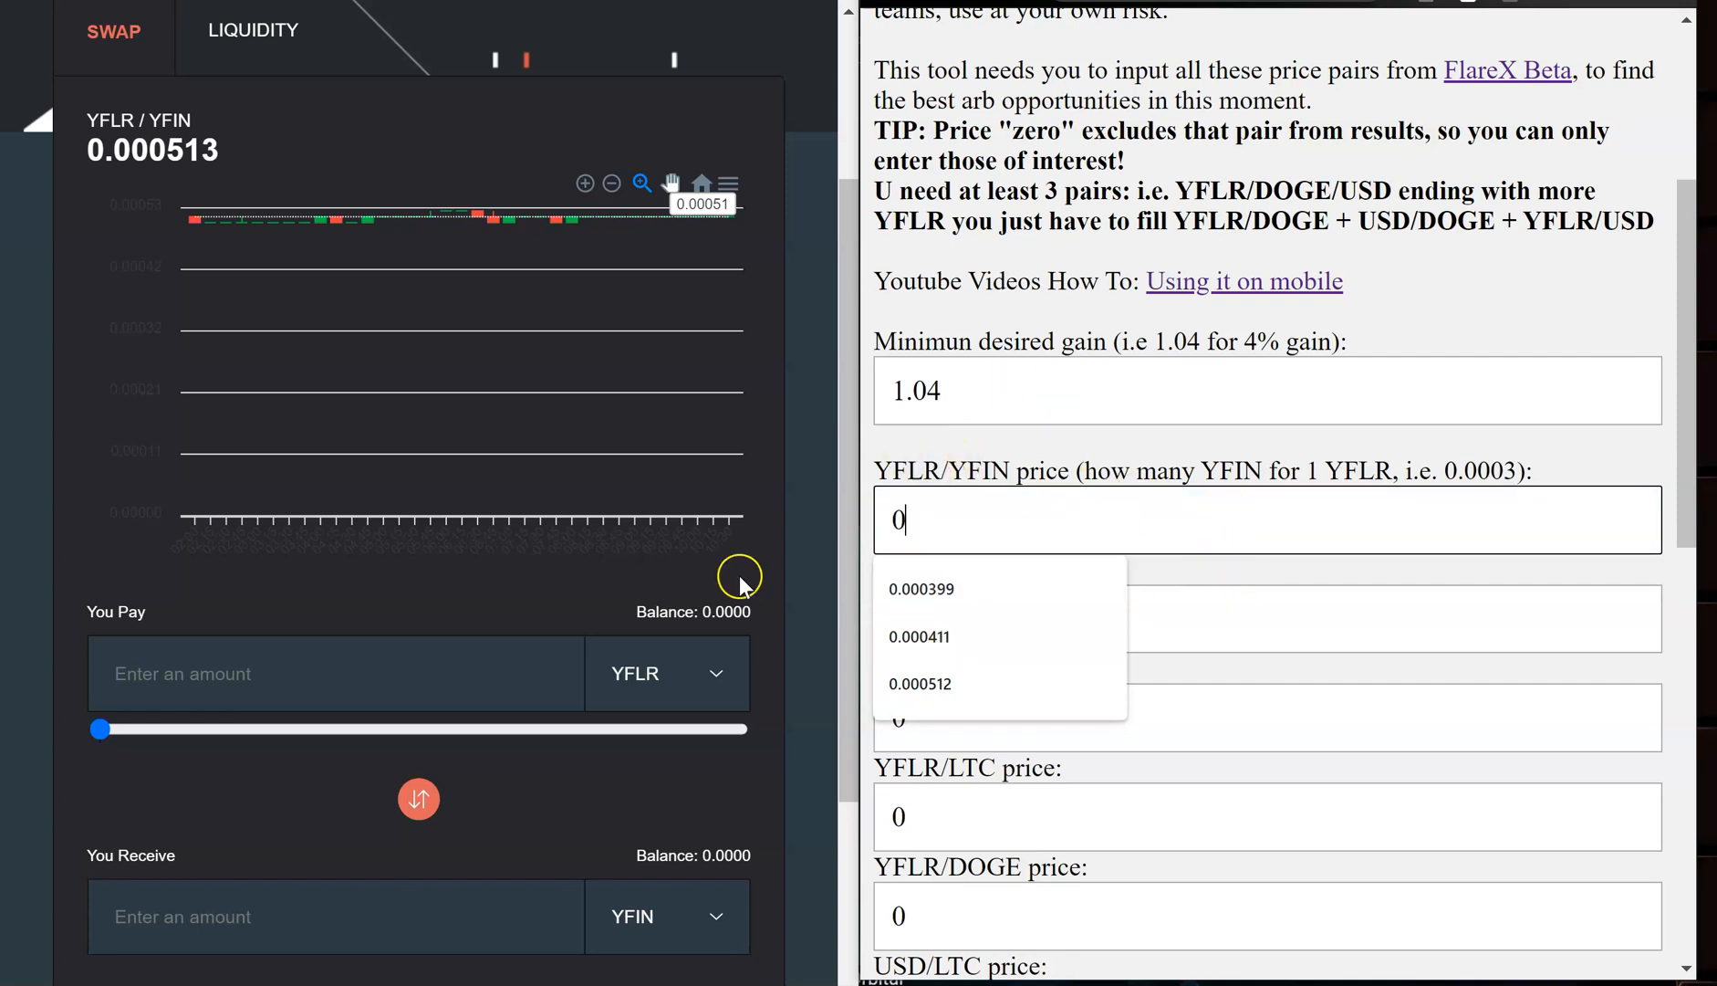
mouse_move(927, 516)
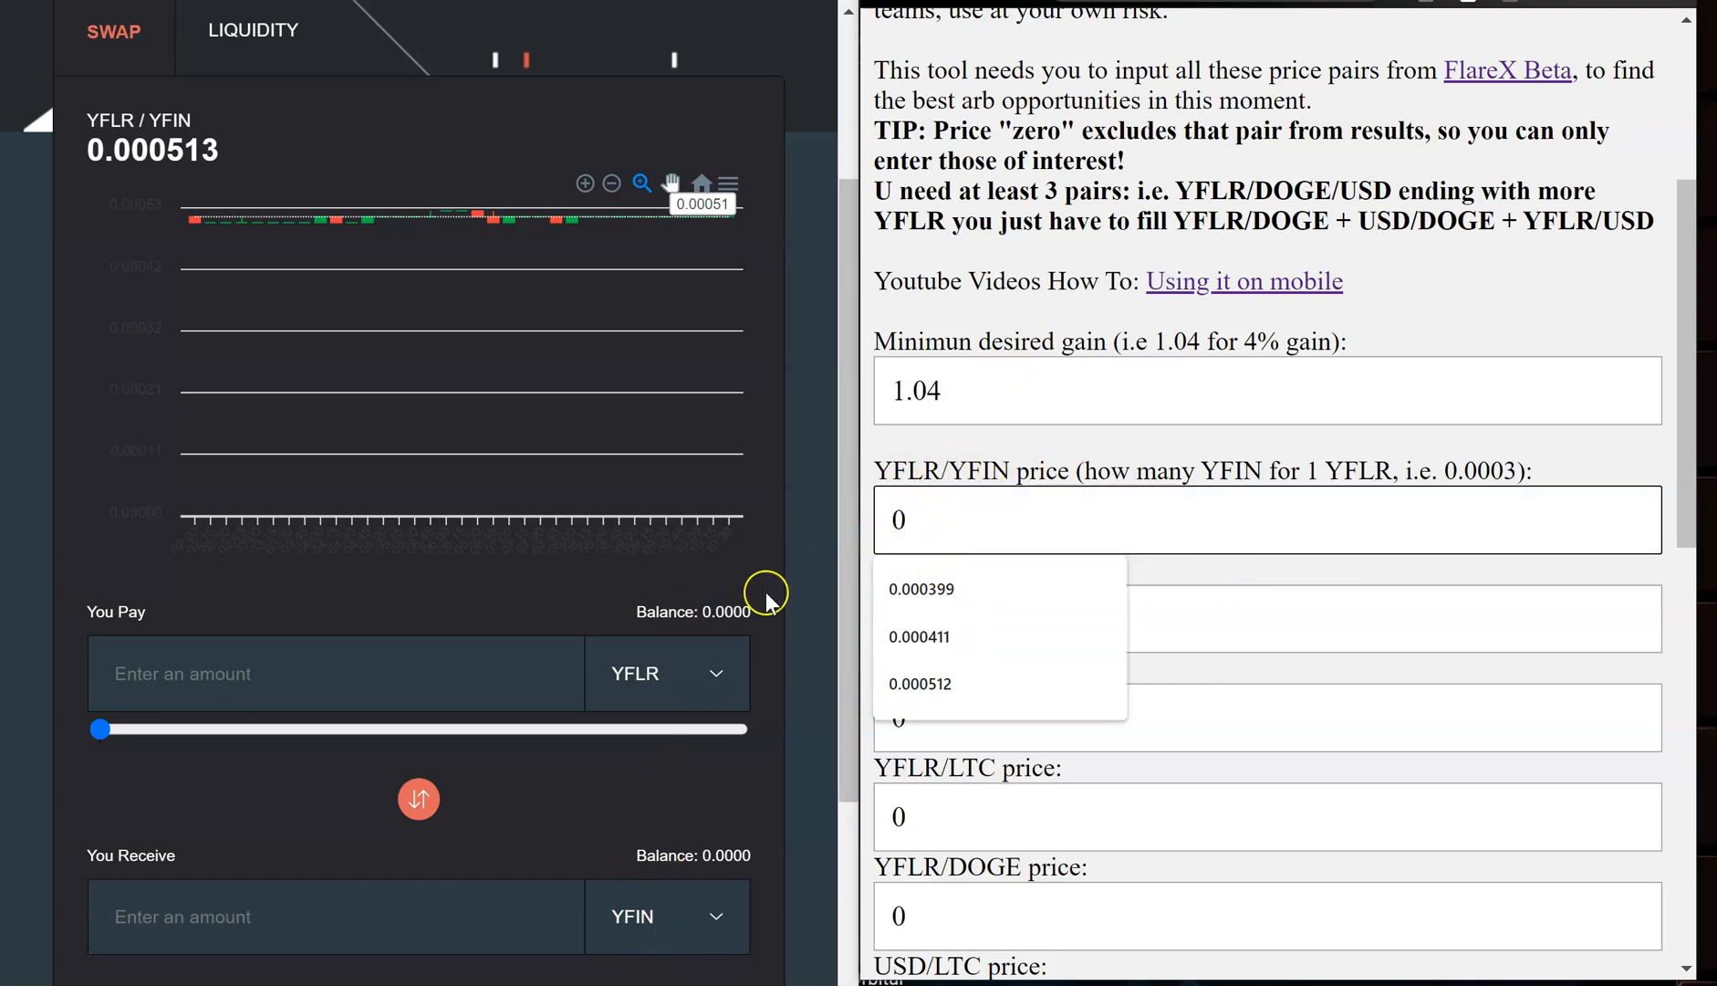
mouse_move(703, 778)
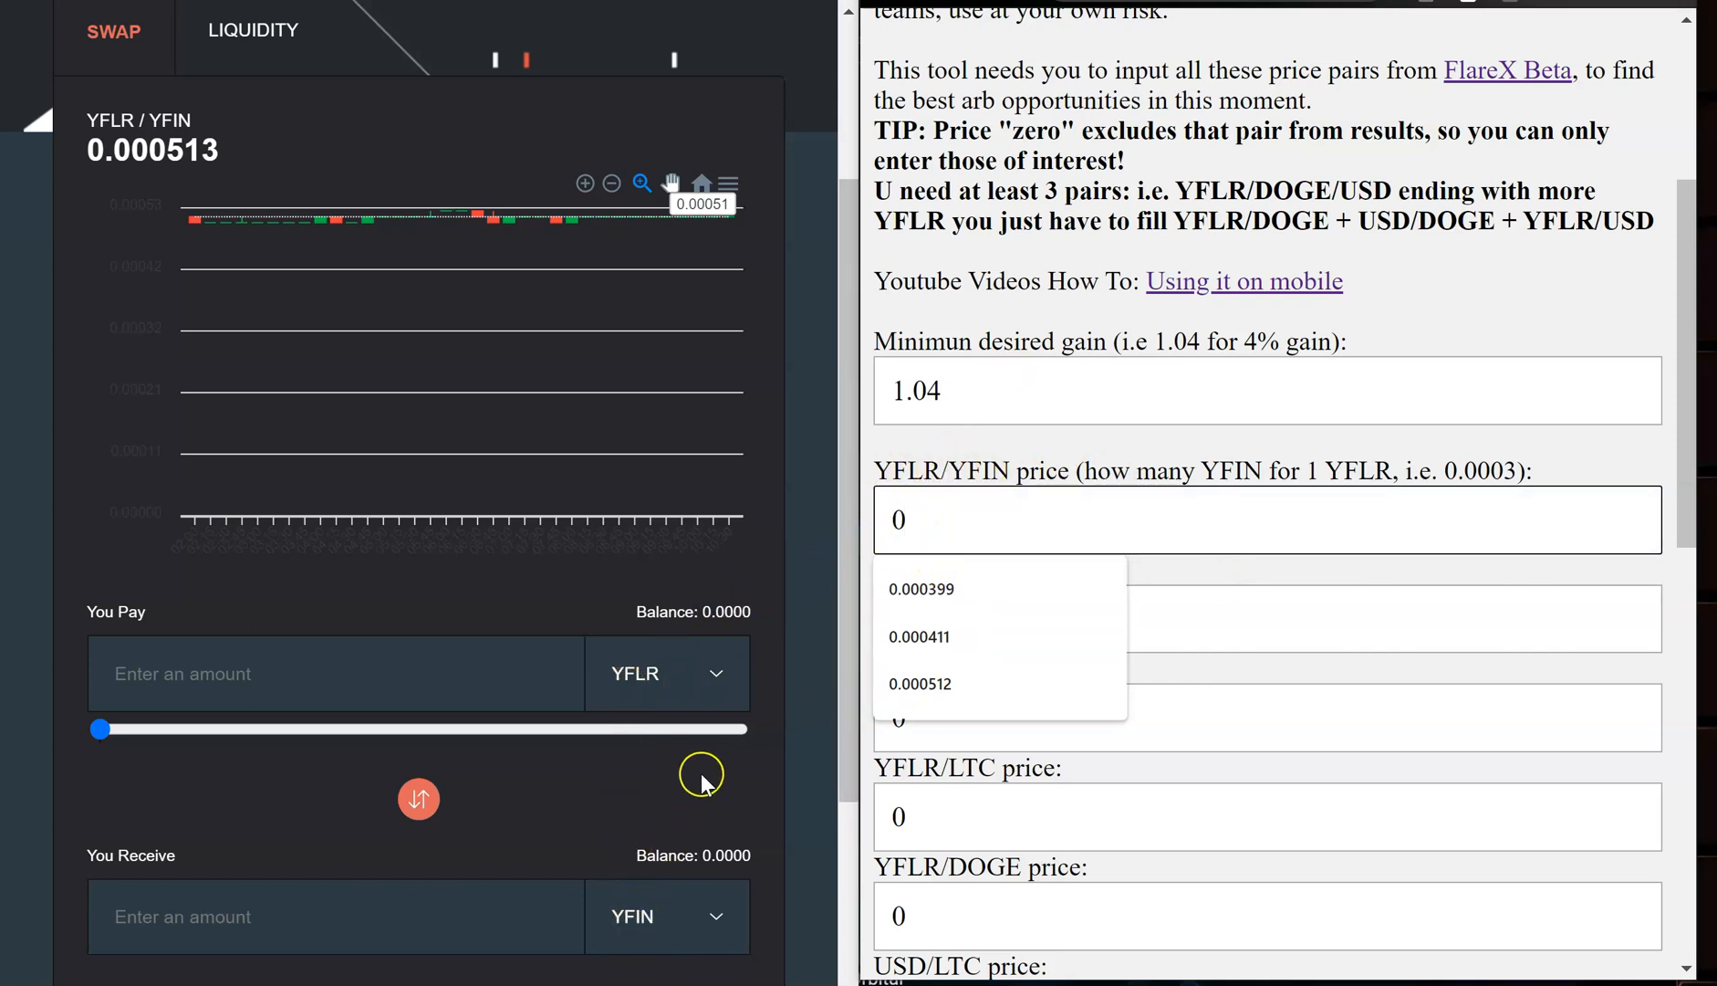
mouse_move(635, 943)
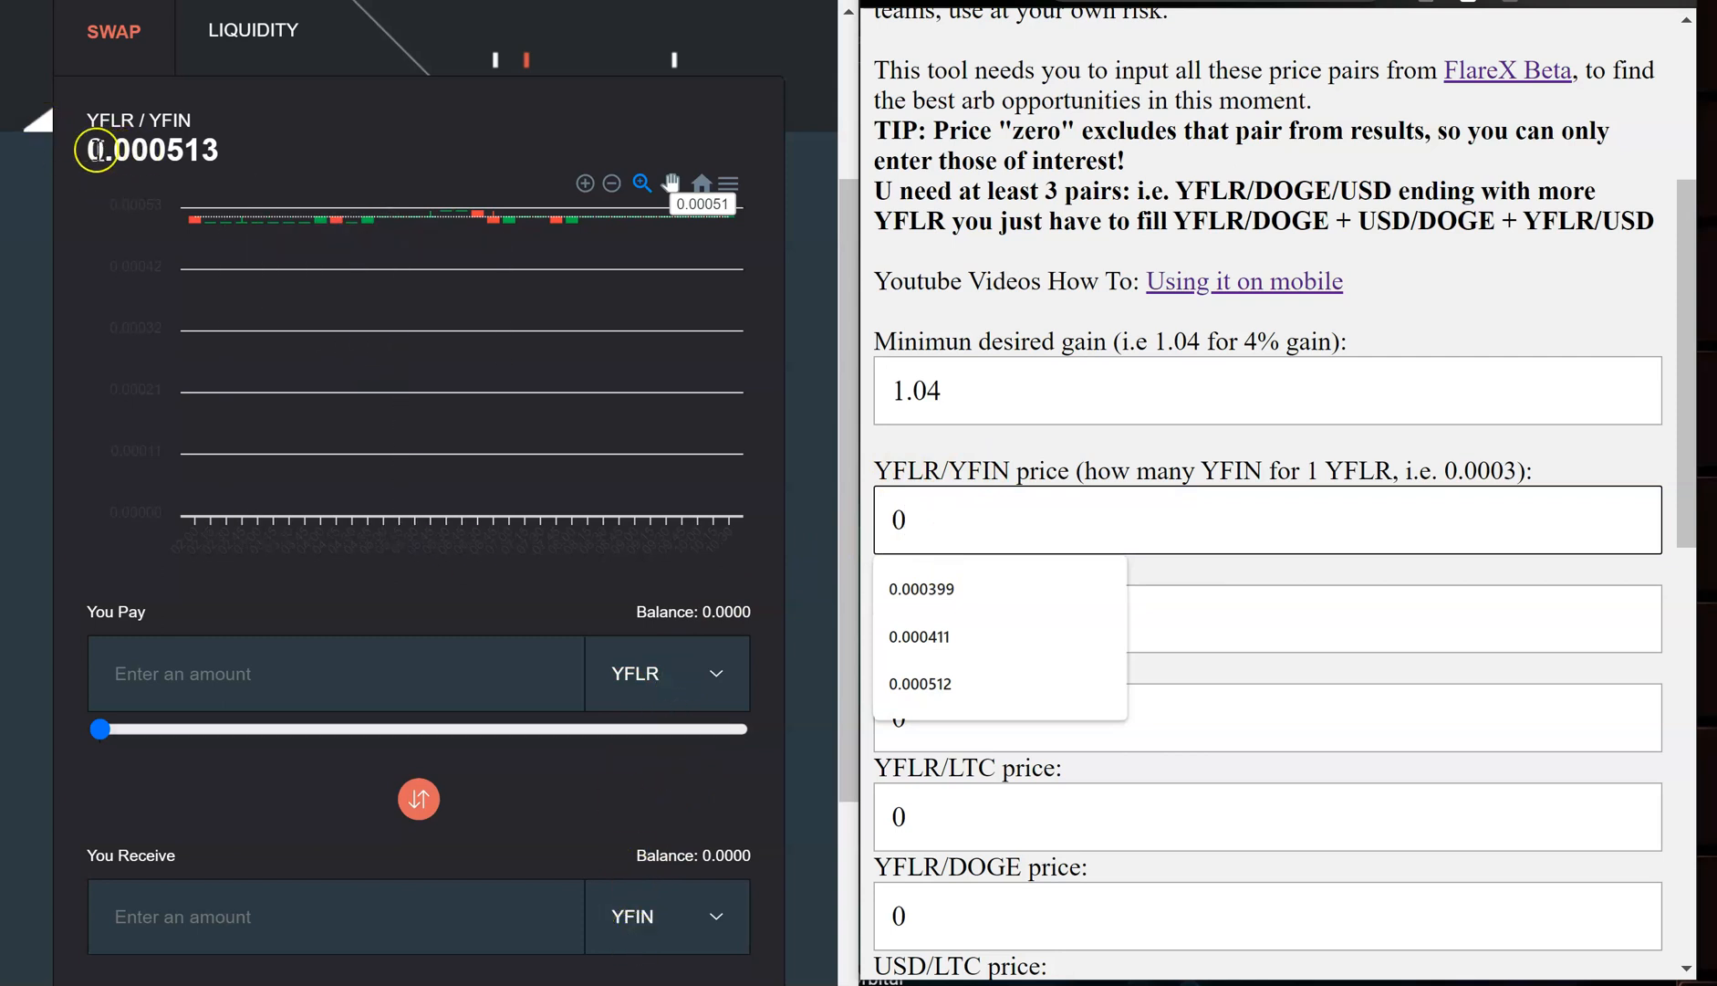
right_click(146, 148)
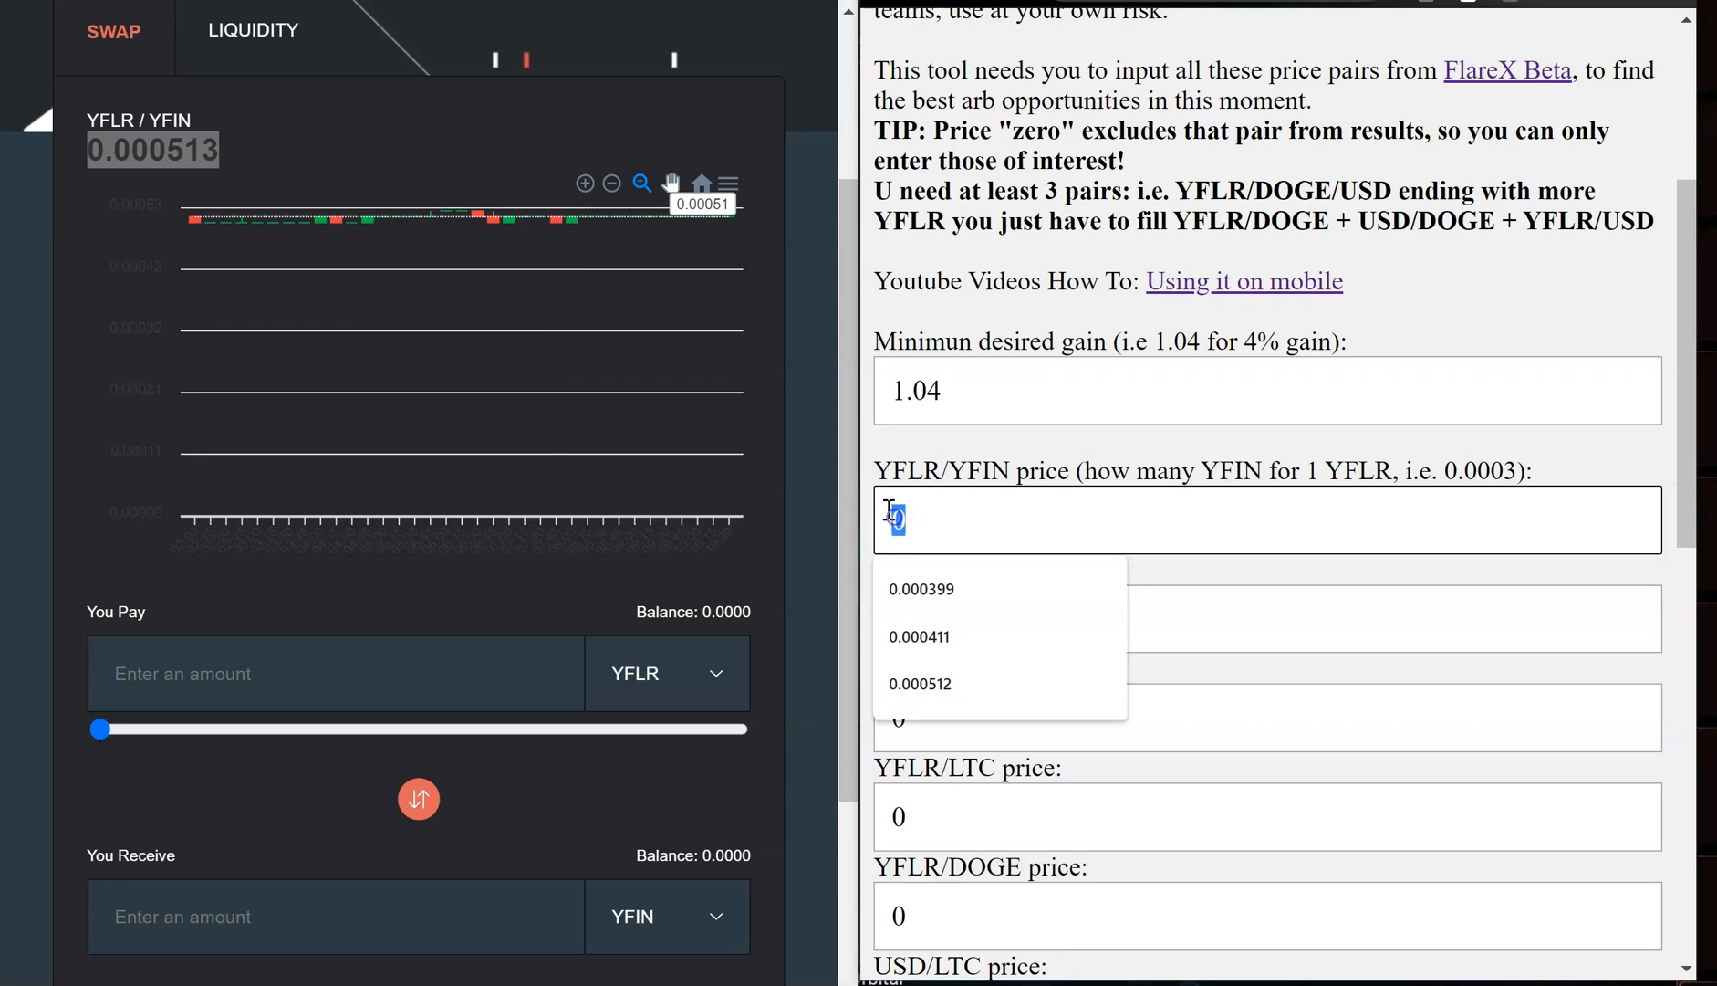
right_click(894, 518)
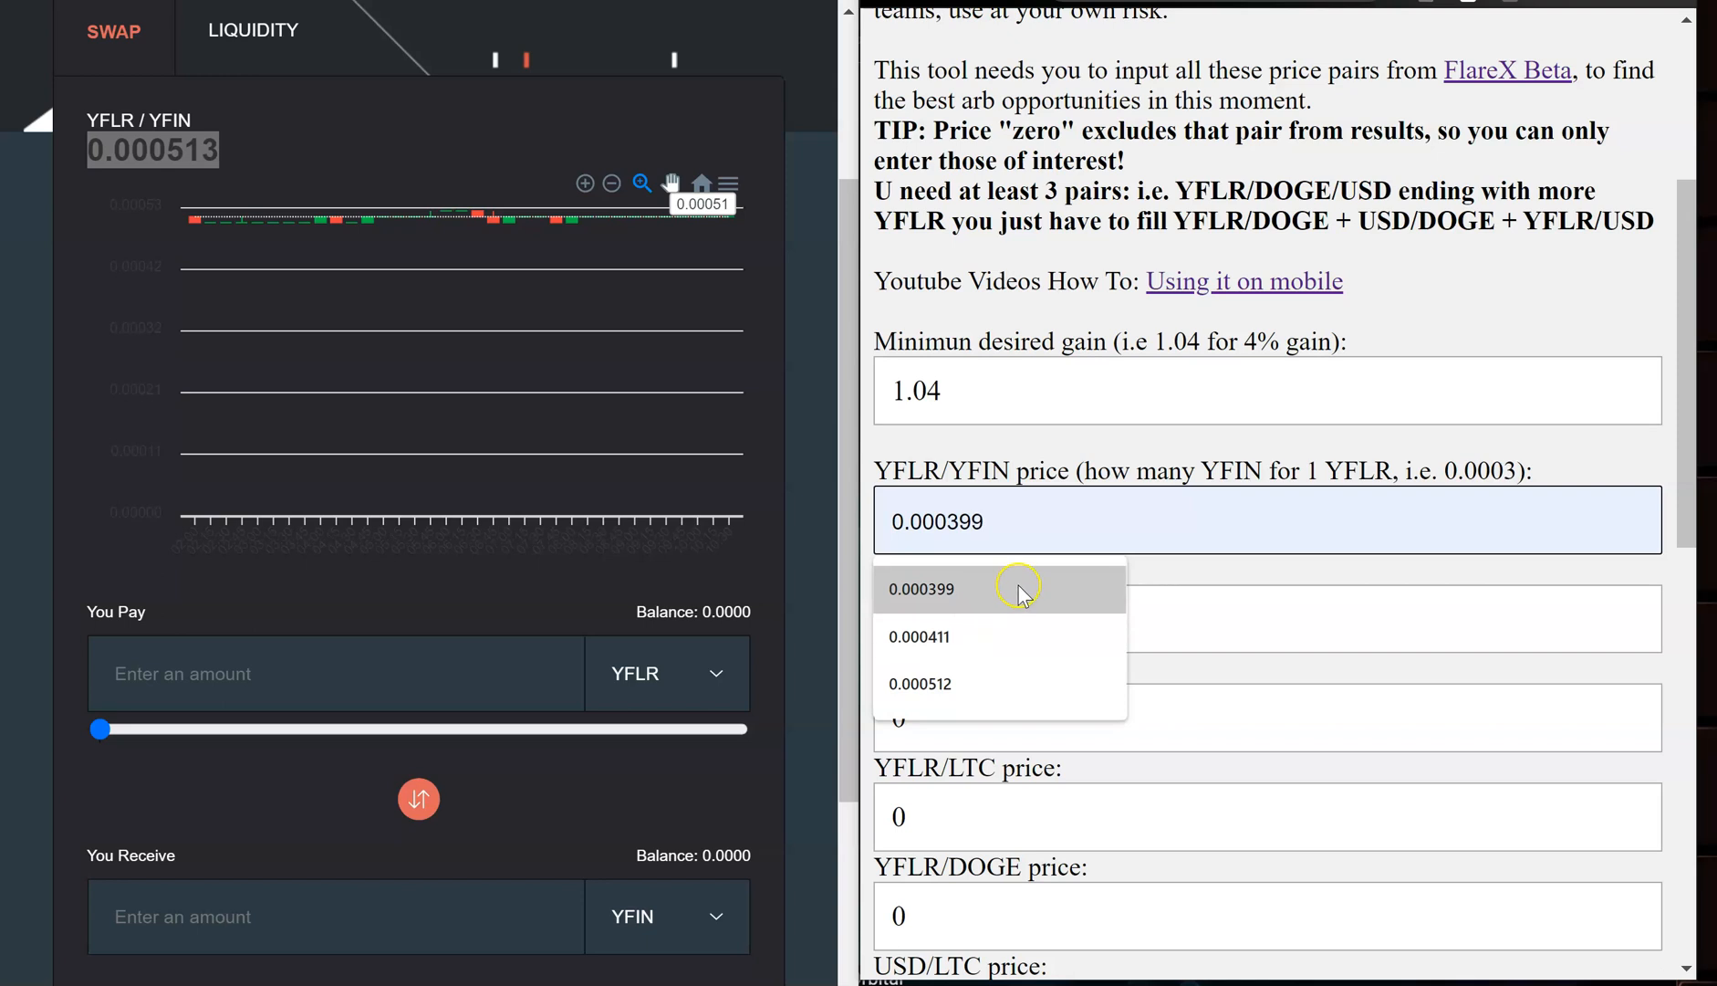
right_click(838, 524)
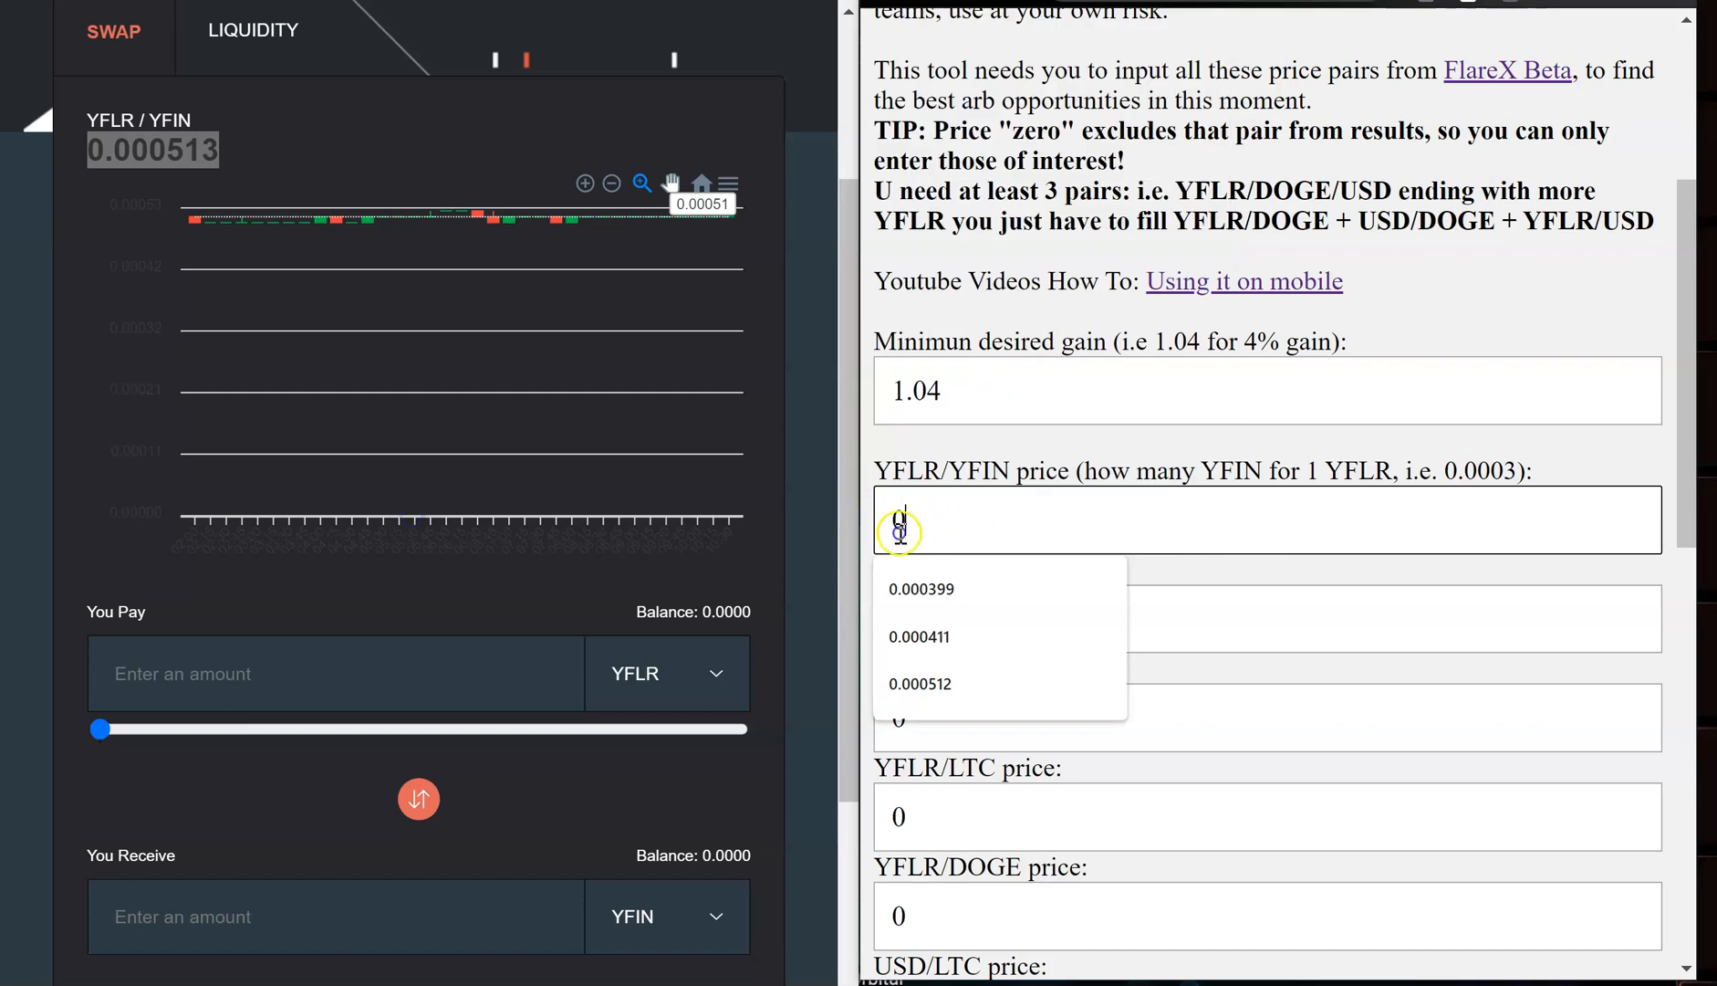
left_click(921, 588)
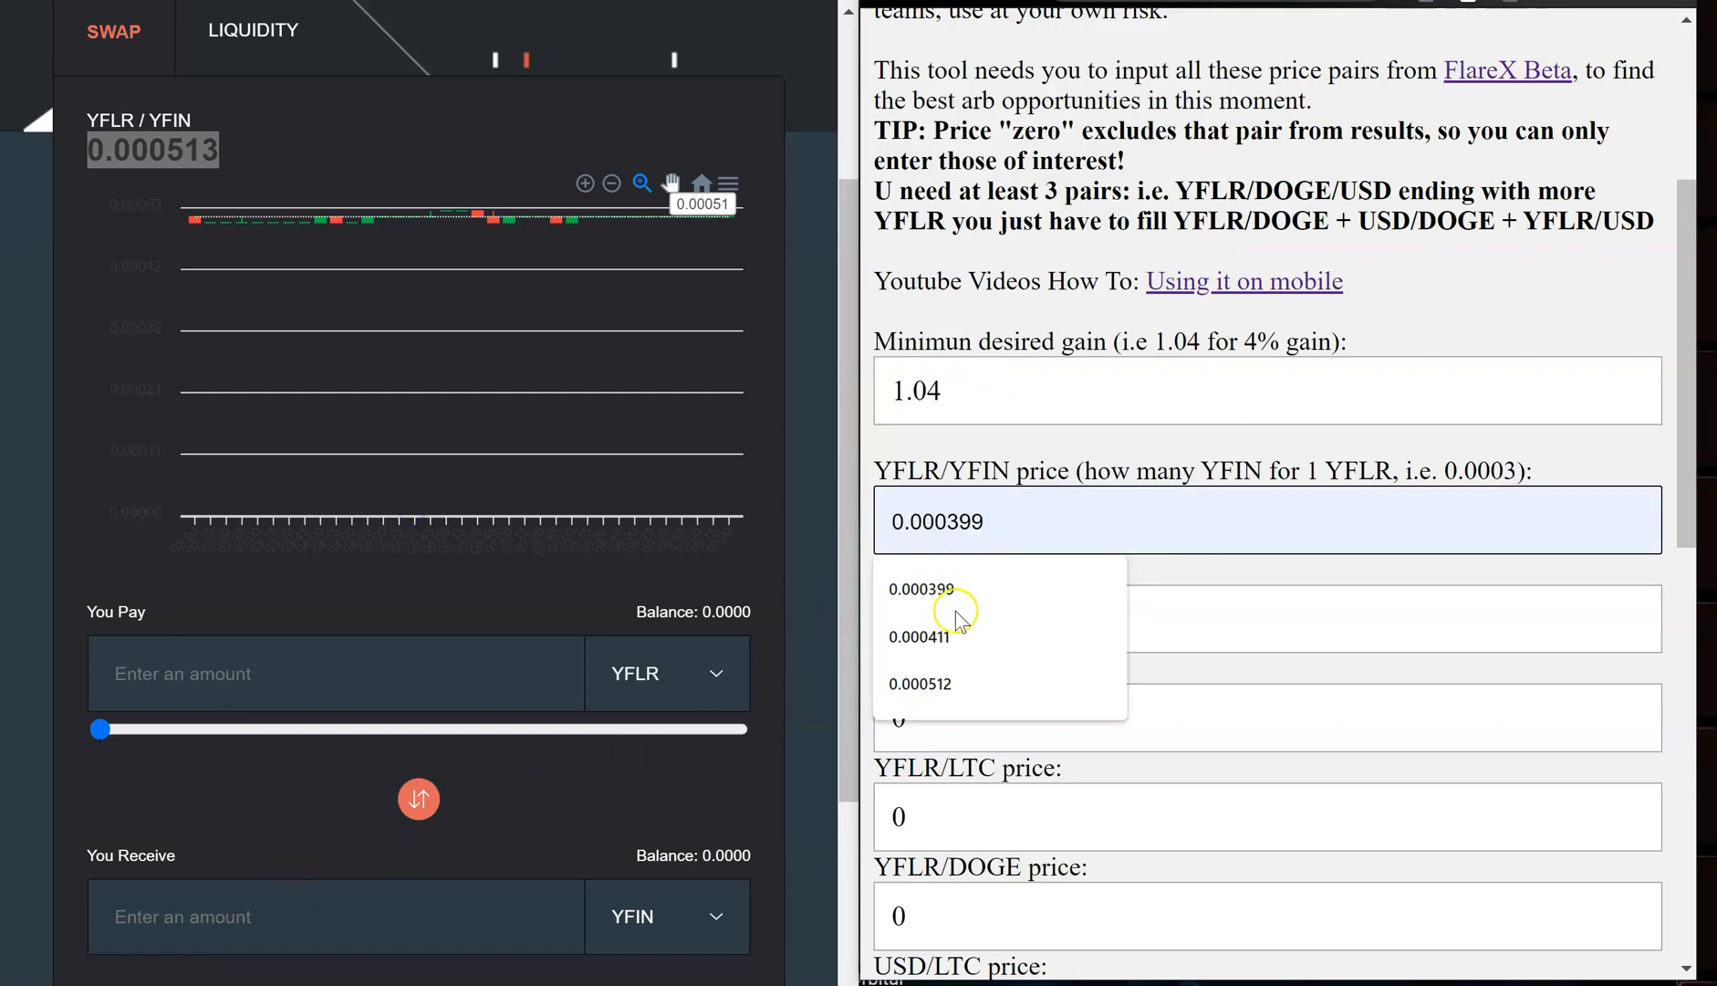
left_click(920, 683)
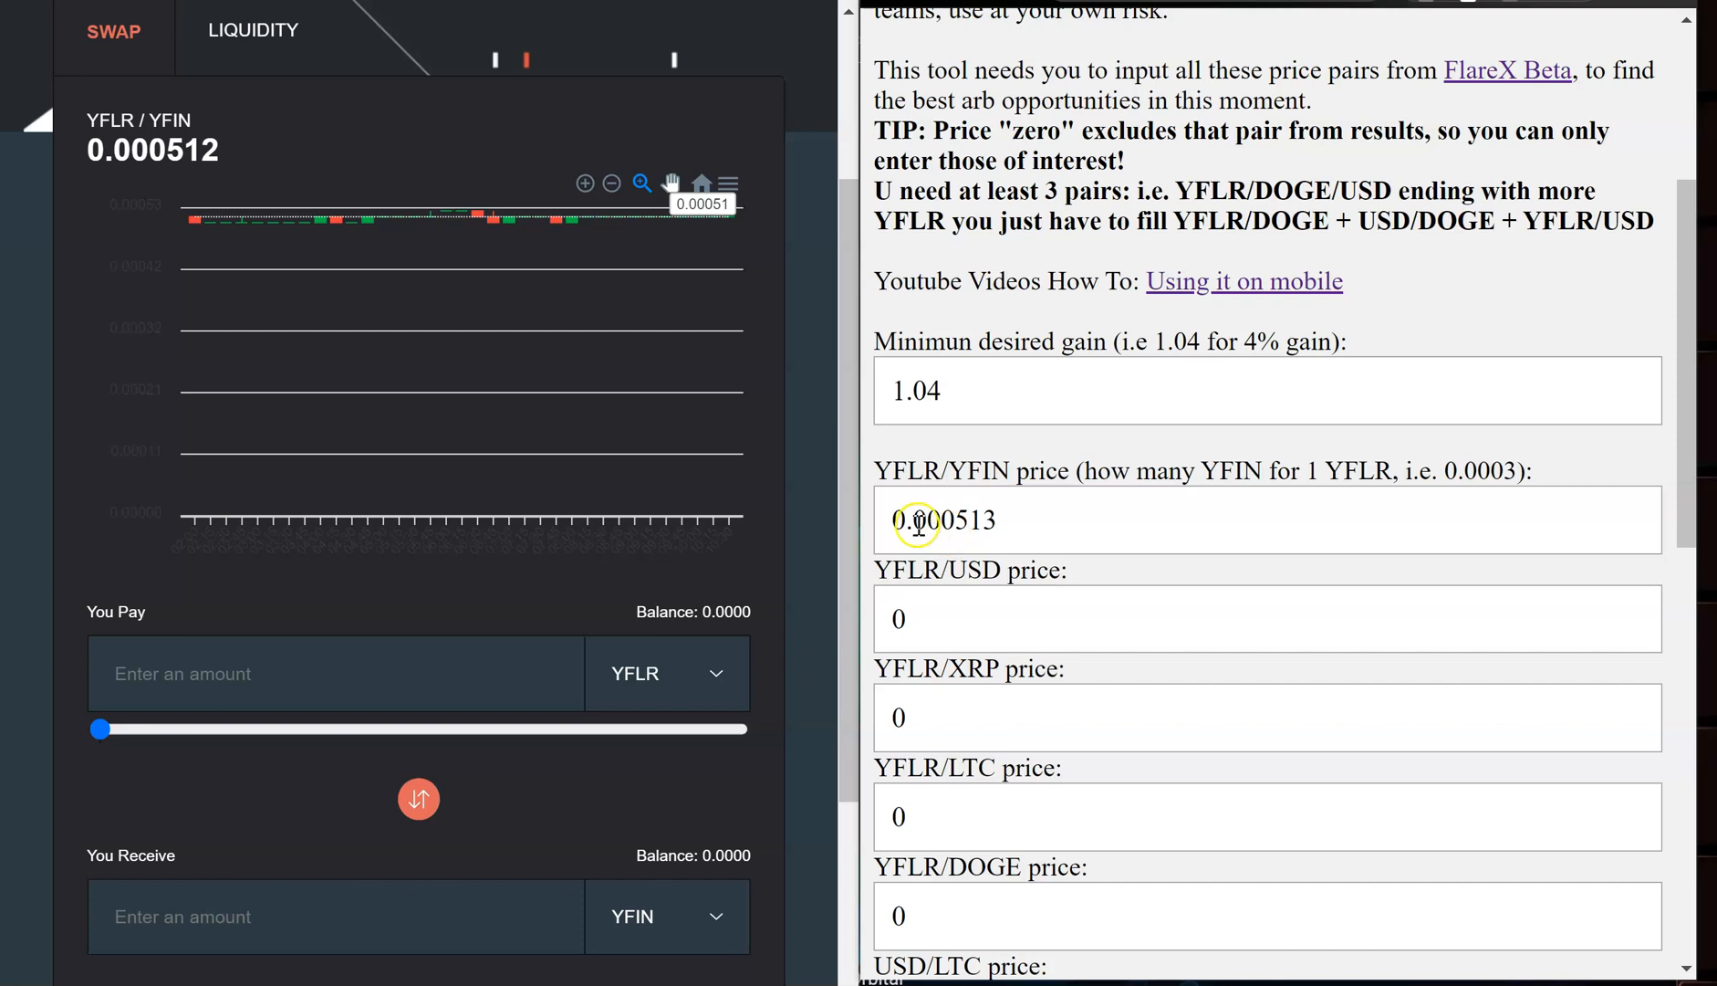
mouse_move(755, 308)
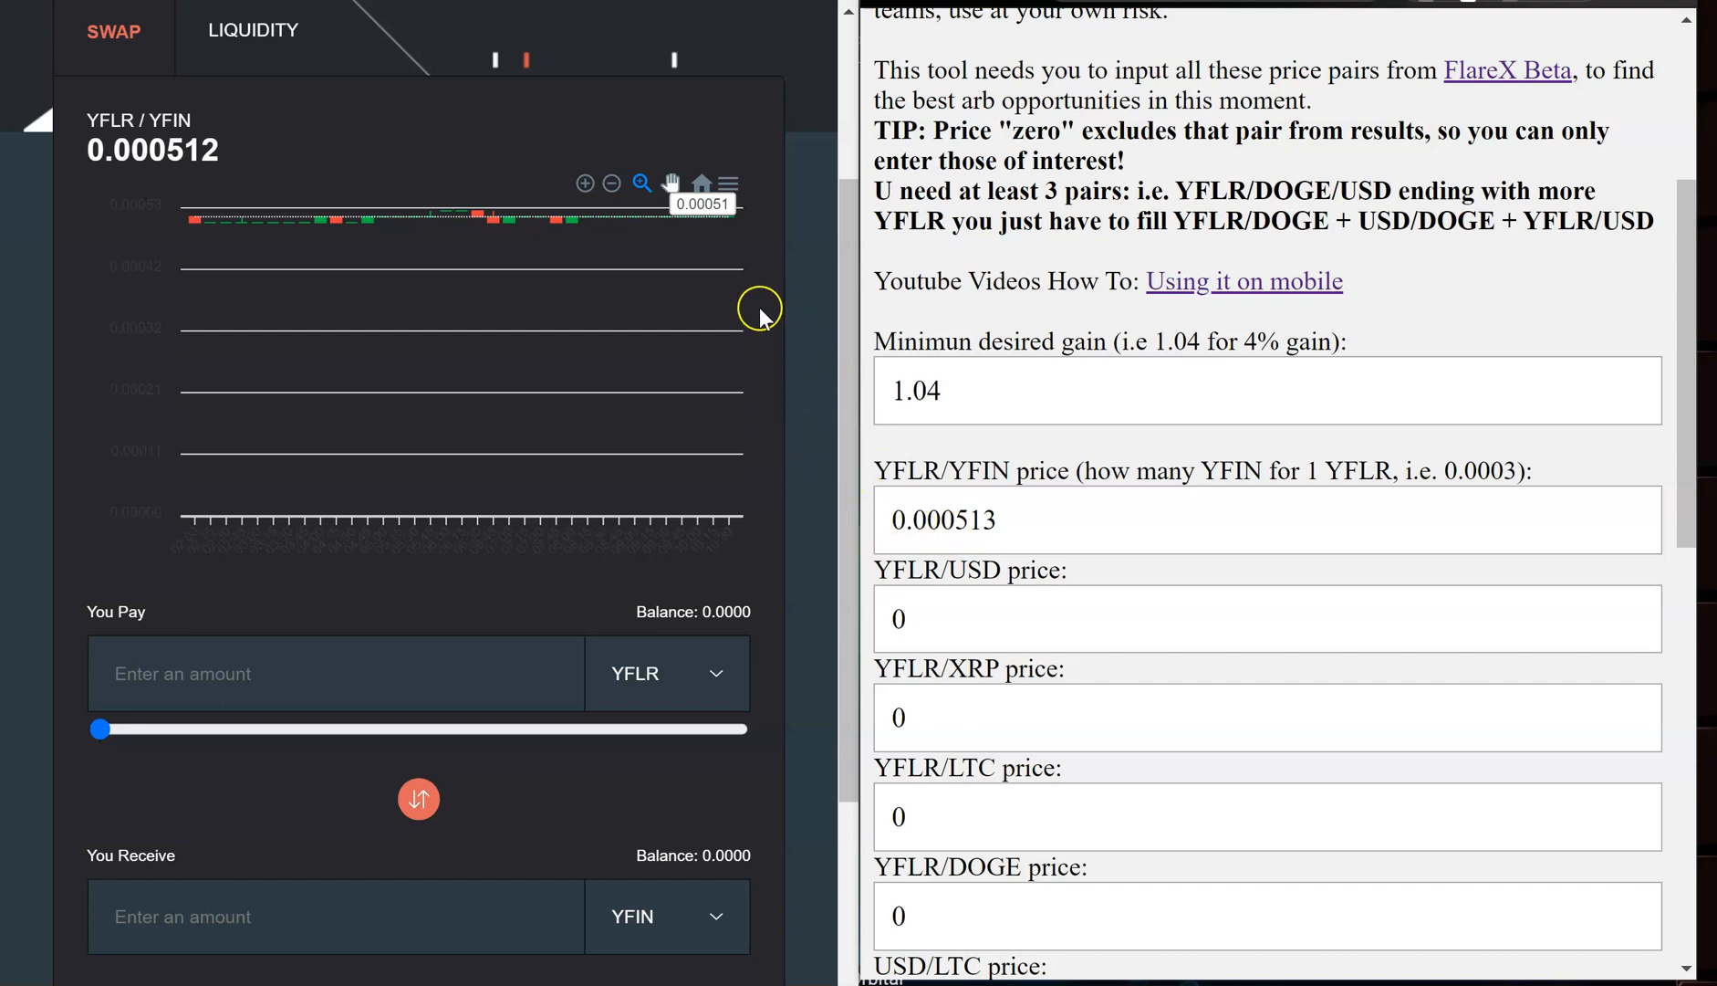
- Quote YFLR against xUSD on FlareX and enter 0.582735 as the YFLR/USD price
left_click(996, 520)
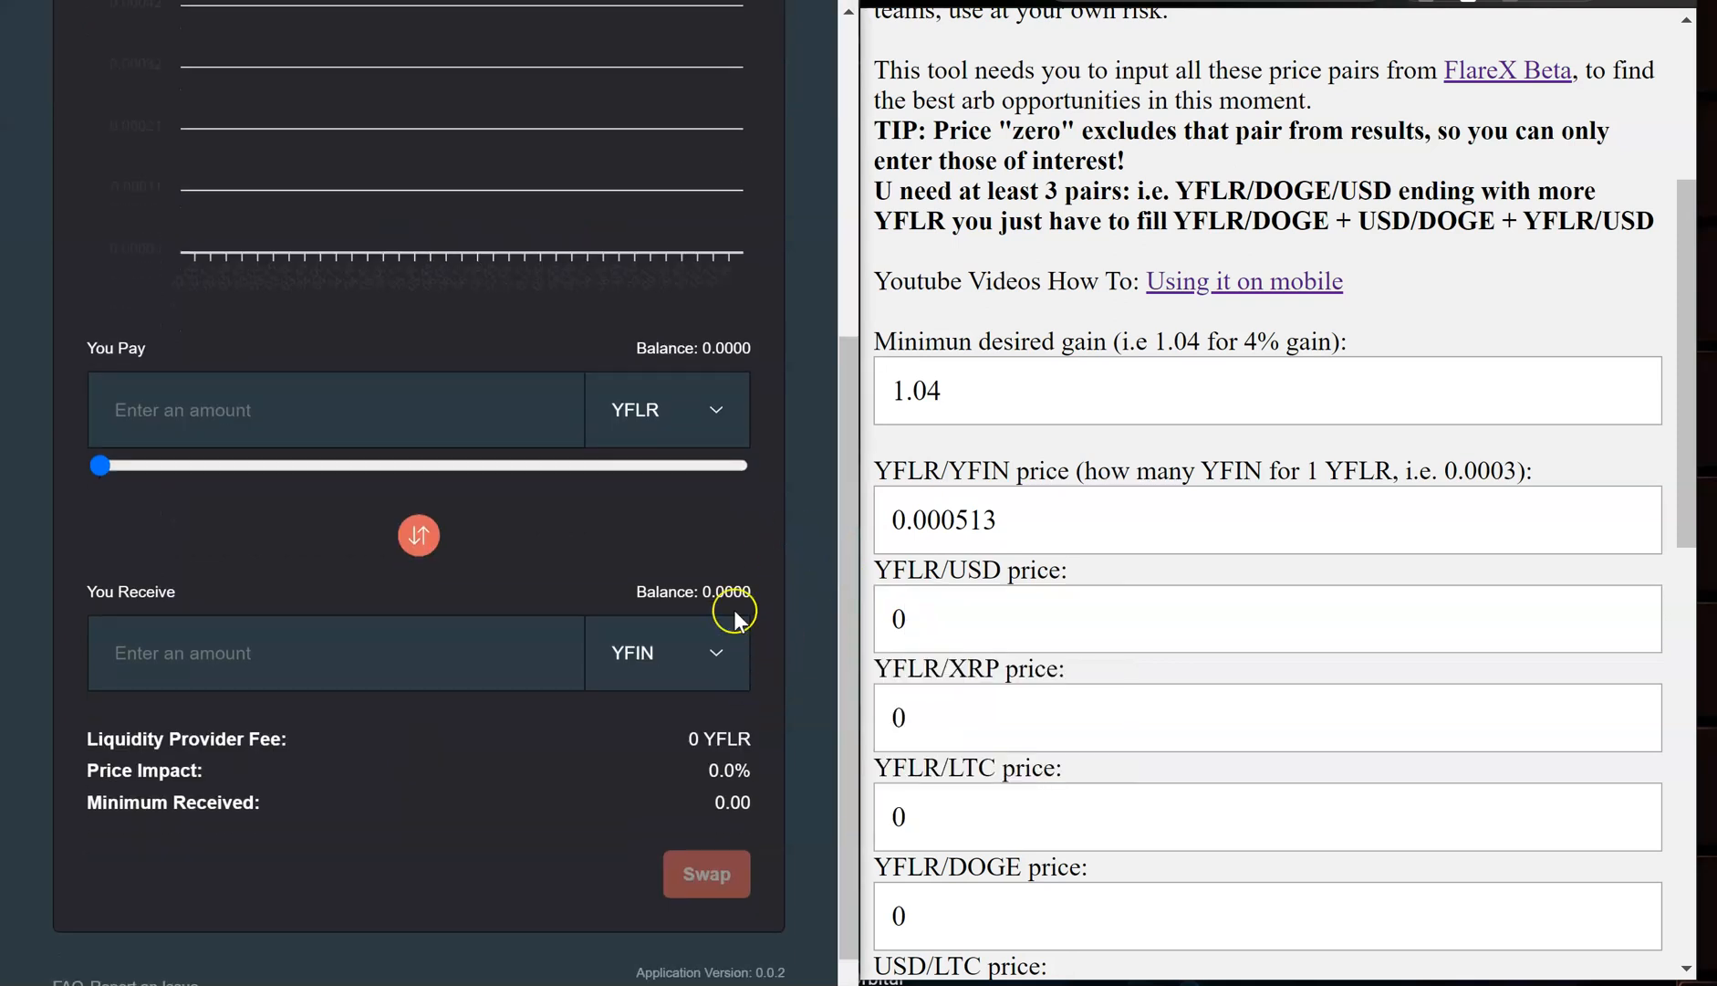
left_click(920, 619)
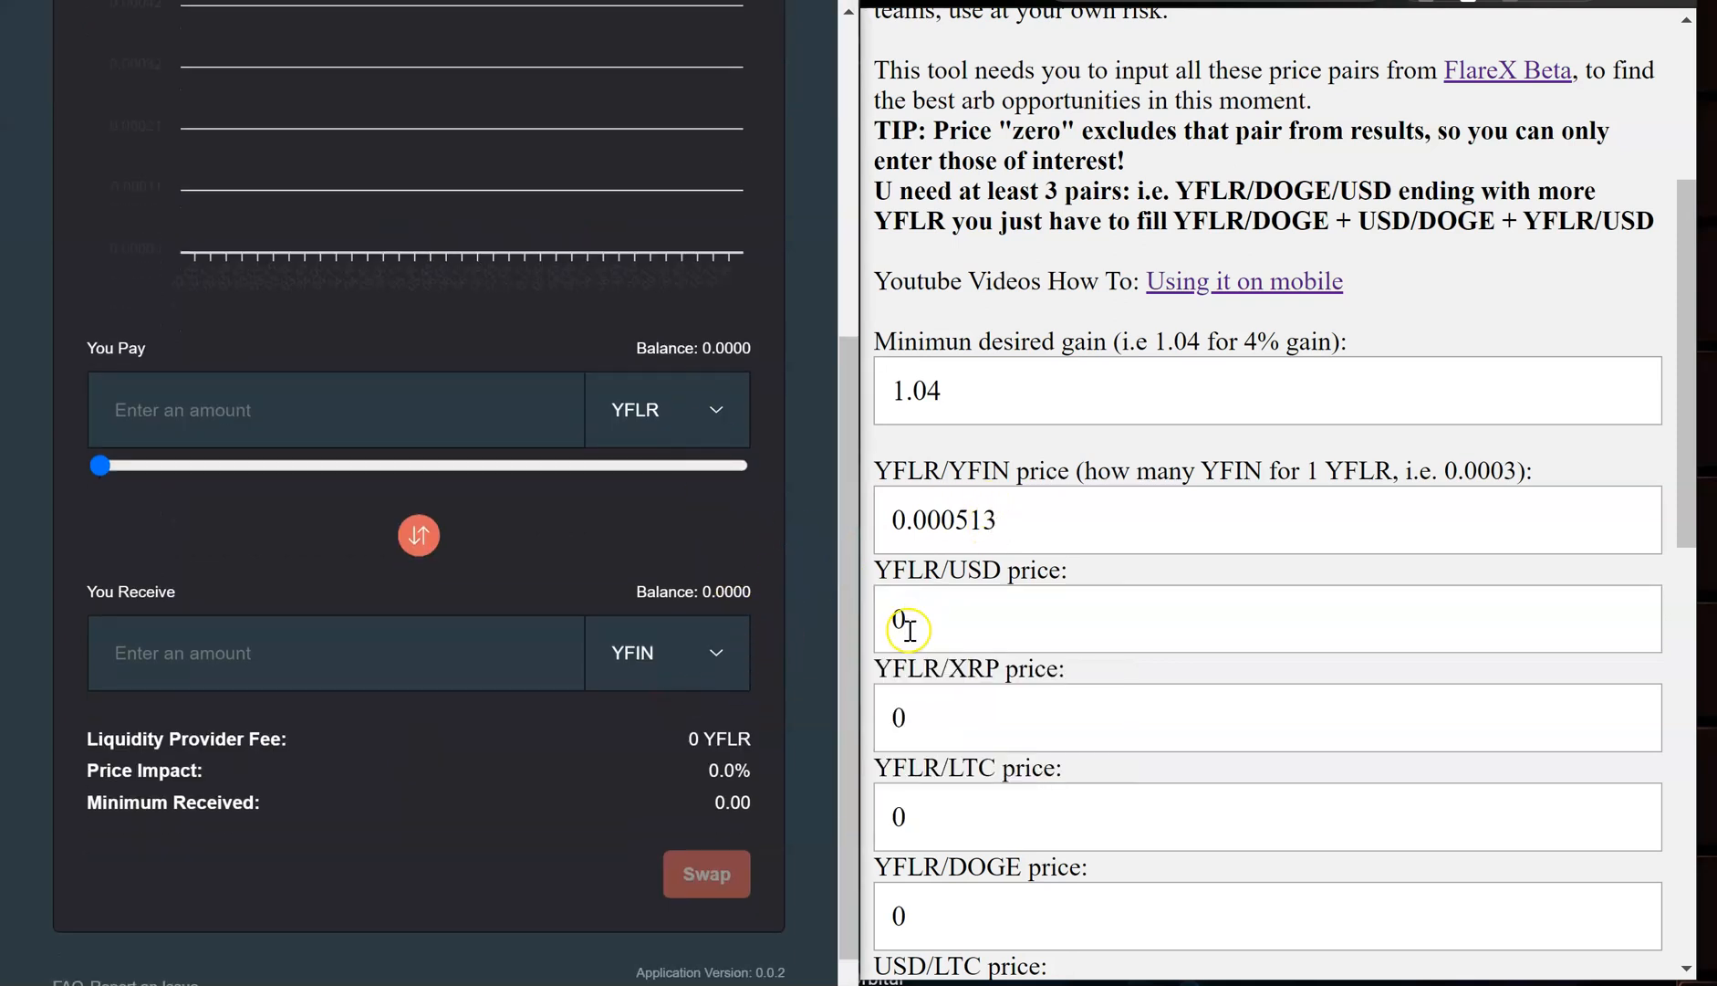
left_click(668, 652)
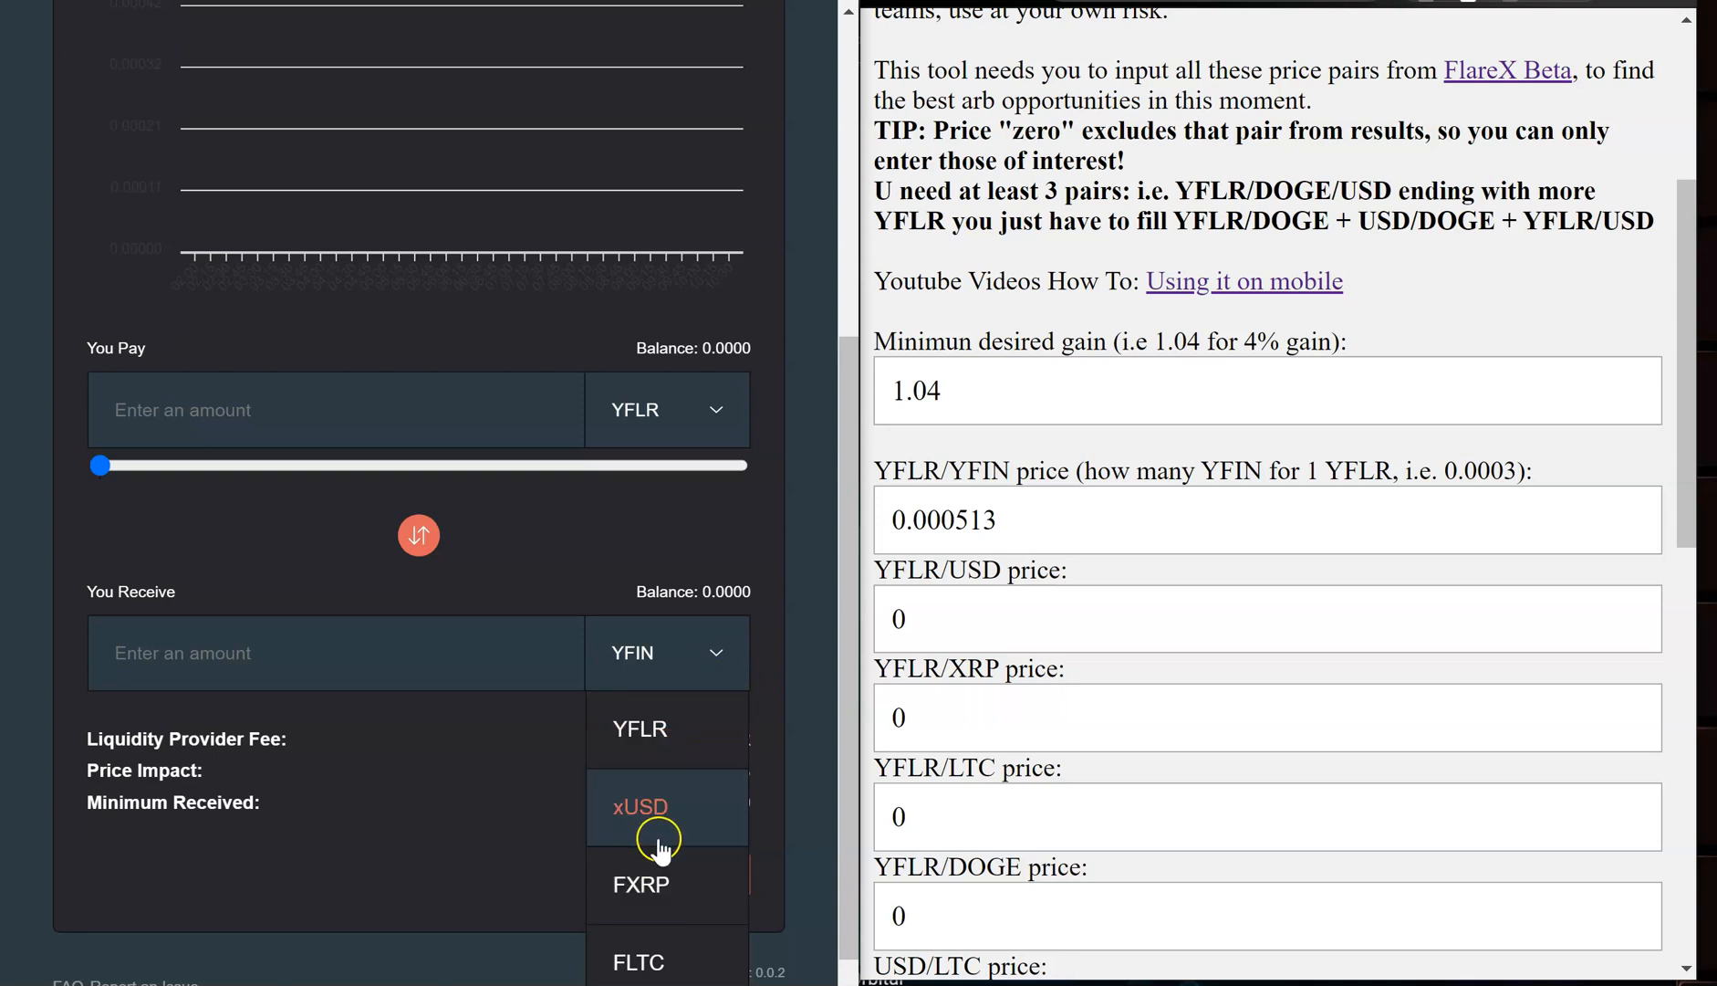
left_click(641, 807)
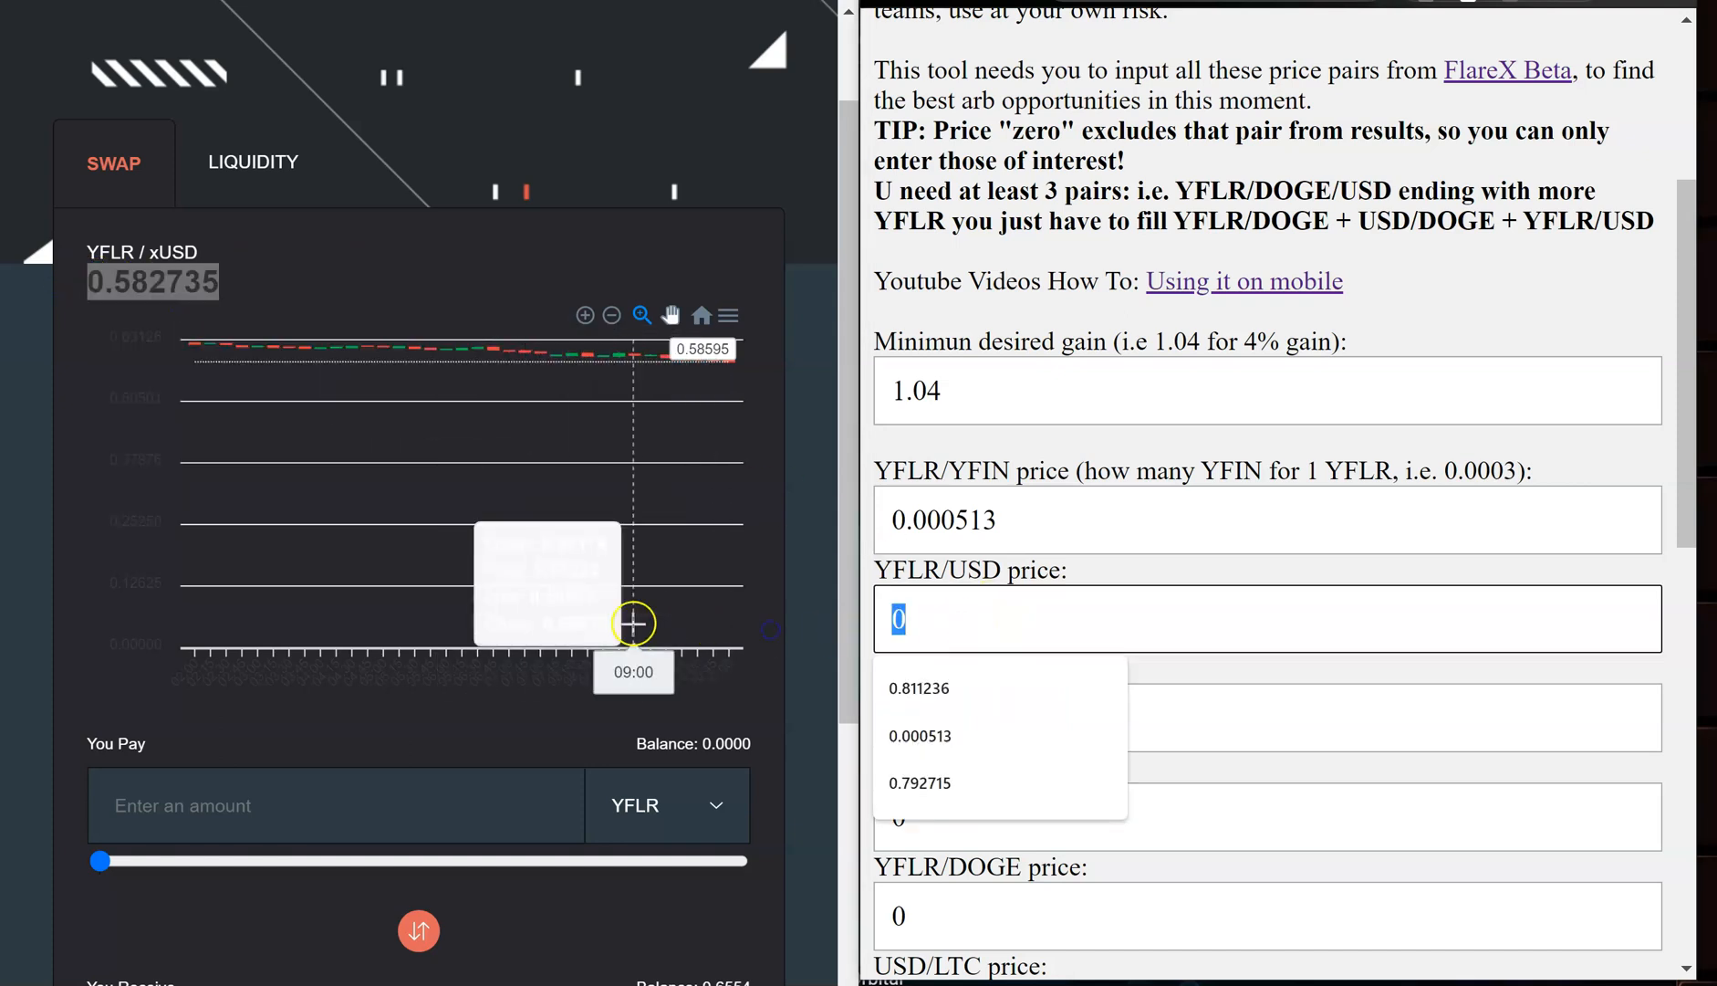
type("0.582735")
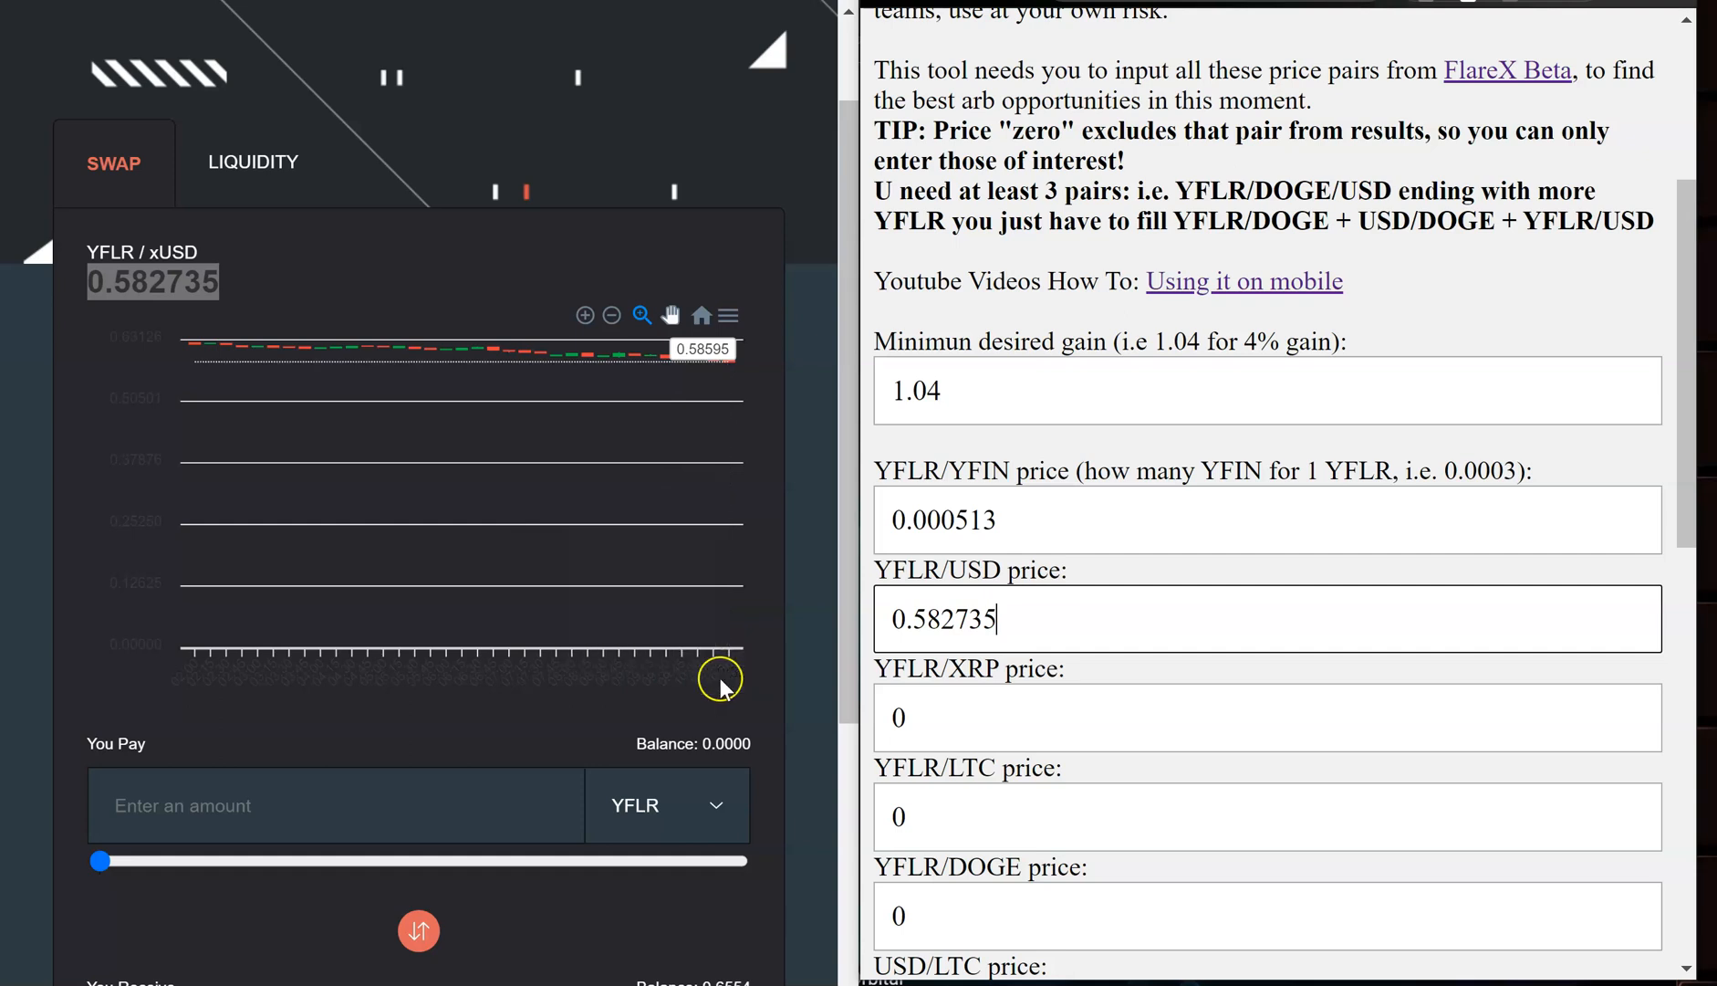
scroll("down", 3)
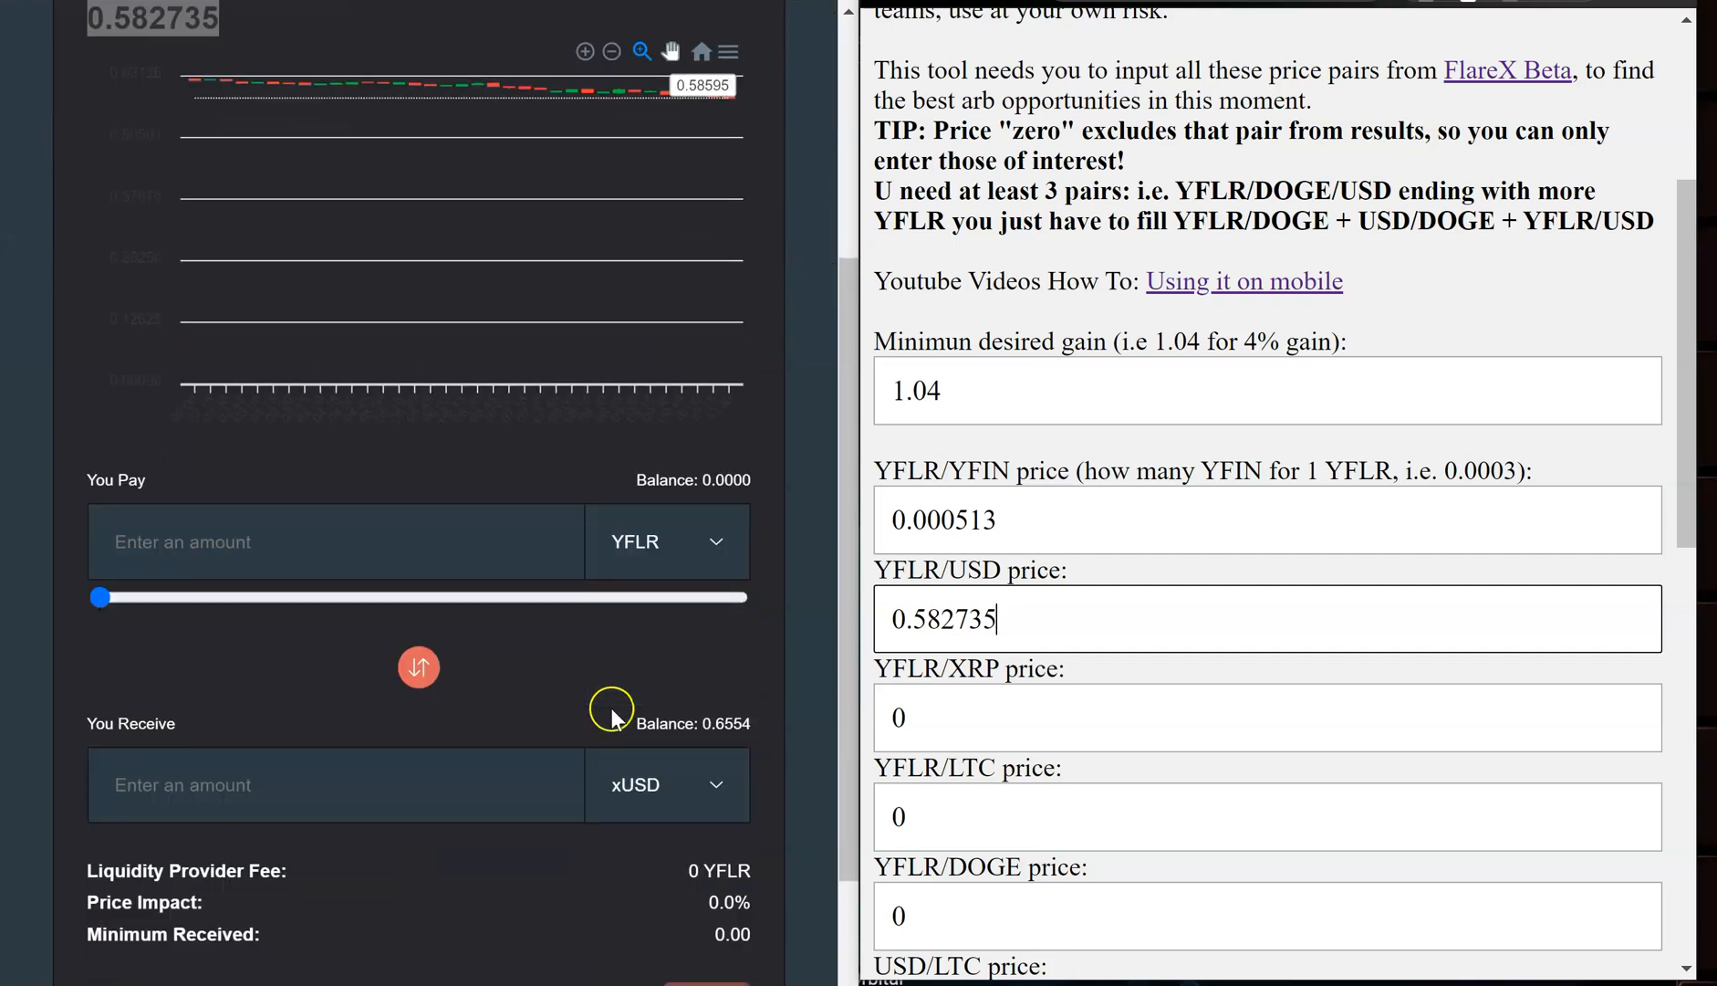
scroll("down", 3)
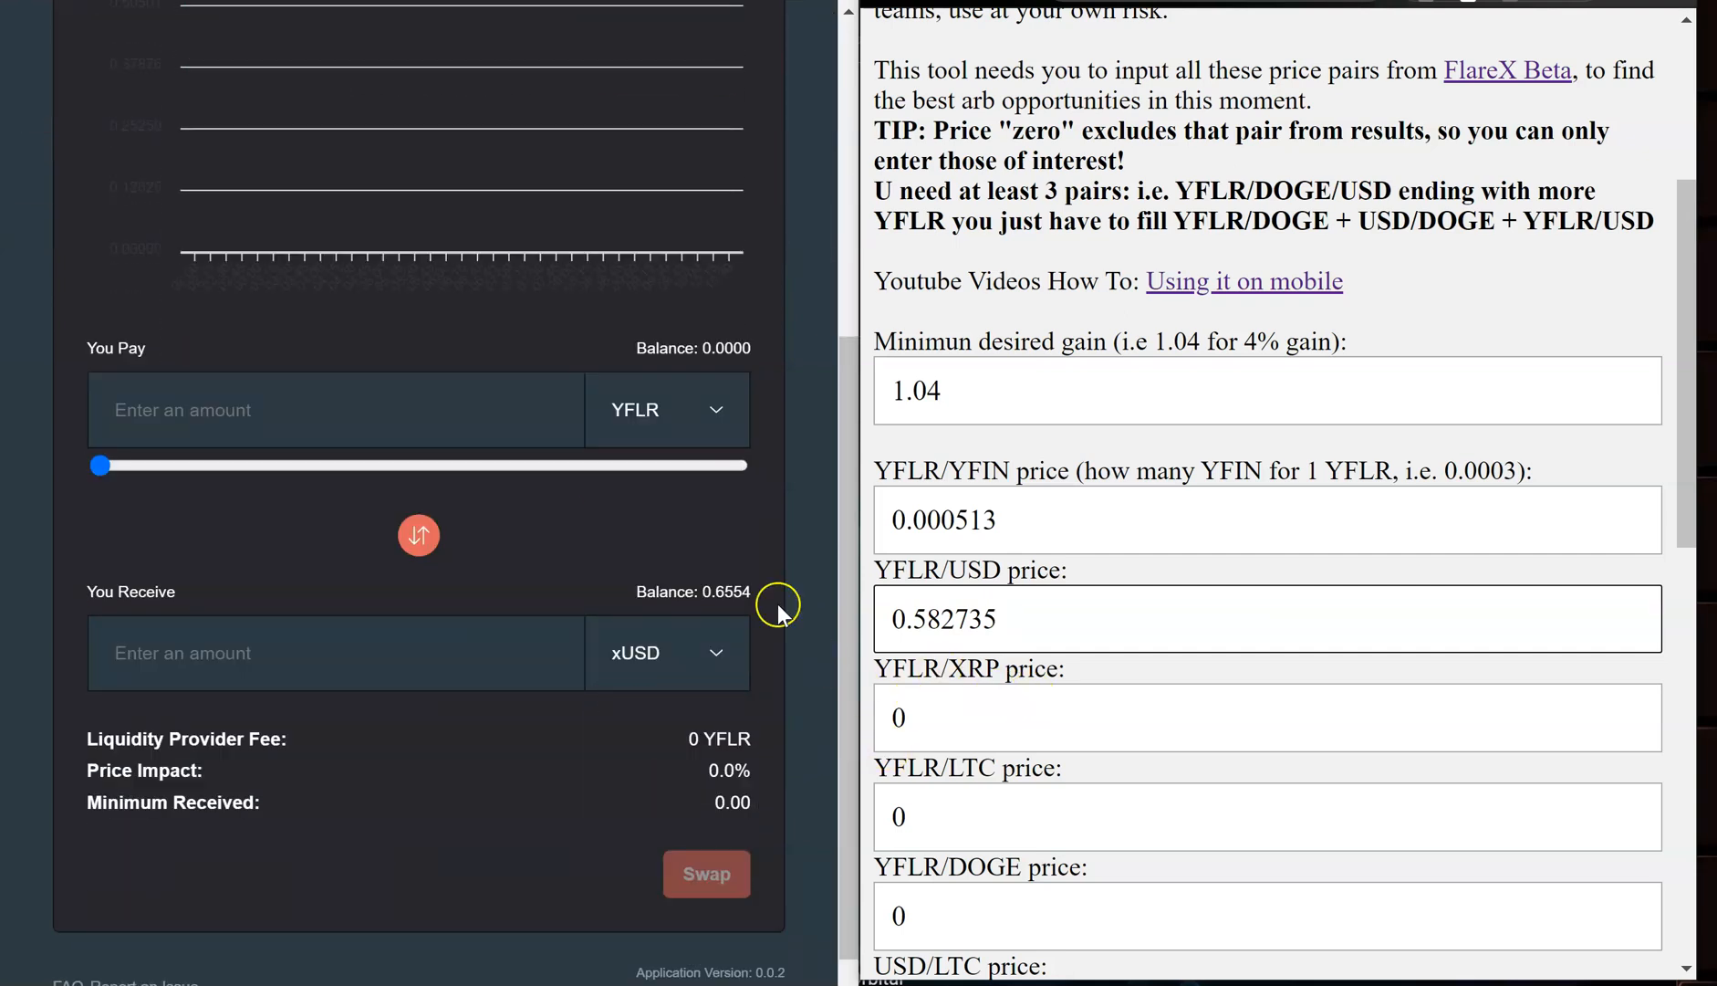
- Quote YFLR against FXRP and enter 2.31647 as YFLR/XRP, then move on to the YFLR/LTC field
left_click(668, 652)
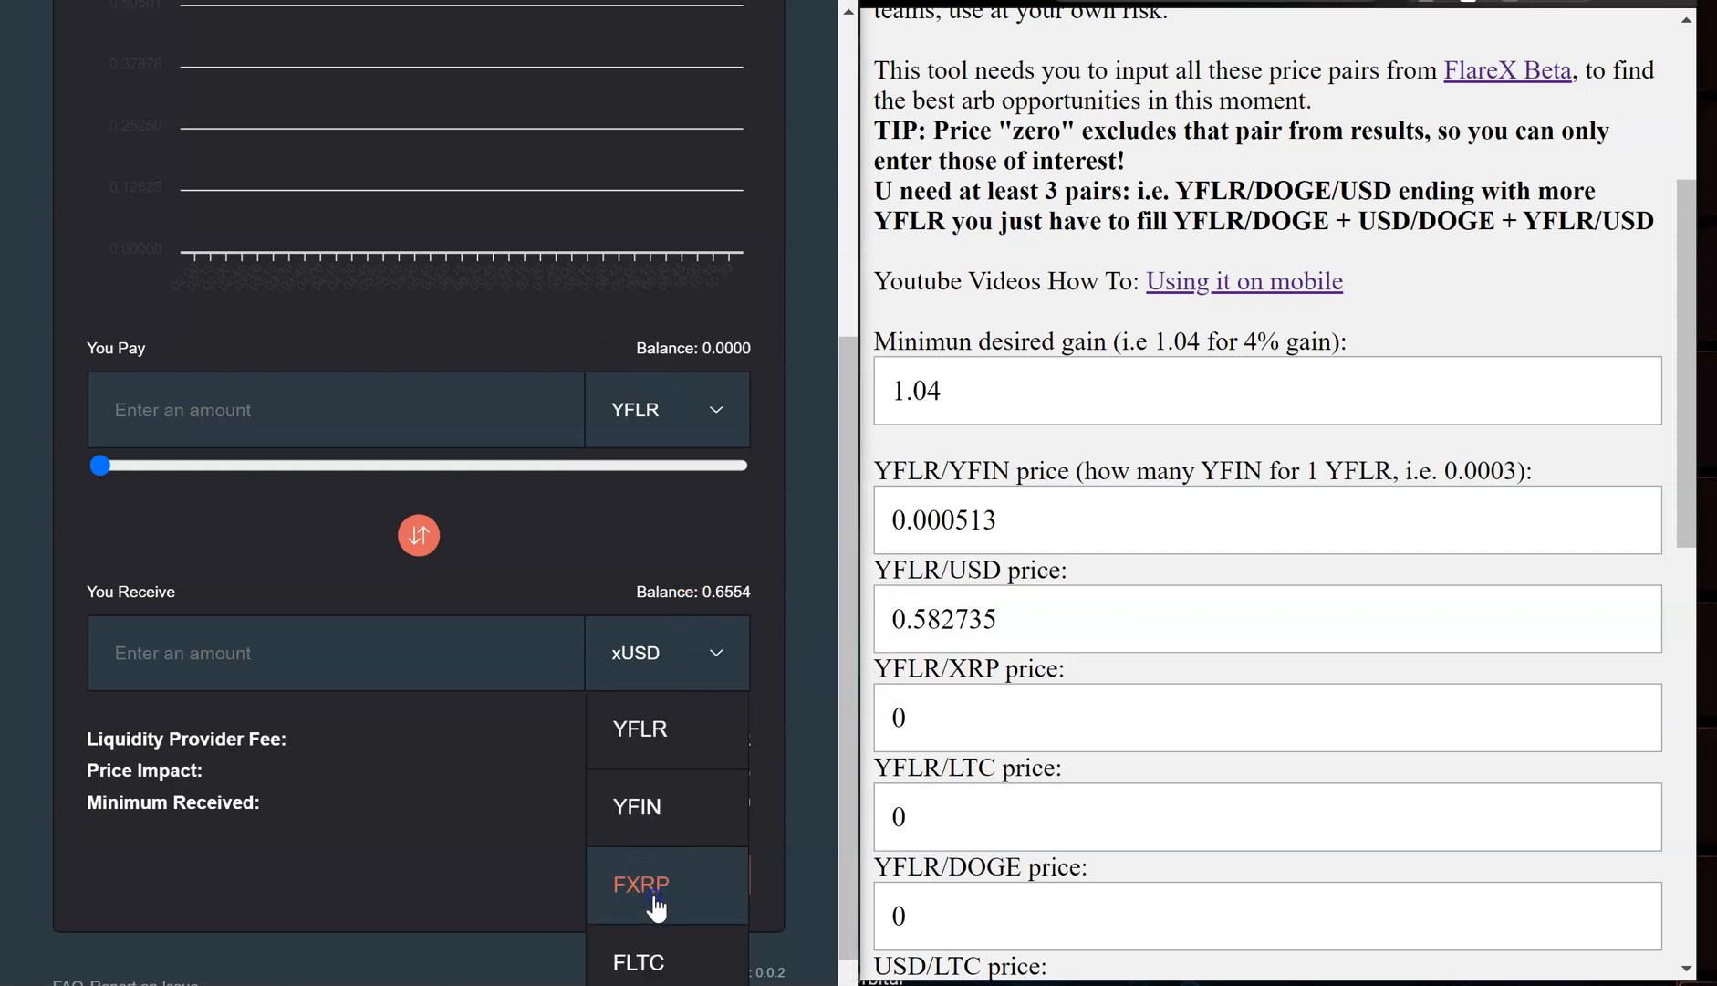
left_click(639, 884)
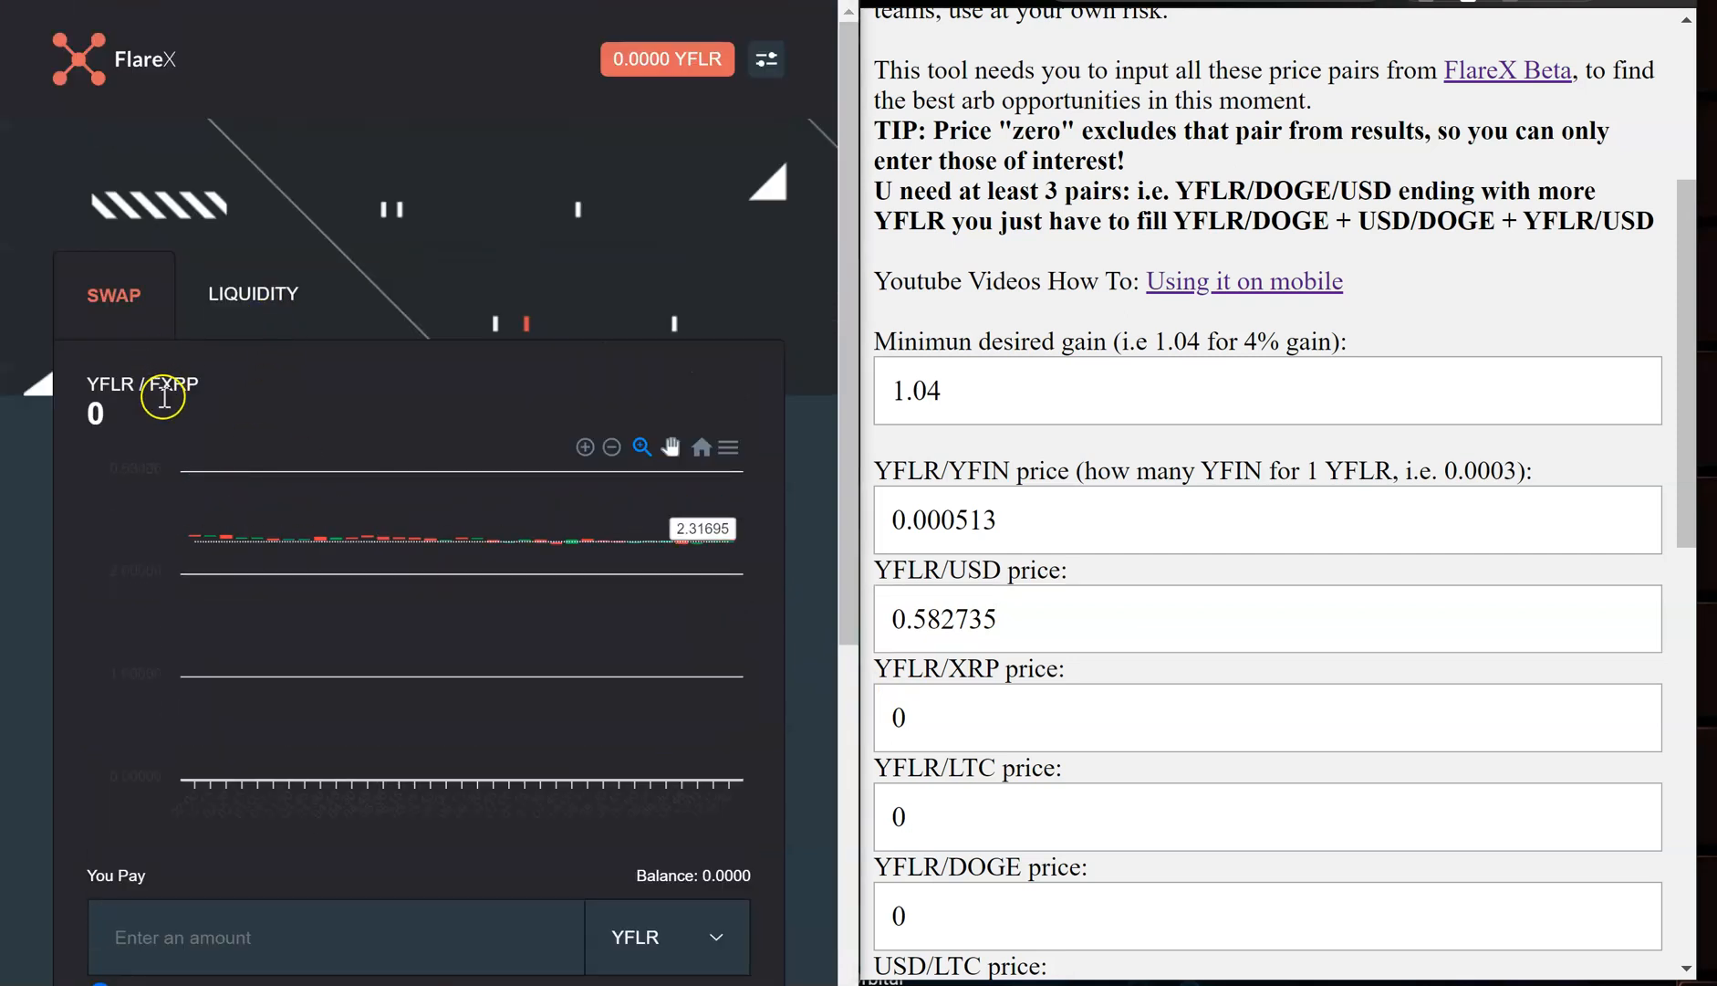
double_click(95, 412)
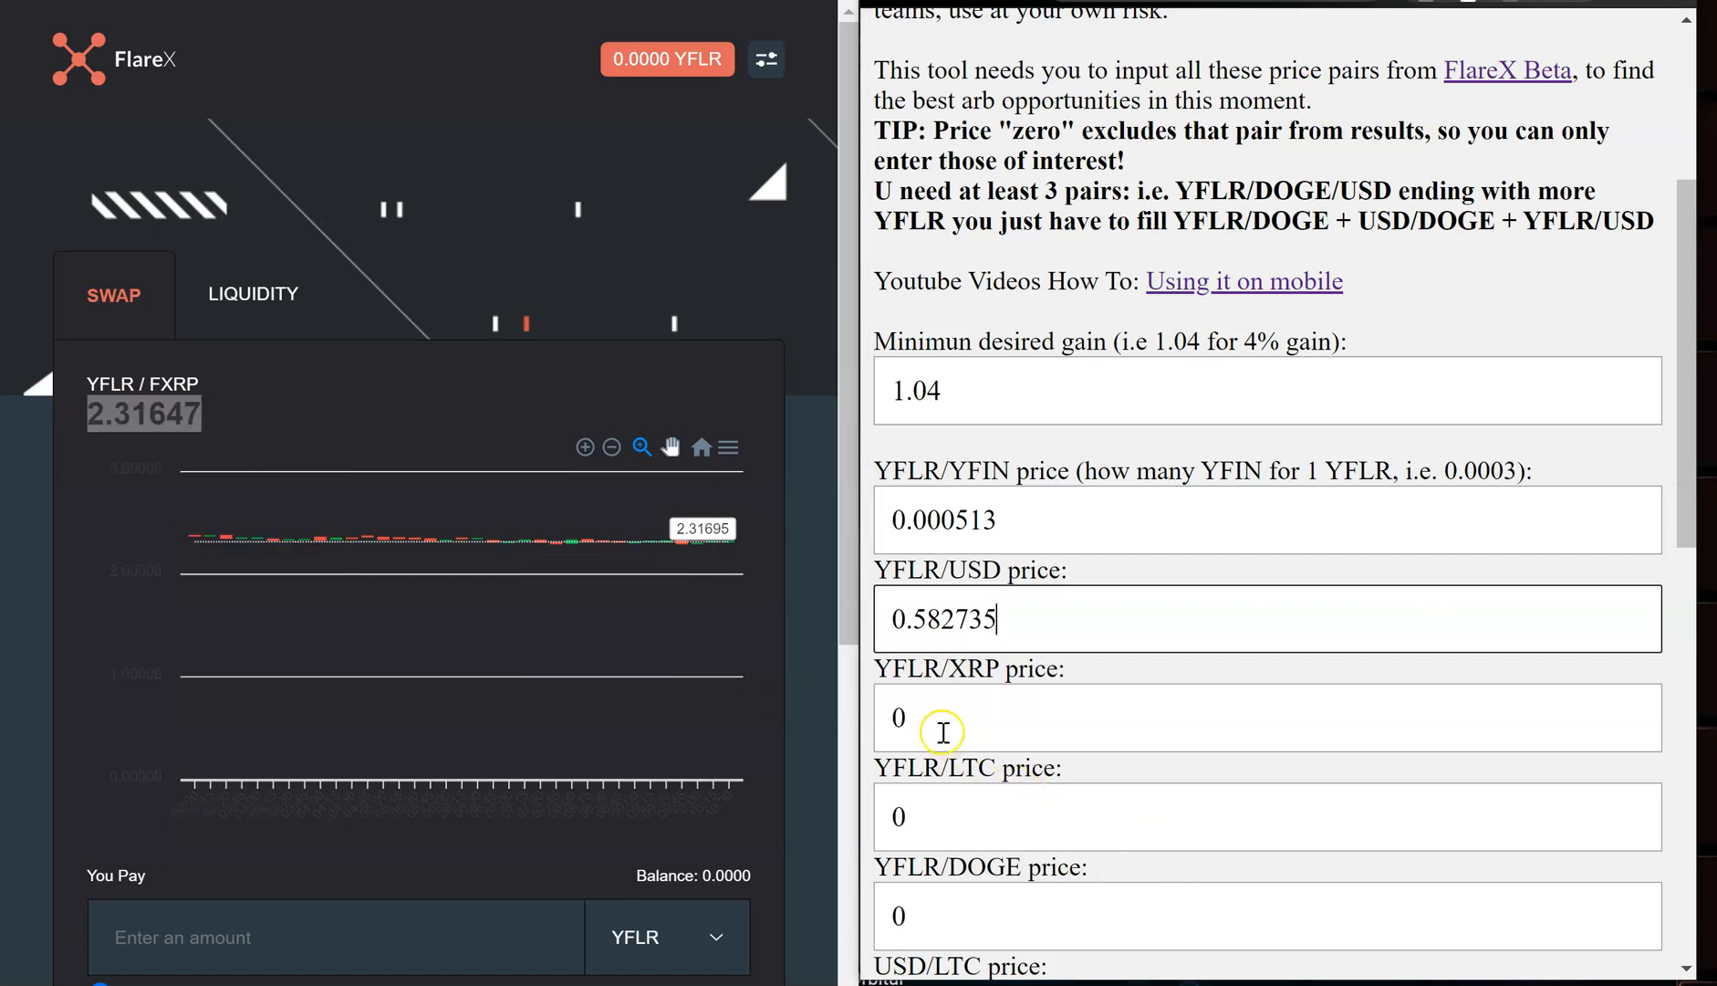
type("2.31647")
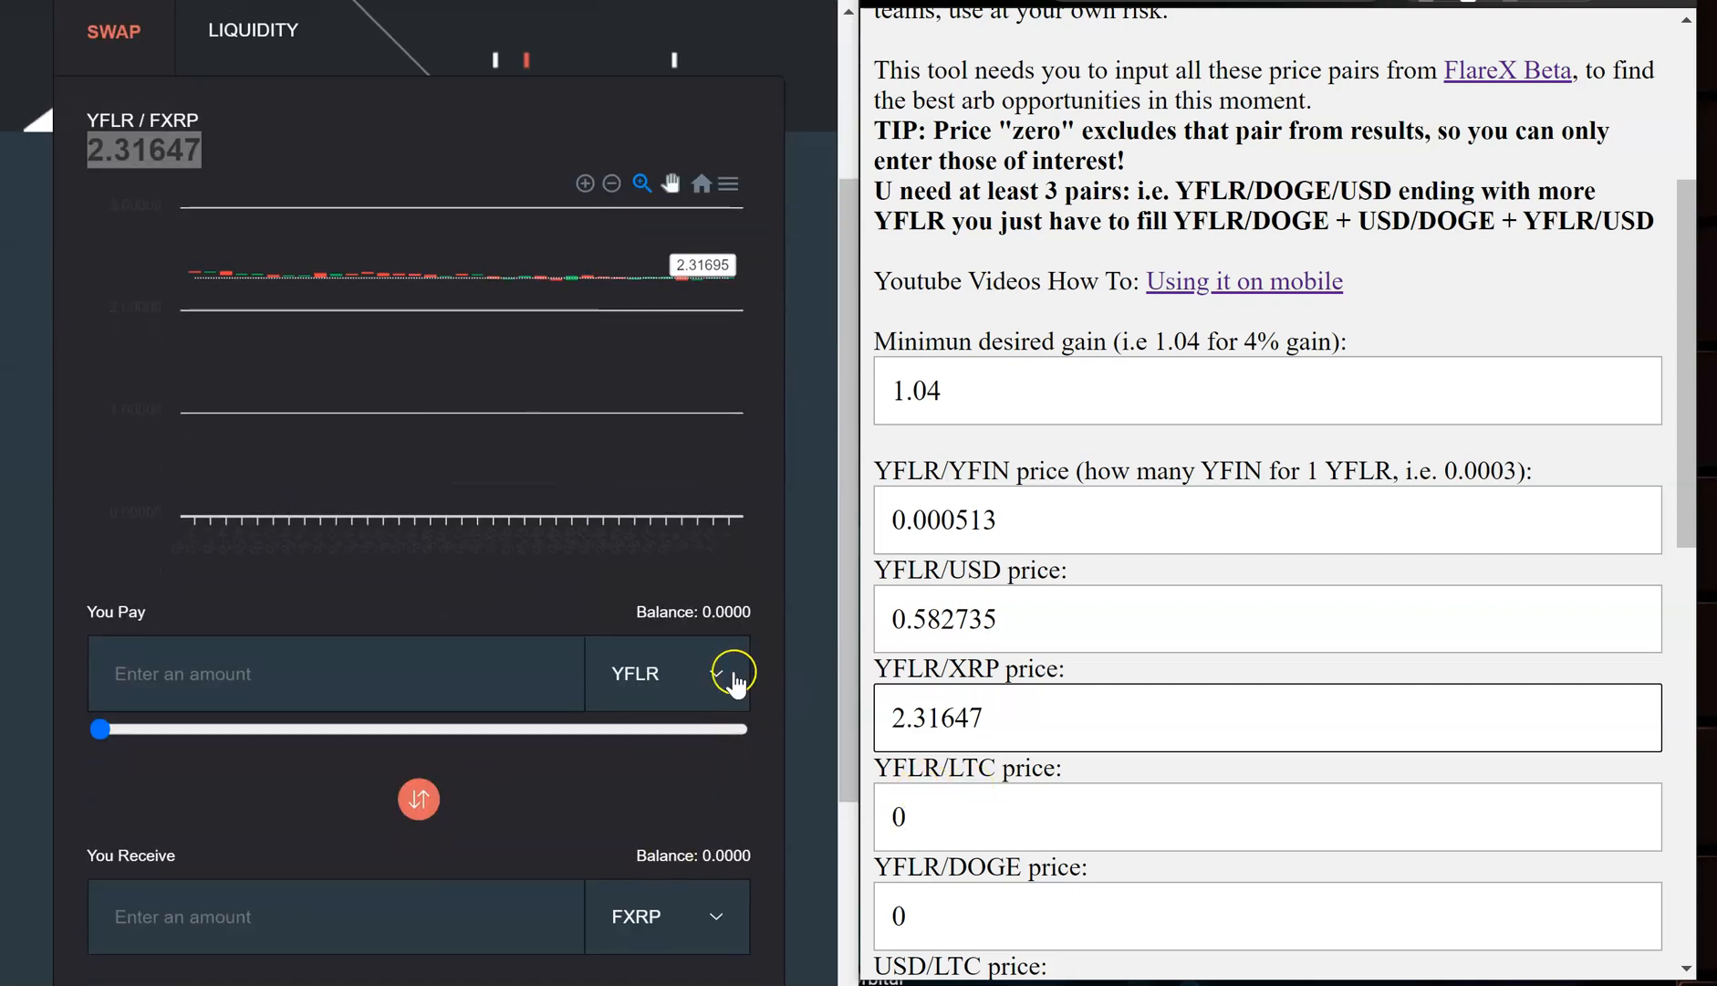
scroll("down", 3)
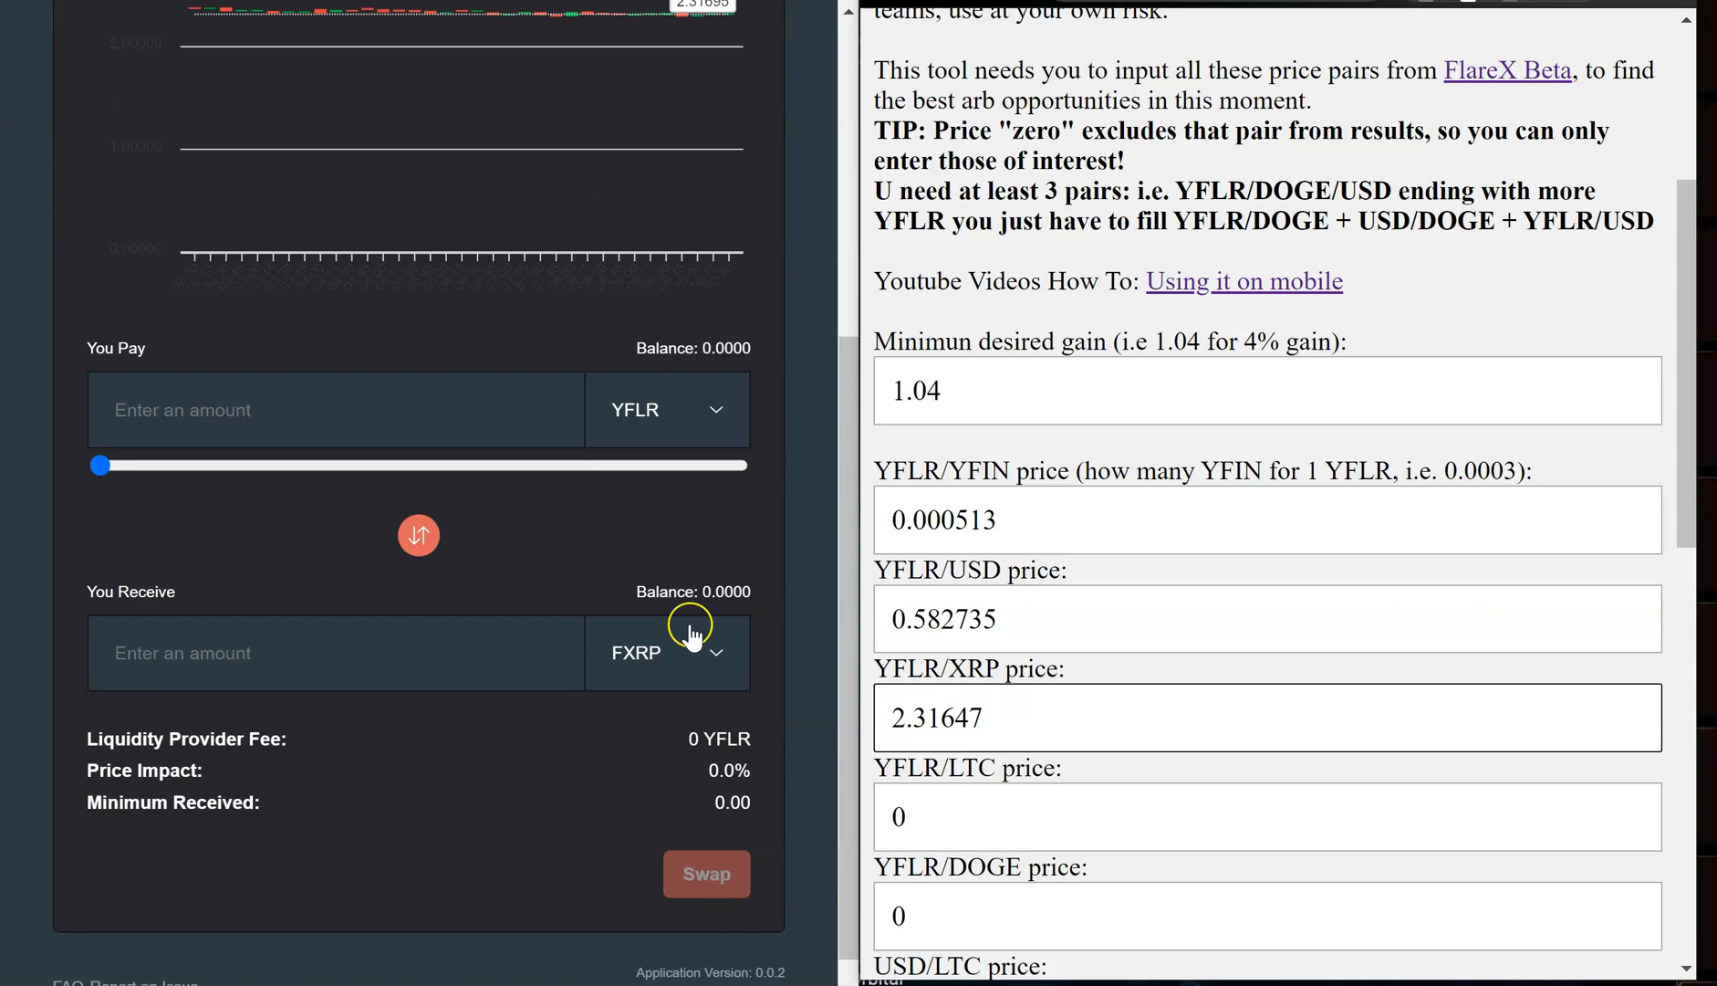
left_click(668, 652)
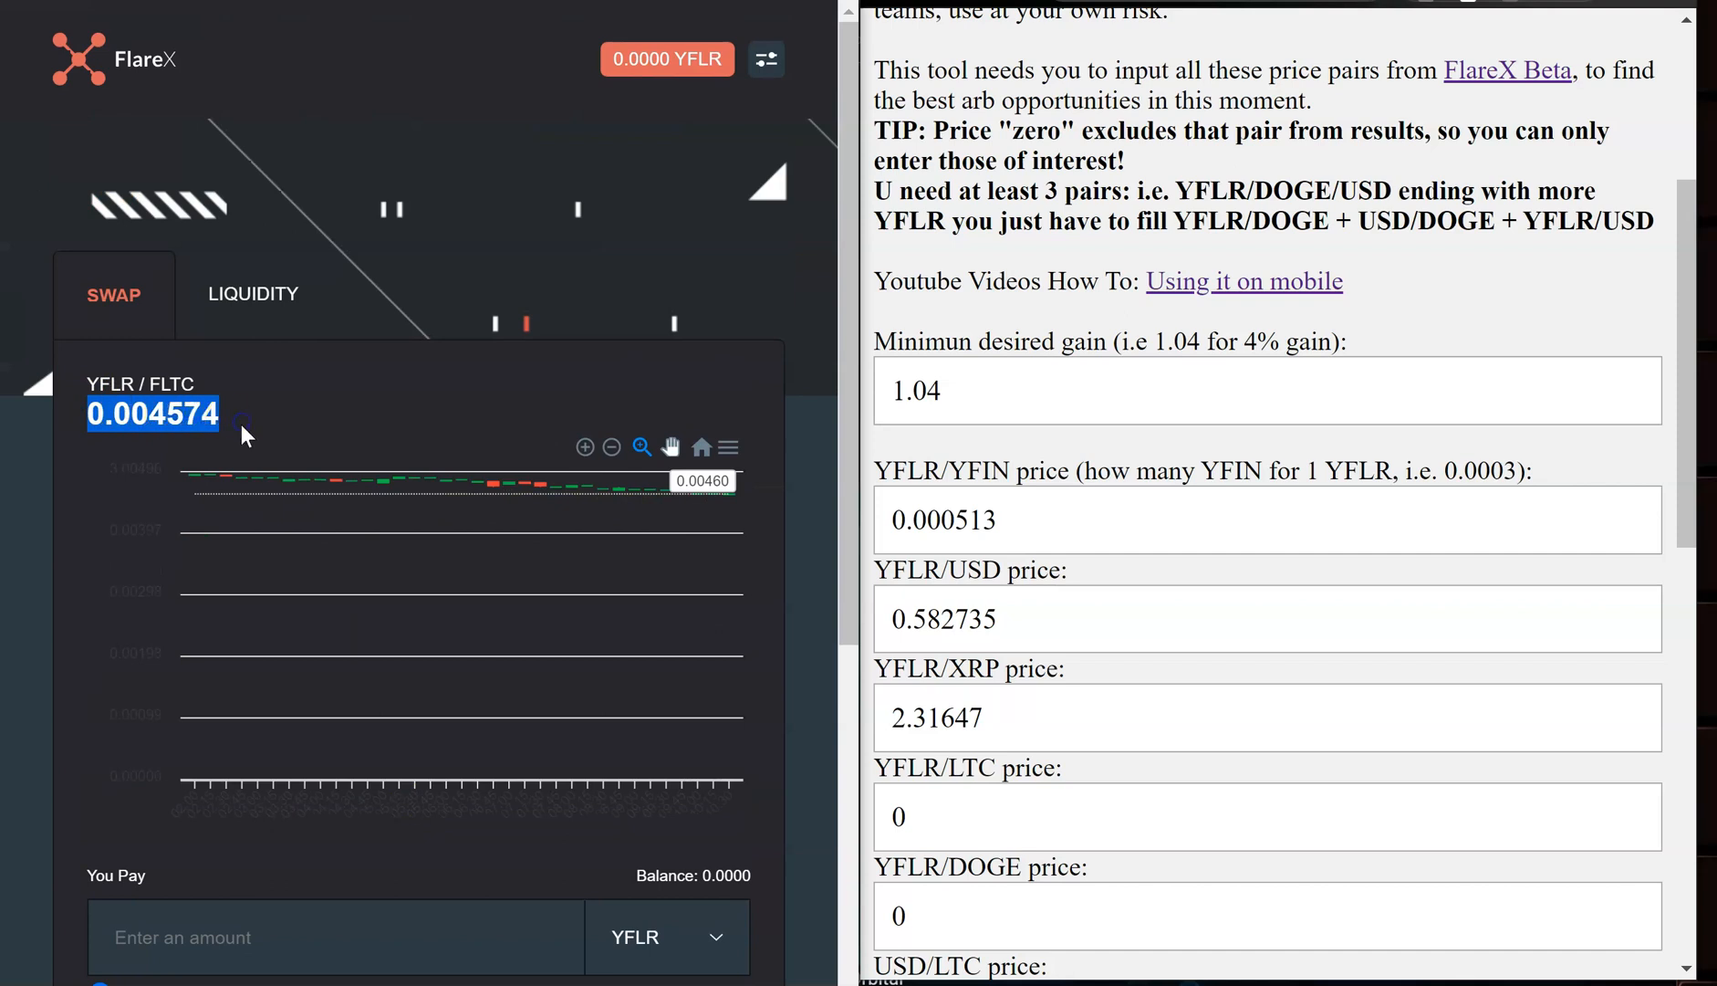
left_click(909, 819)
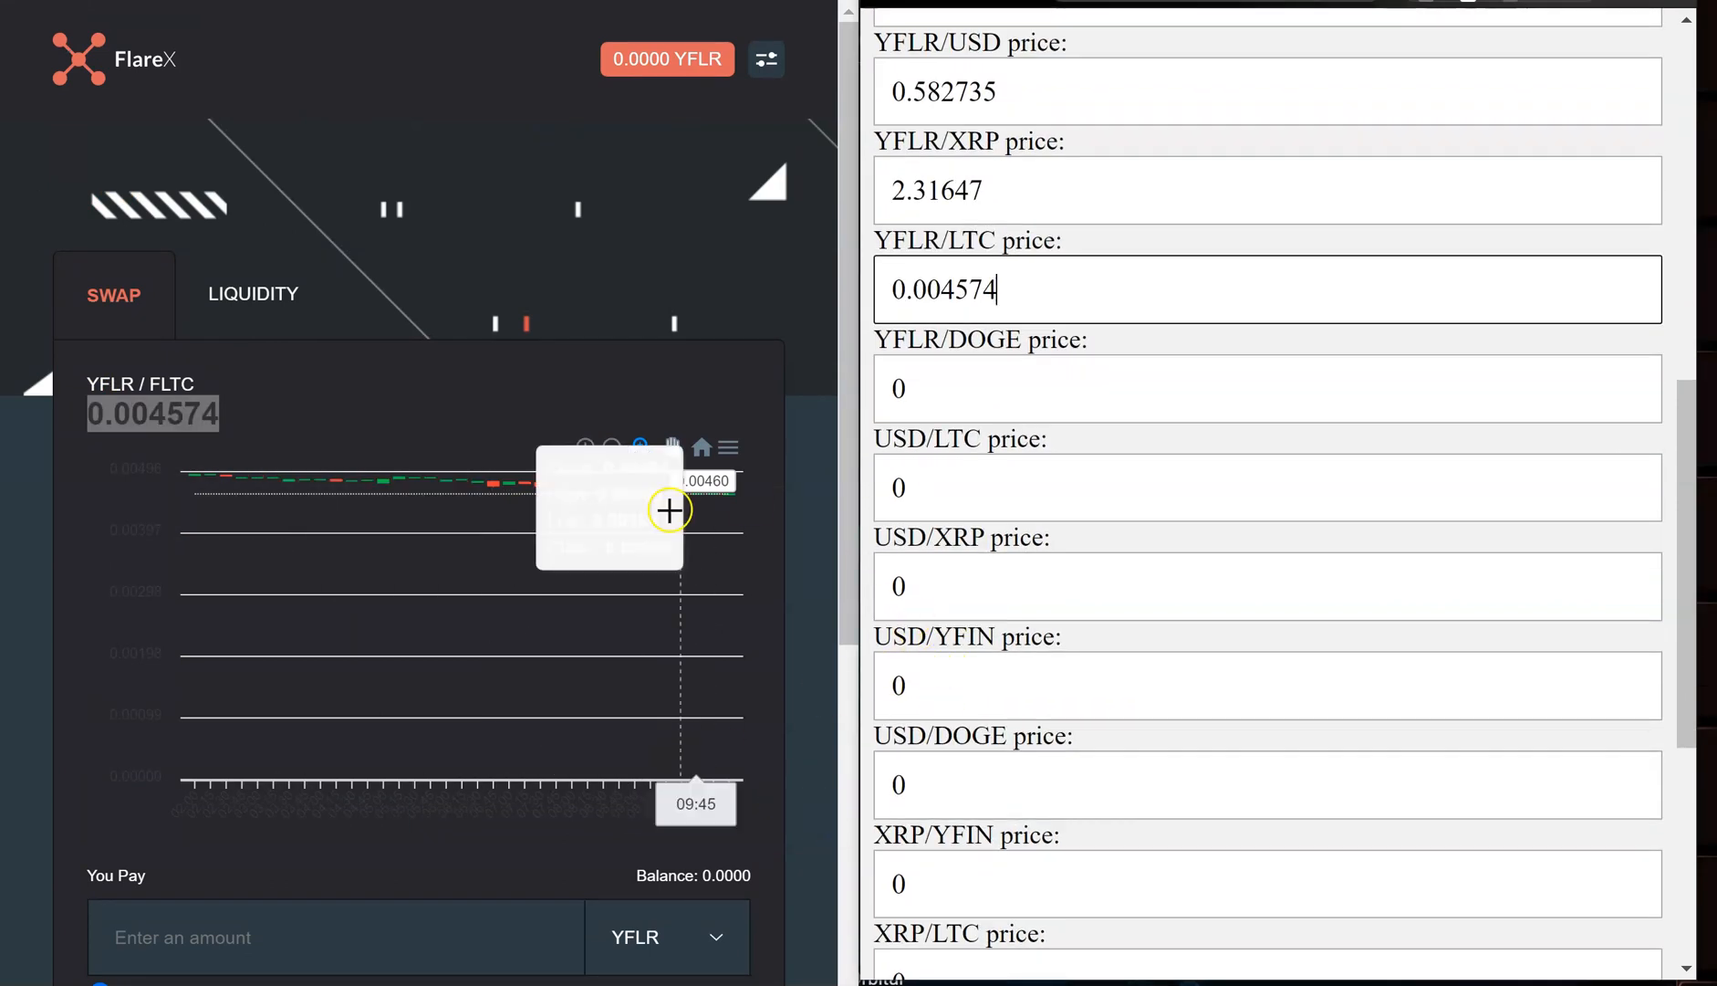
- Switch FlareX through the FLTC and xUSD pairs to fill YFLR/LTC, YFLR/DOGE, USD/LTC, USD/XRP and USD/YFIN prices
scroll("down", 3)
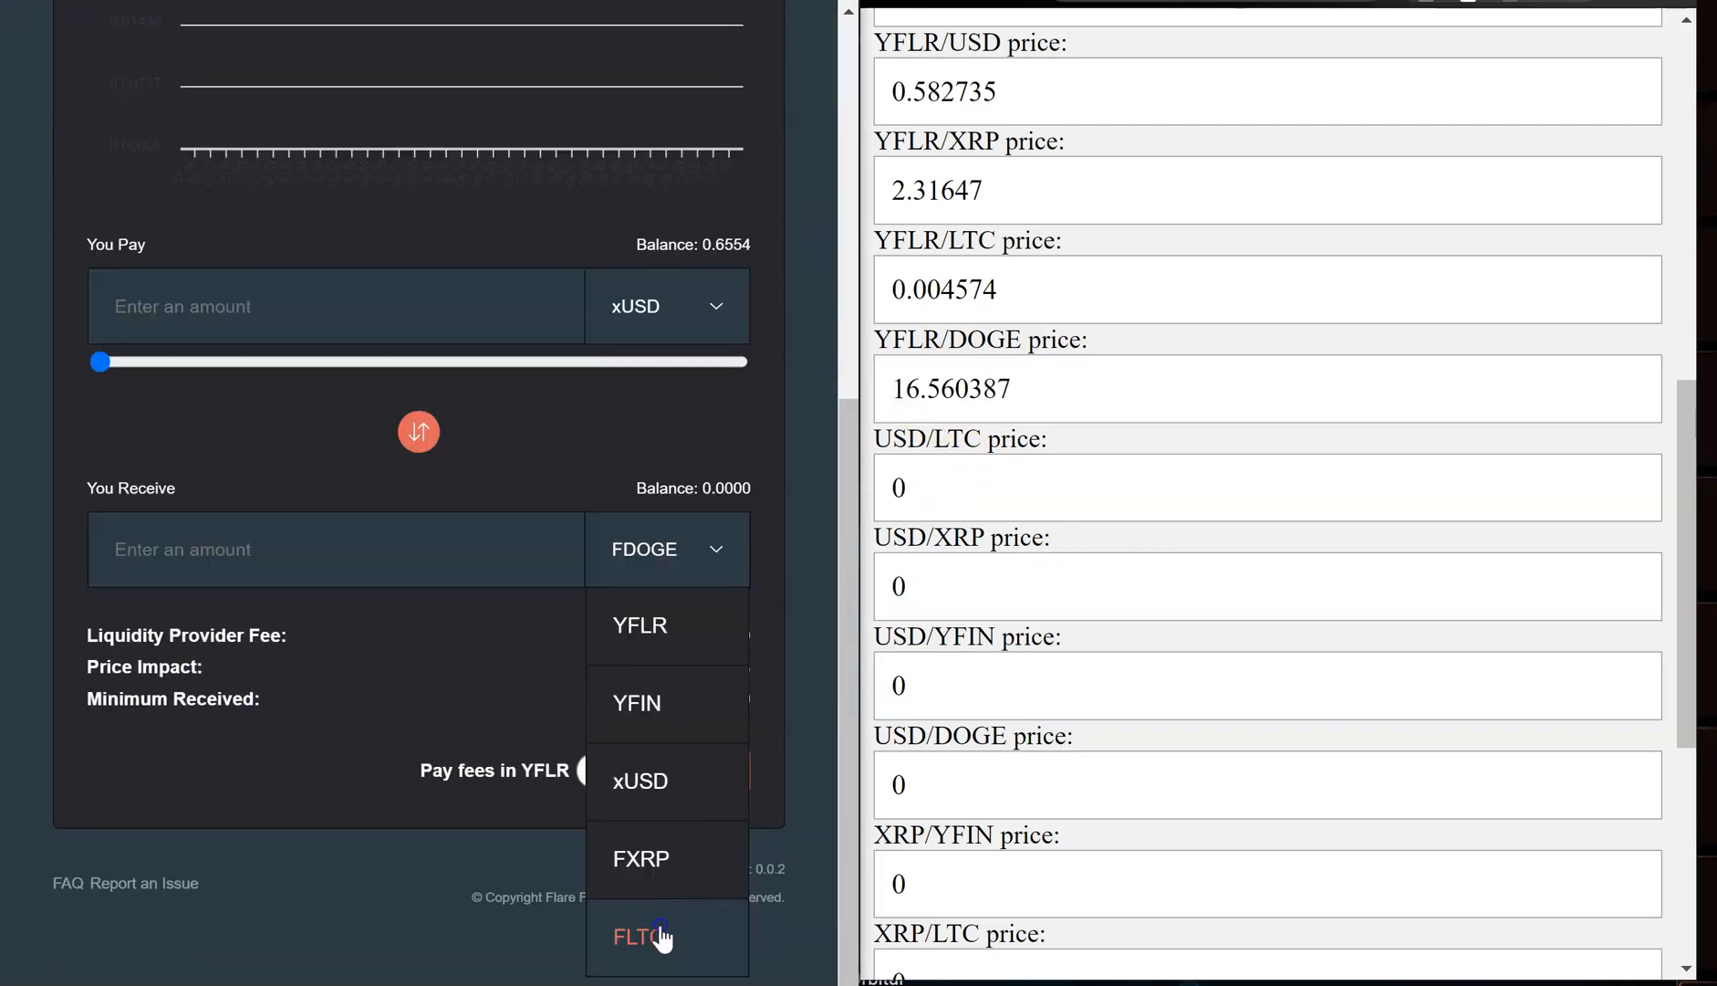
left_click(646, 936)
type(".007785")
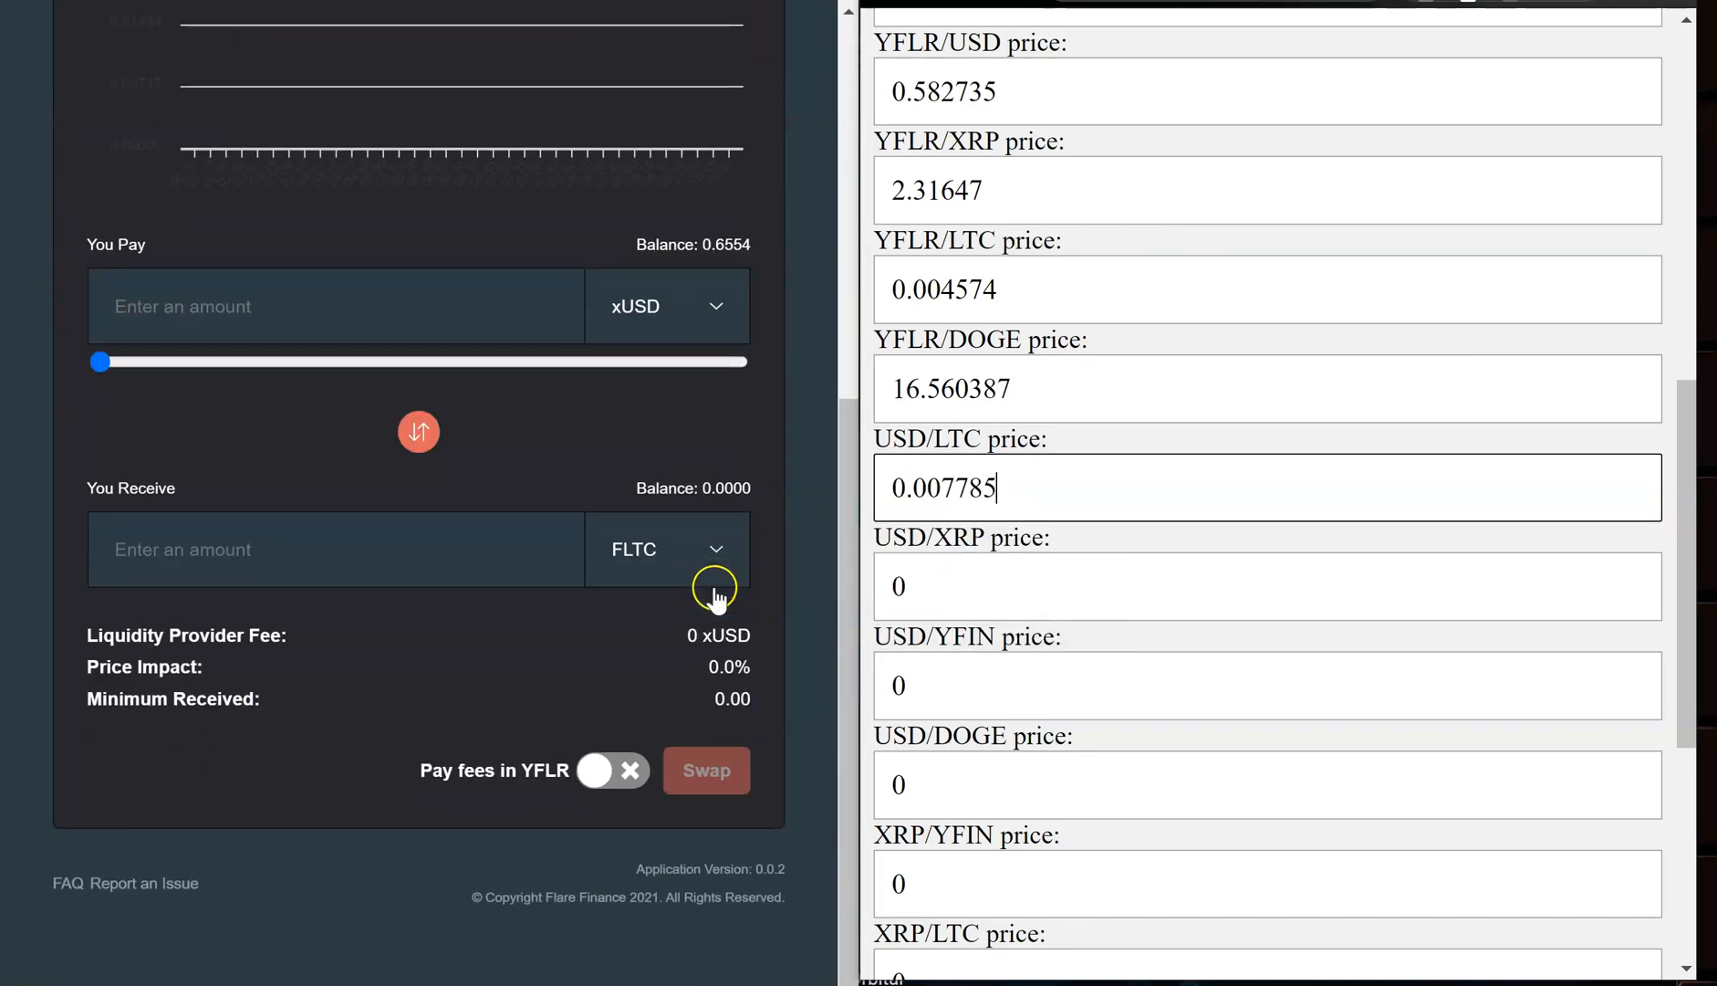
left_click(668, 548)
type(".0008")
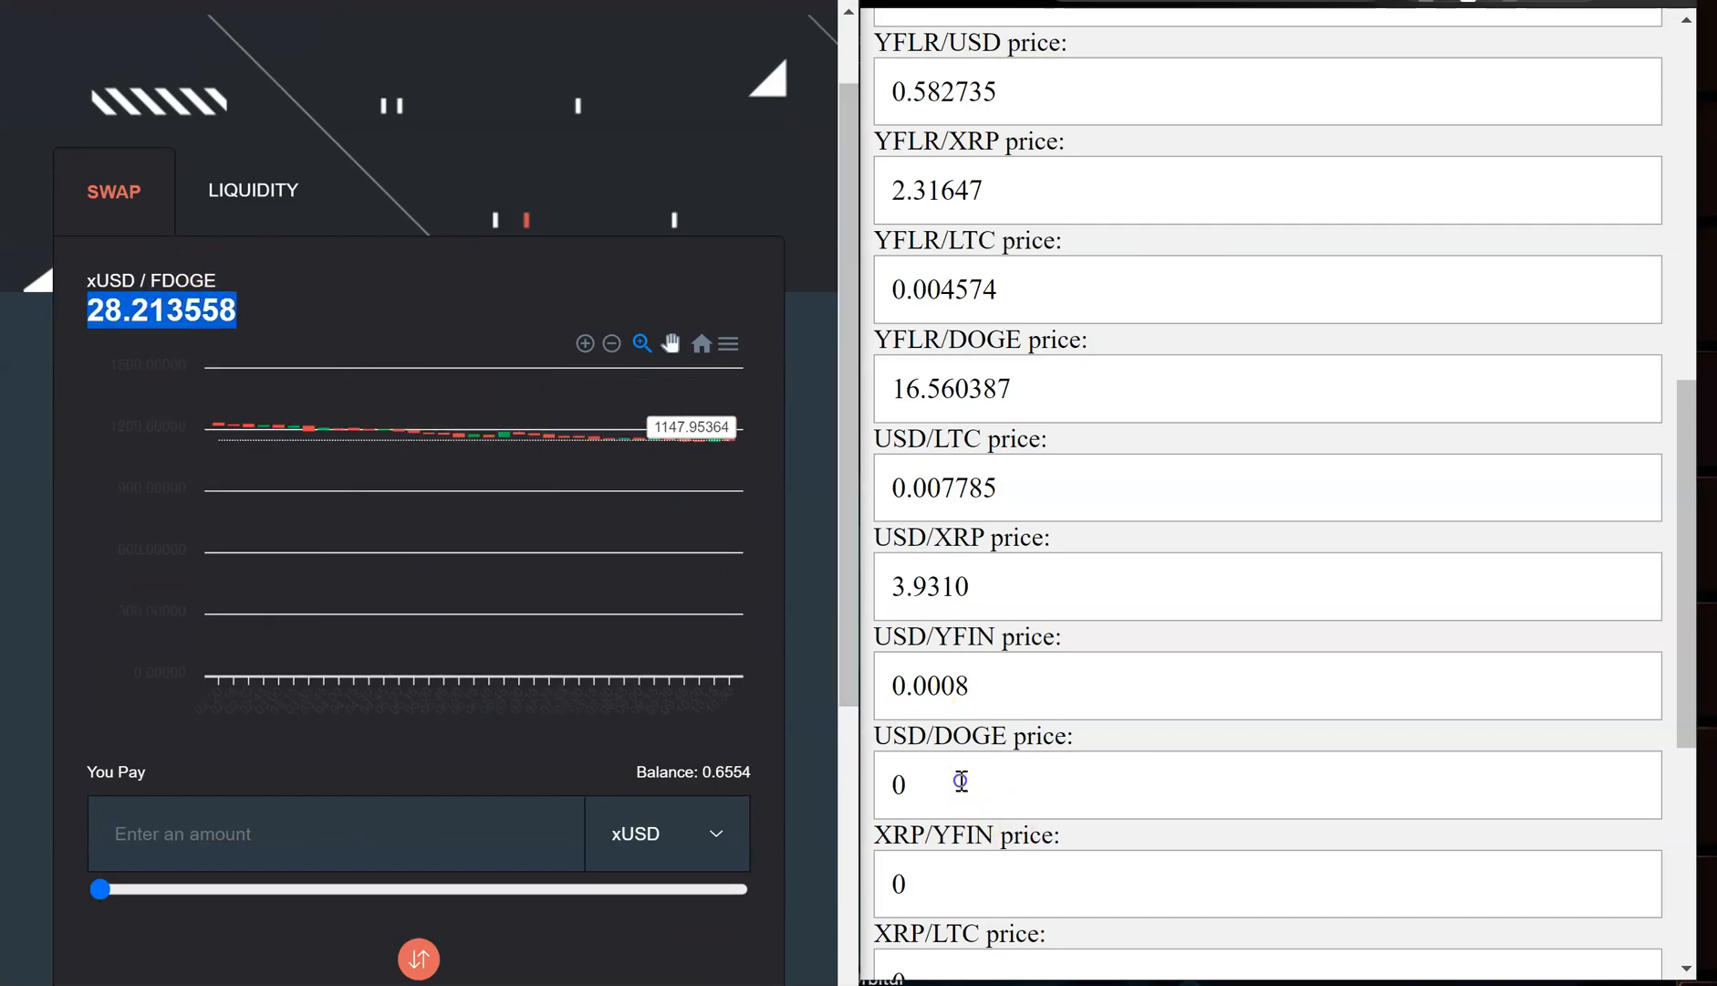
scroll("down", 3)
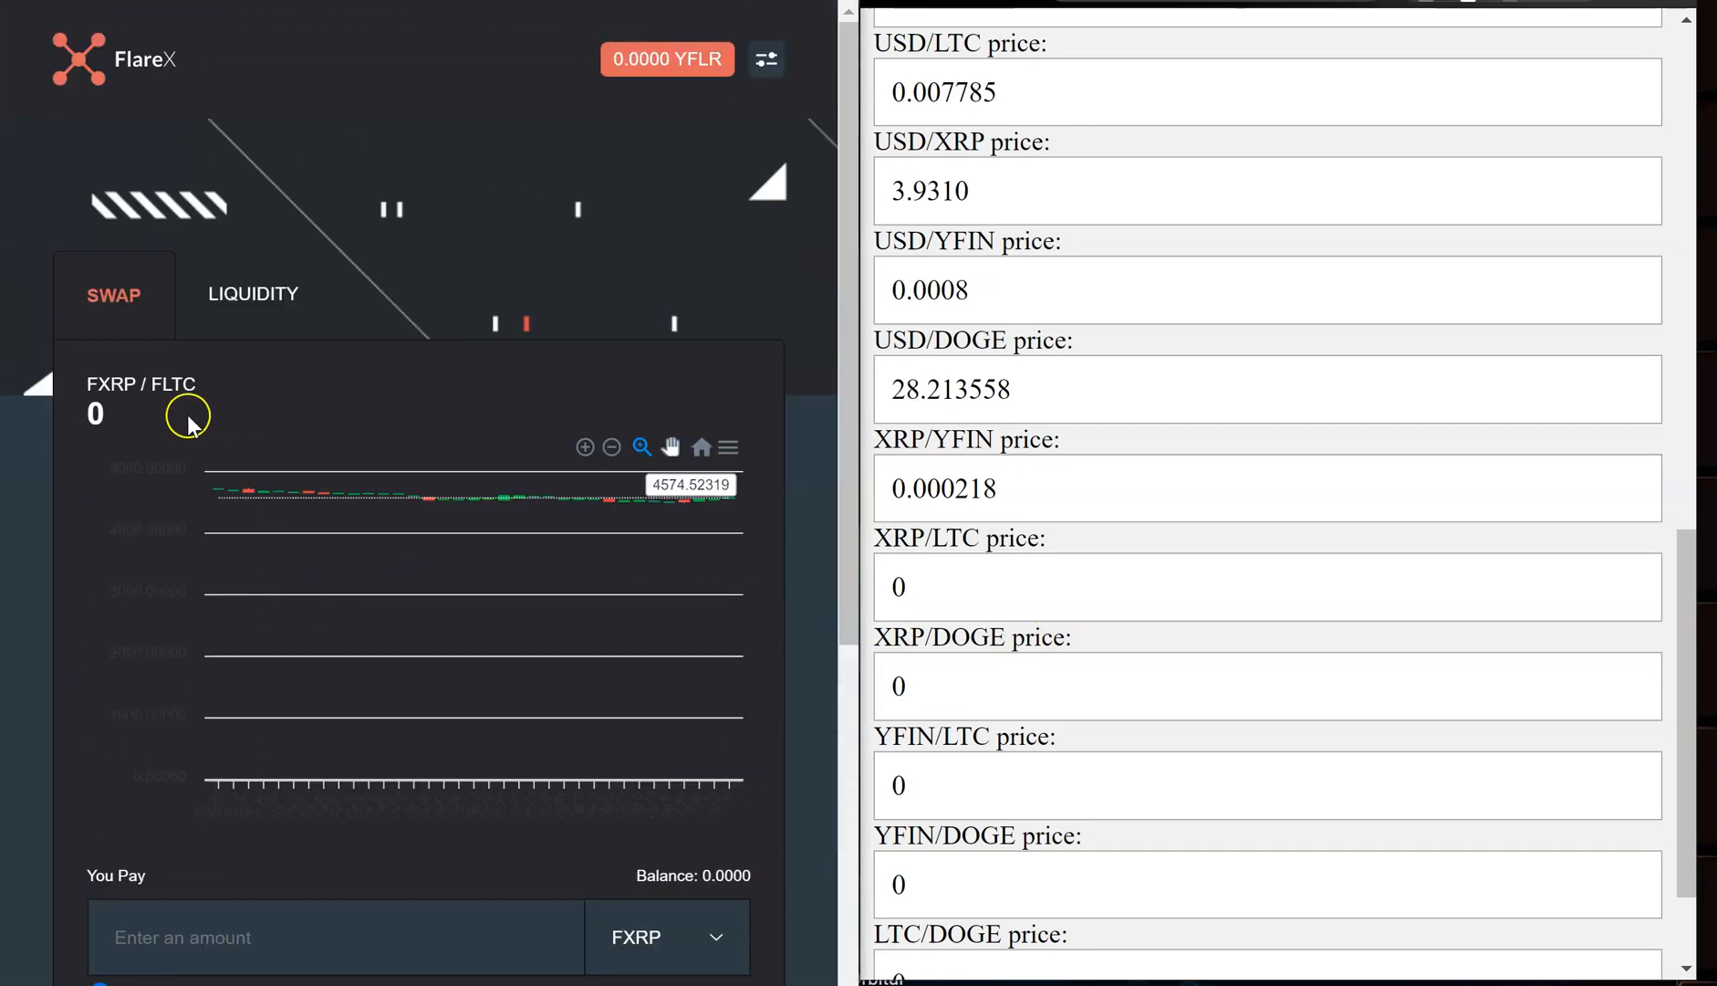
- Fill the remaining pairs from the FXRP/FLTC and later quotes and submit the completed price form
left_click(897, 587)
type(".00198")
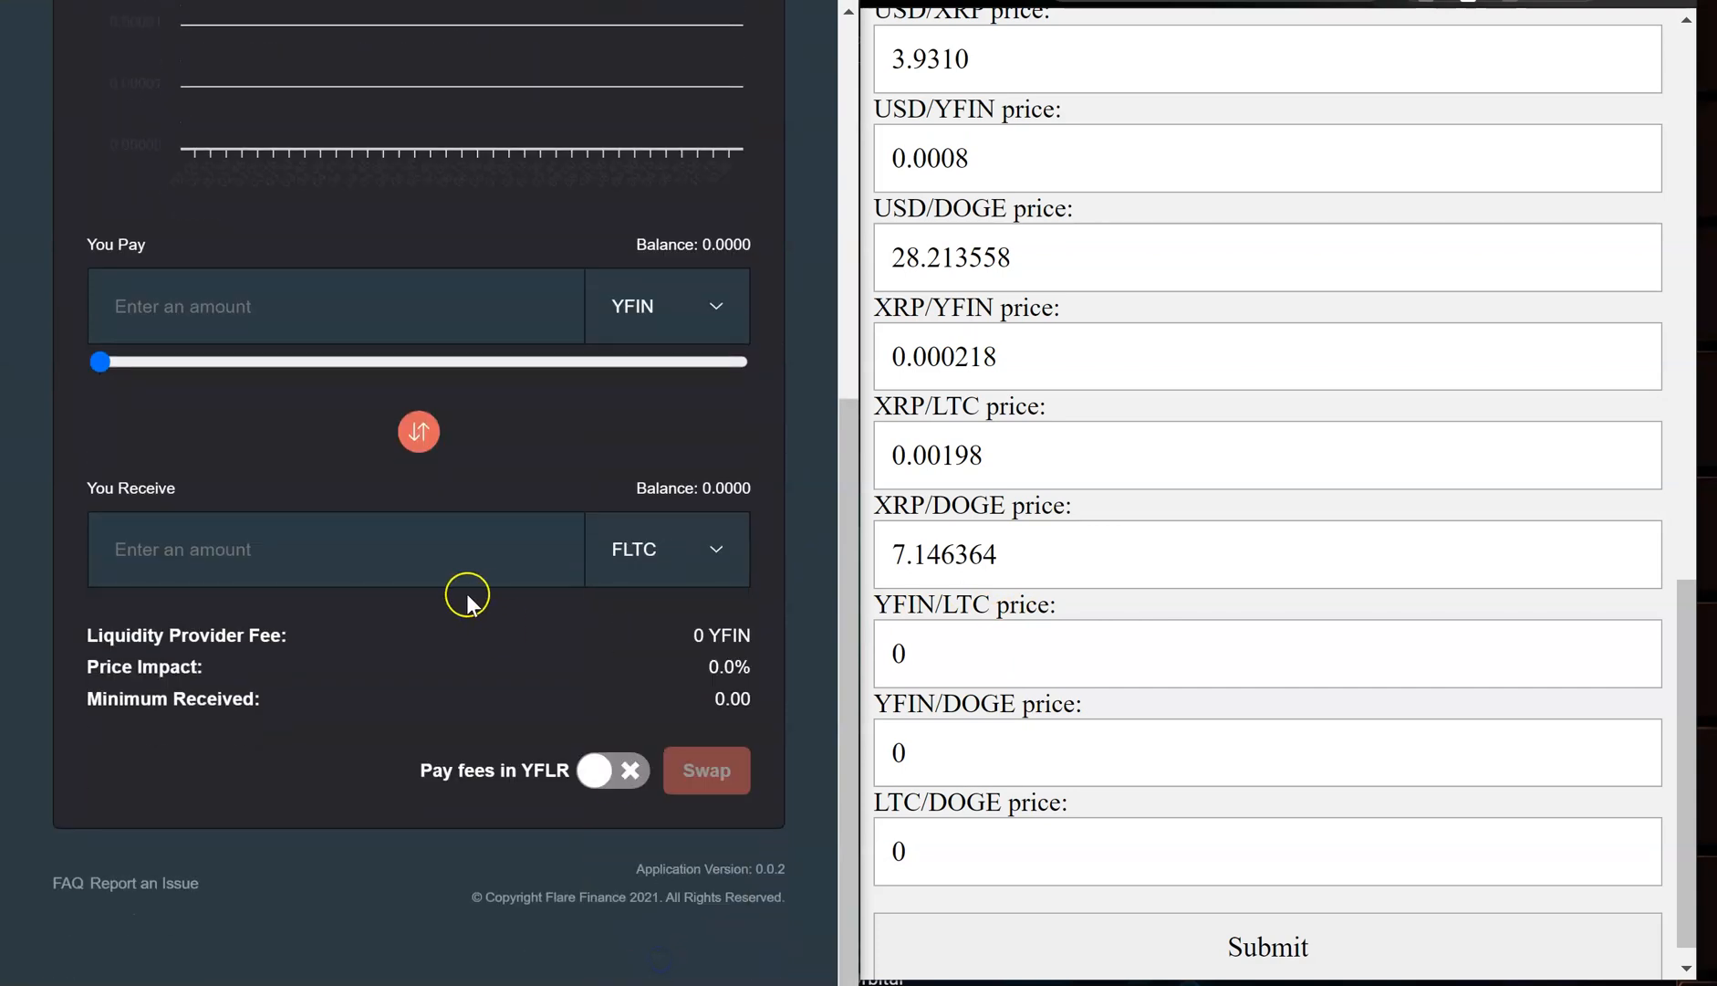
right_click(137, 179)
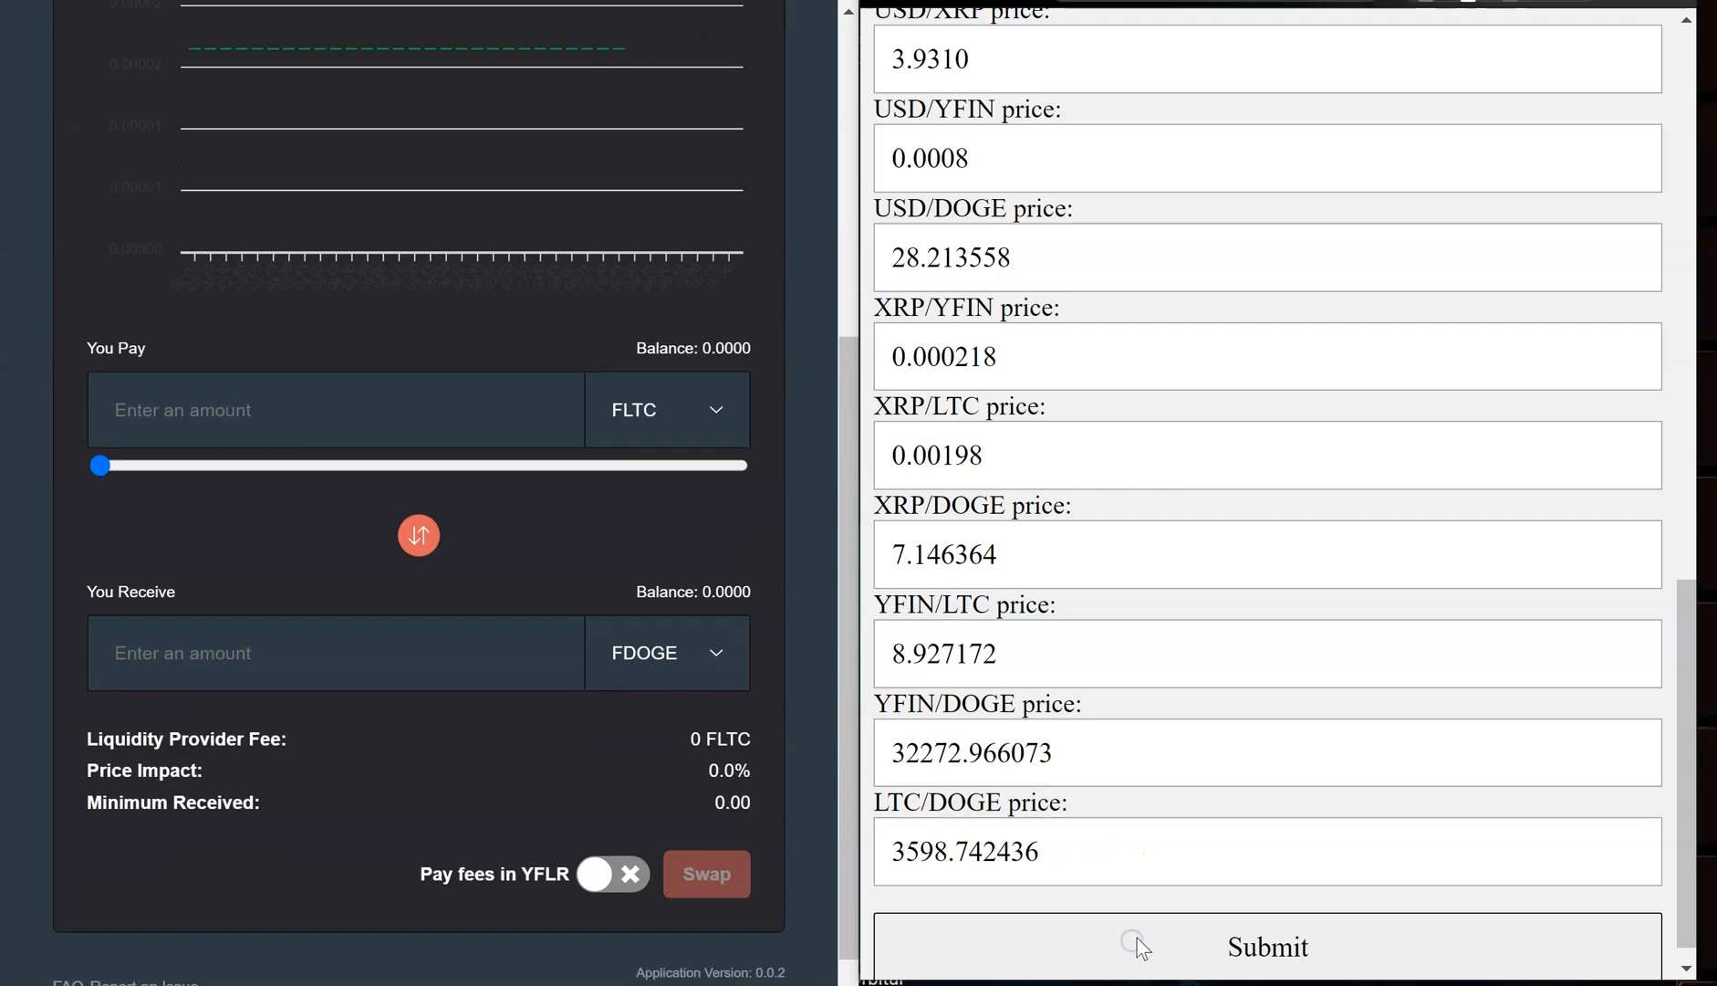
left_click(1266, 945)
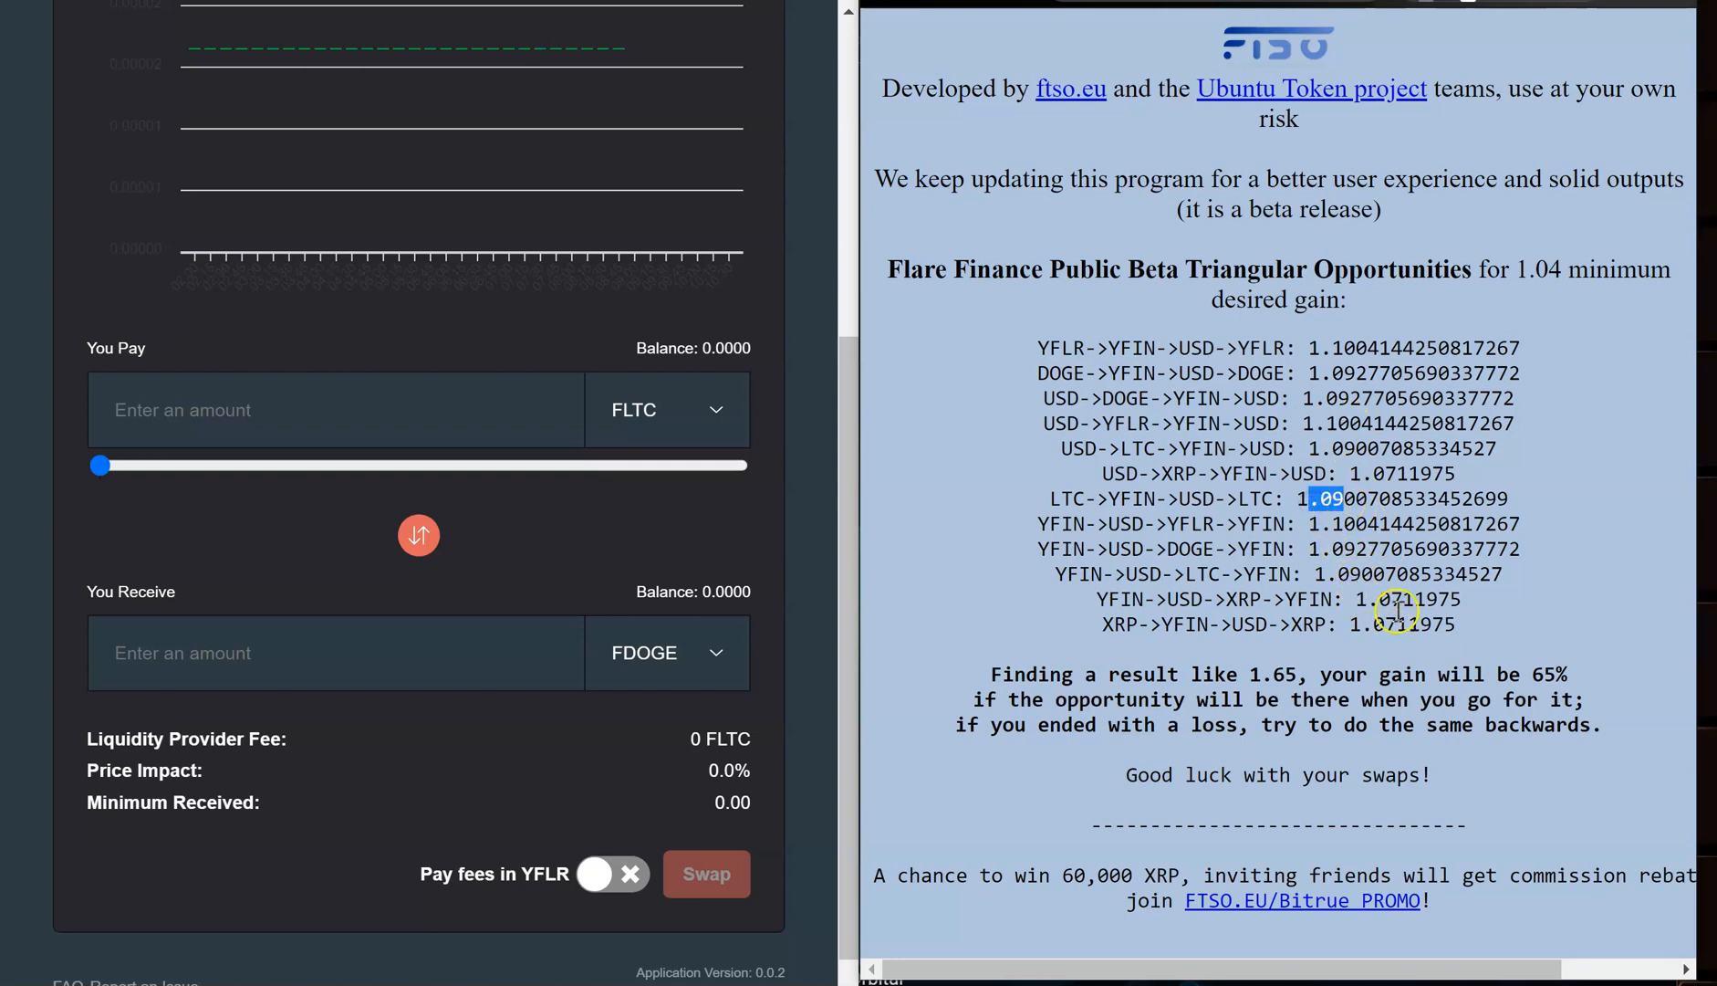
mouse_move(1386, 561)
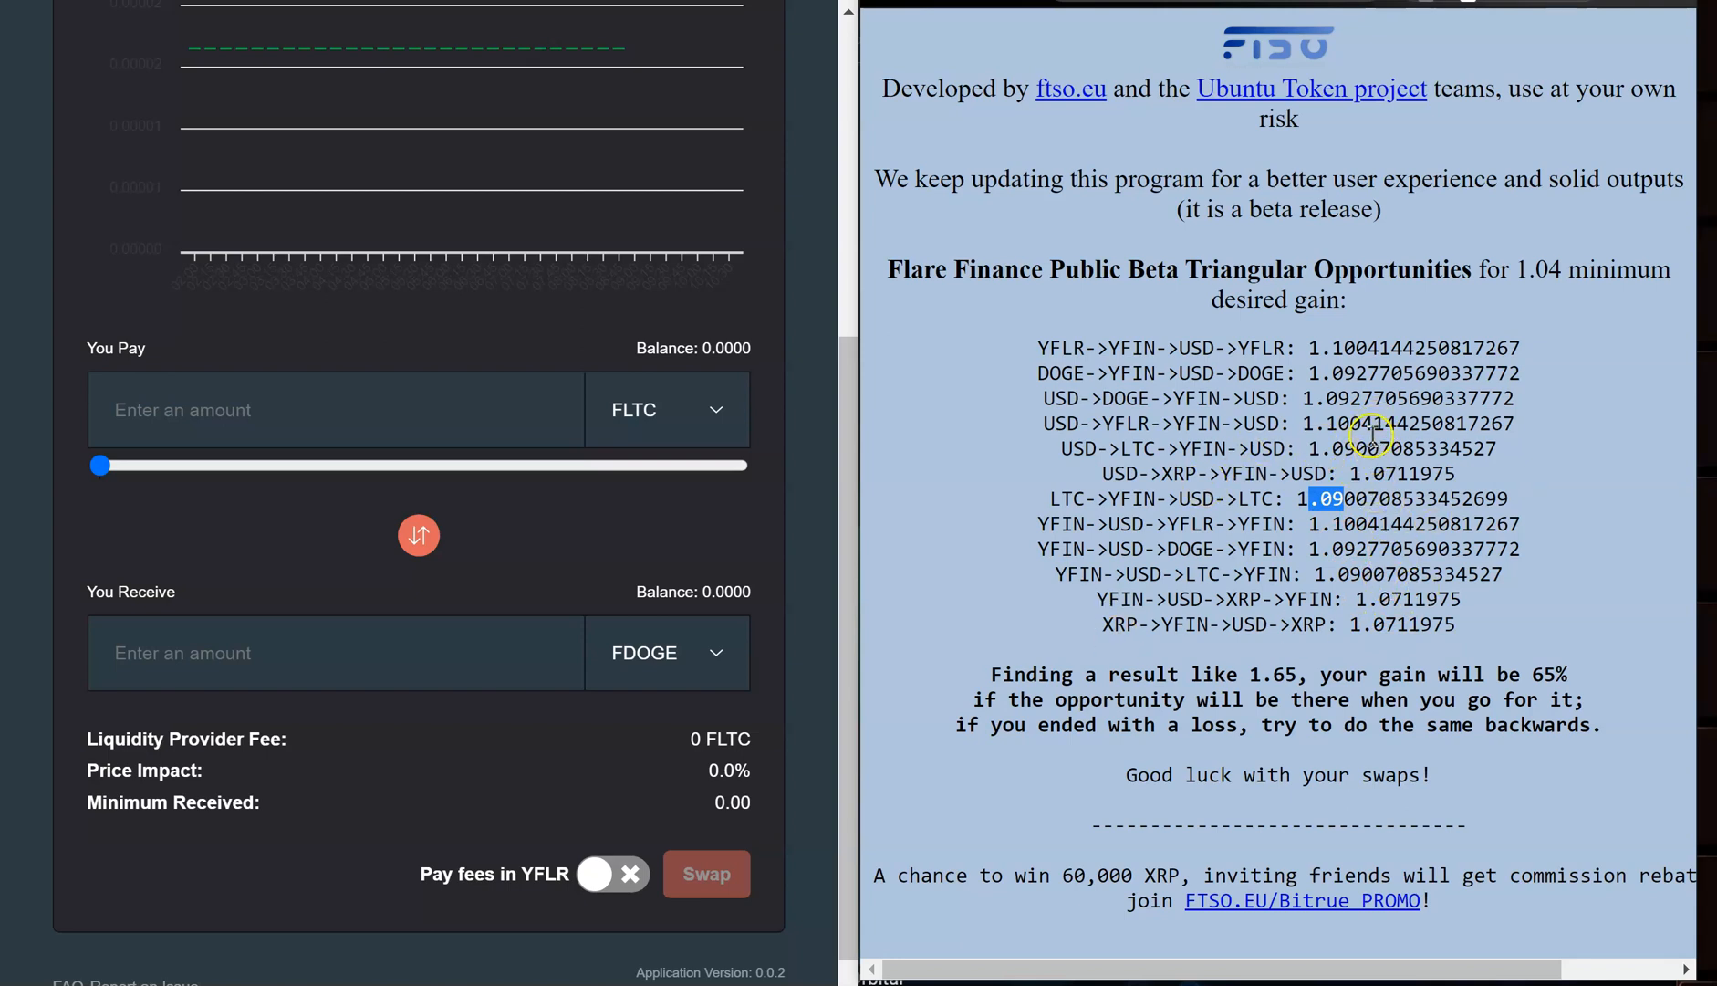
mouse_move(1051, 423)
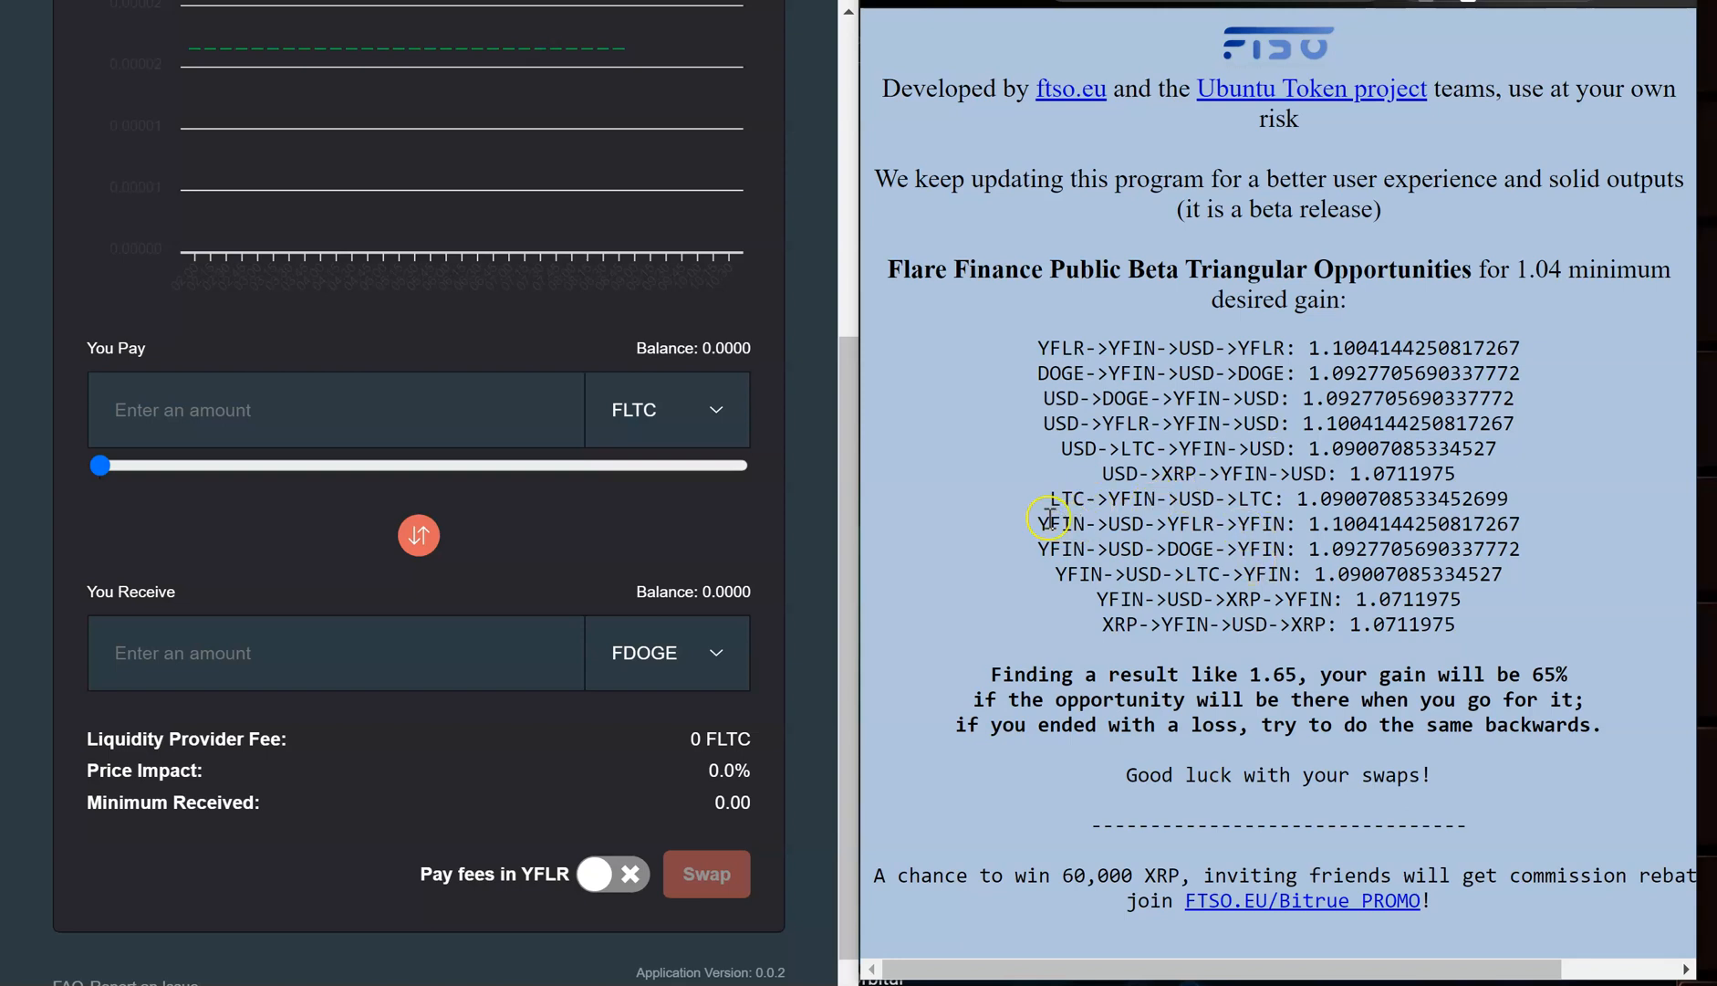
- Select YFIN in the YFIN->USD->YFLR->YFIN route among the triangular opportunities
double_click(1062, 522)
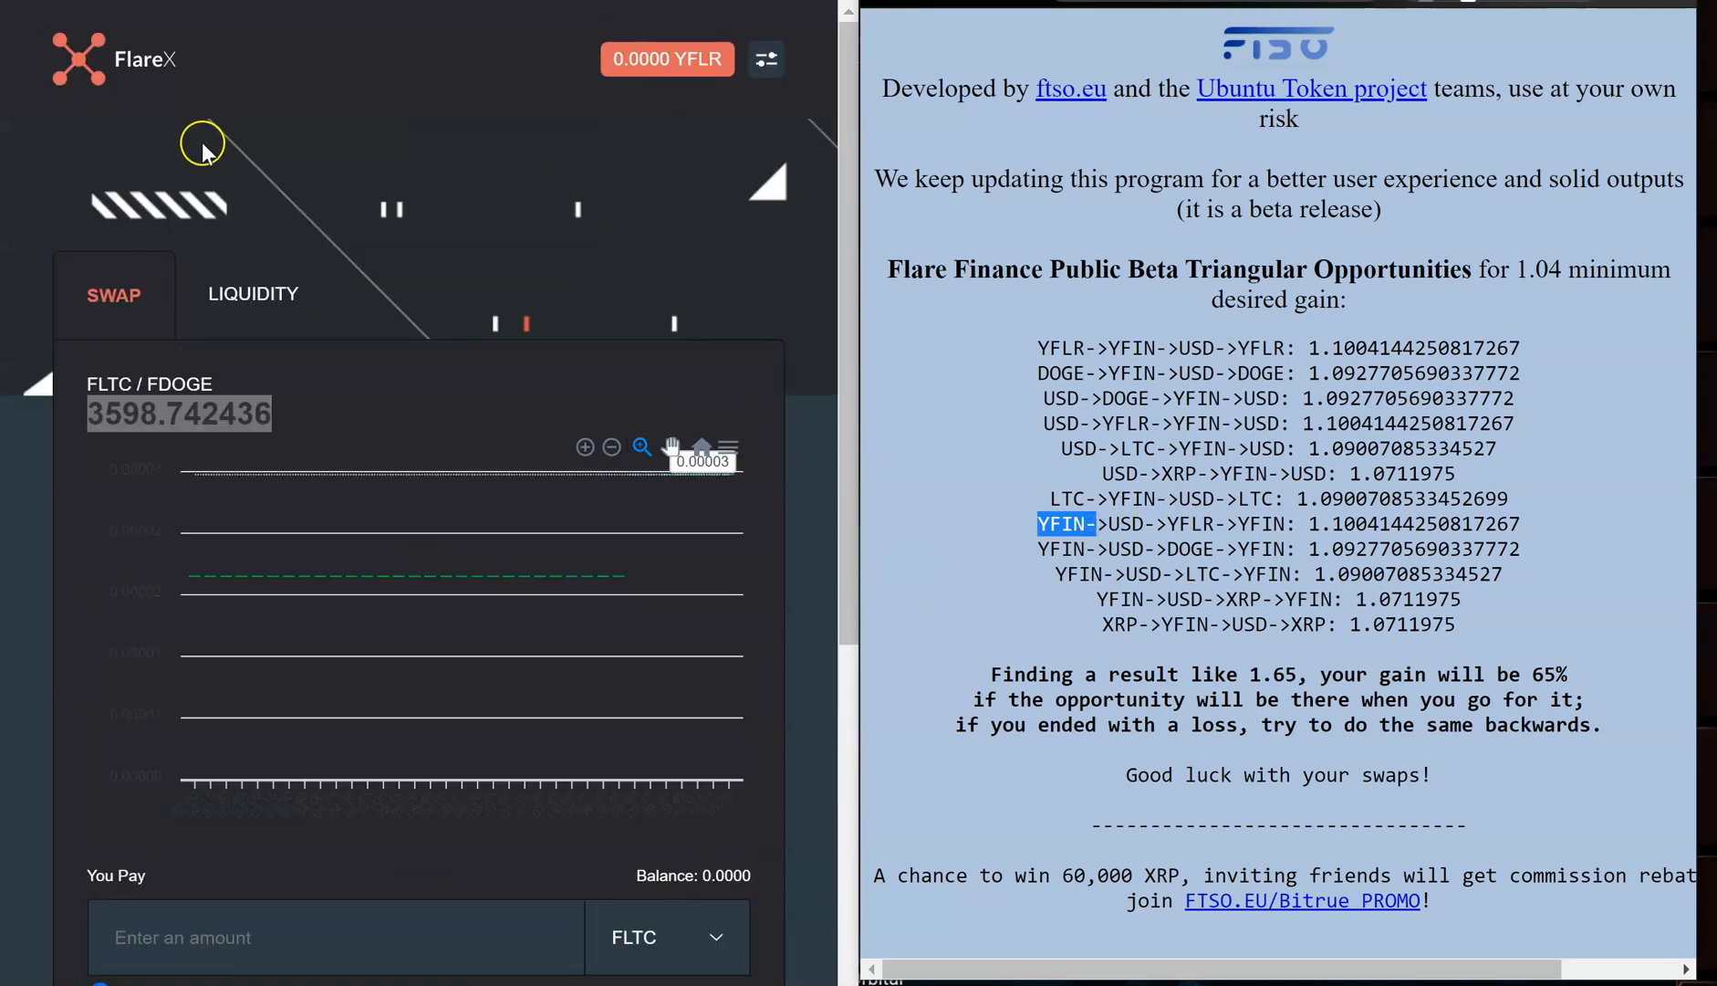
- Review FlareFarm's pools with 9414.39 YFIN total supply, then return to FlareX Swap
left_click(767, 58)
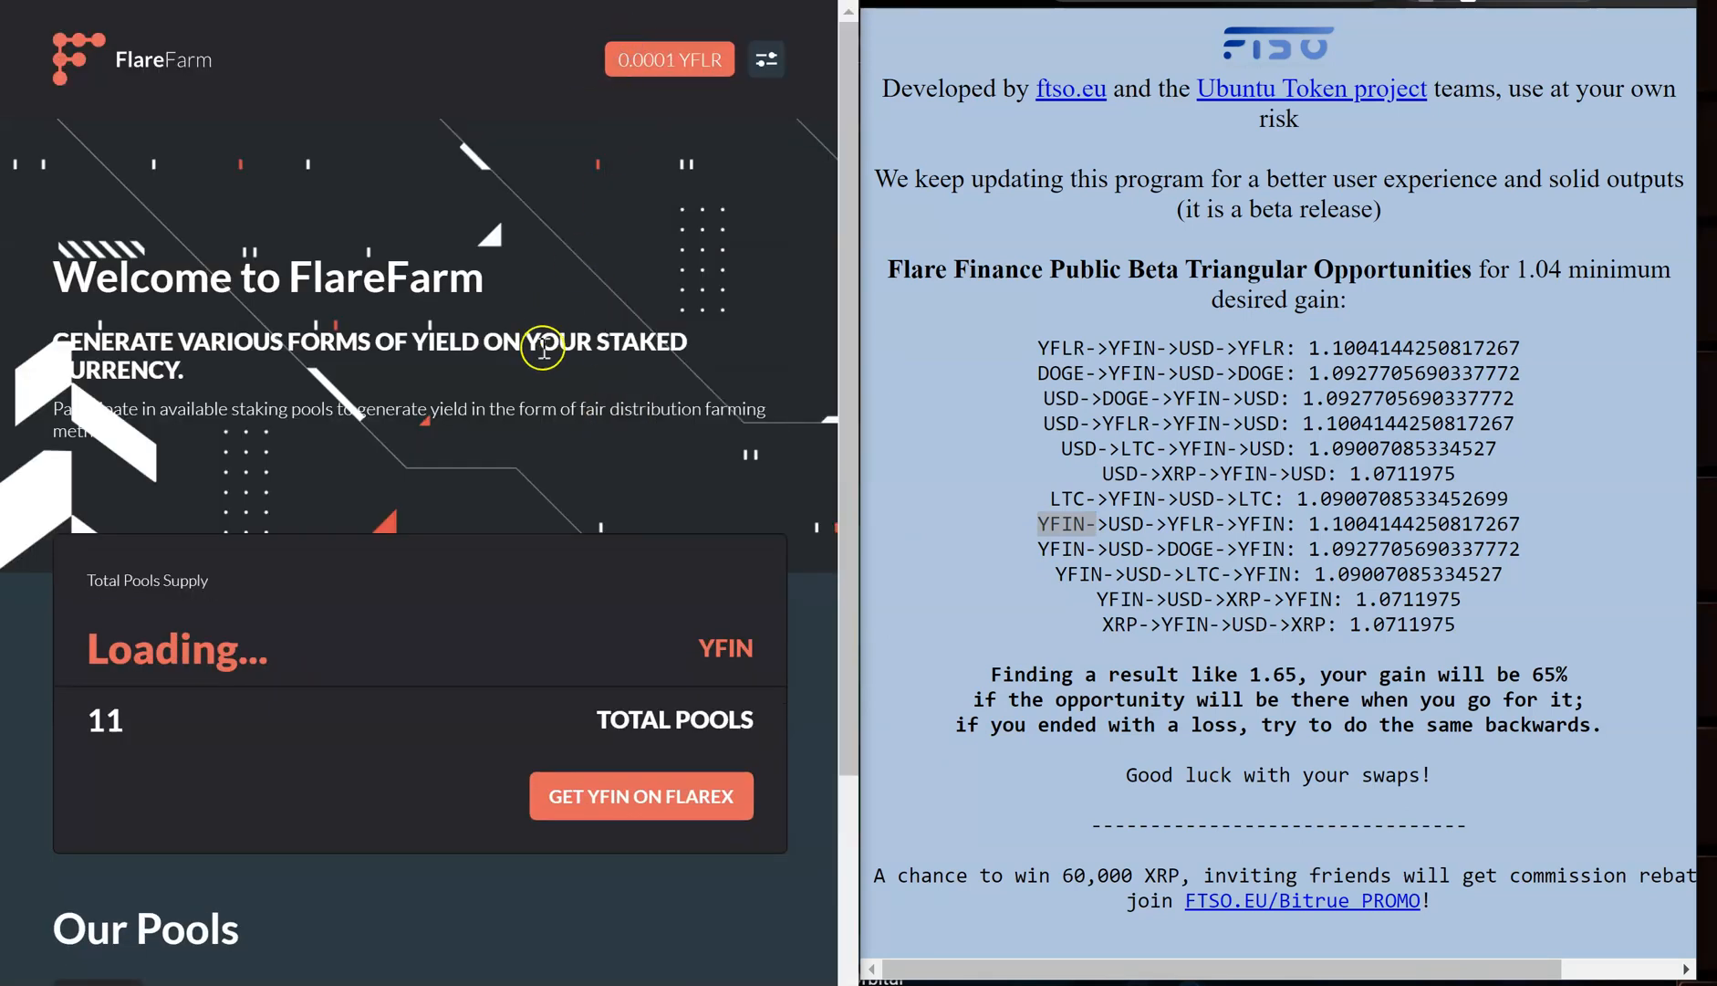
scroll("down", 3)
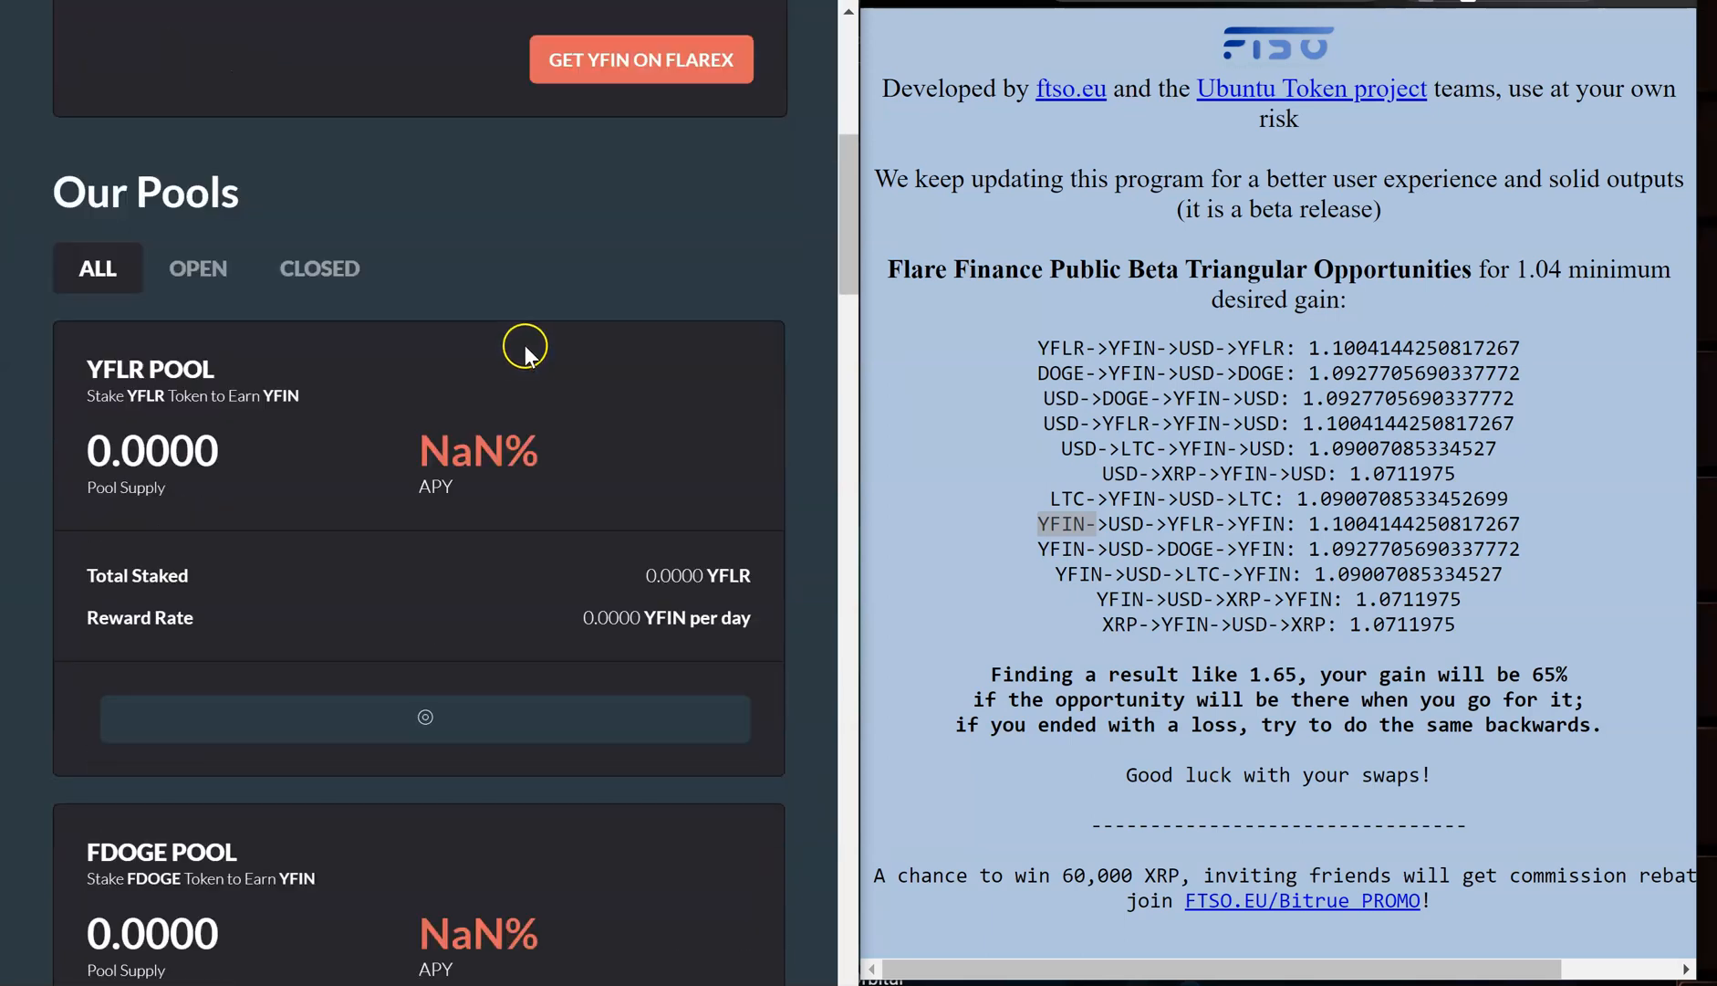
scroll("down", 3)
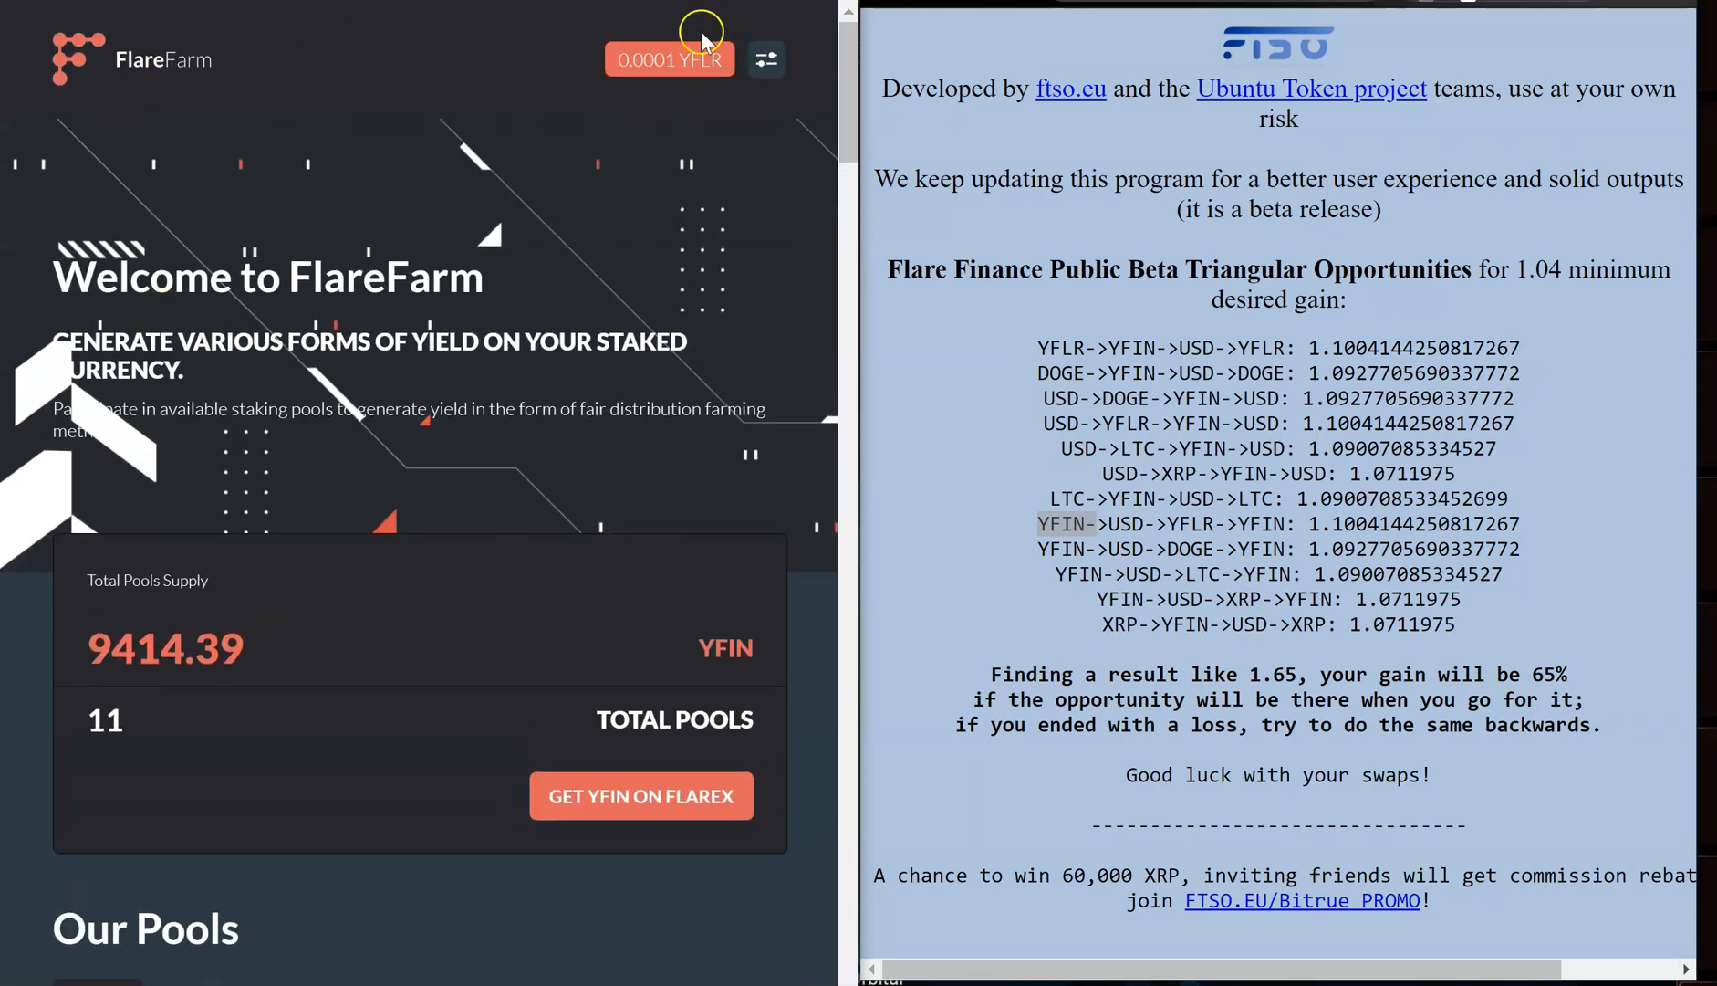
left_click(766, 58)
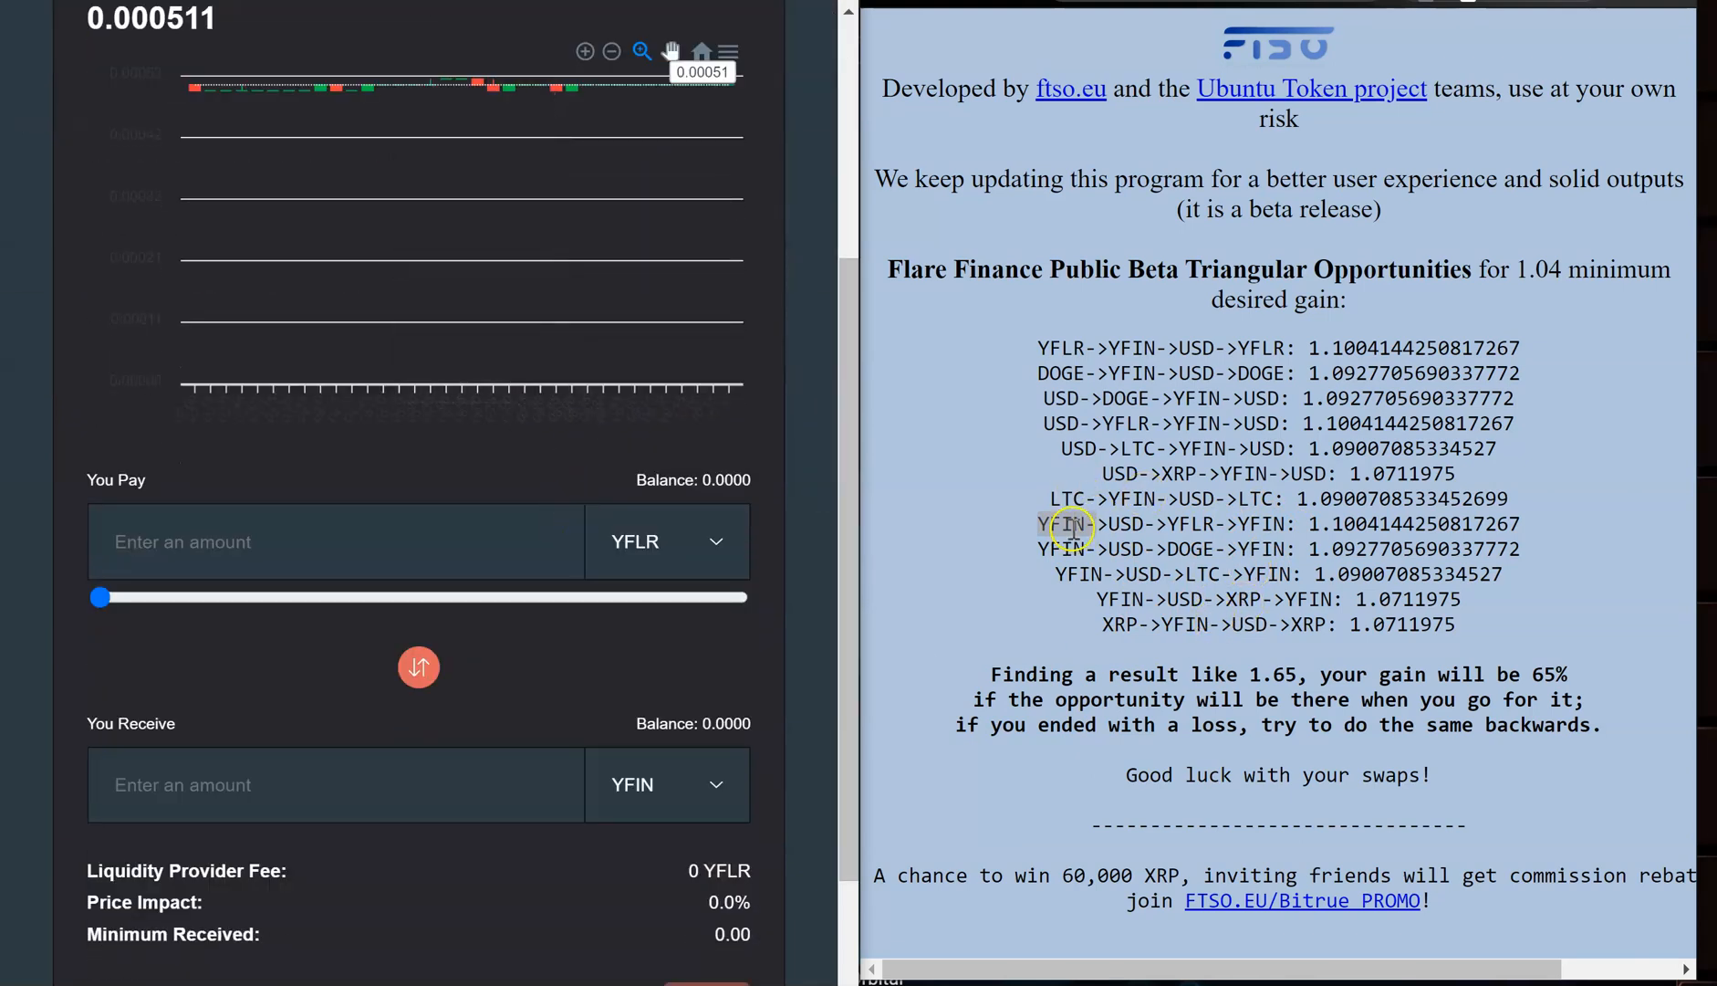
- Pay 1 YFIN for xUSD on FlareX and copy the 1141.428848 xUSD received amount
left_click(668, 540)
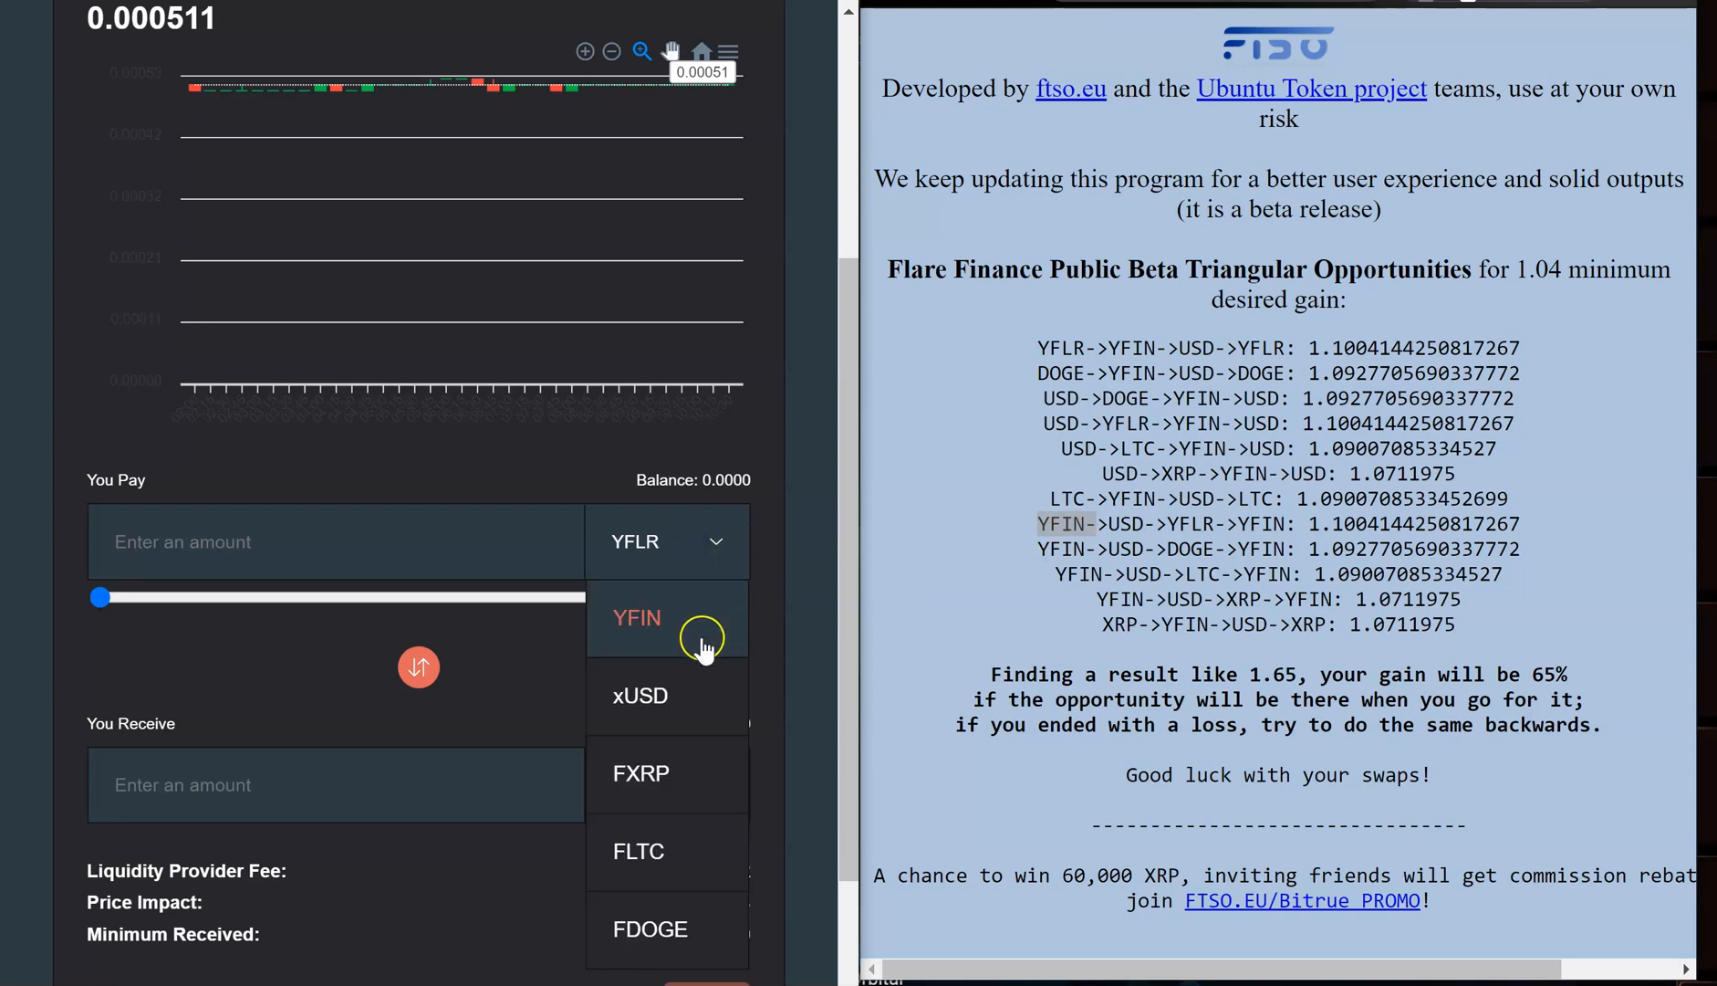
left_click(637, 617)
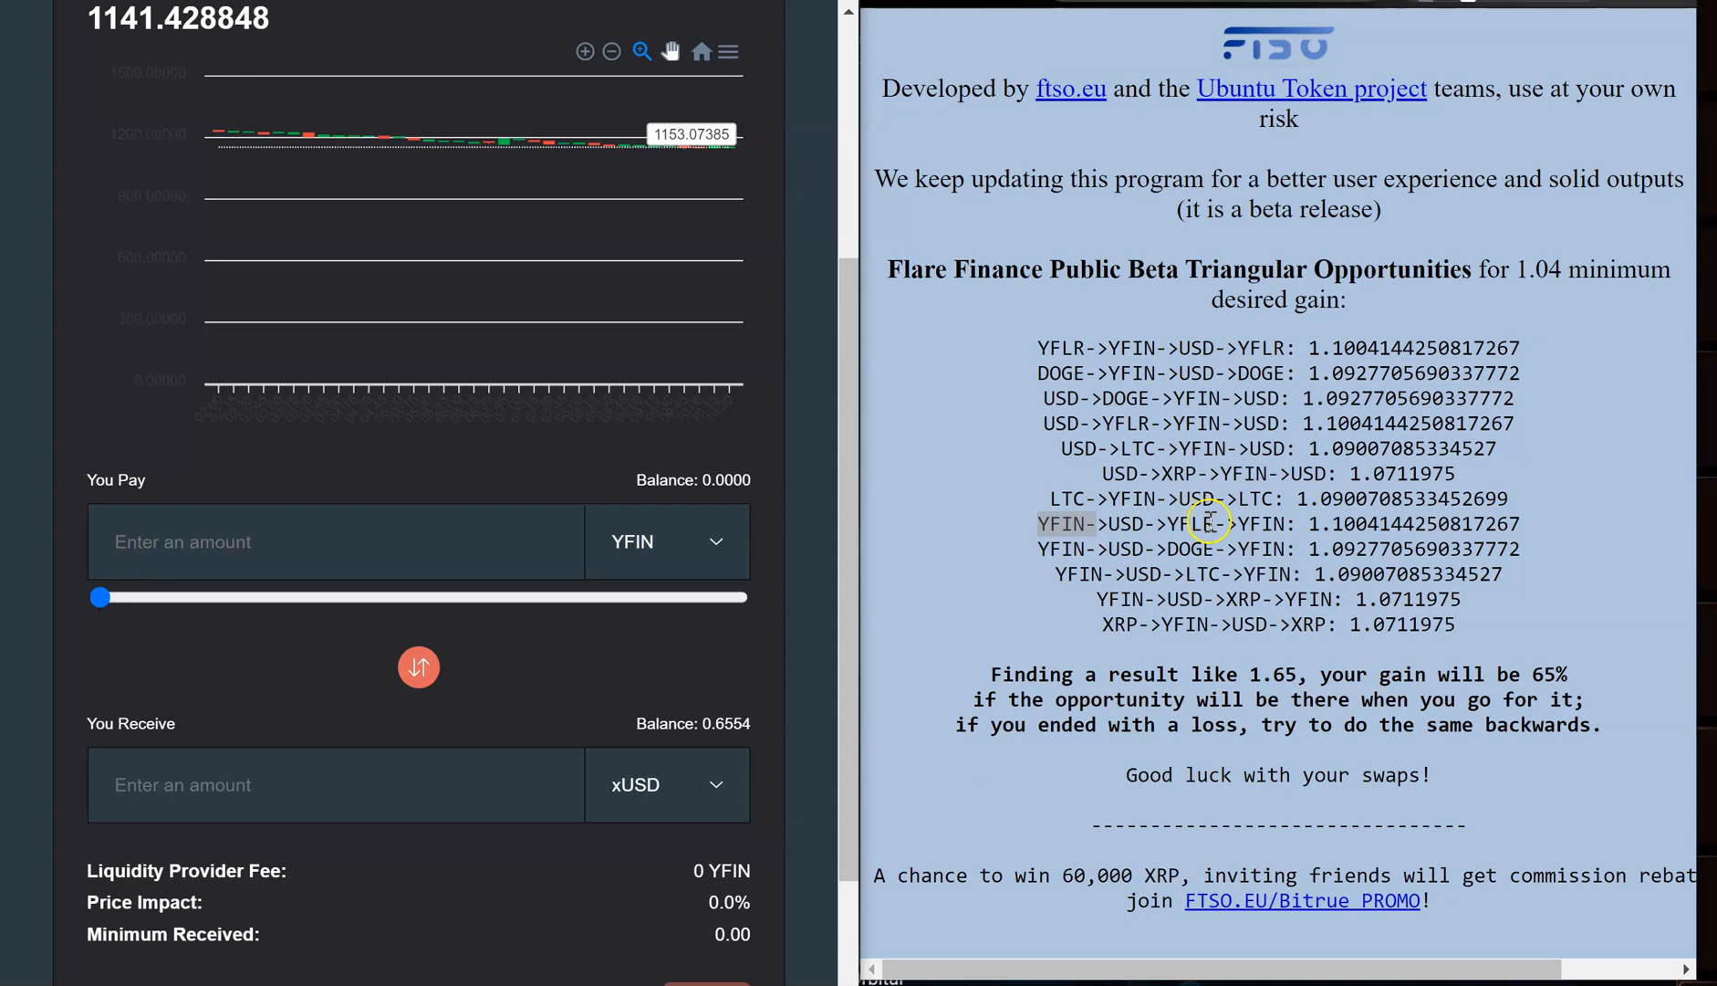
left_click(354, 542)
type("1")
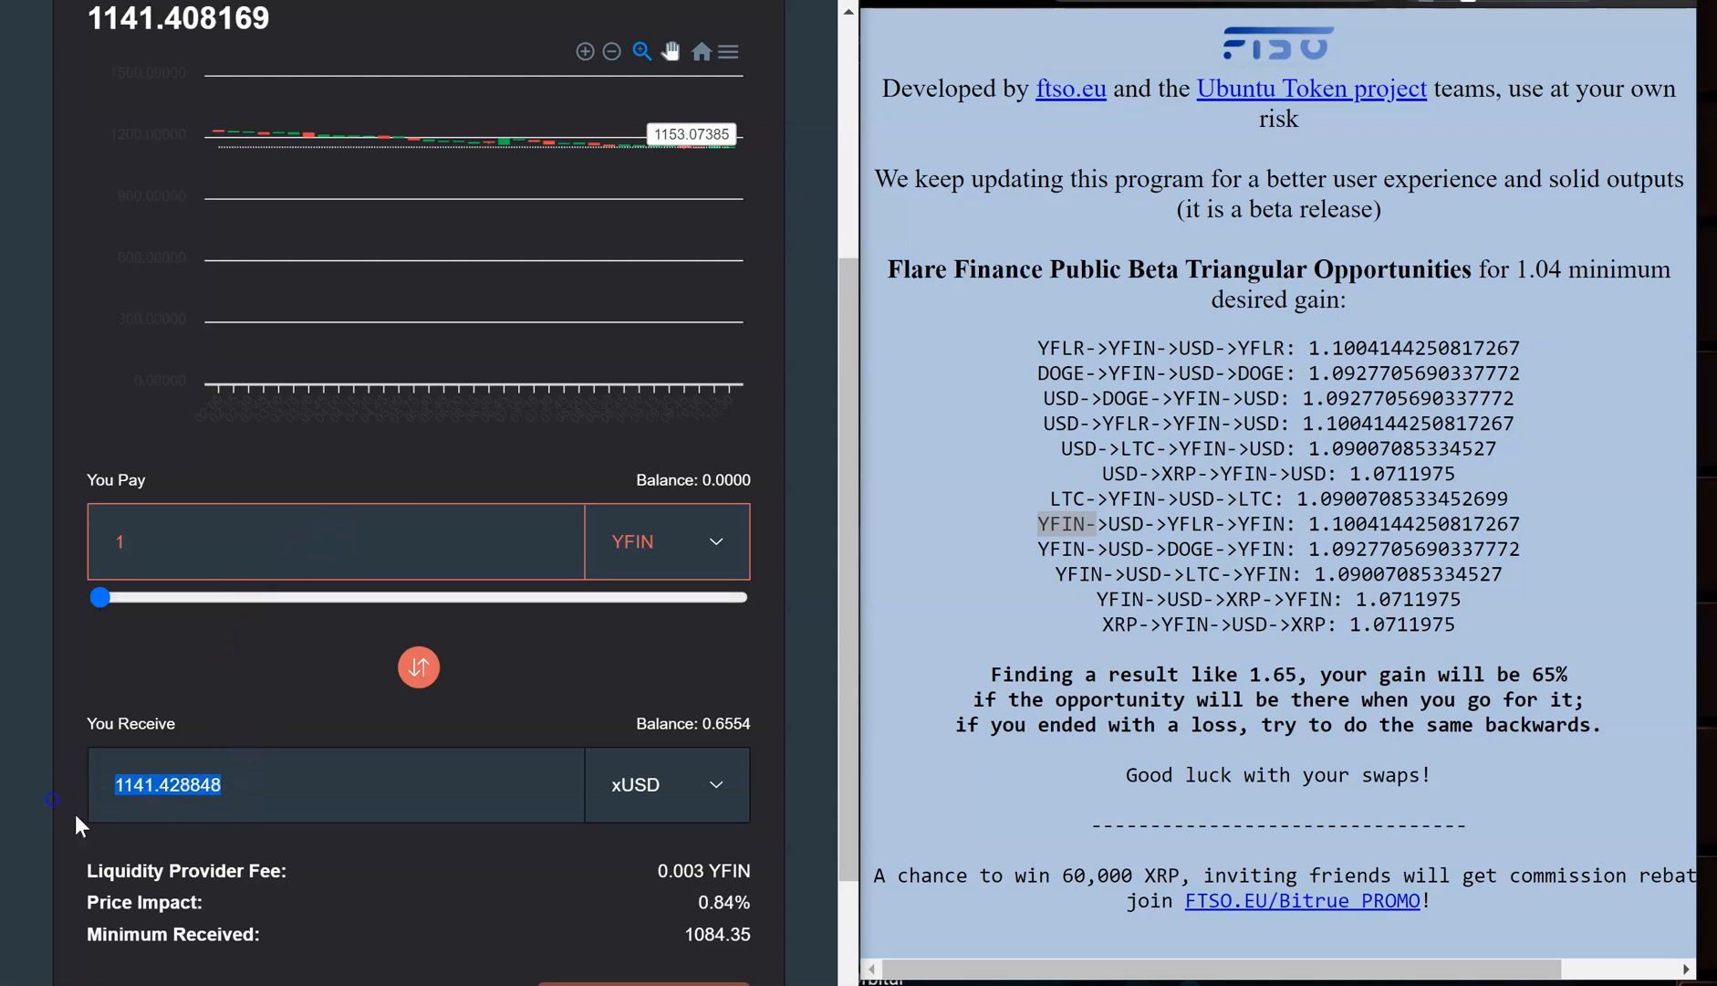
right_click(168, 785)
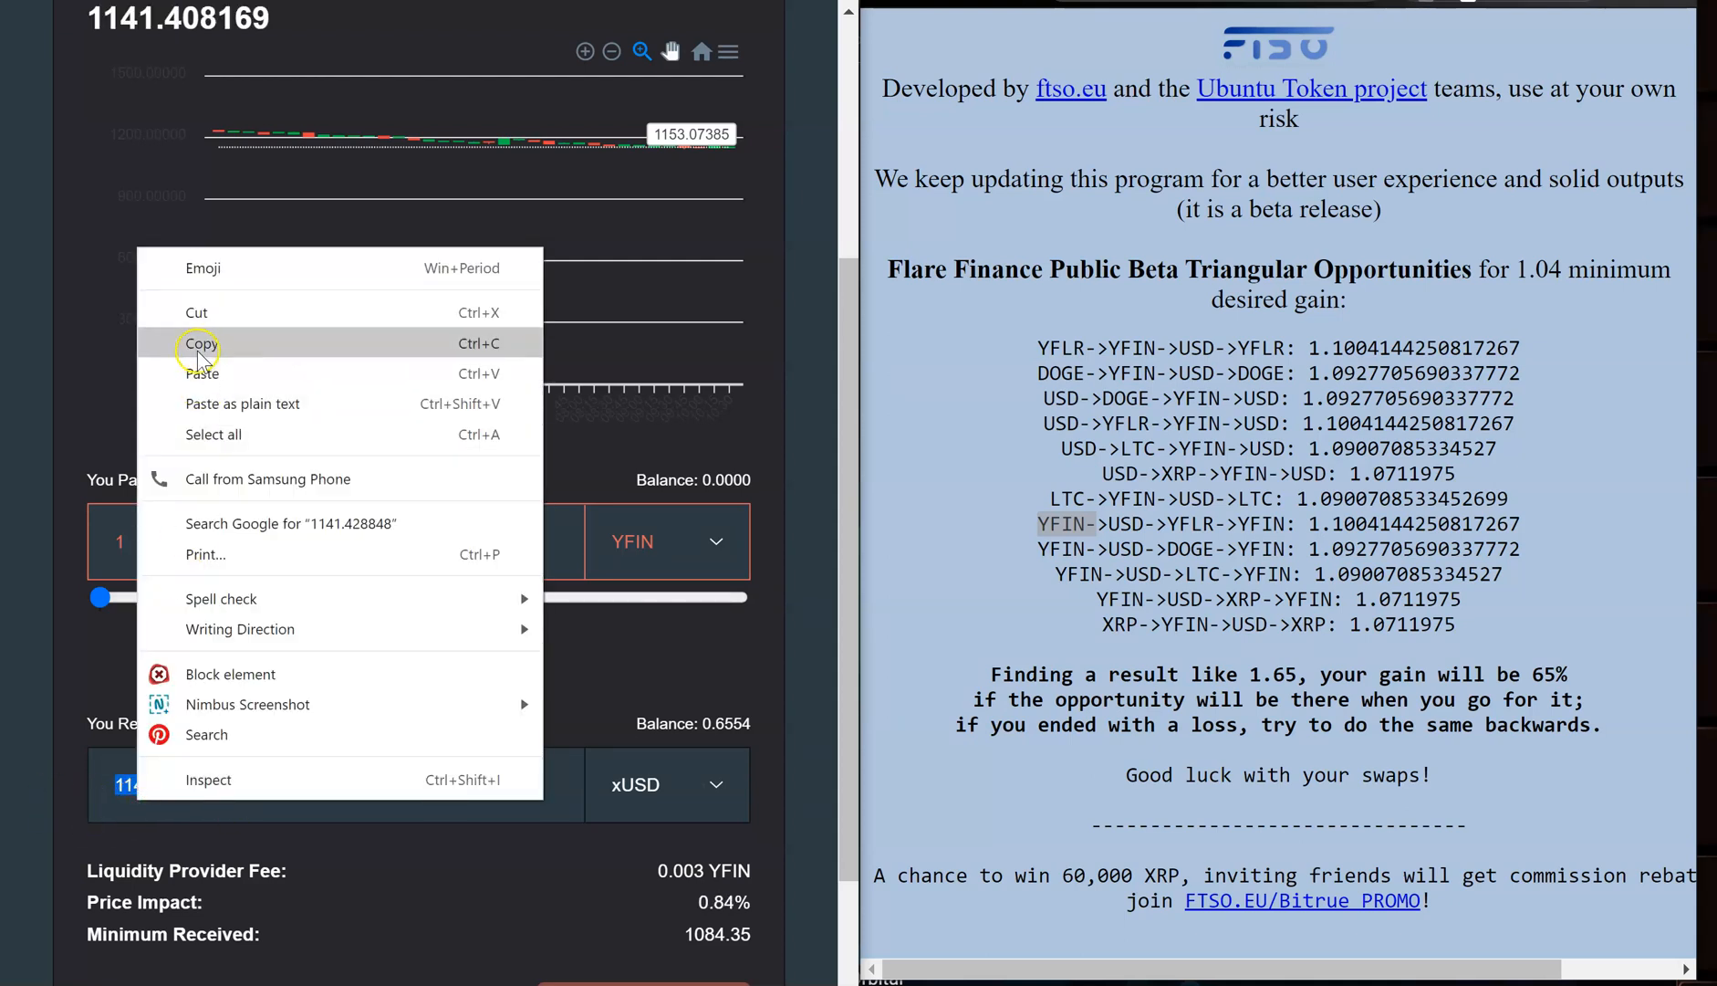
left_click(201, 344)
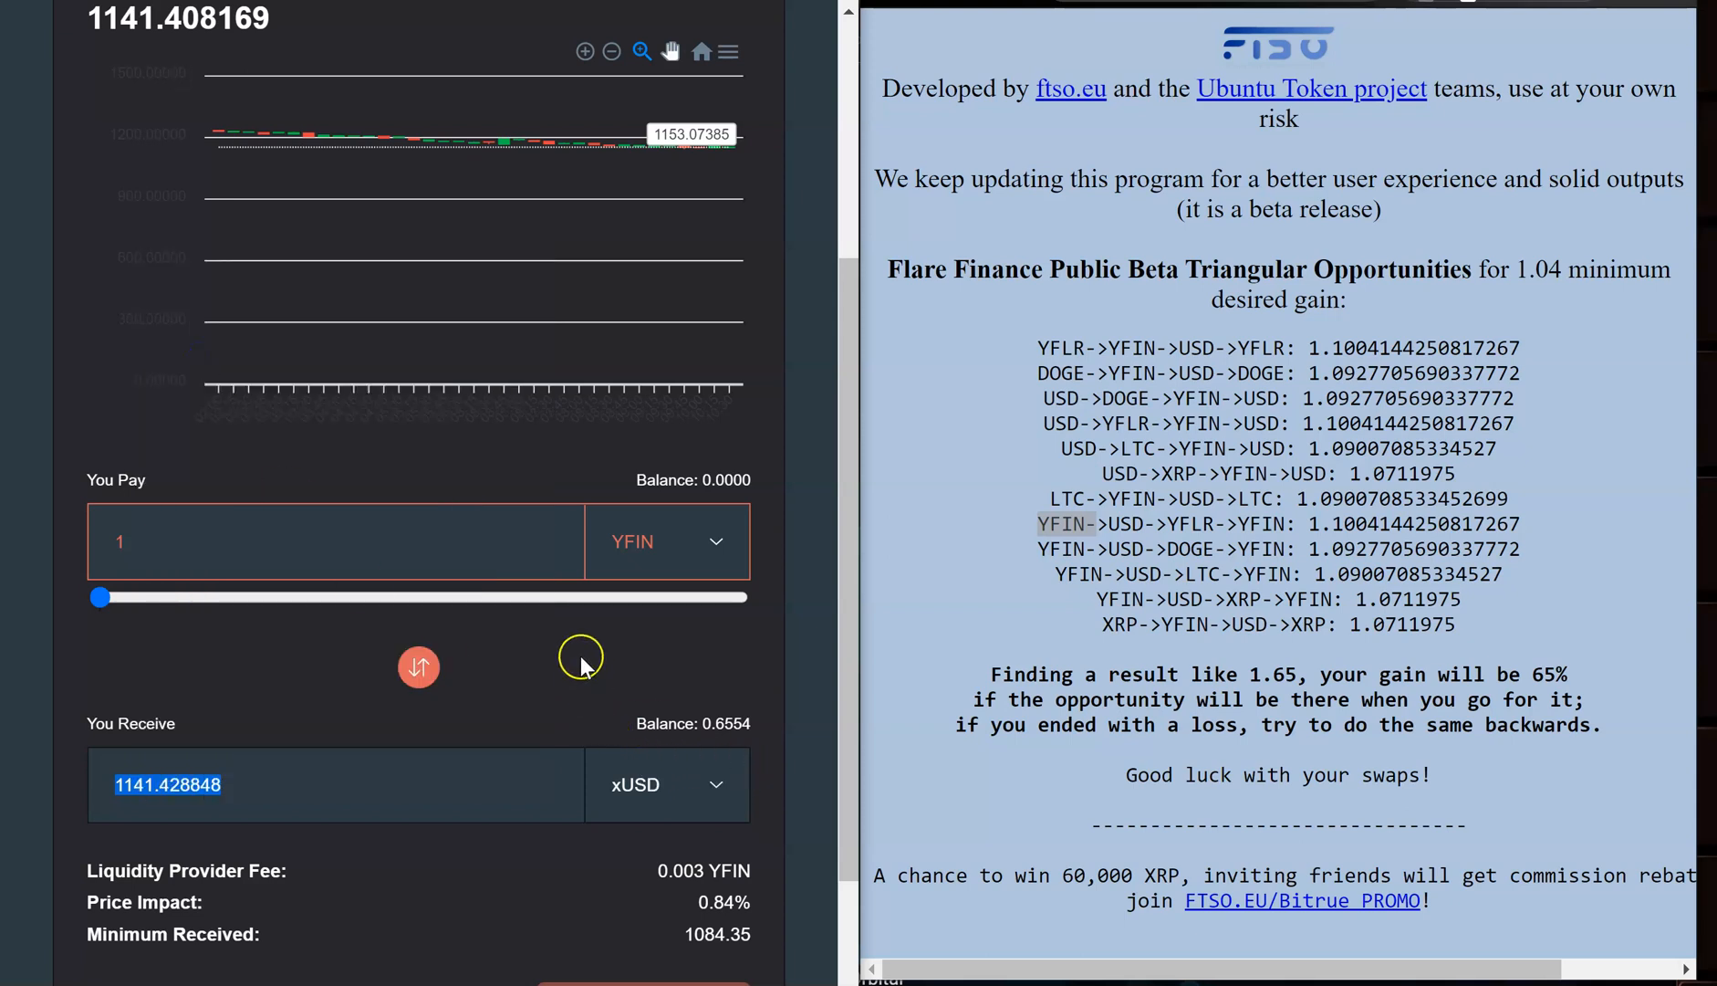
mouse_move(734, 480)
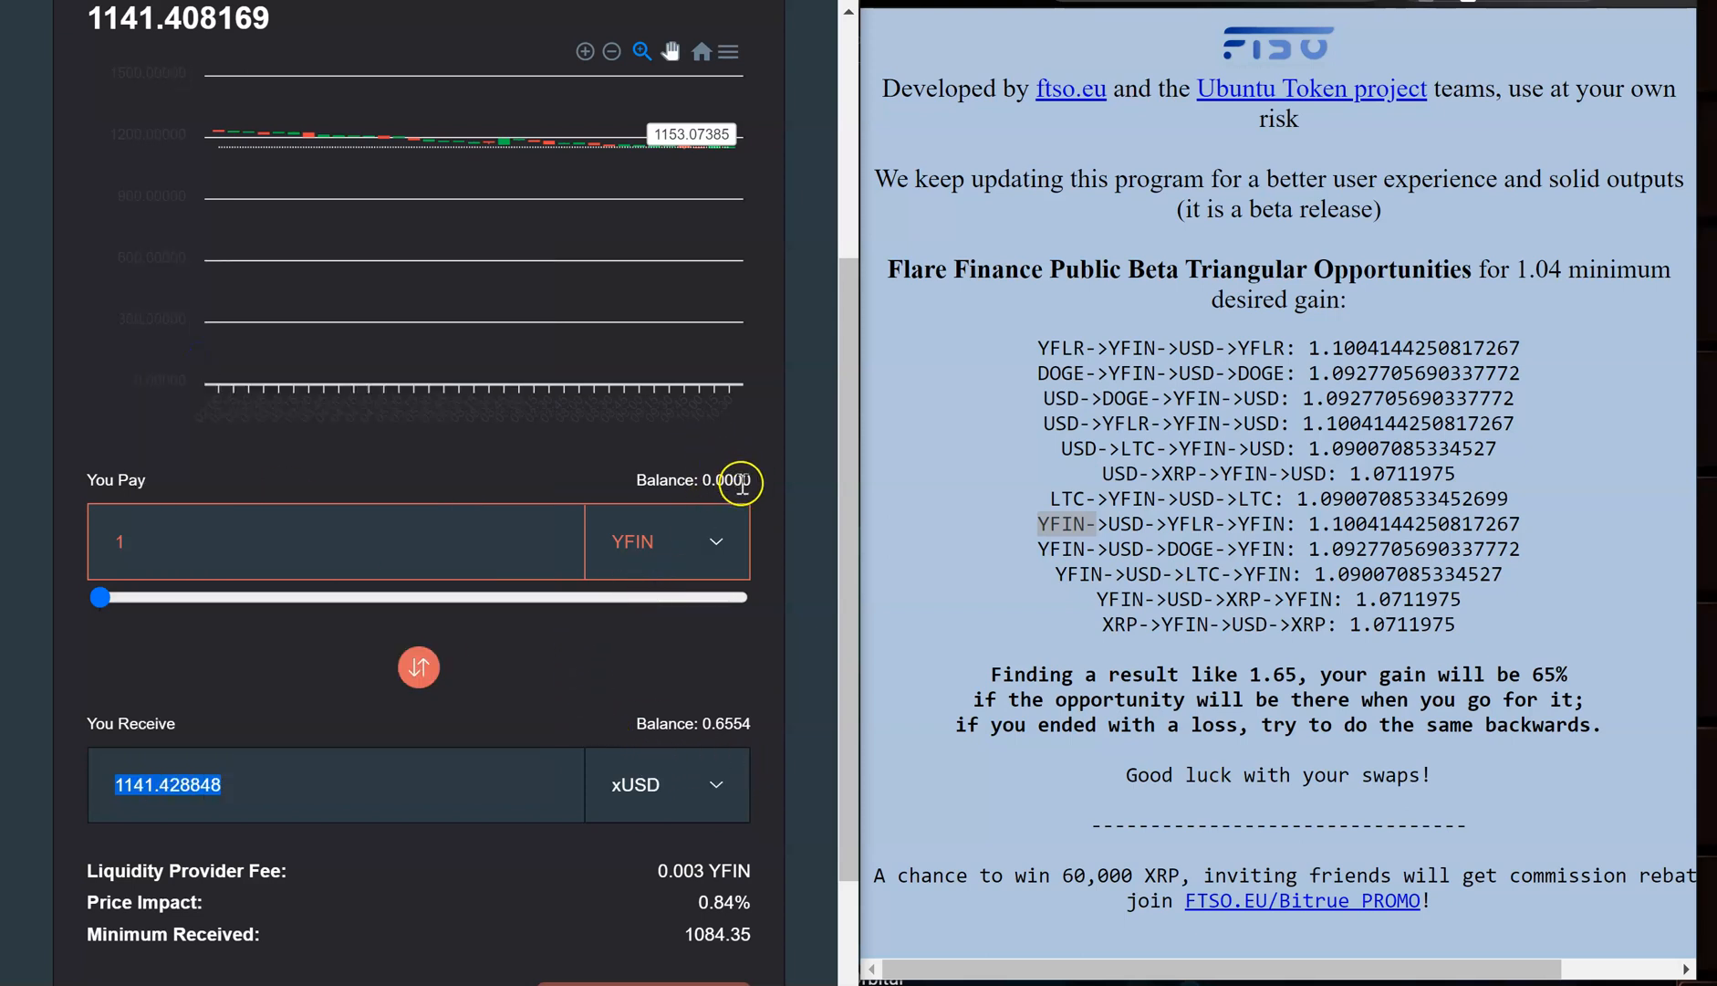
mouse_move(567, 564)
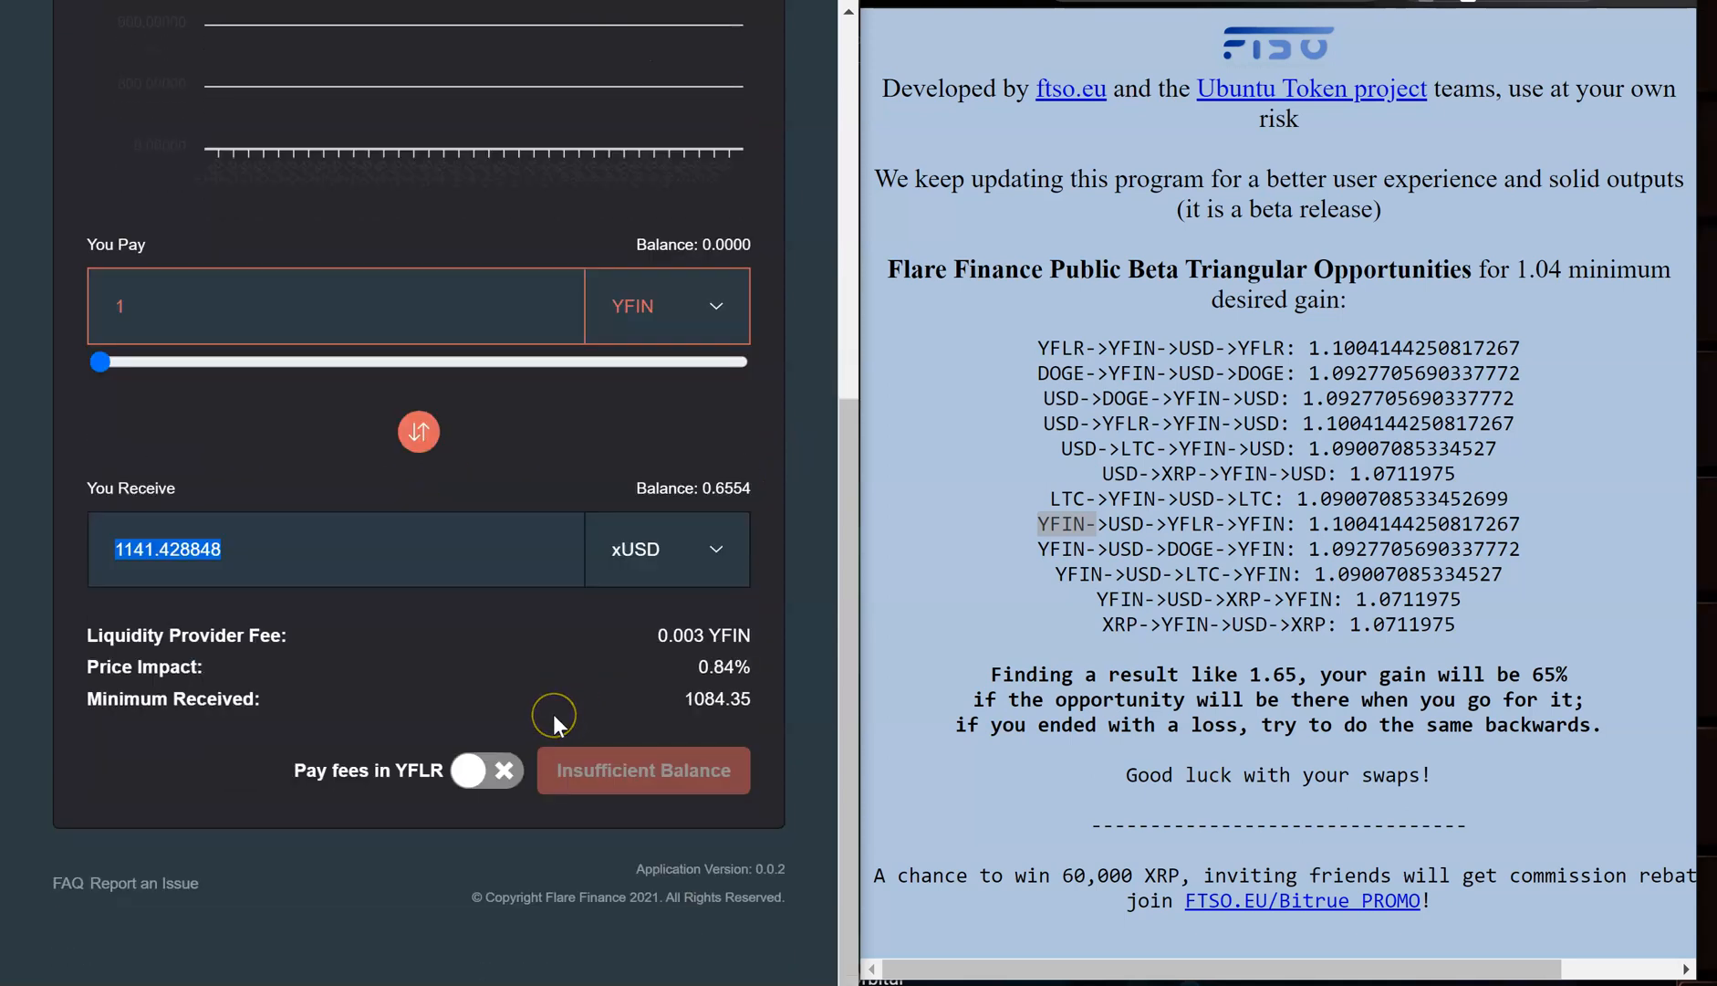
mouse_move(226, 558)
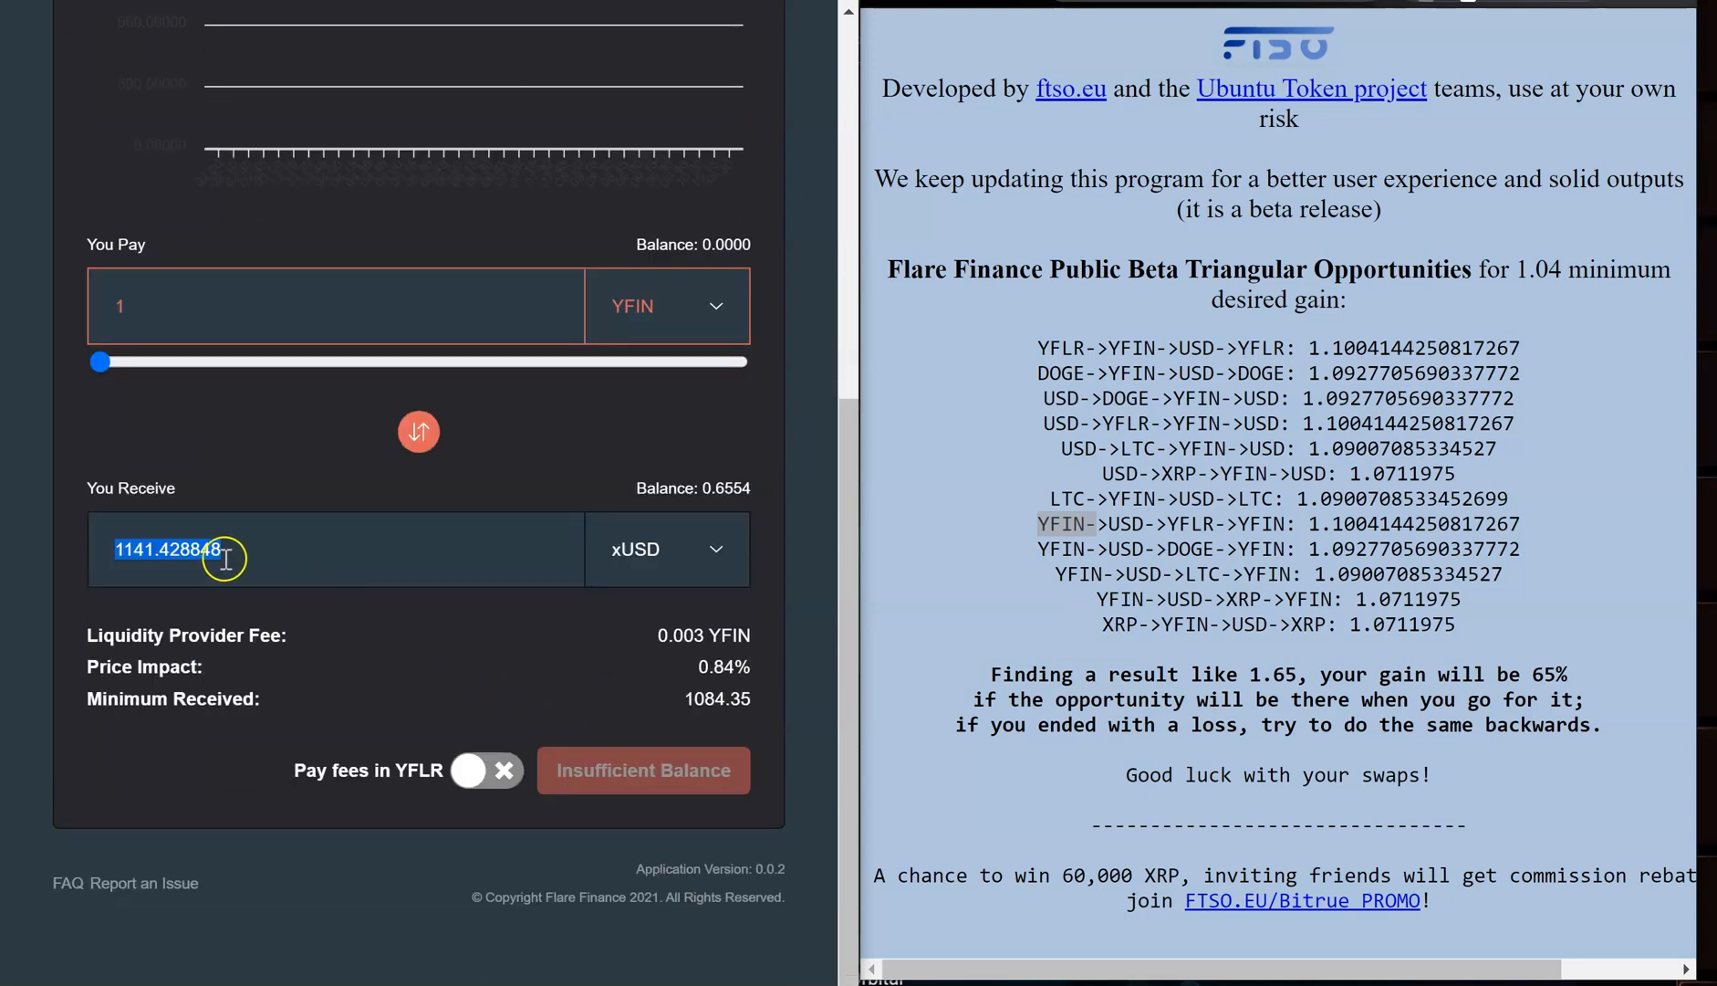
mouse_move(189, 400)
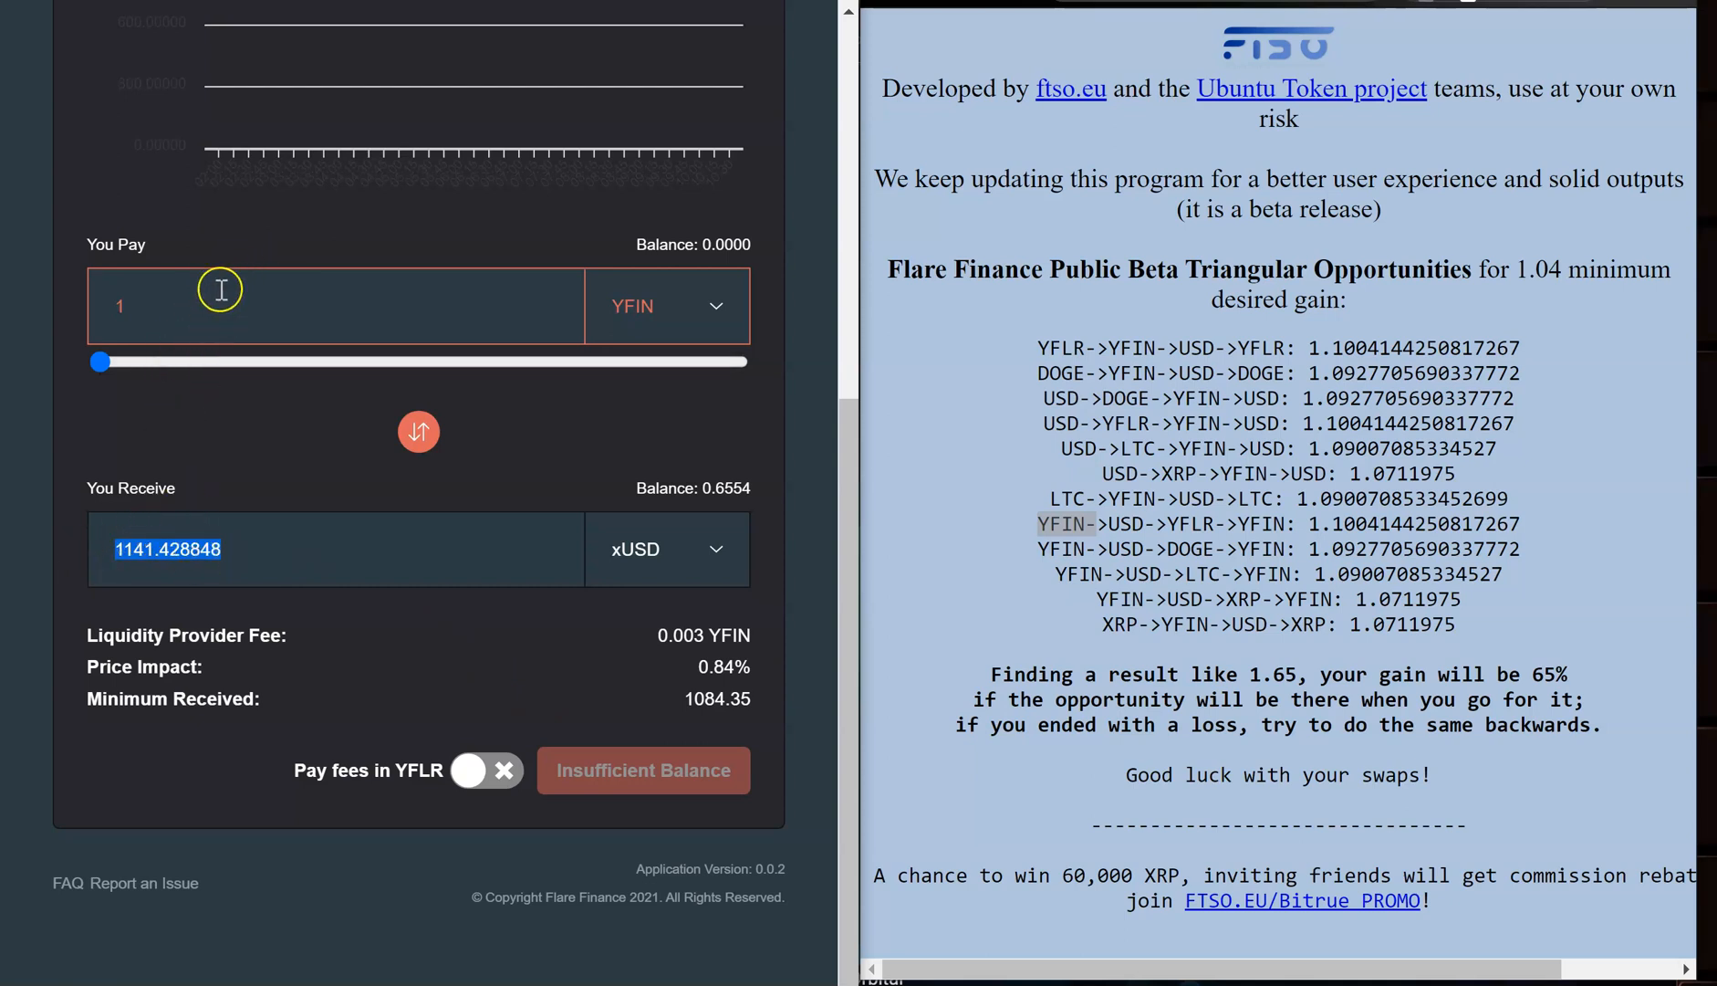
mouse_move(143, 568)
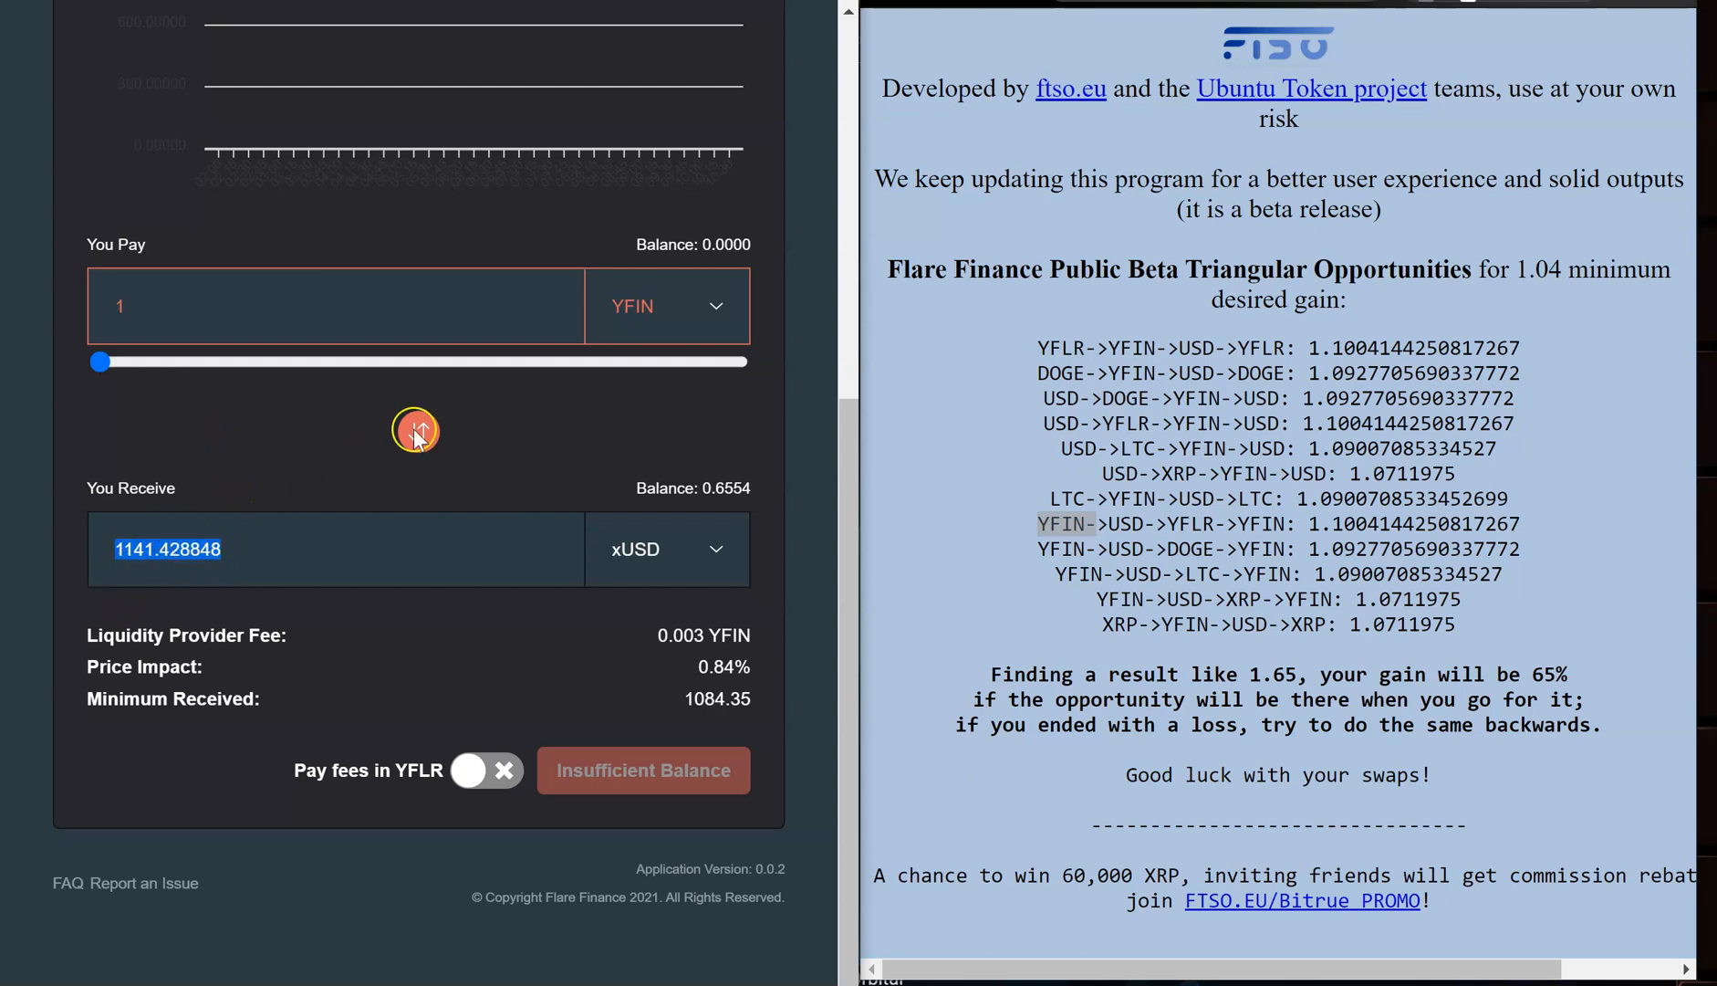
left_click(418, 431)
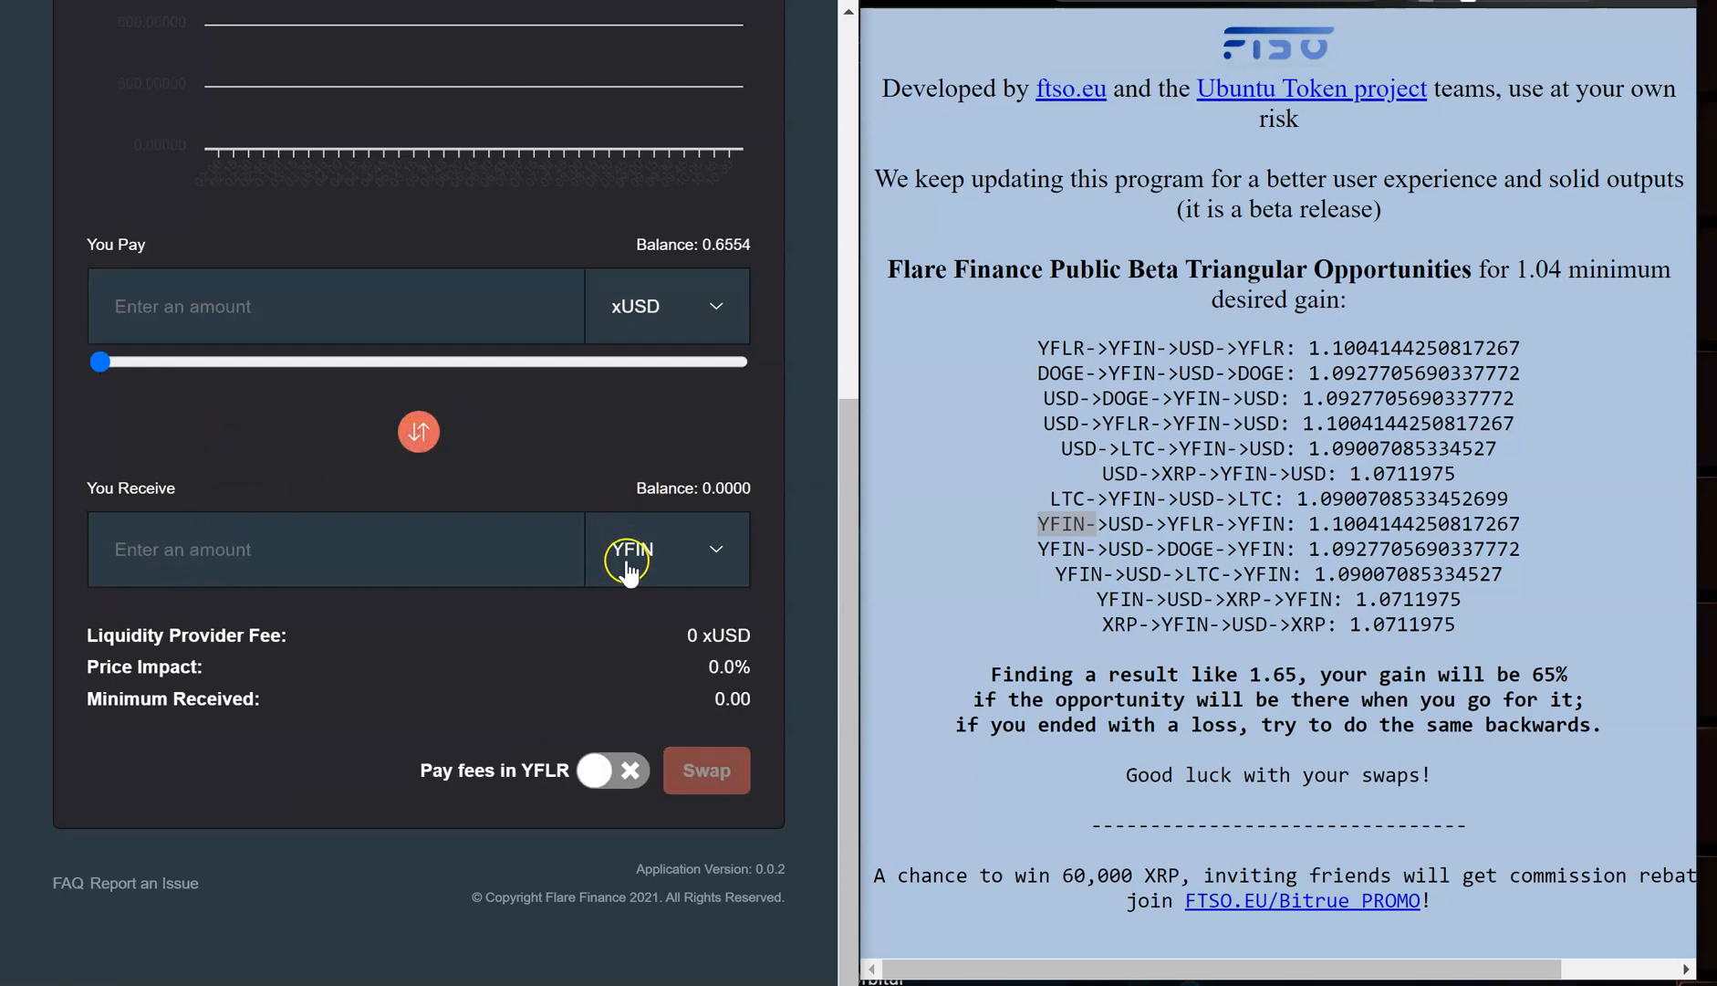
left_click(667, 549)
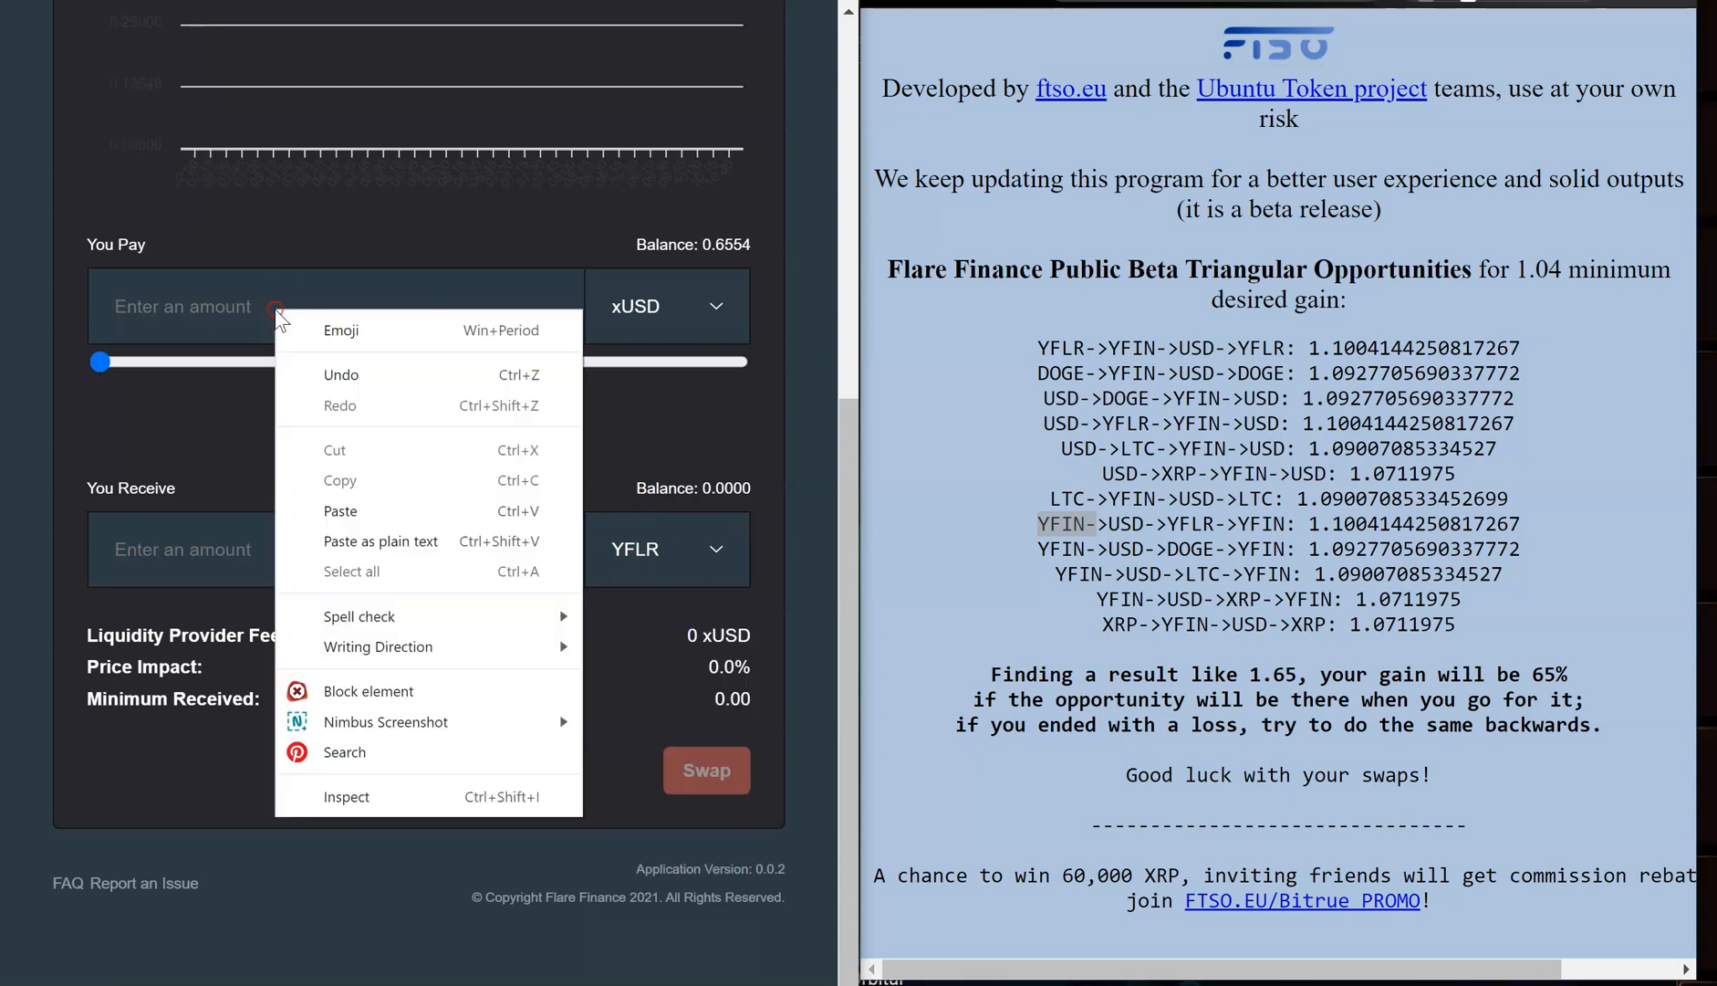
type("1141.428848")
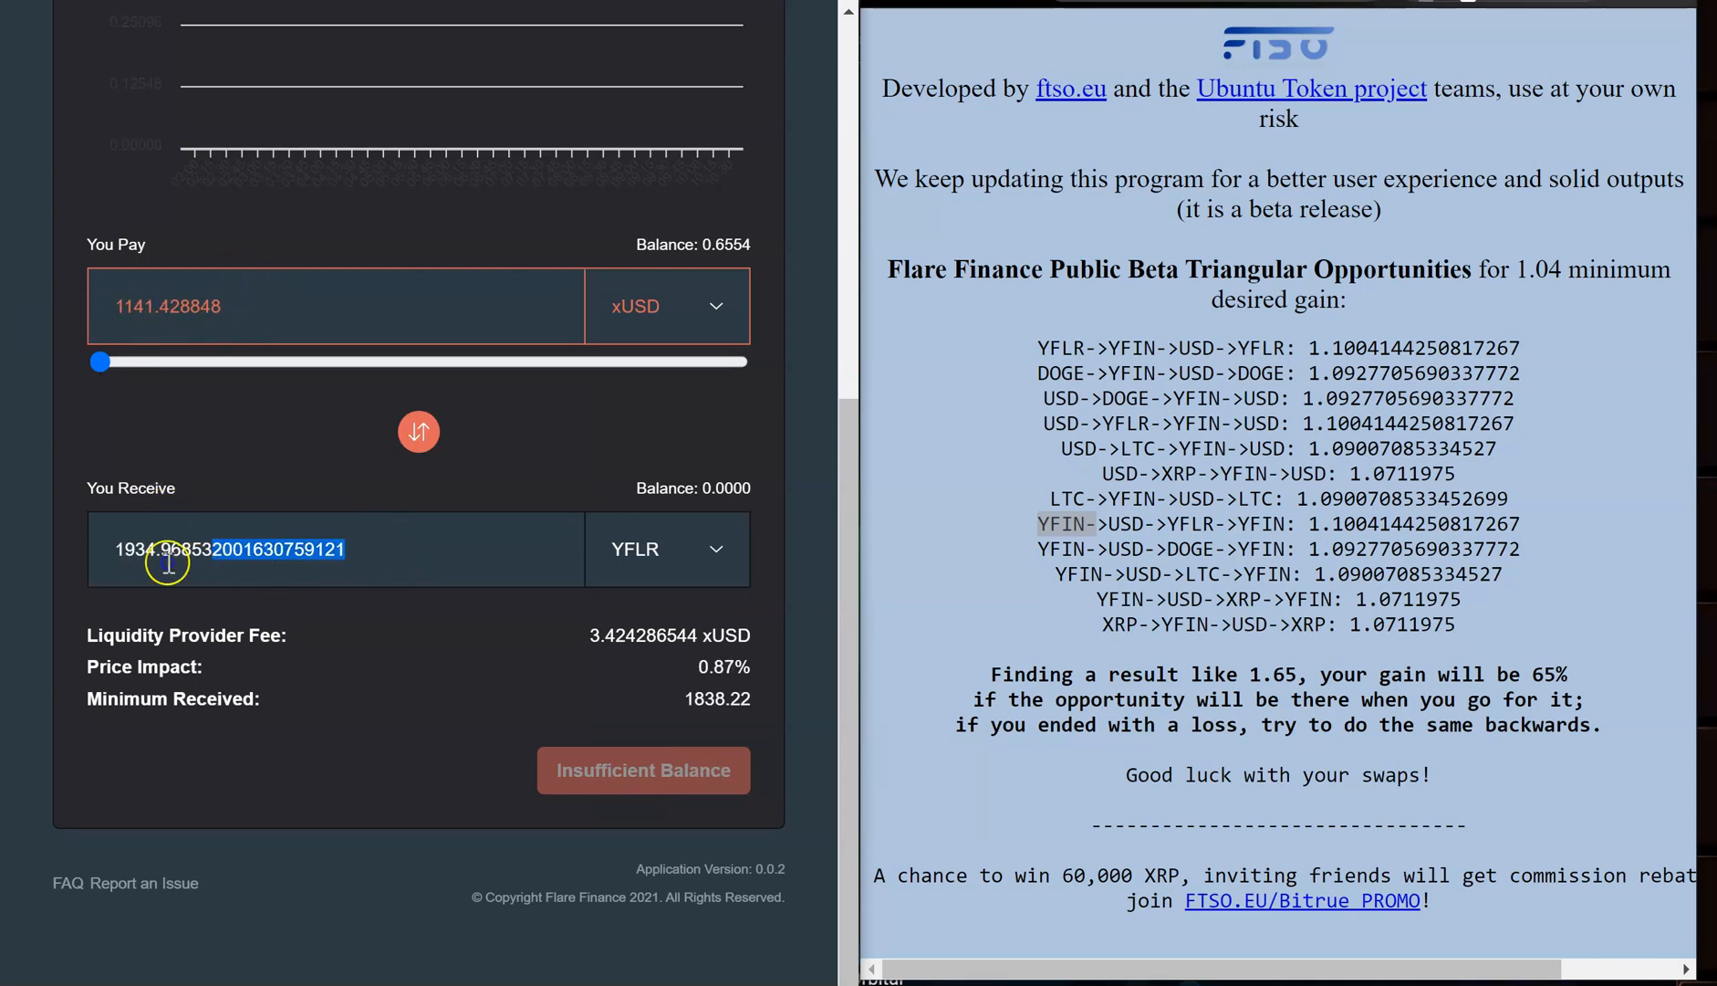
right_click(168, 549)
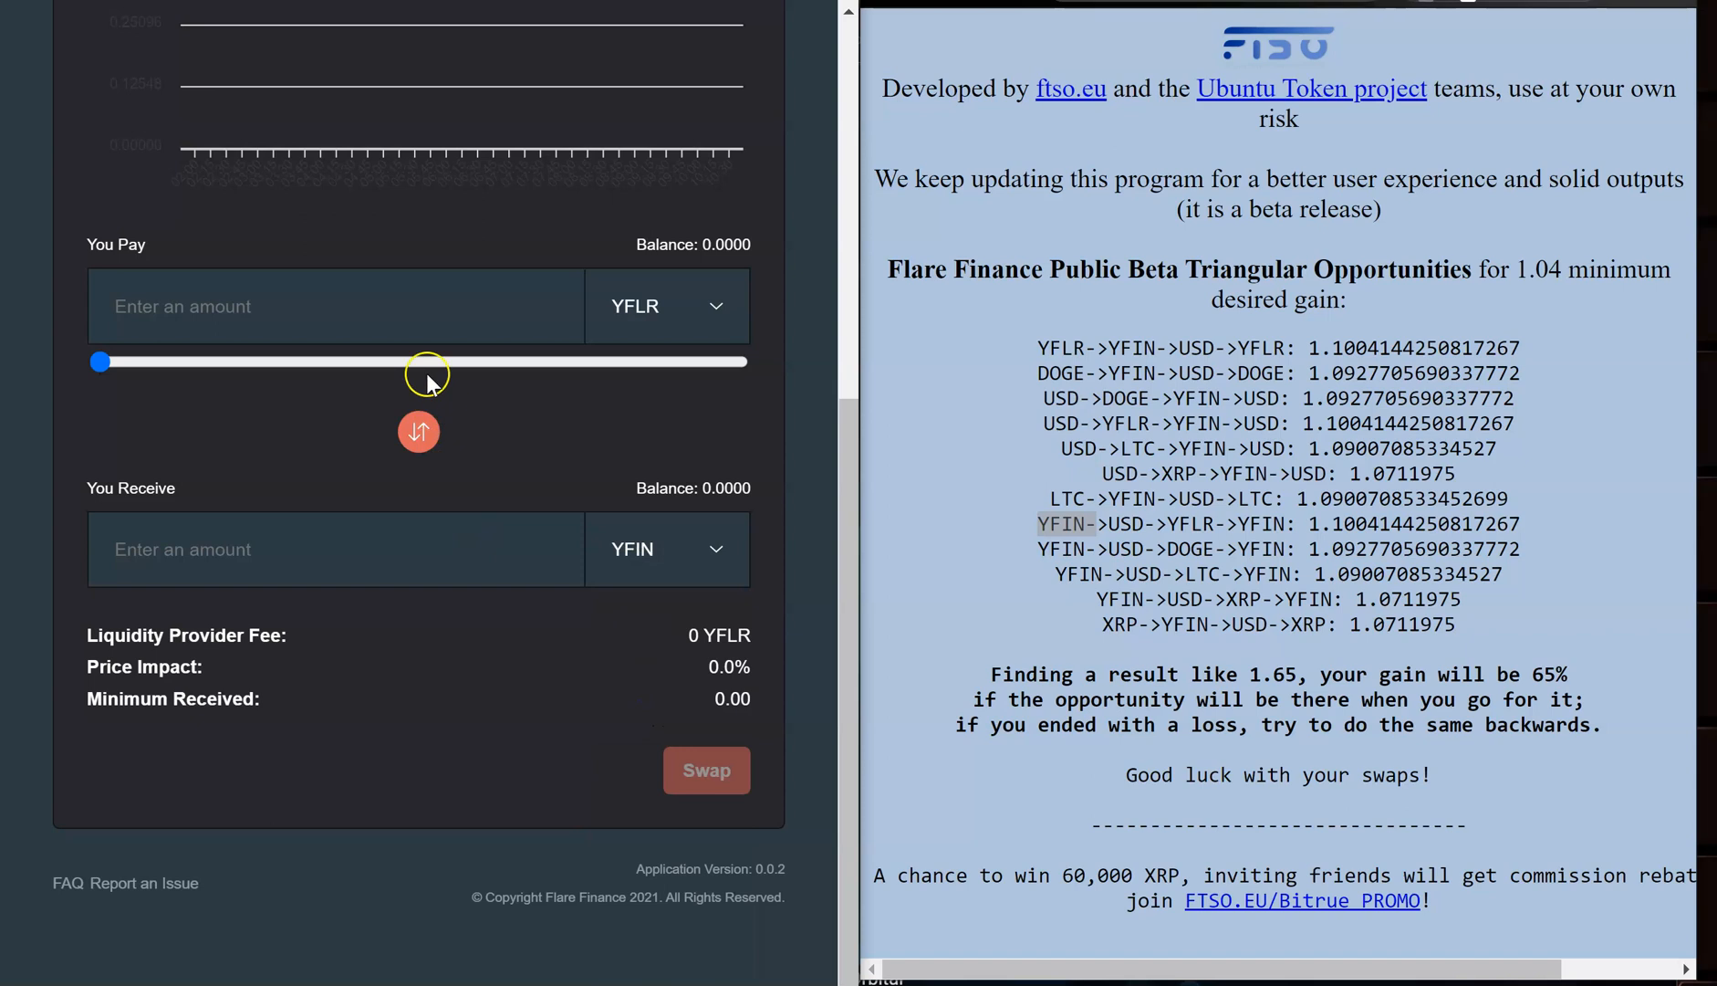
right_click(427, 372)
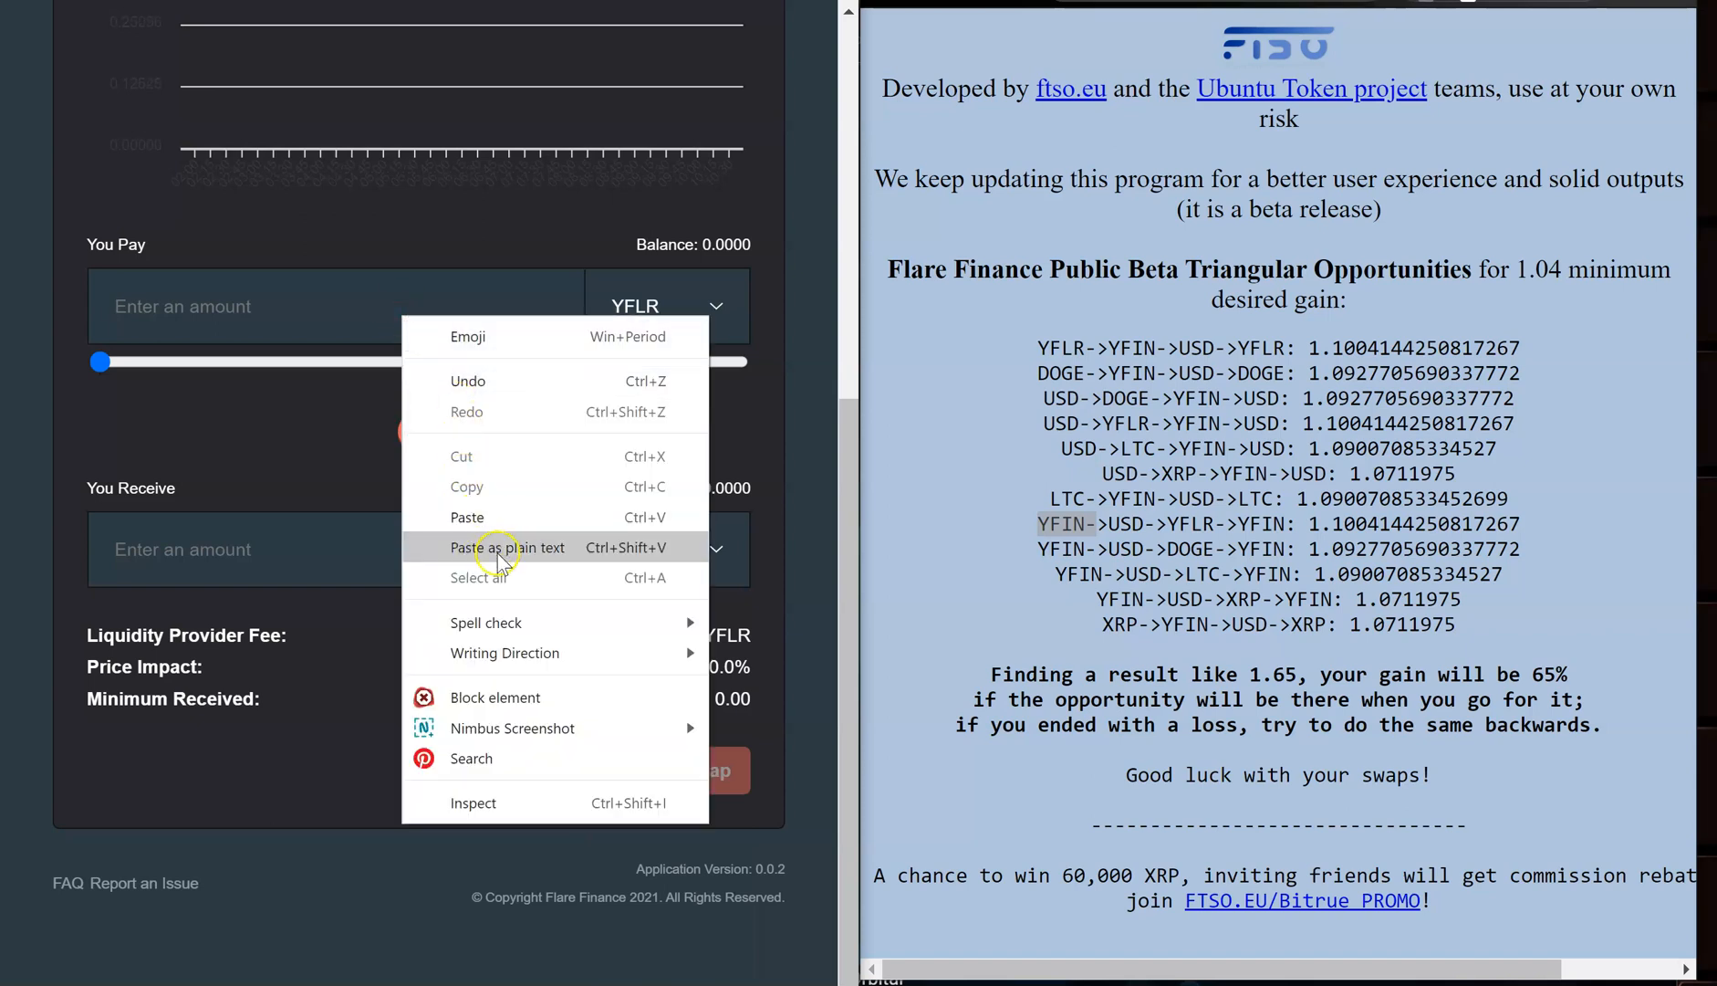
left_click(507, 545)
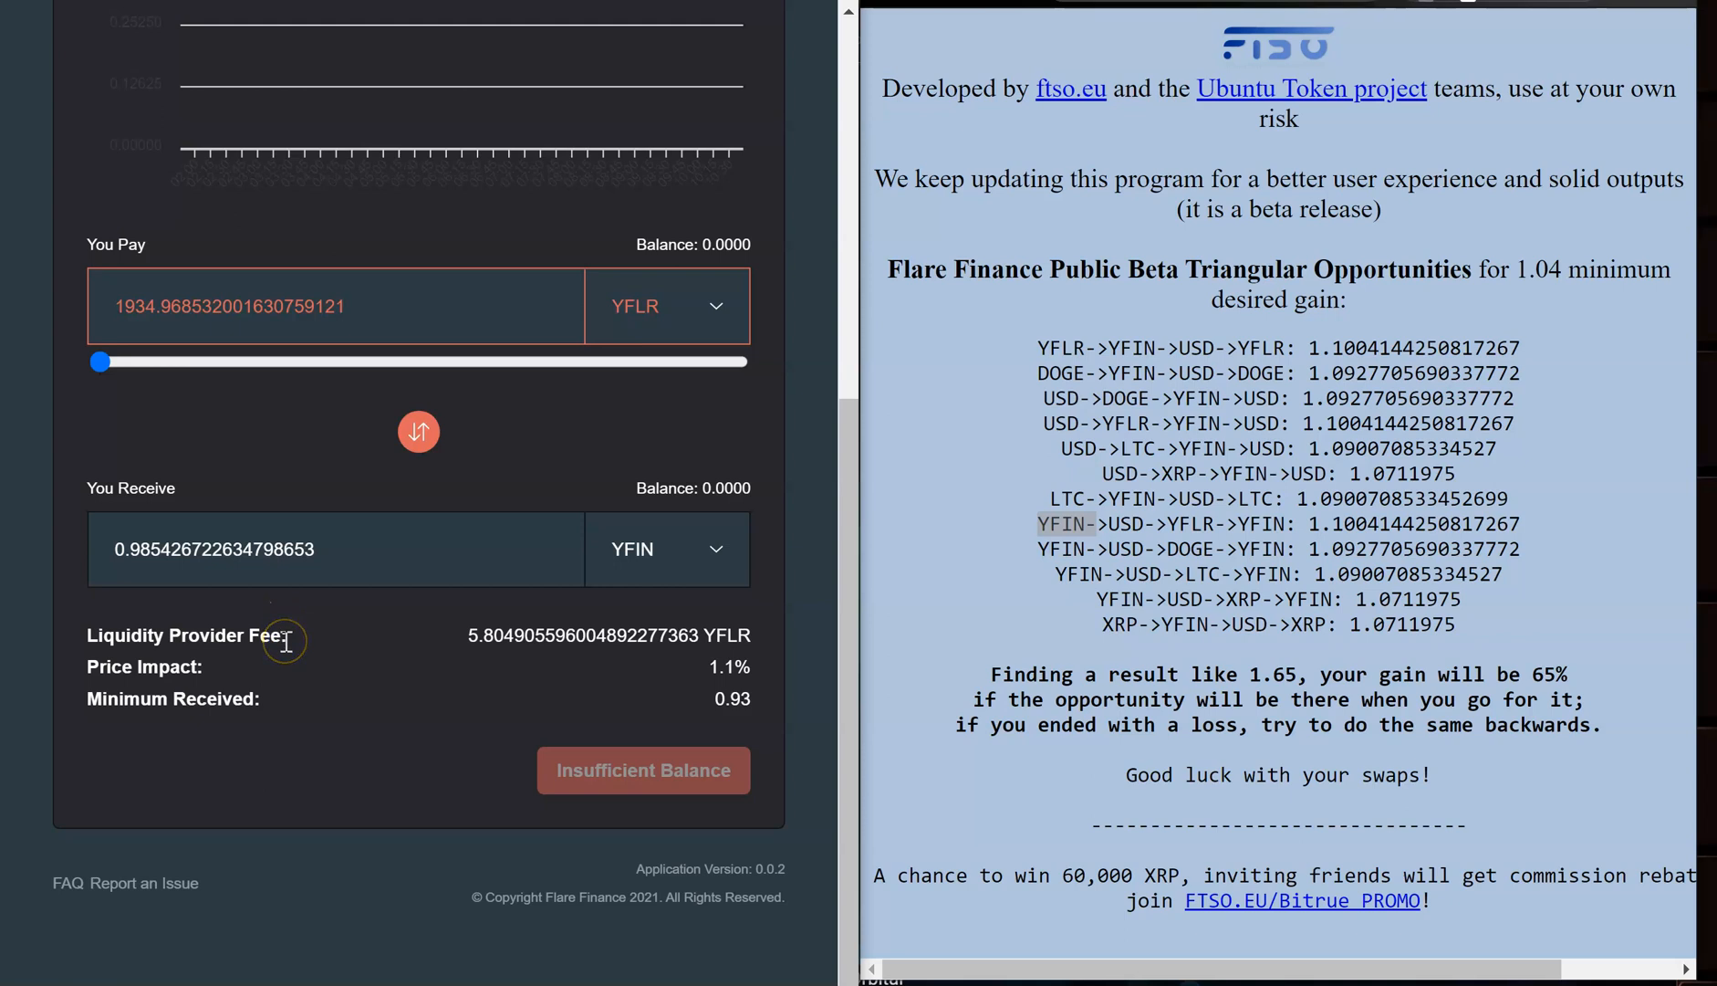
mouse_move(343, 647)
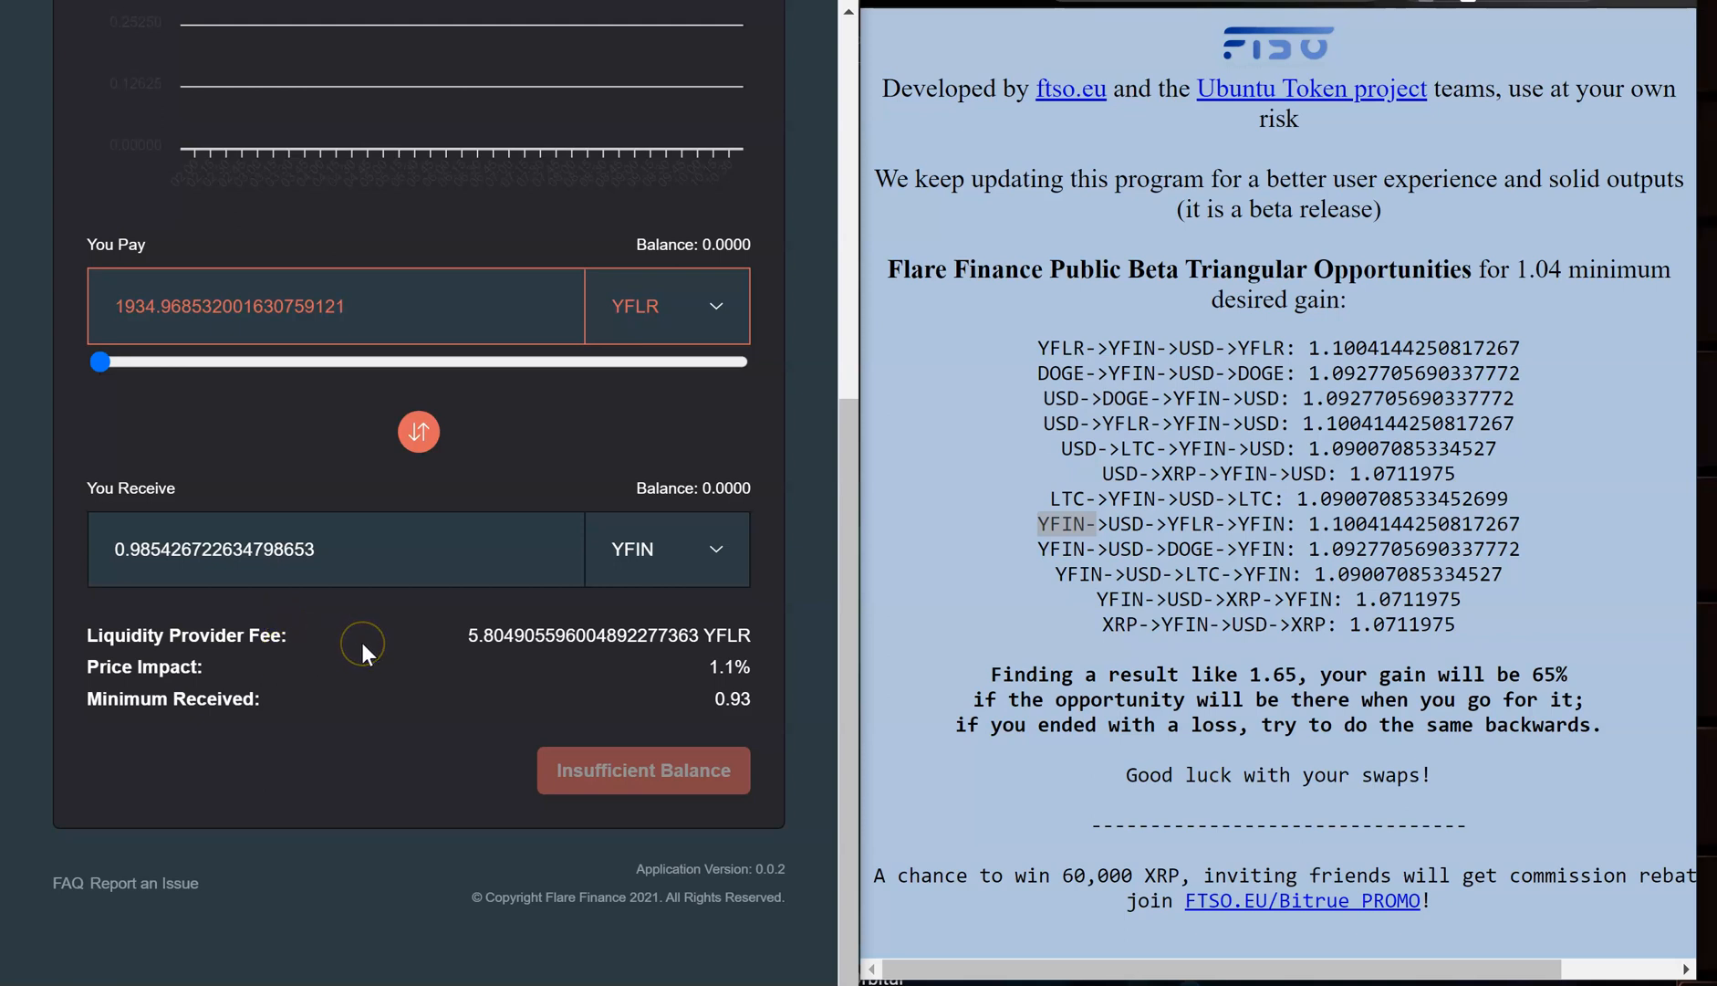
mouse_move(1000, 524)
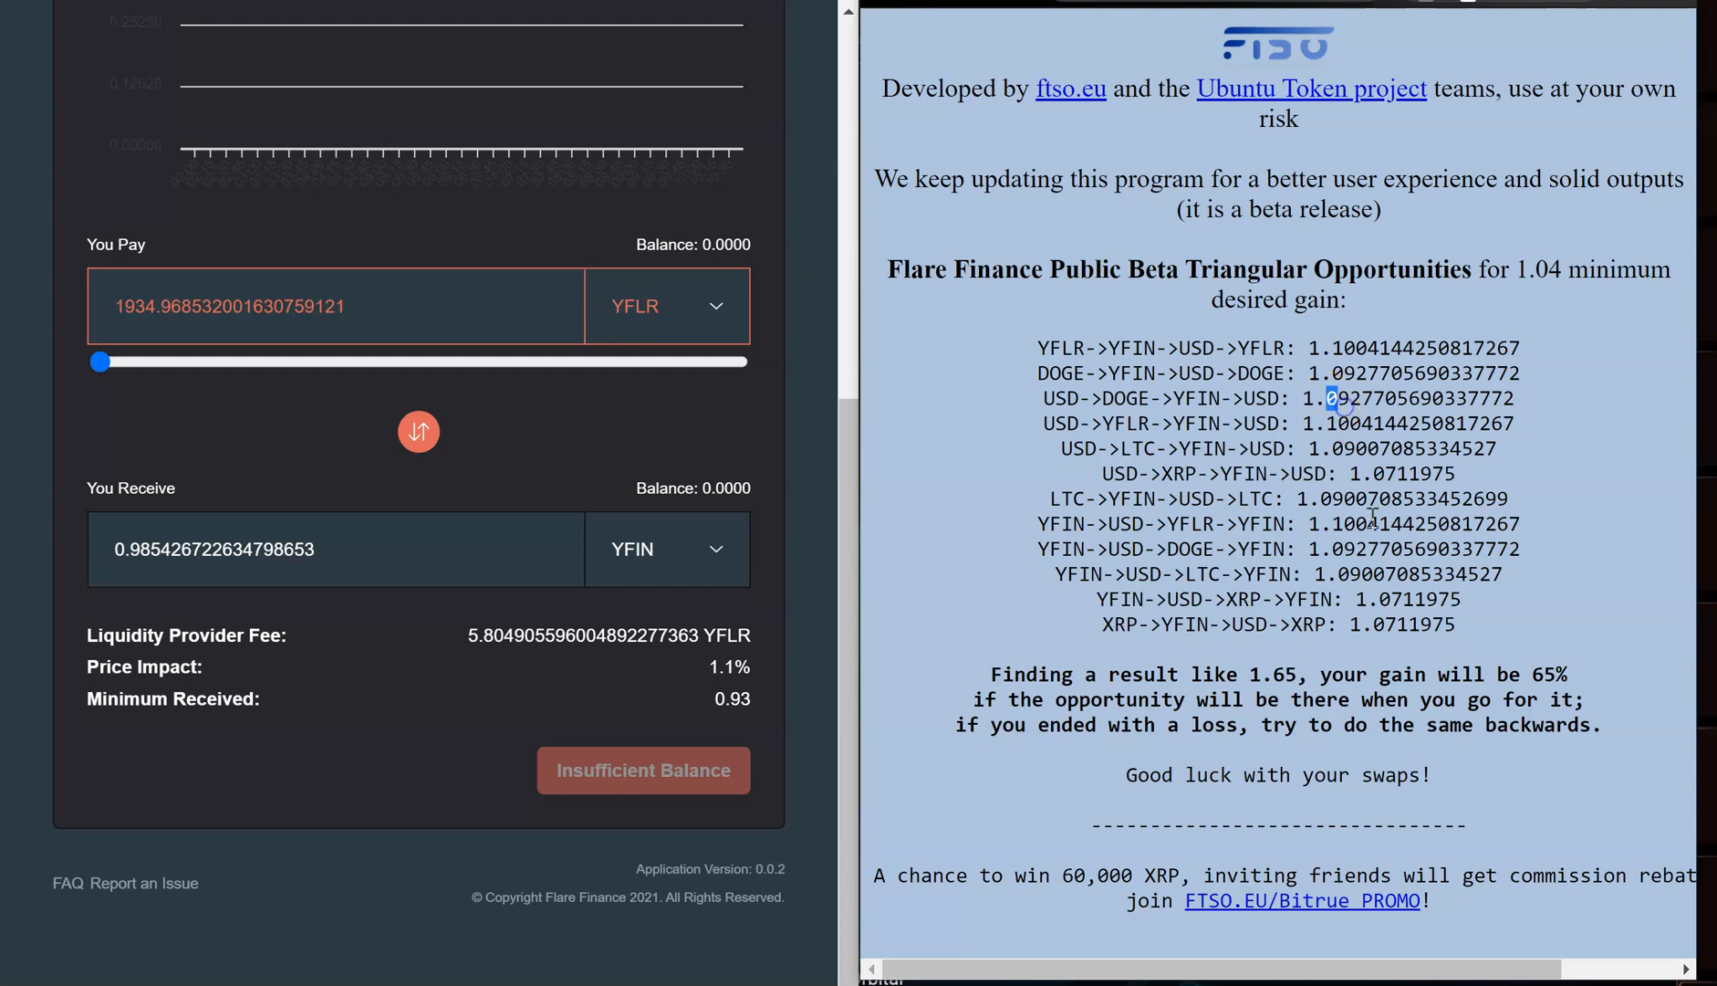
mouse_move(1326, 472)
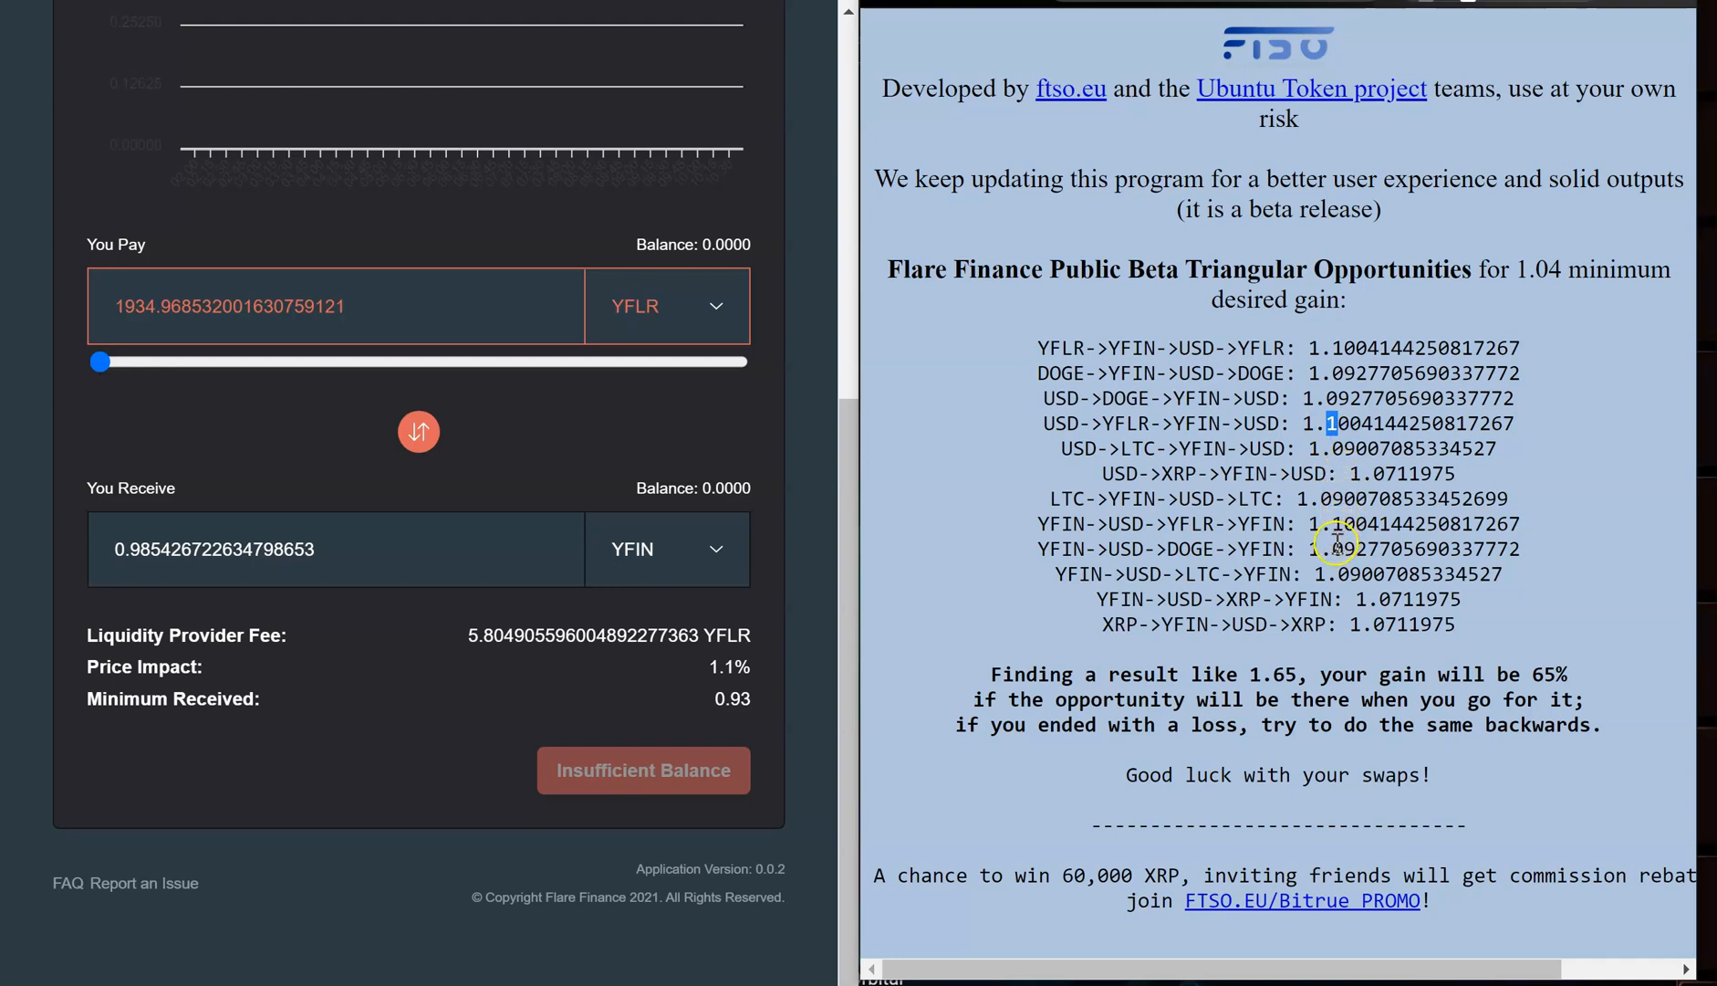
mouse_move(1095, 593)
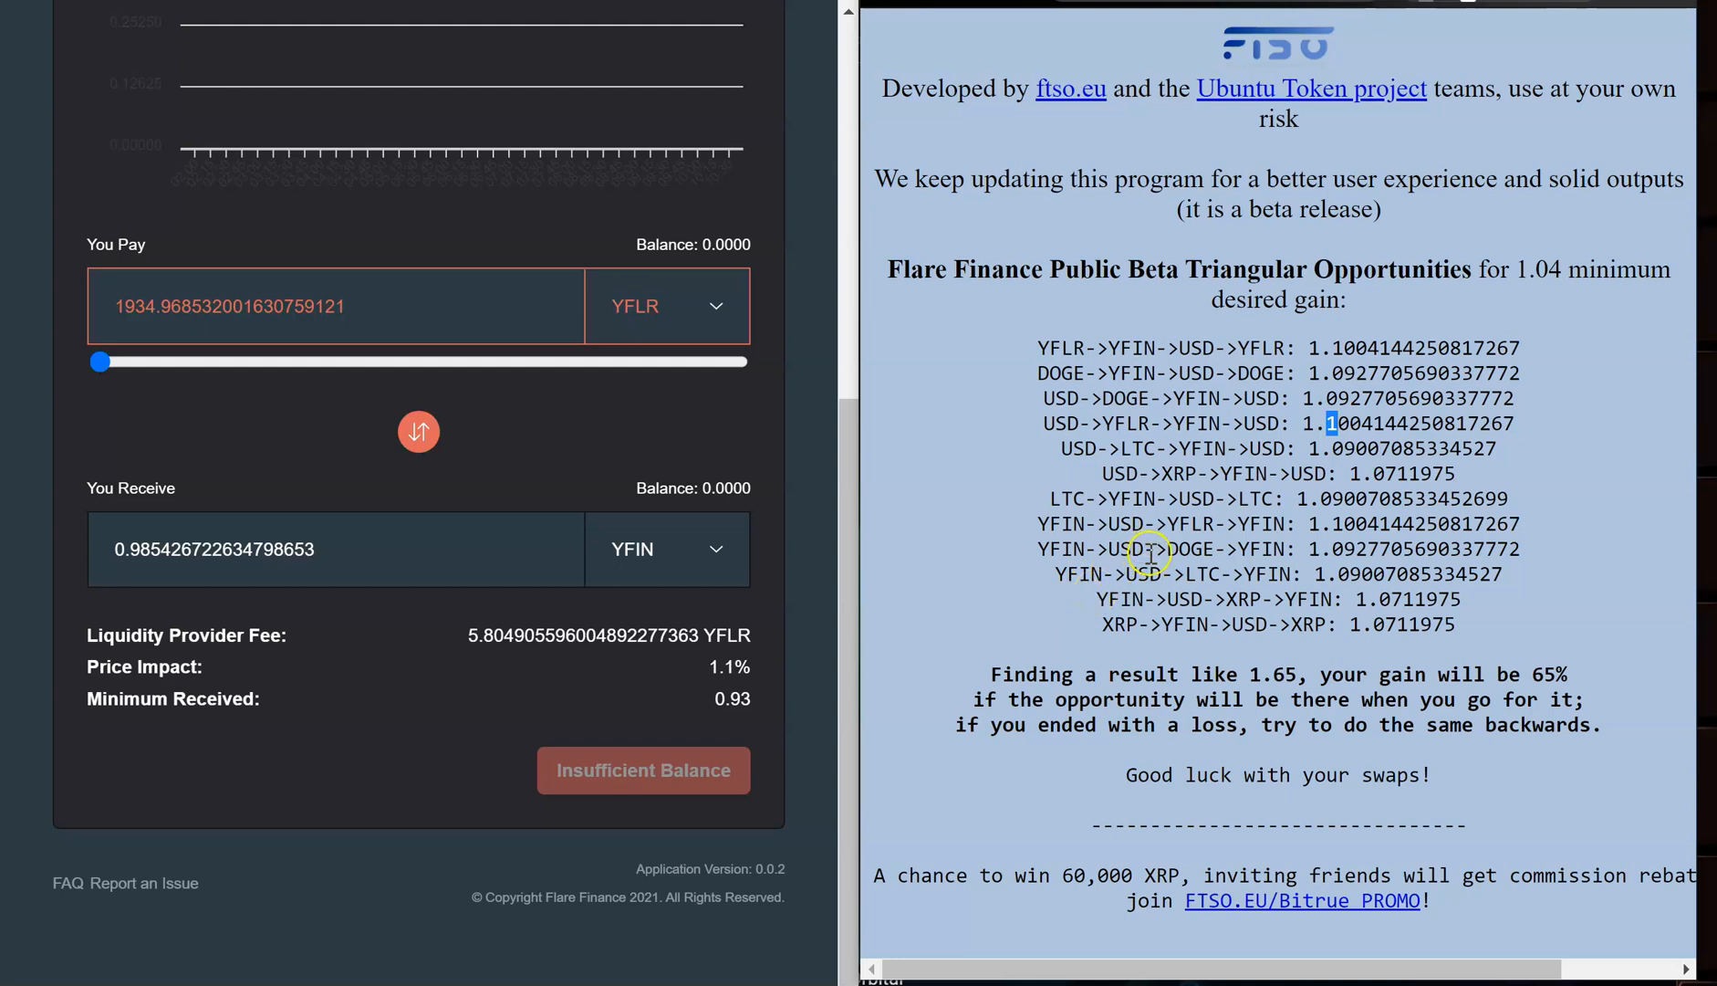
mouse_move(1135, 615)
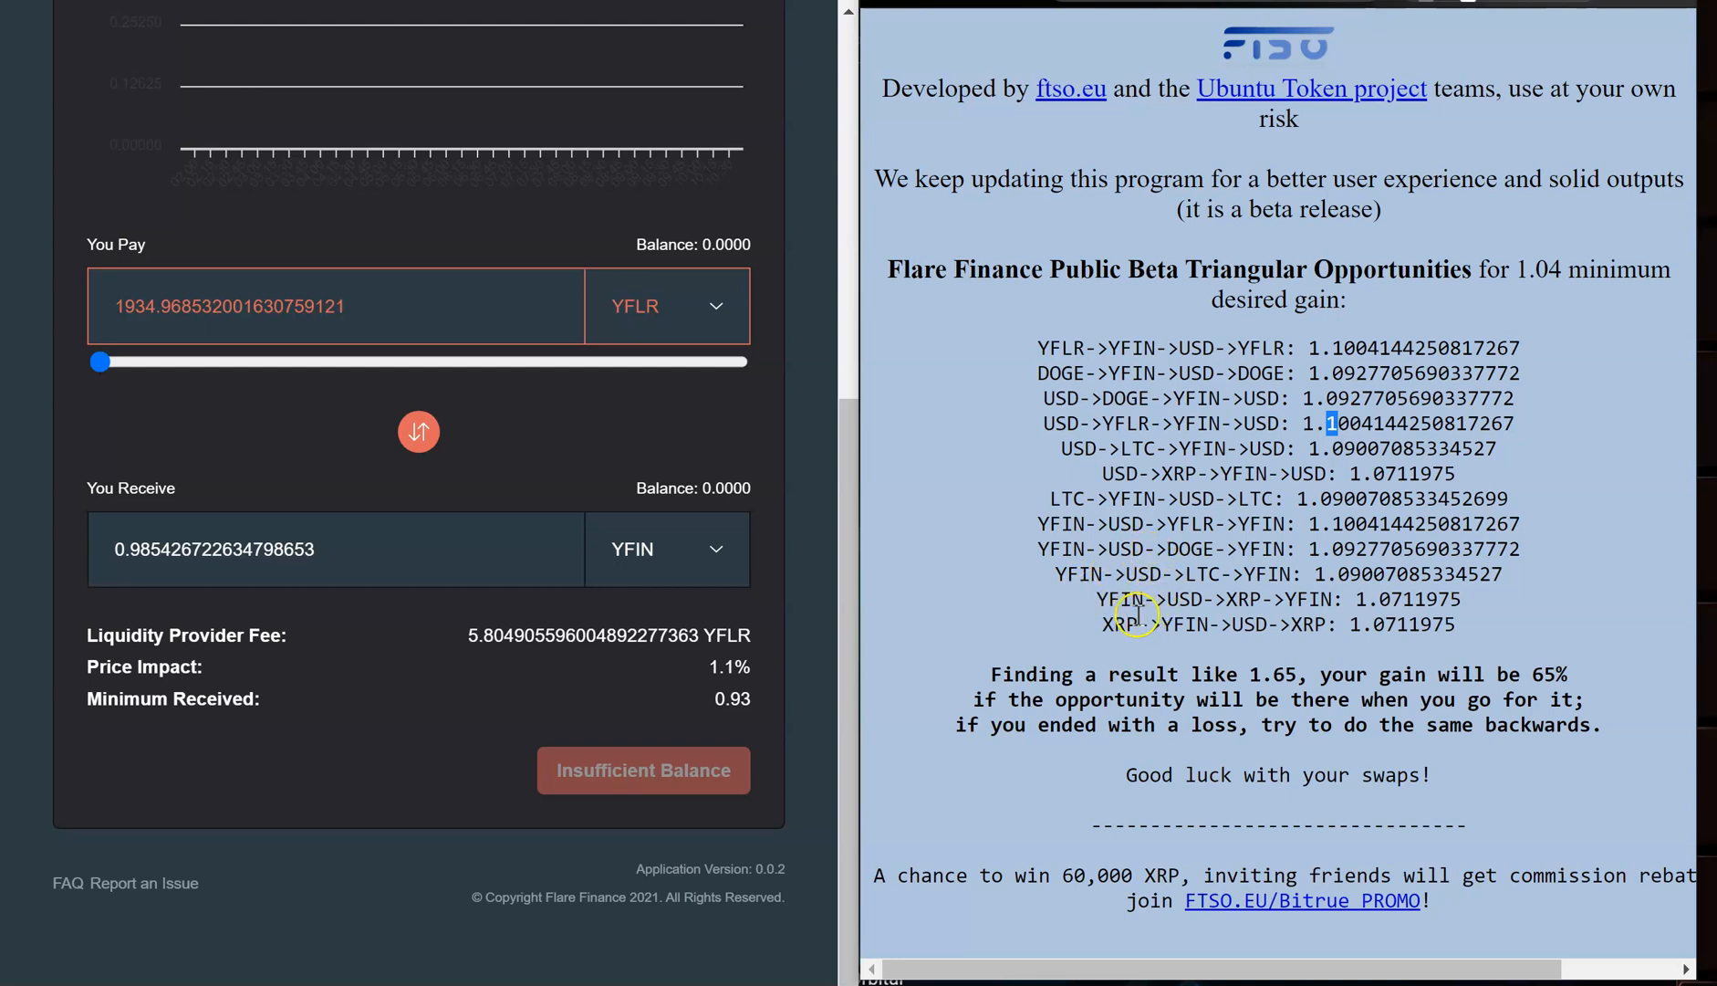
mouse_move(728, 666)
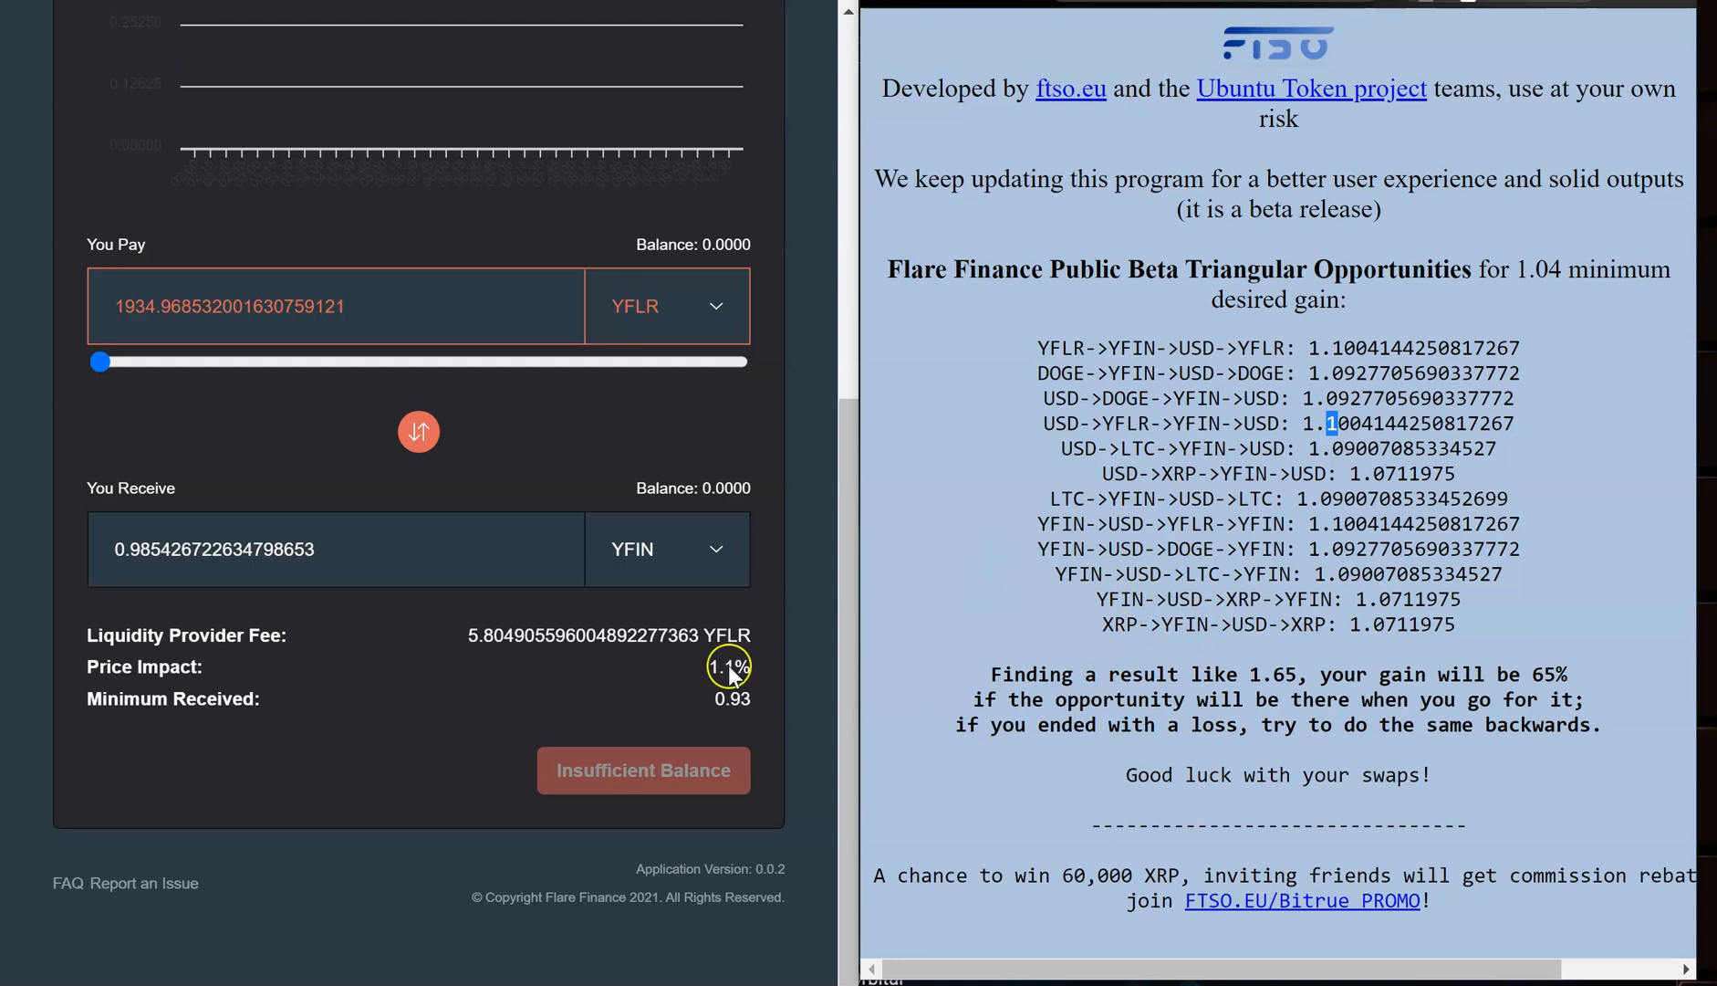
mouse_move(898, 590)
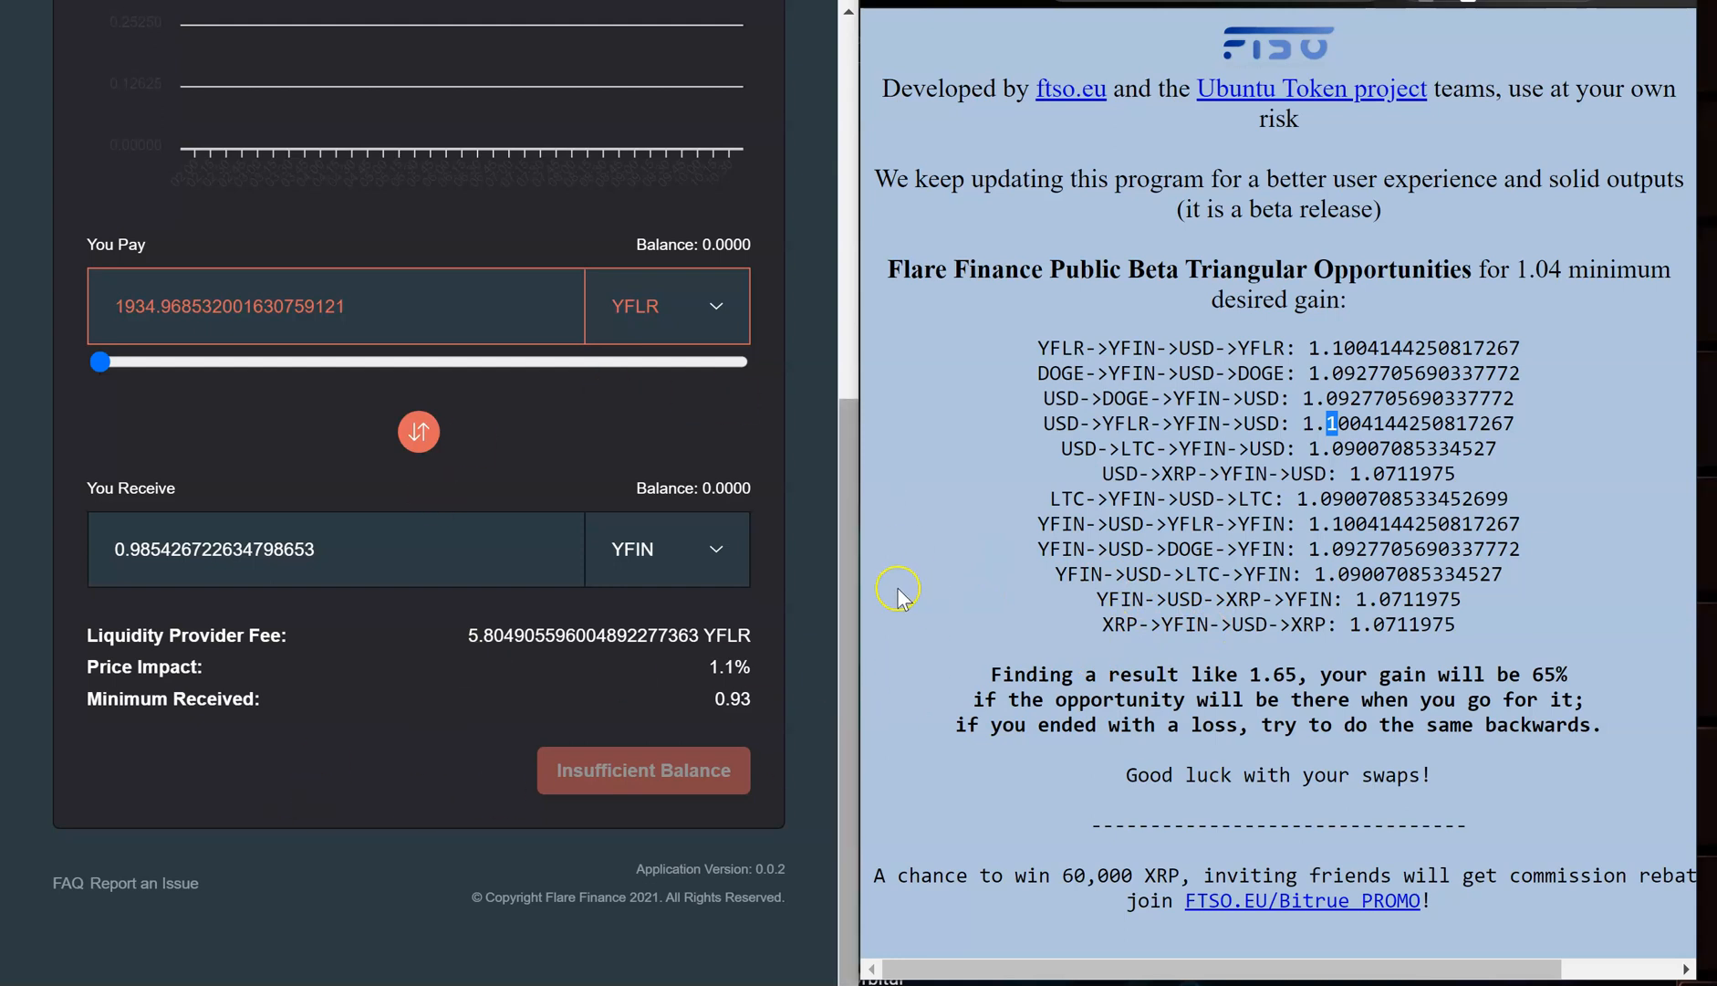
mouse_move(1210, 478)
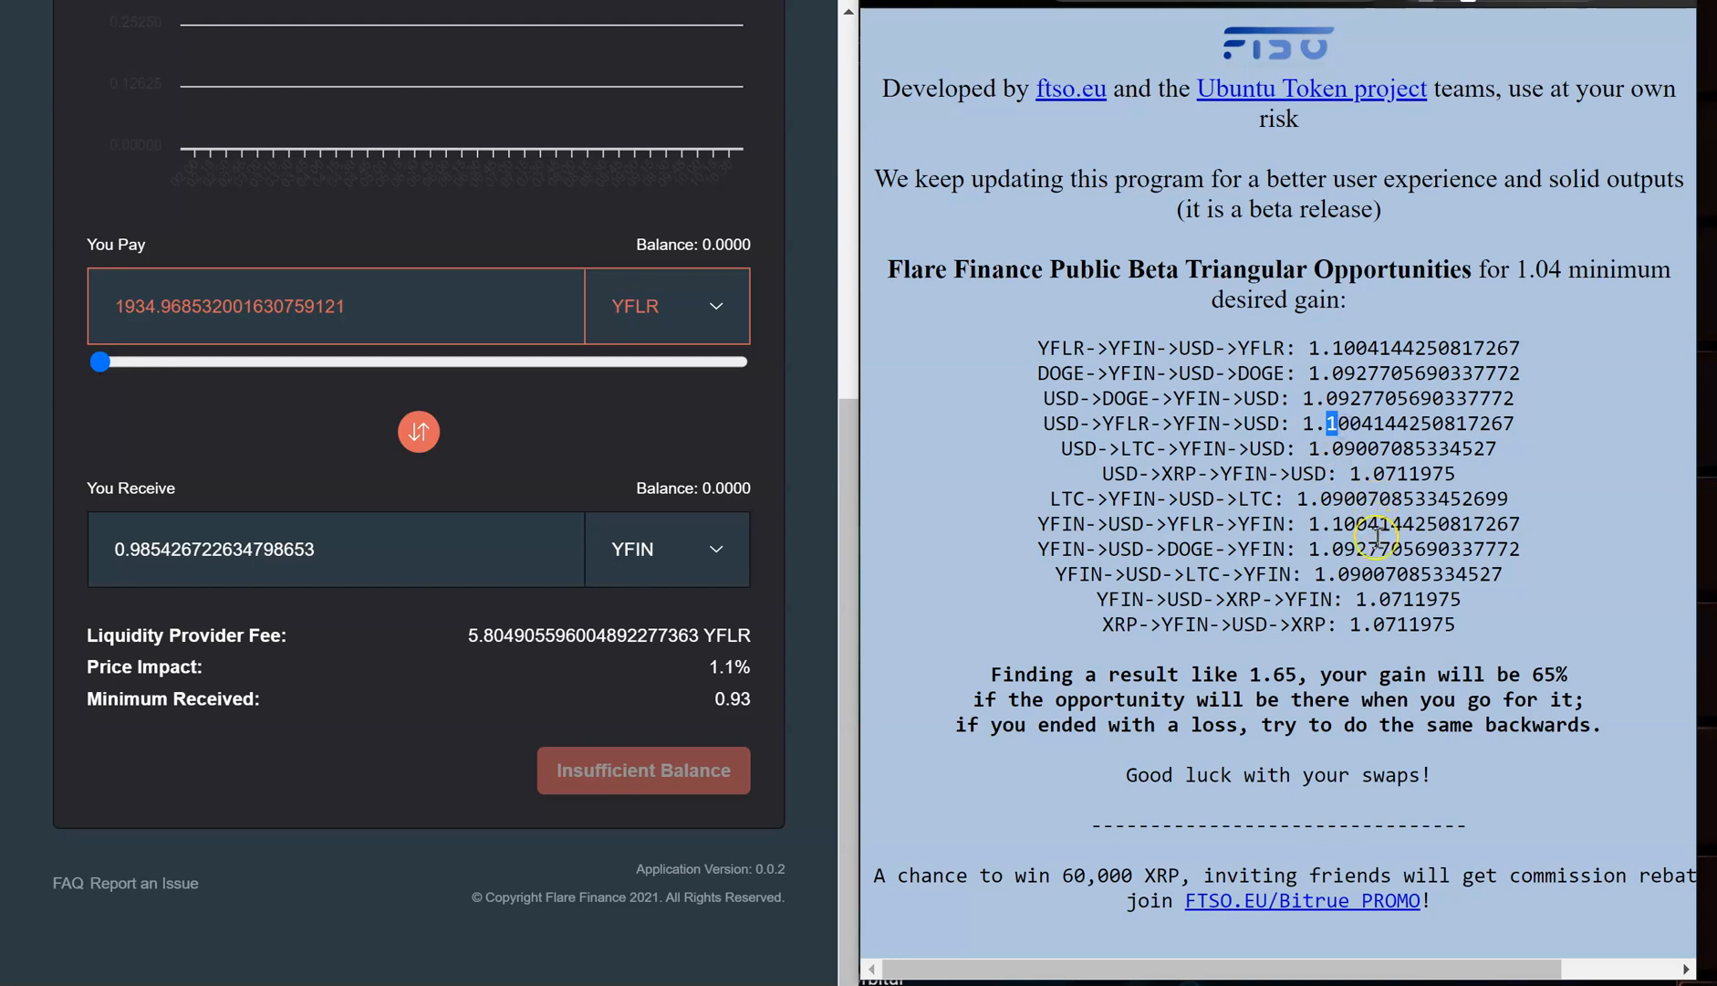
mouse_move(1326, 472)
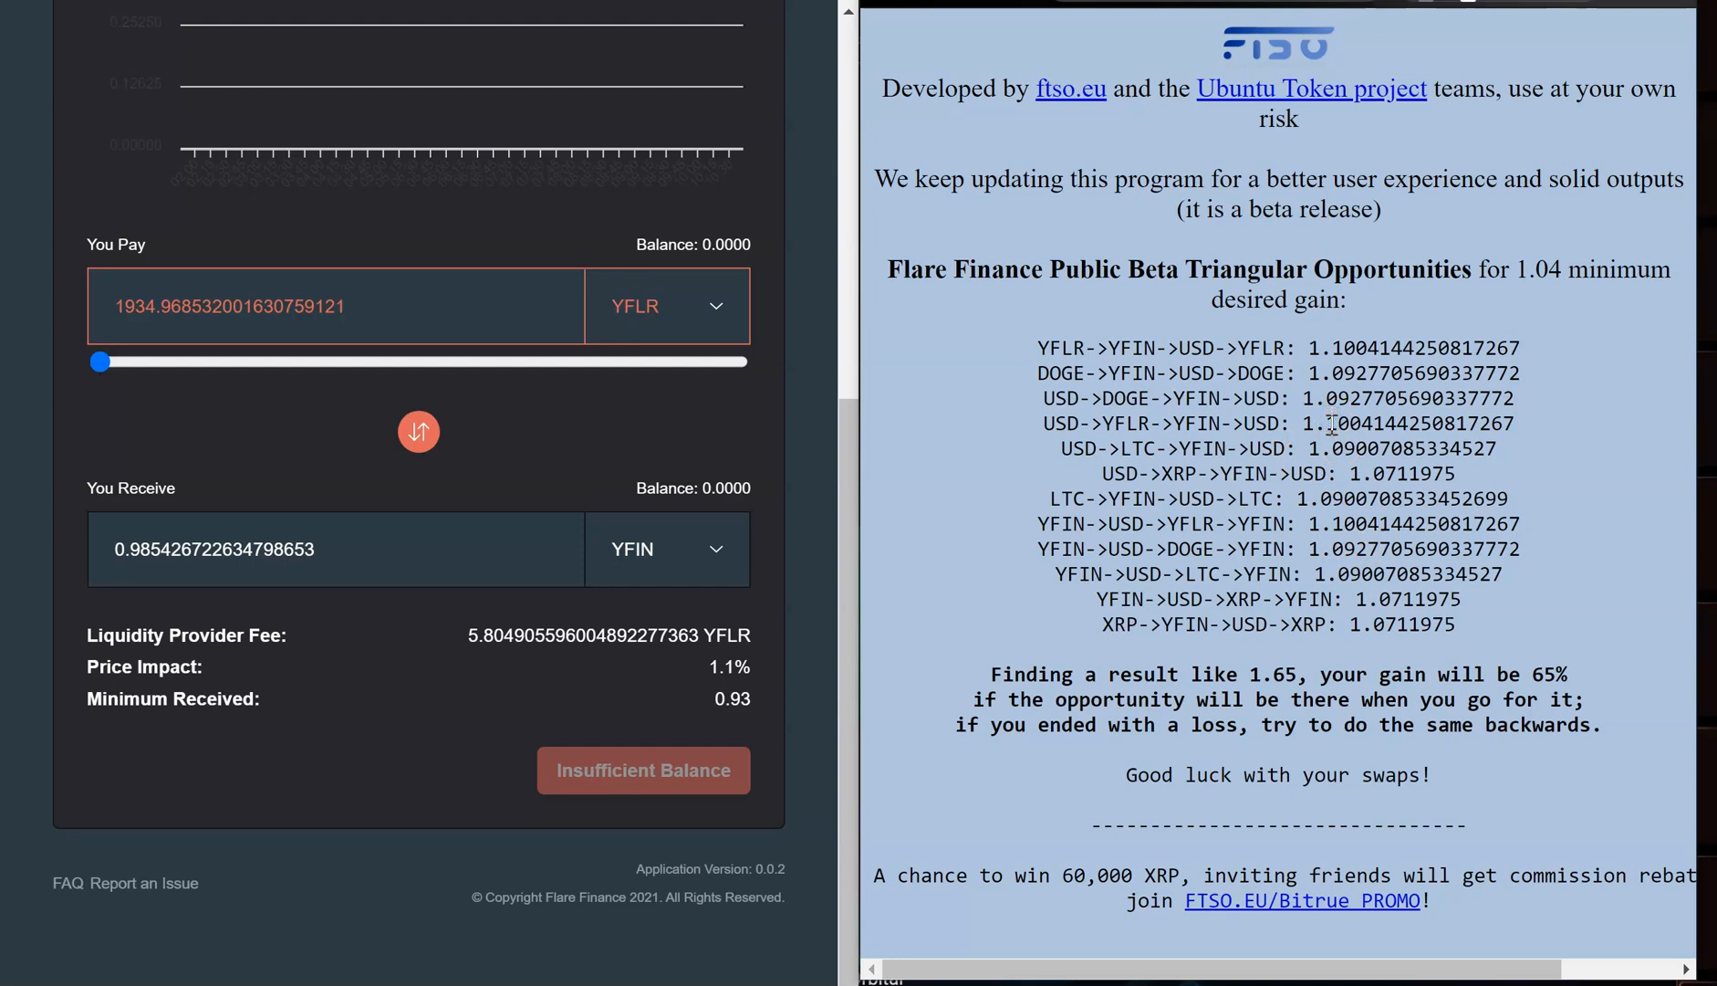
mouse_move(1022, 451)
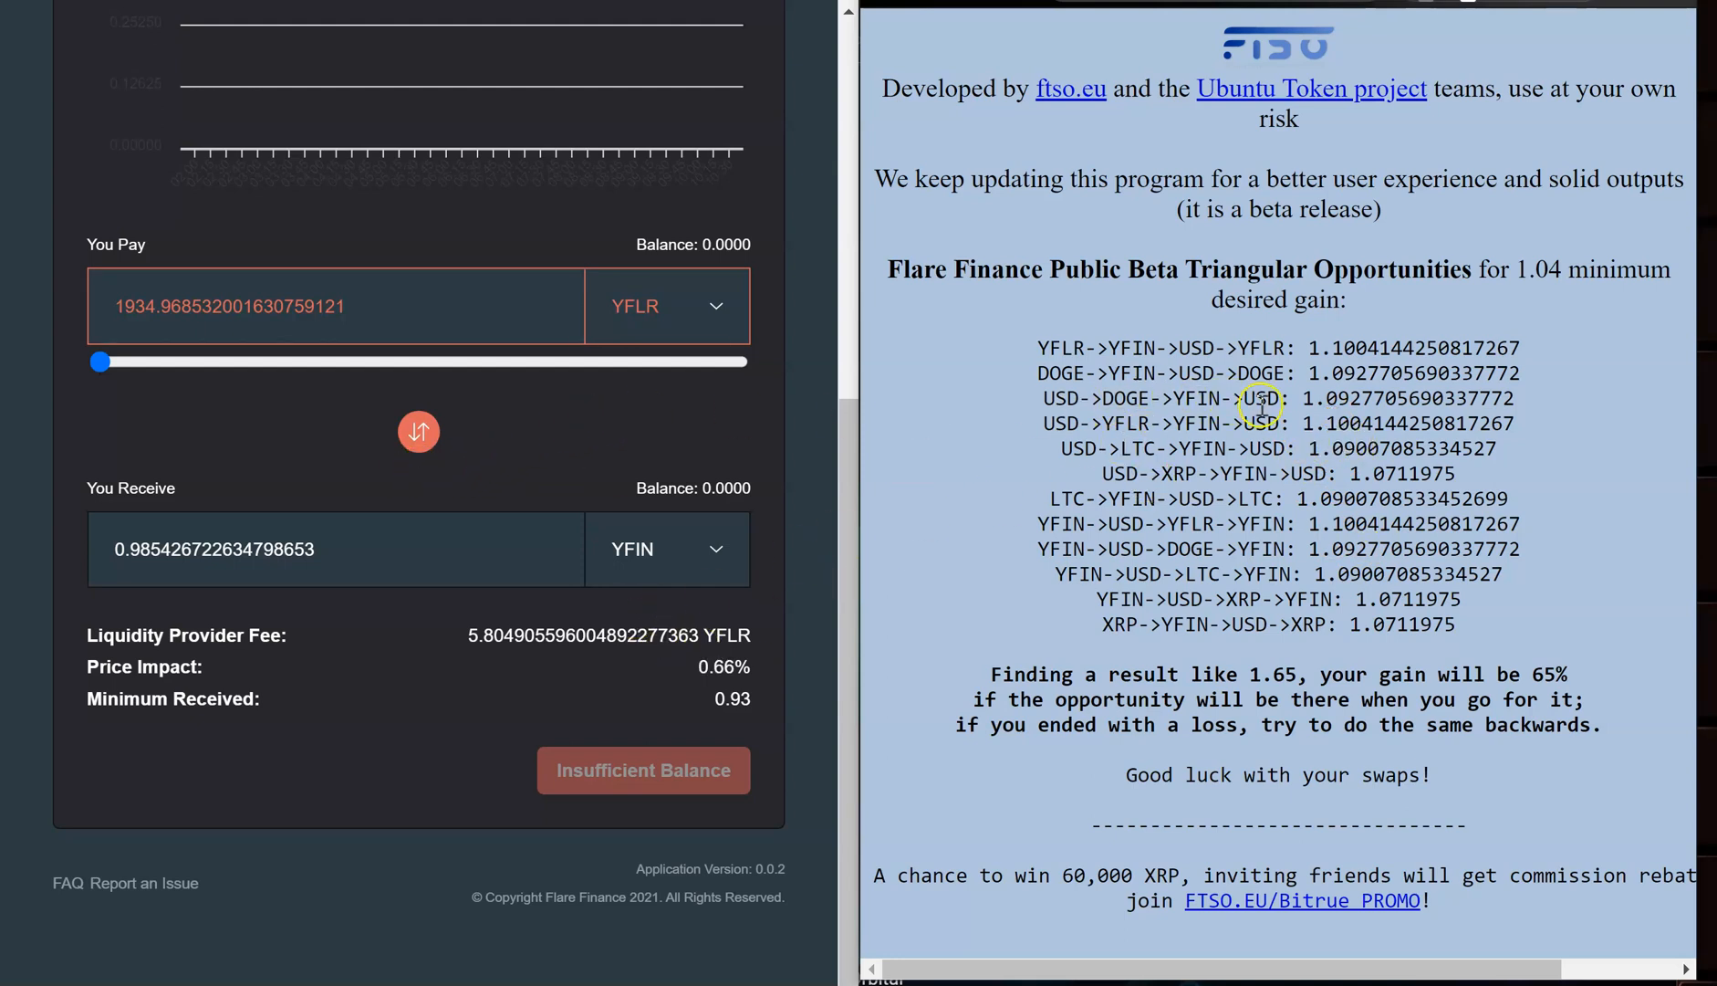
mouse_move(1169, 409)
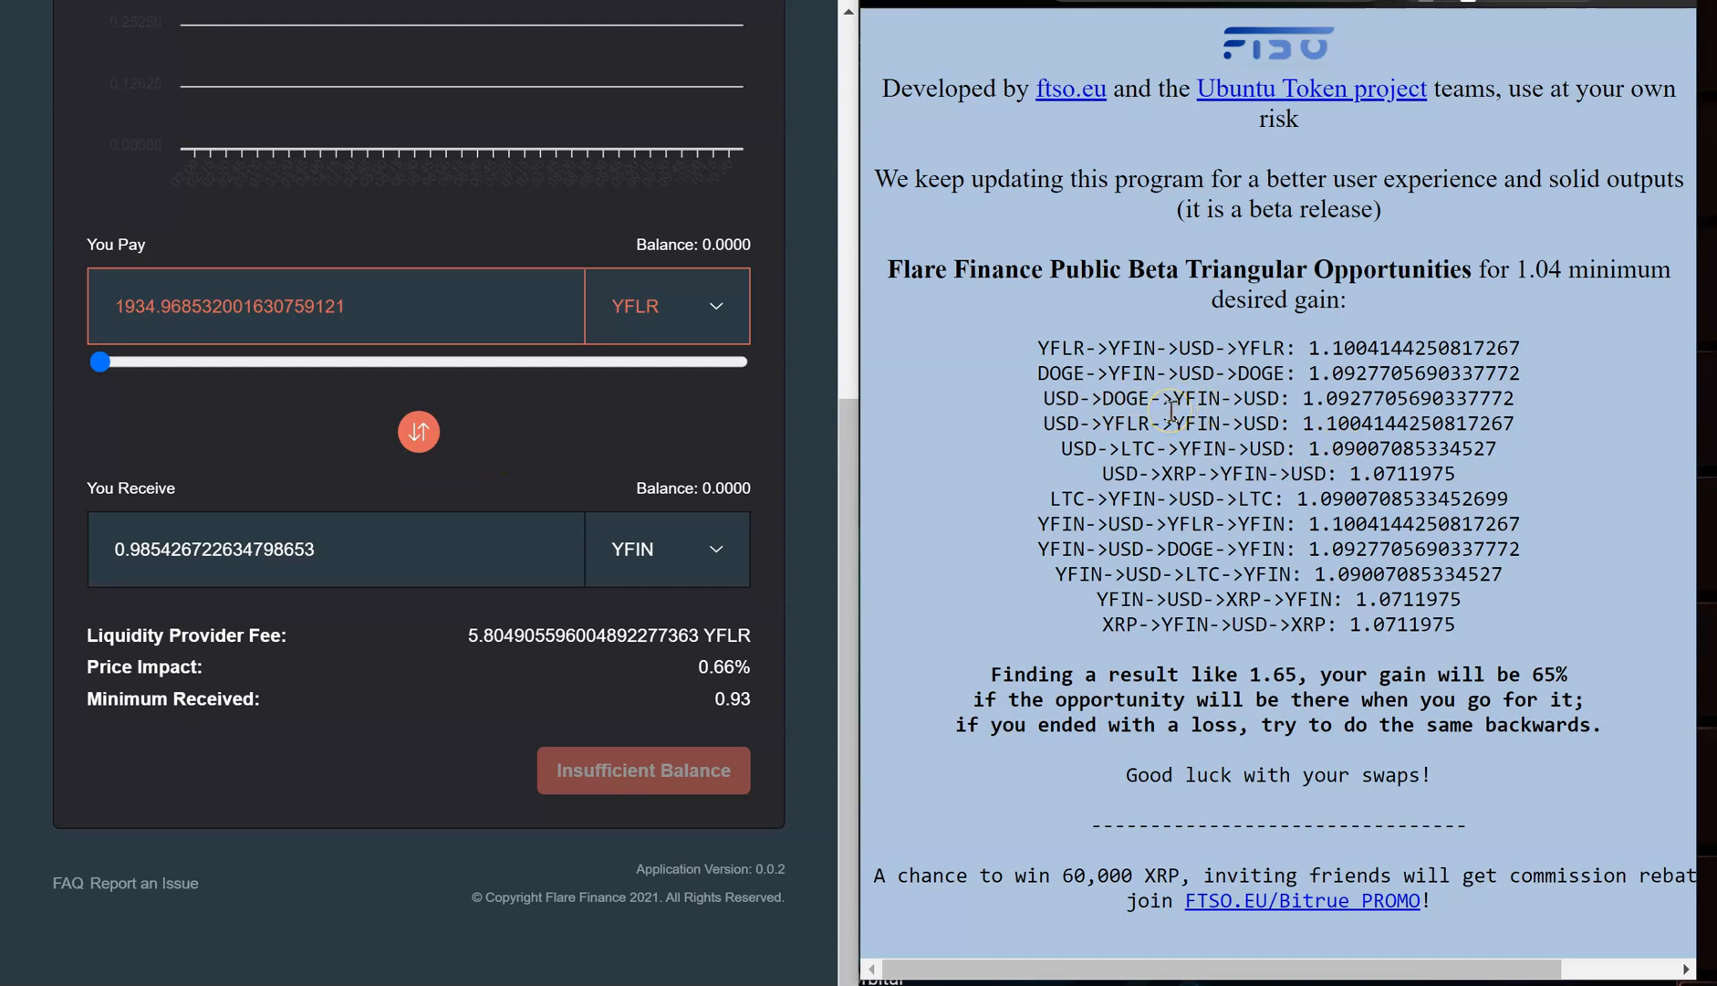
double_click(1327, 447)
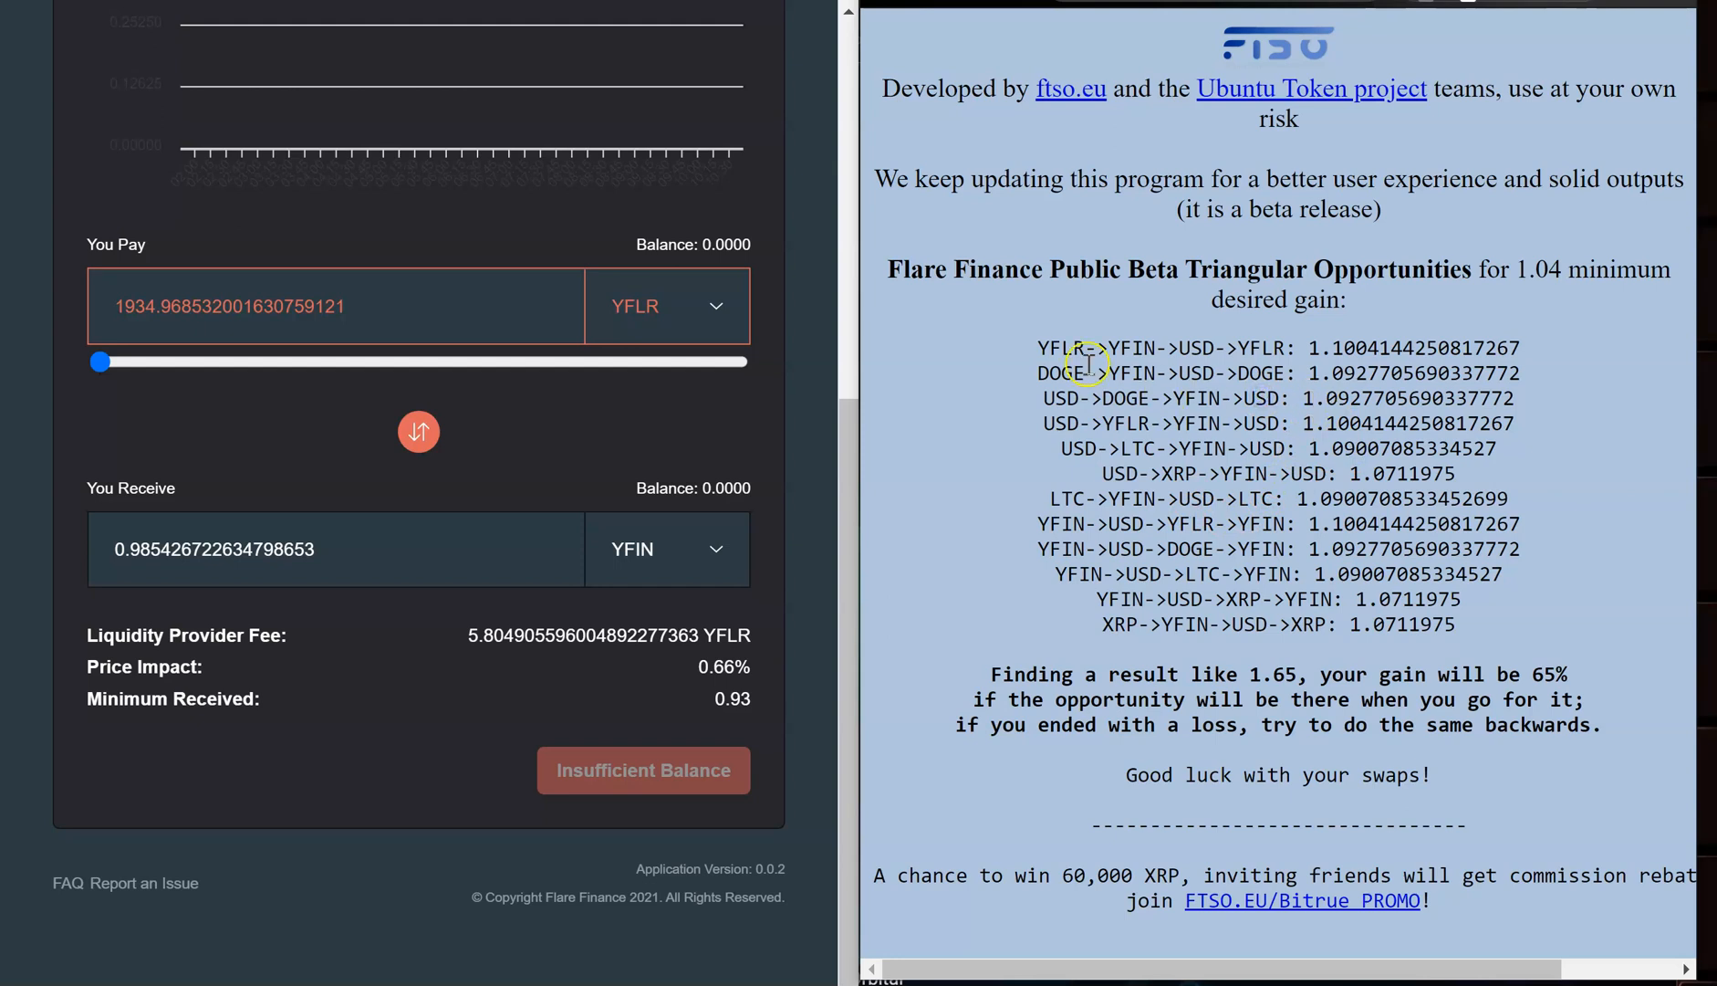
mouse_move(1196, 659)
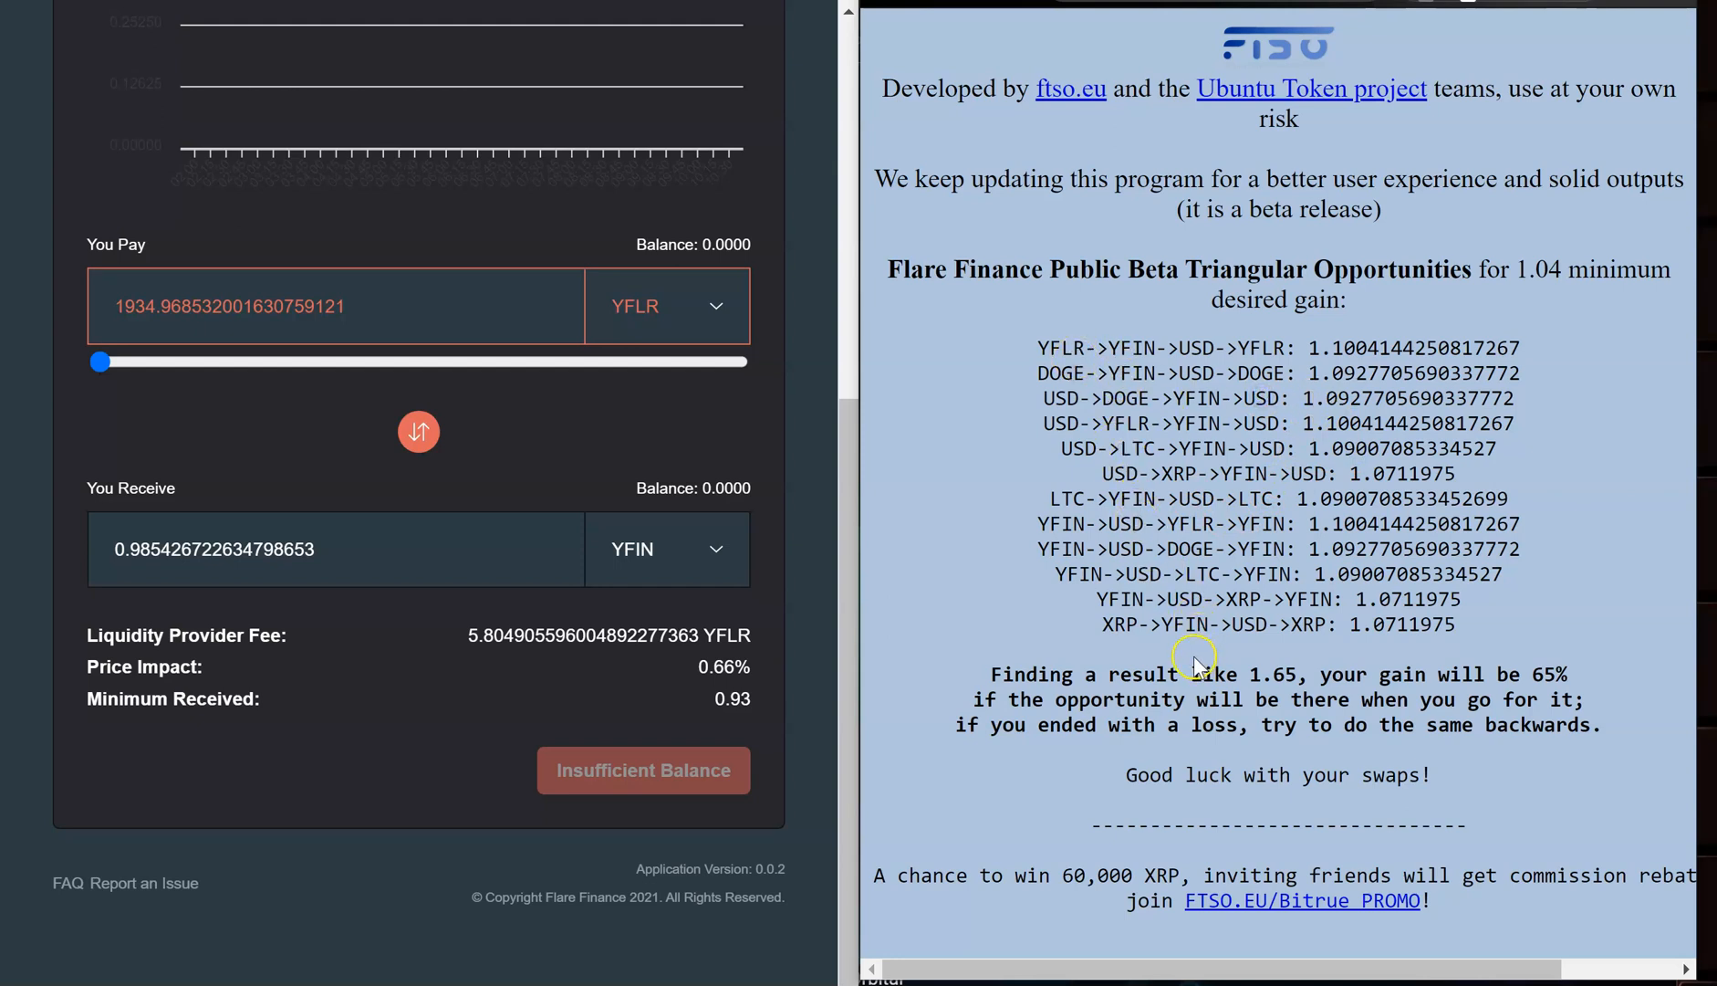
mouse_move(1310, 582)
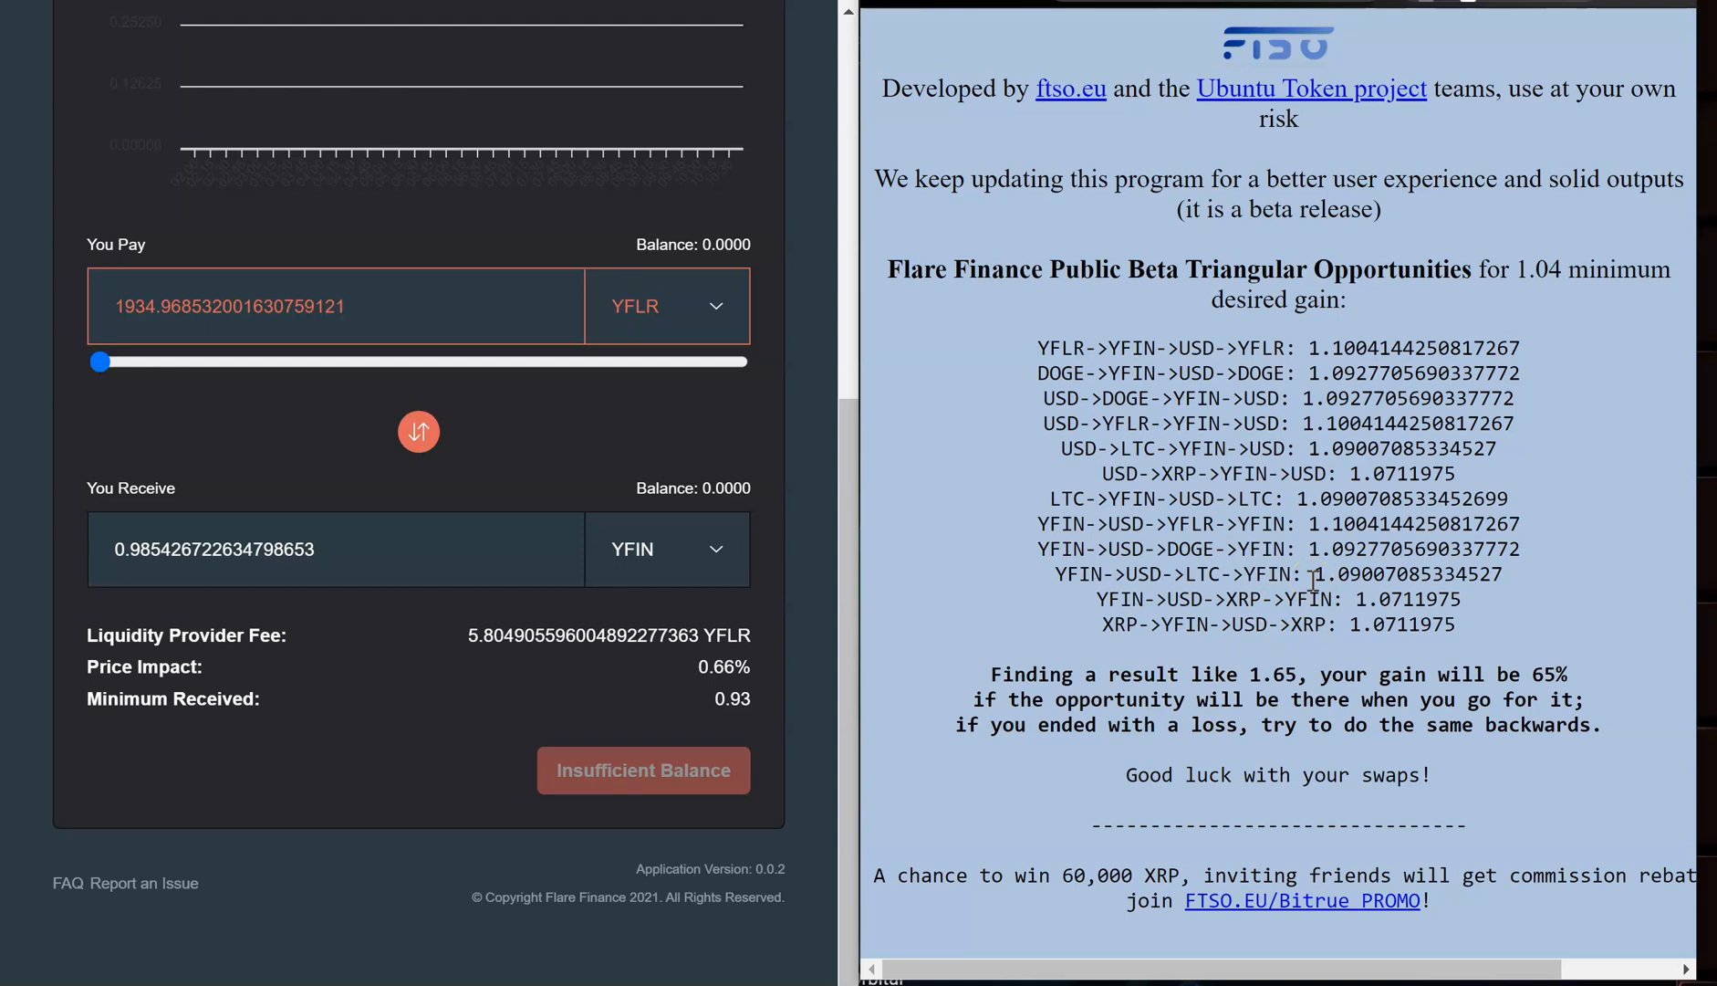
double_click(1069, 524)
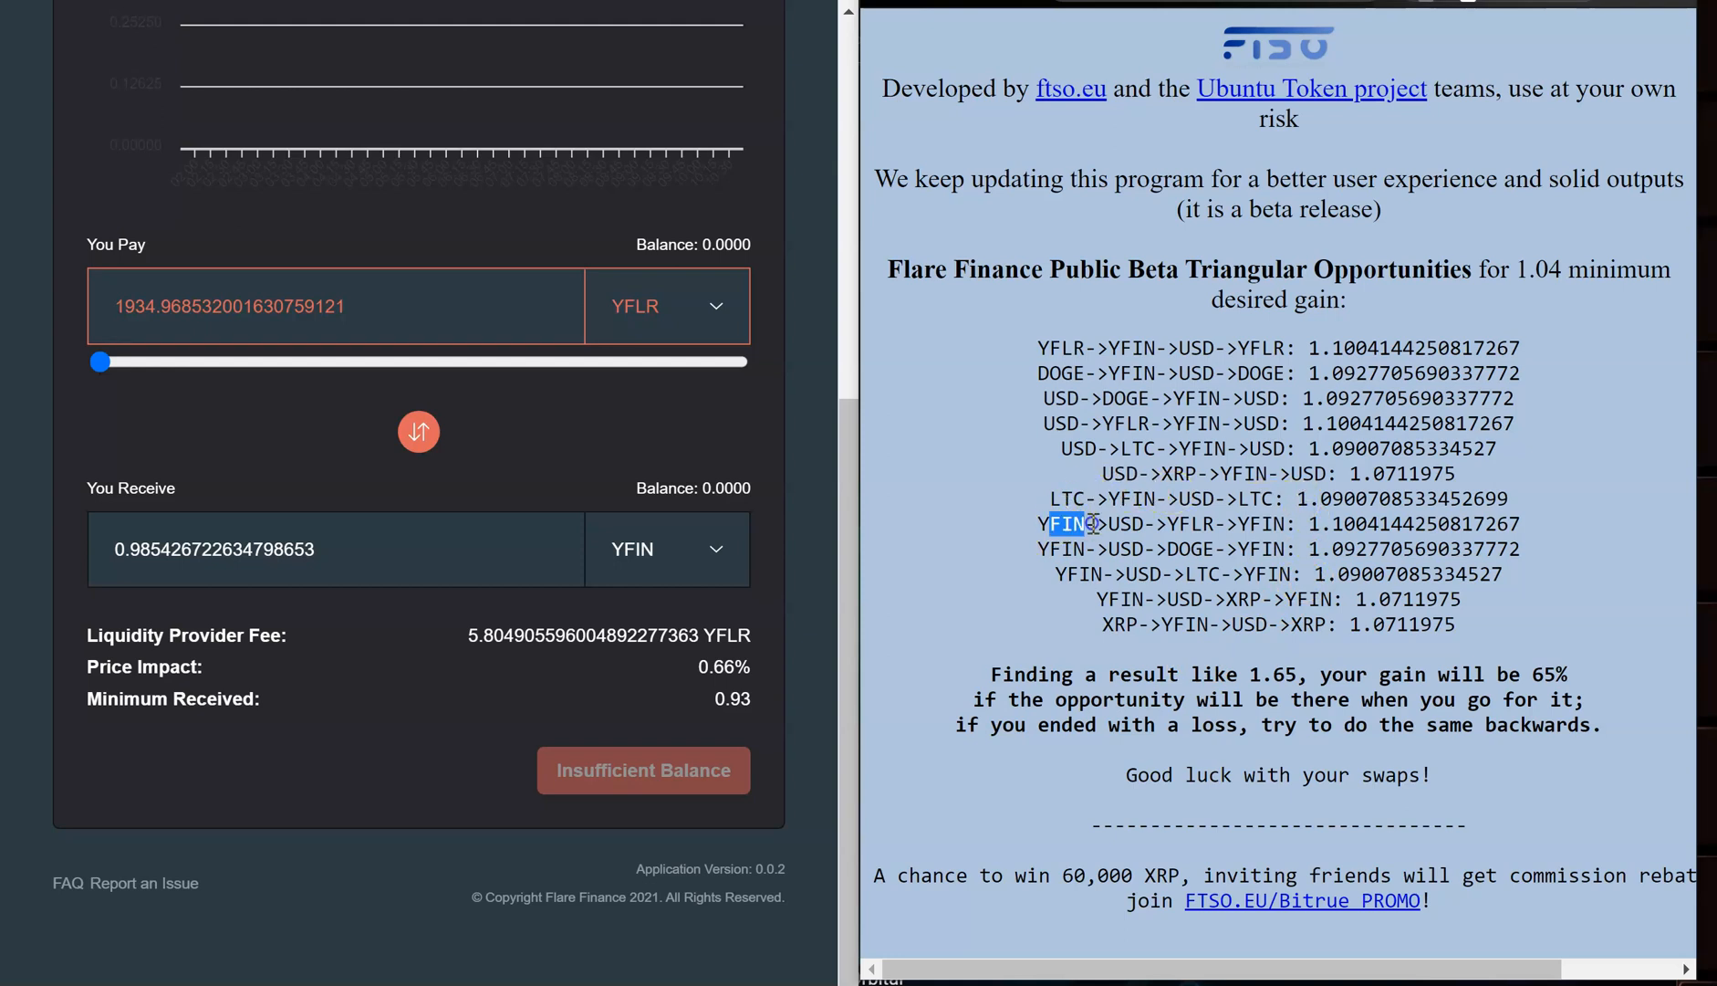
left_click_drag(1047, 524, 1290, 524)
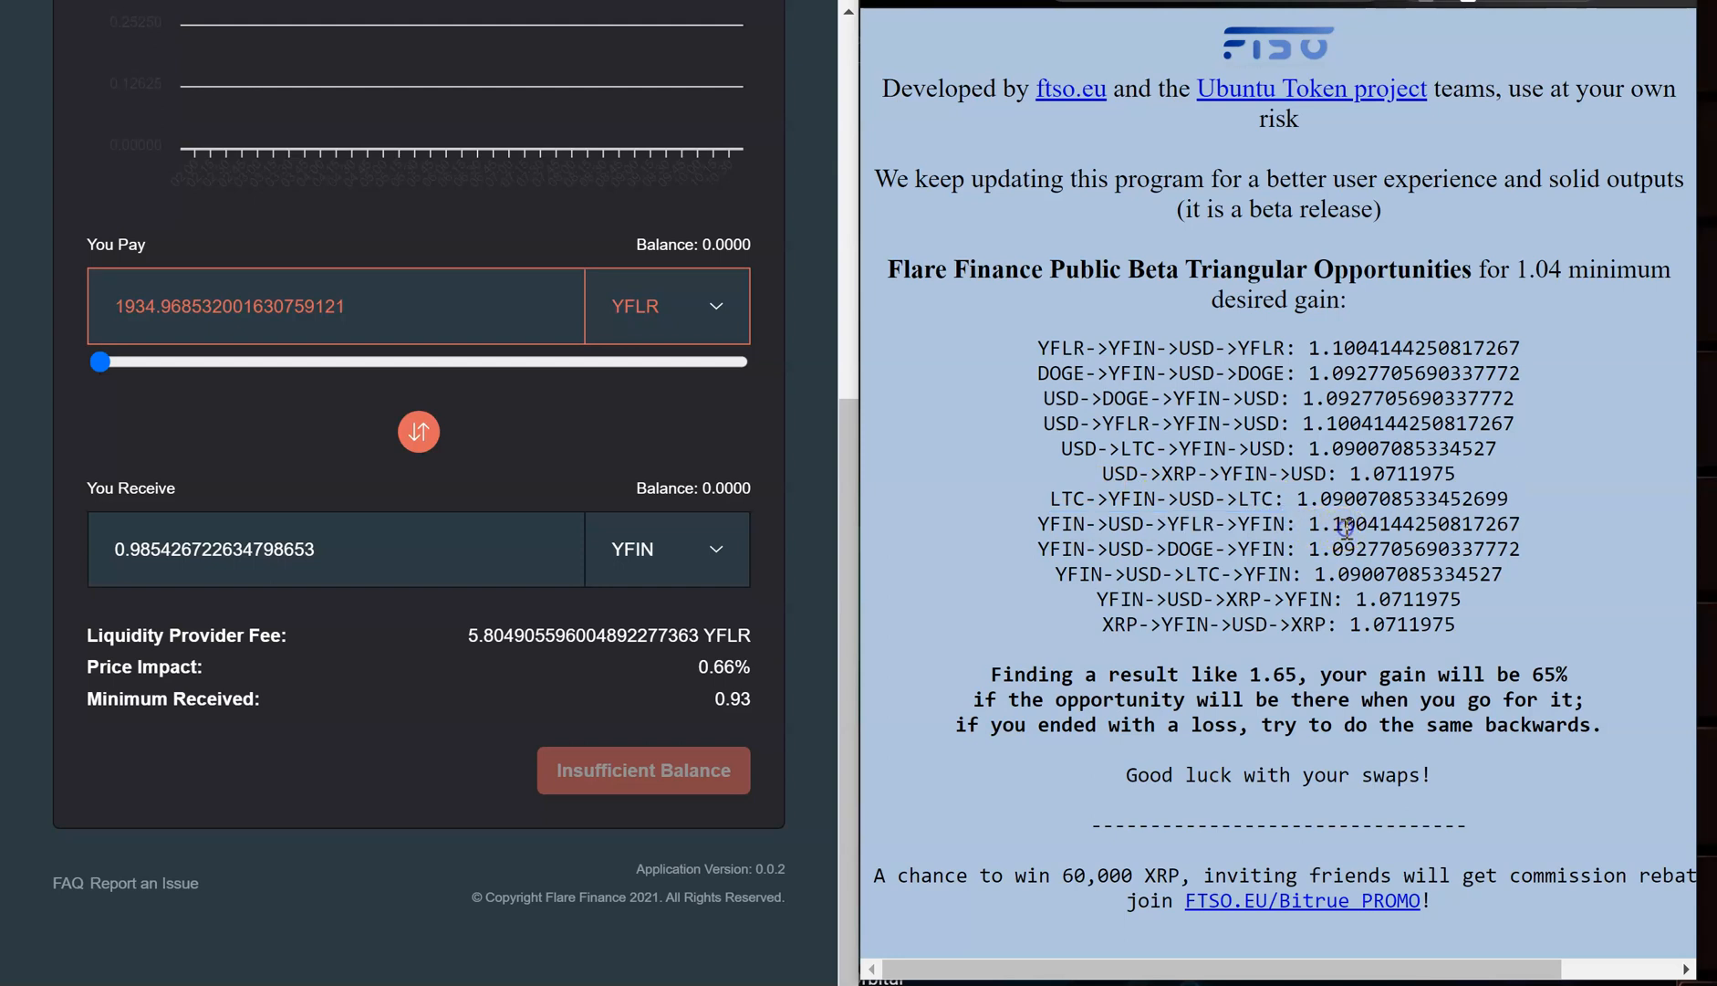
mouse_move(1142, 531)
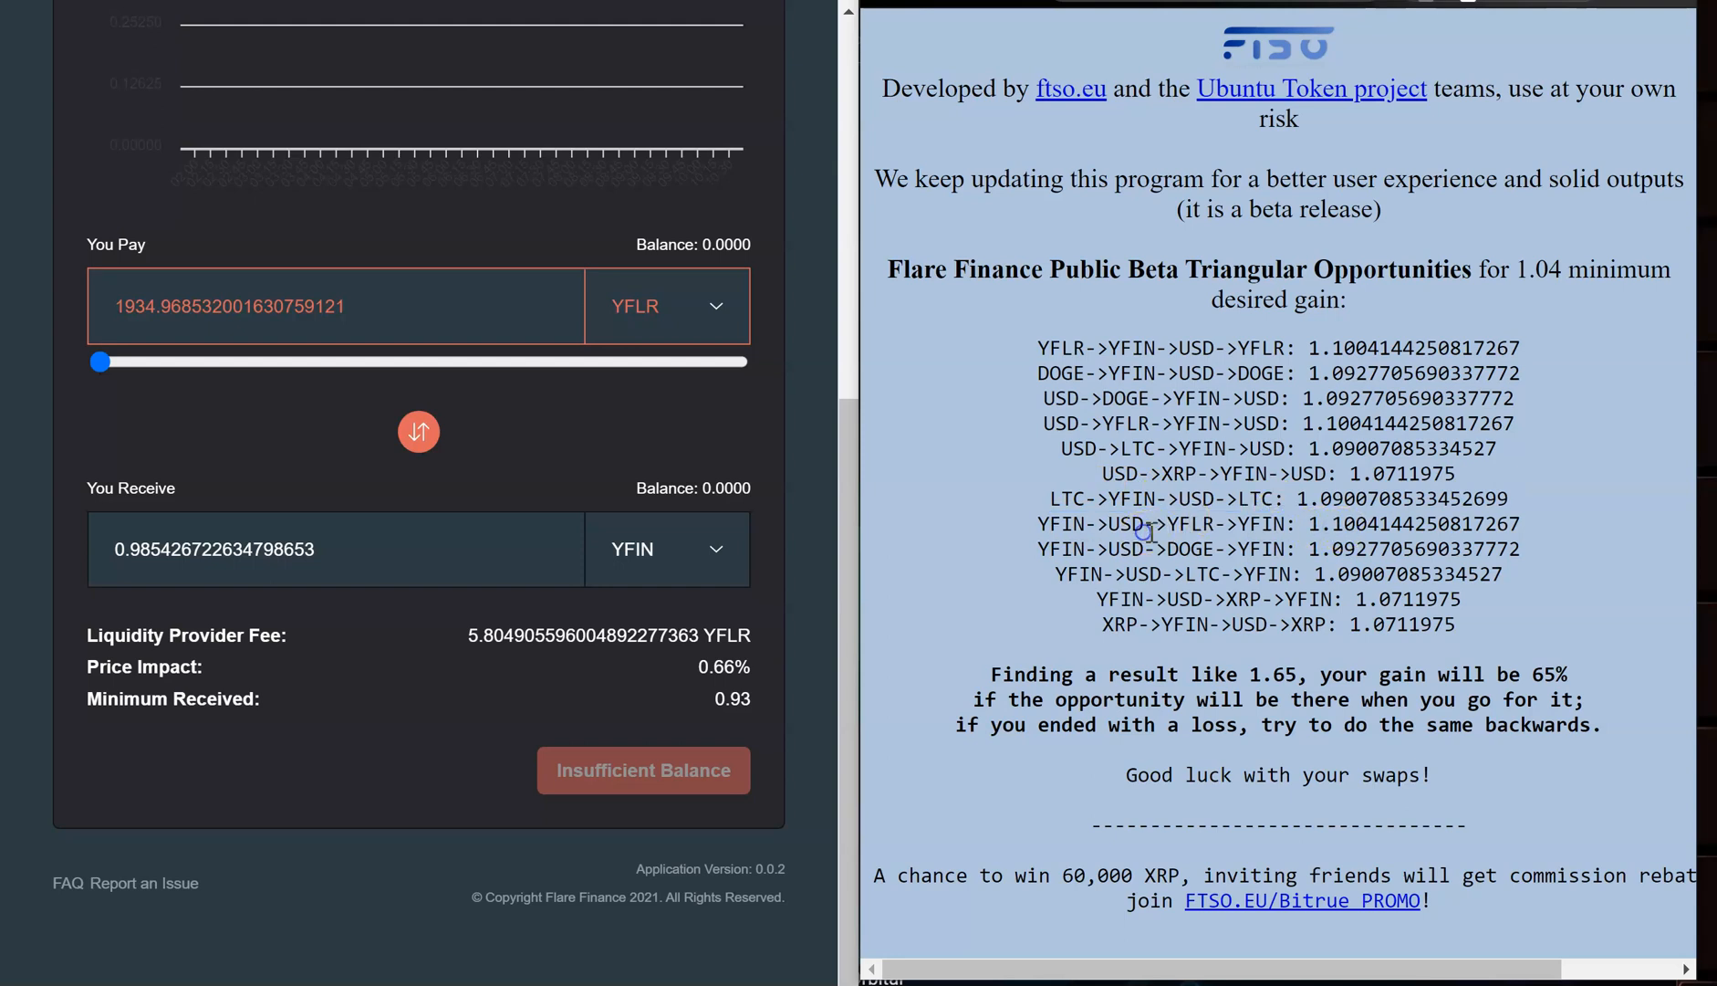
mouse_move(1179, 326)
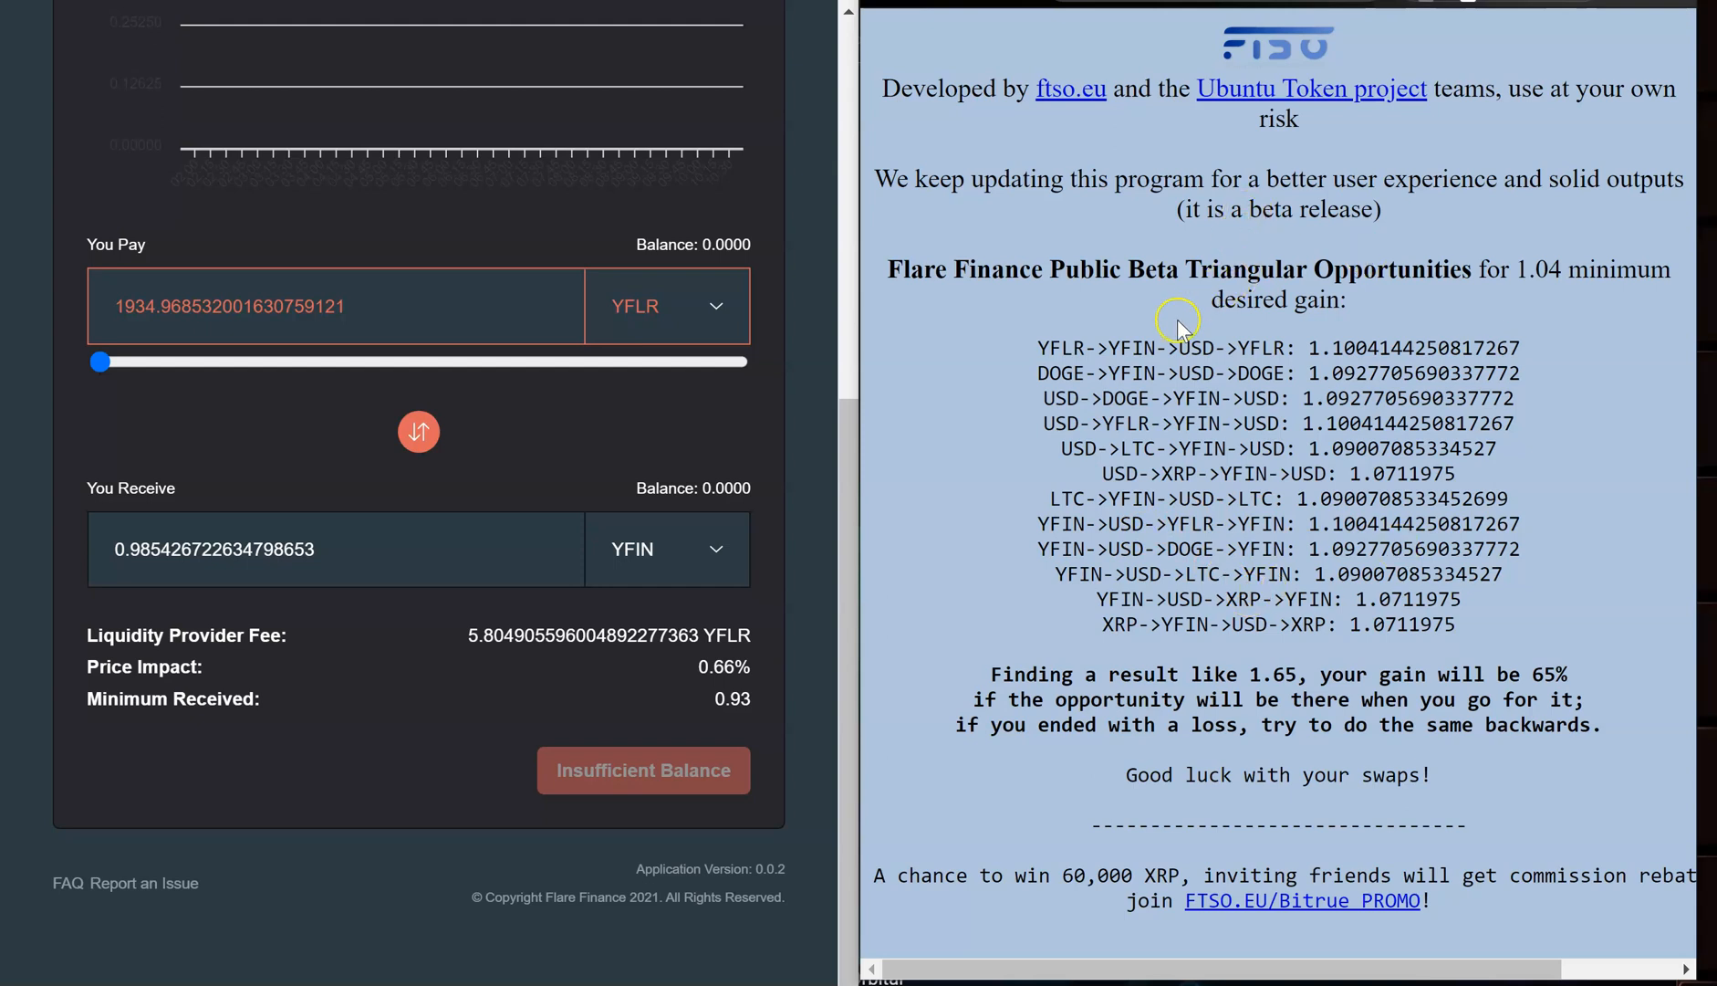
mouse_move(1197, 639)
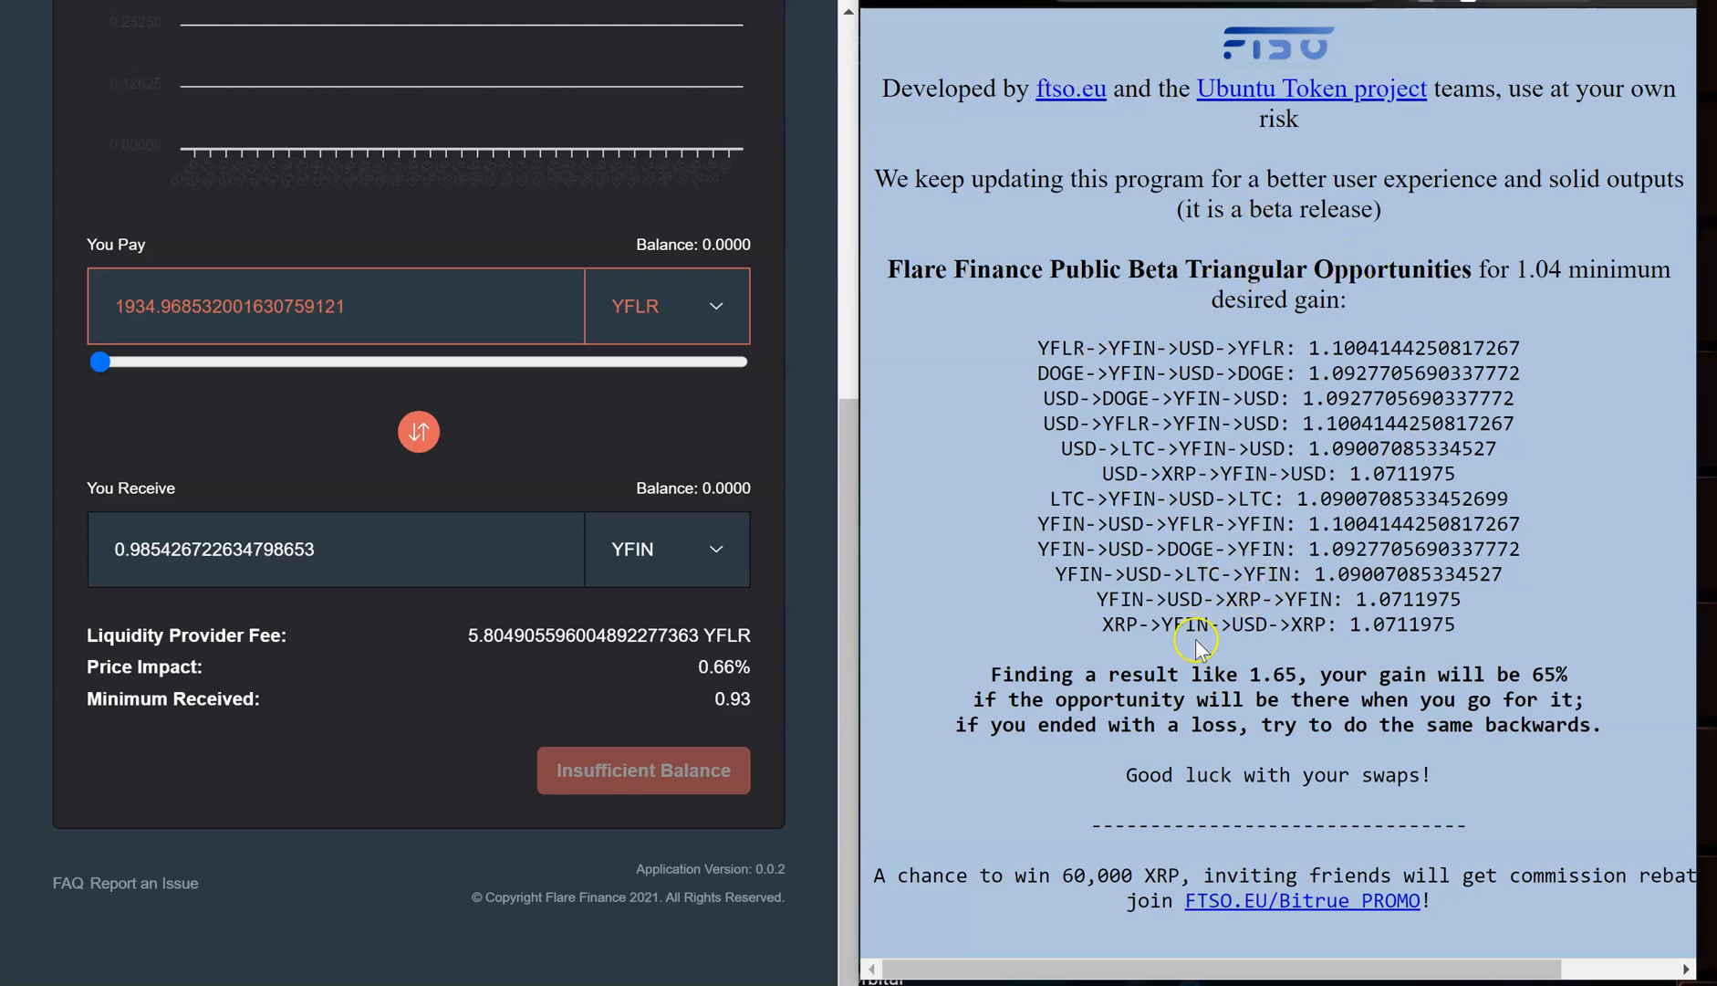
mouse_move(1150, 594)
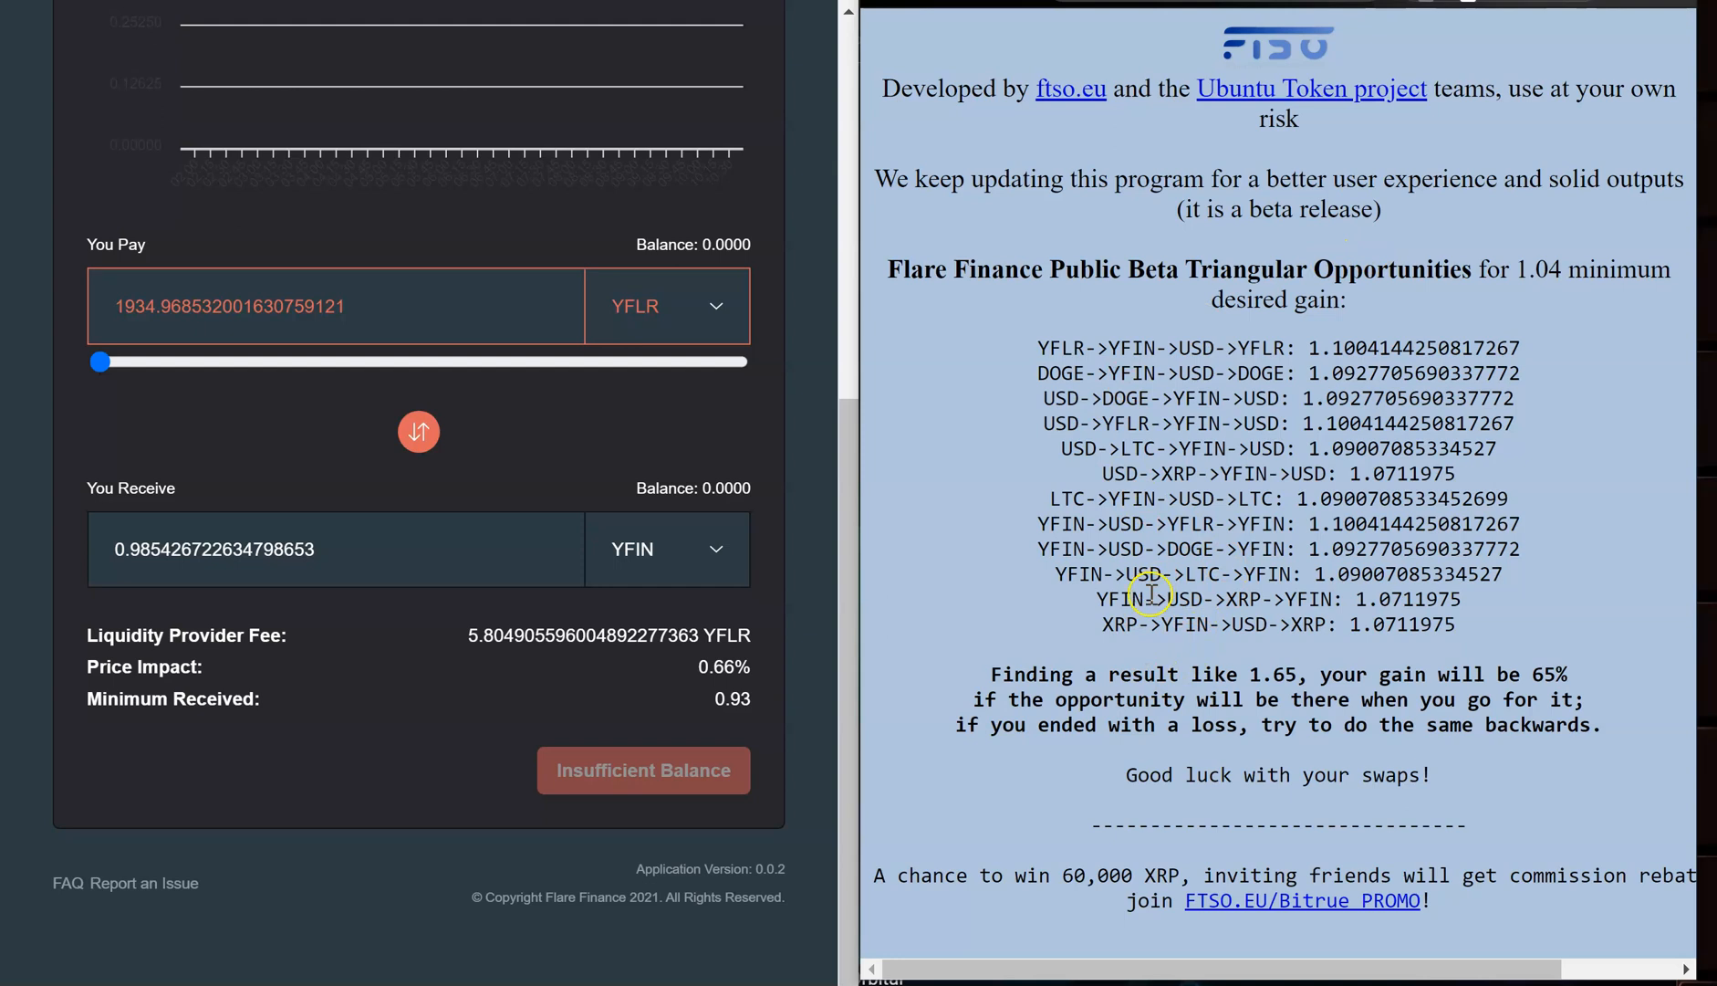
mouse_move(1424, 270)
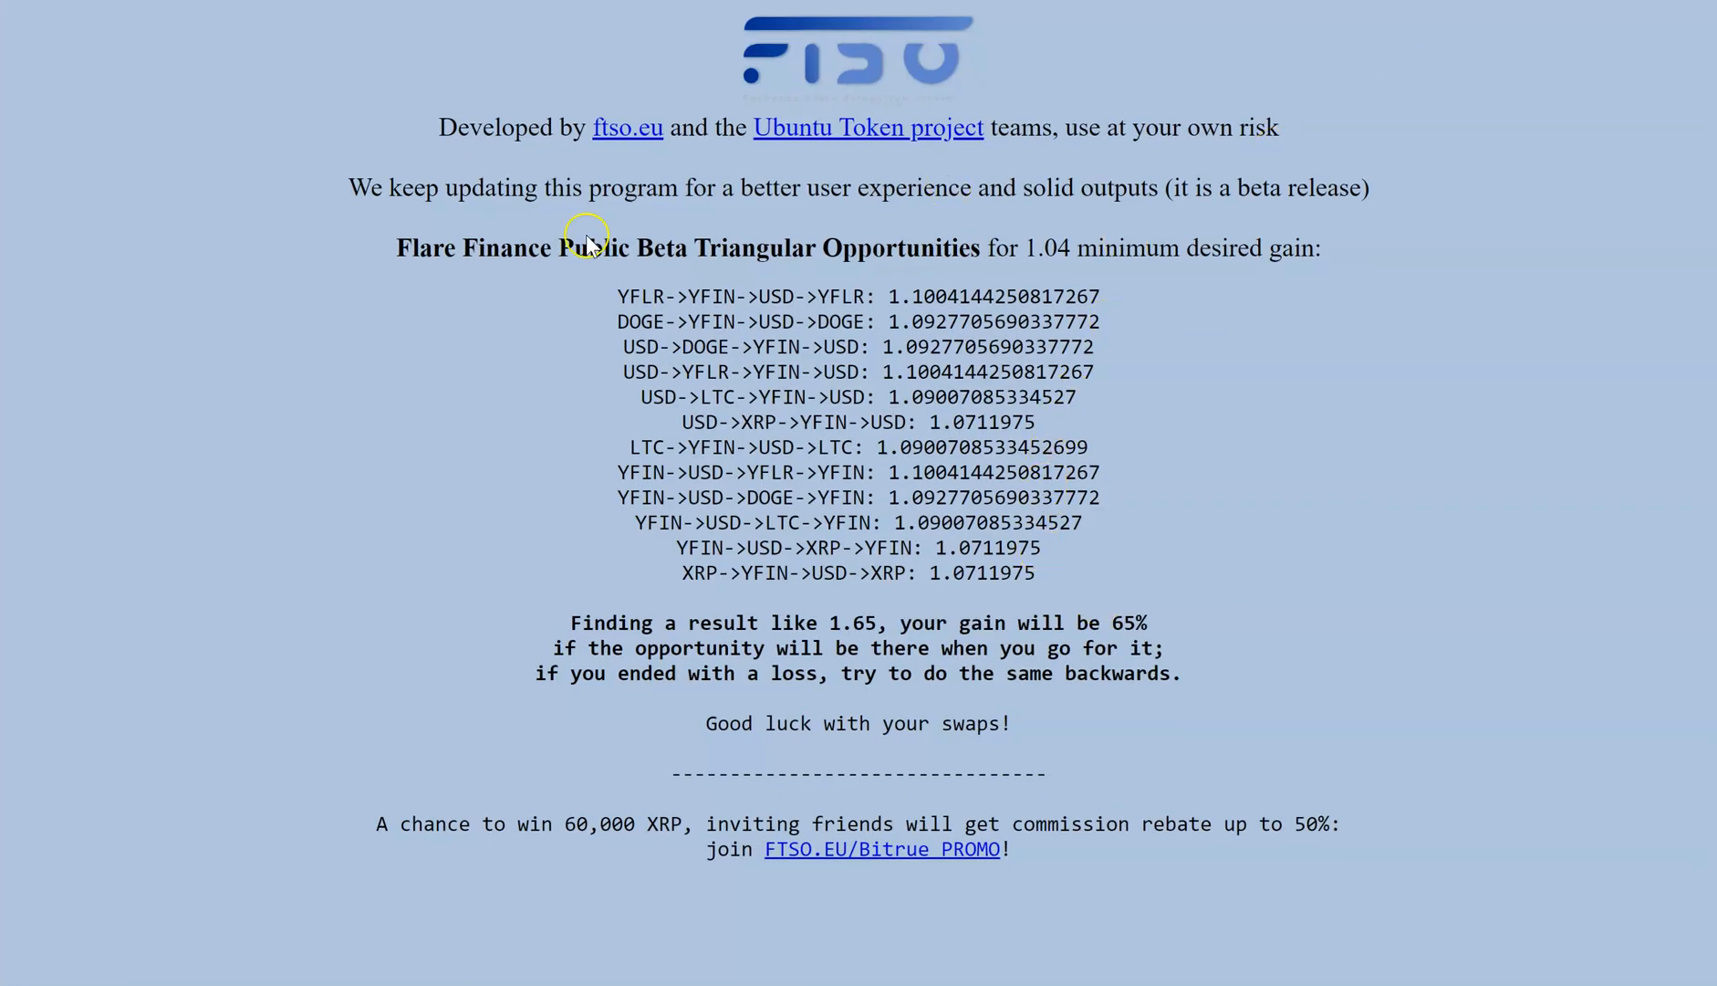
mouse_move(1082, 478)
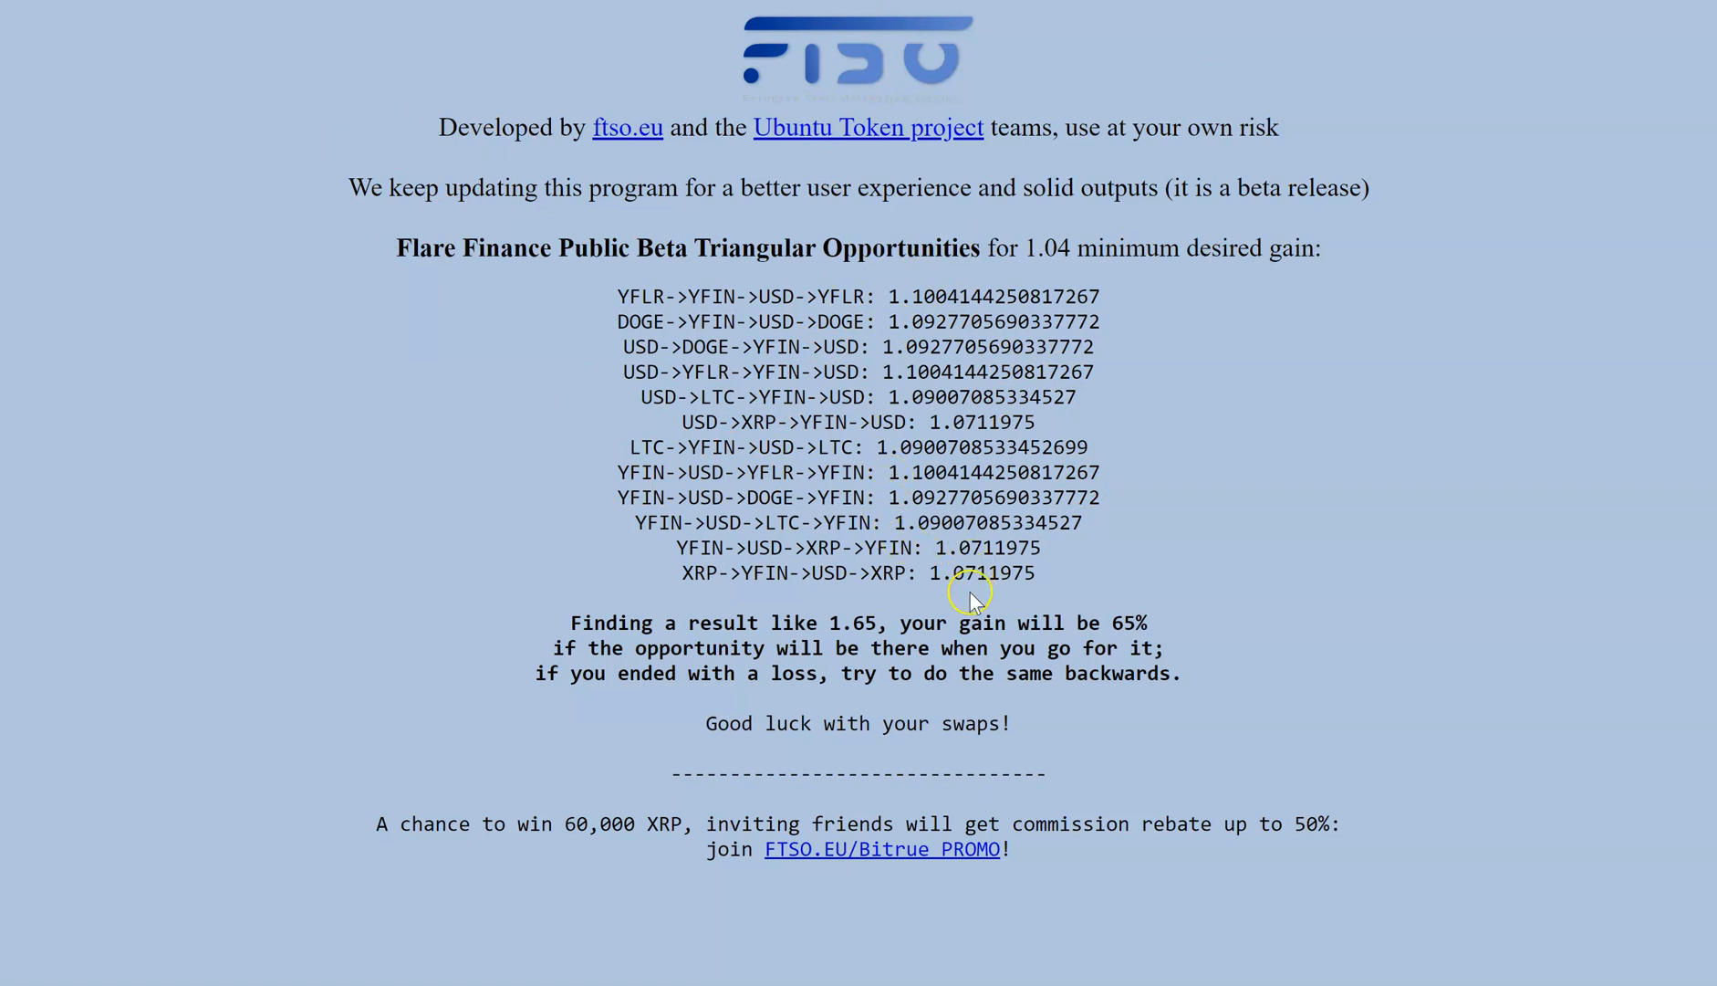
mouse_move(969, 597)
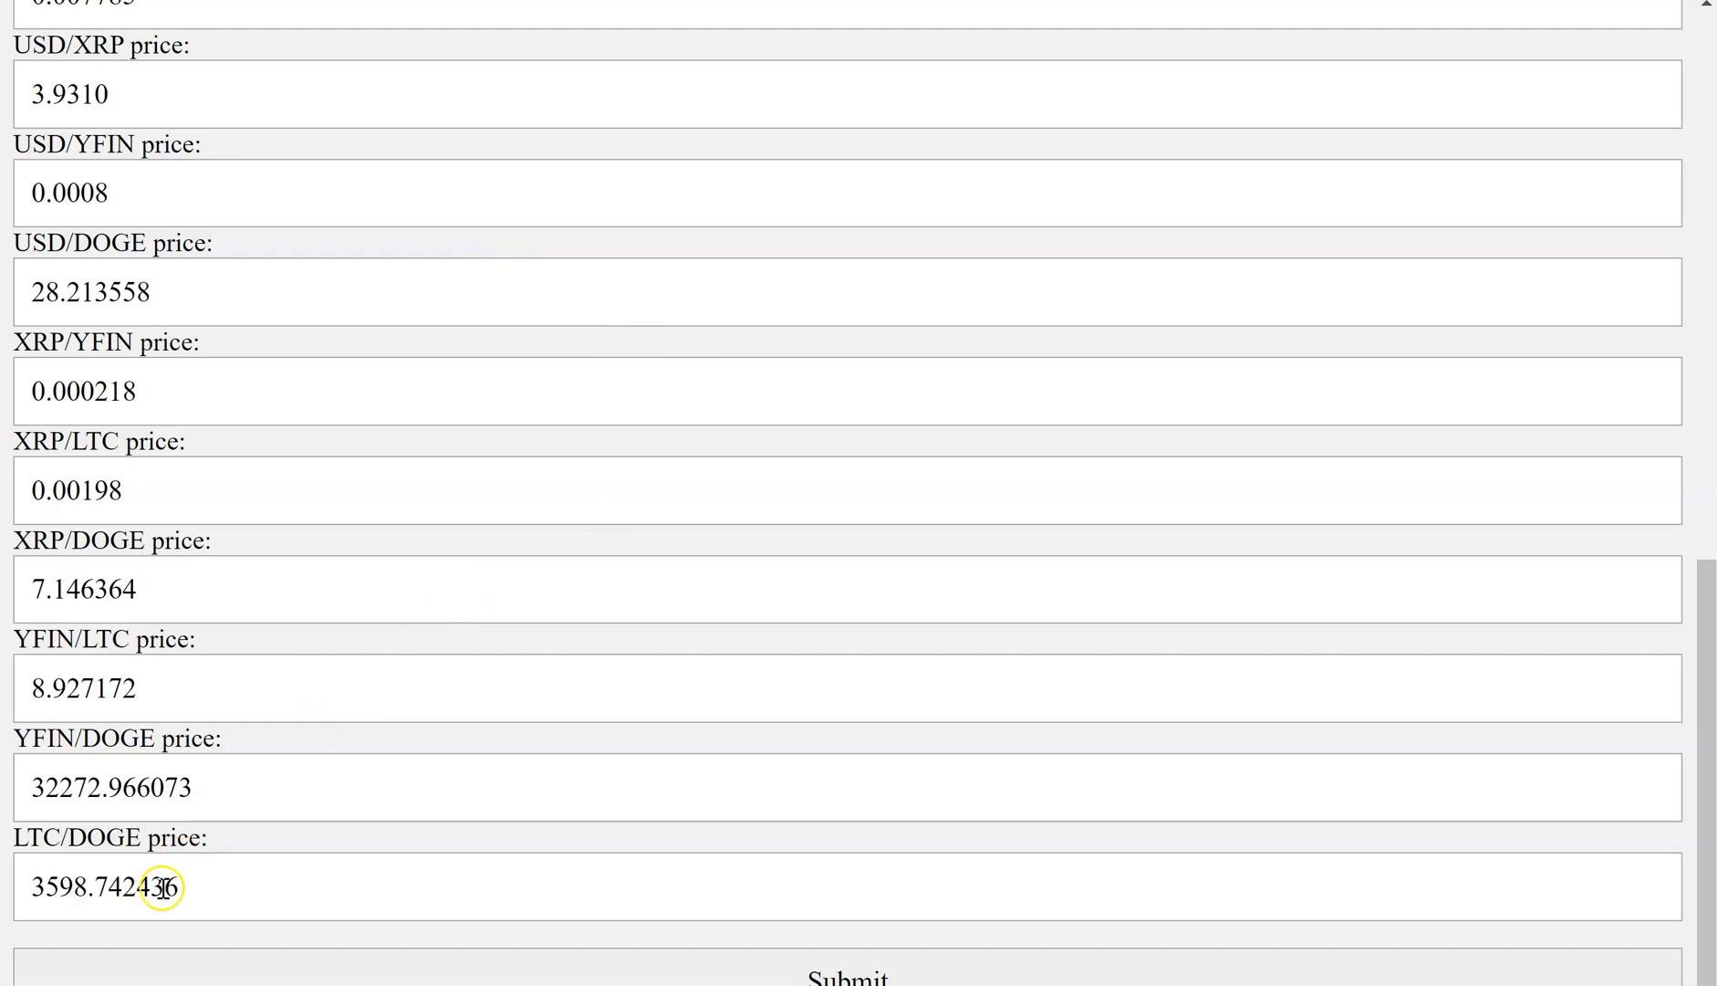
- Scroll through the price-pair fields up to LTC/DOGE to review the entered values, then resubmit
scroll("up", 3)
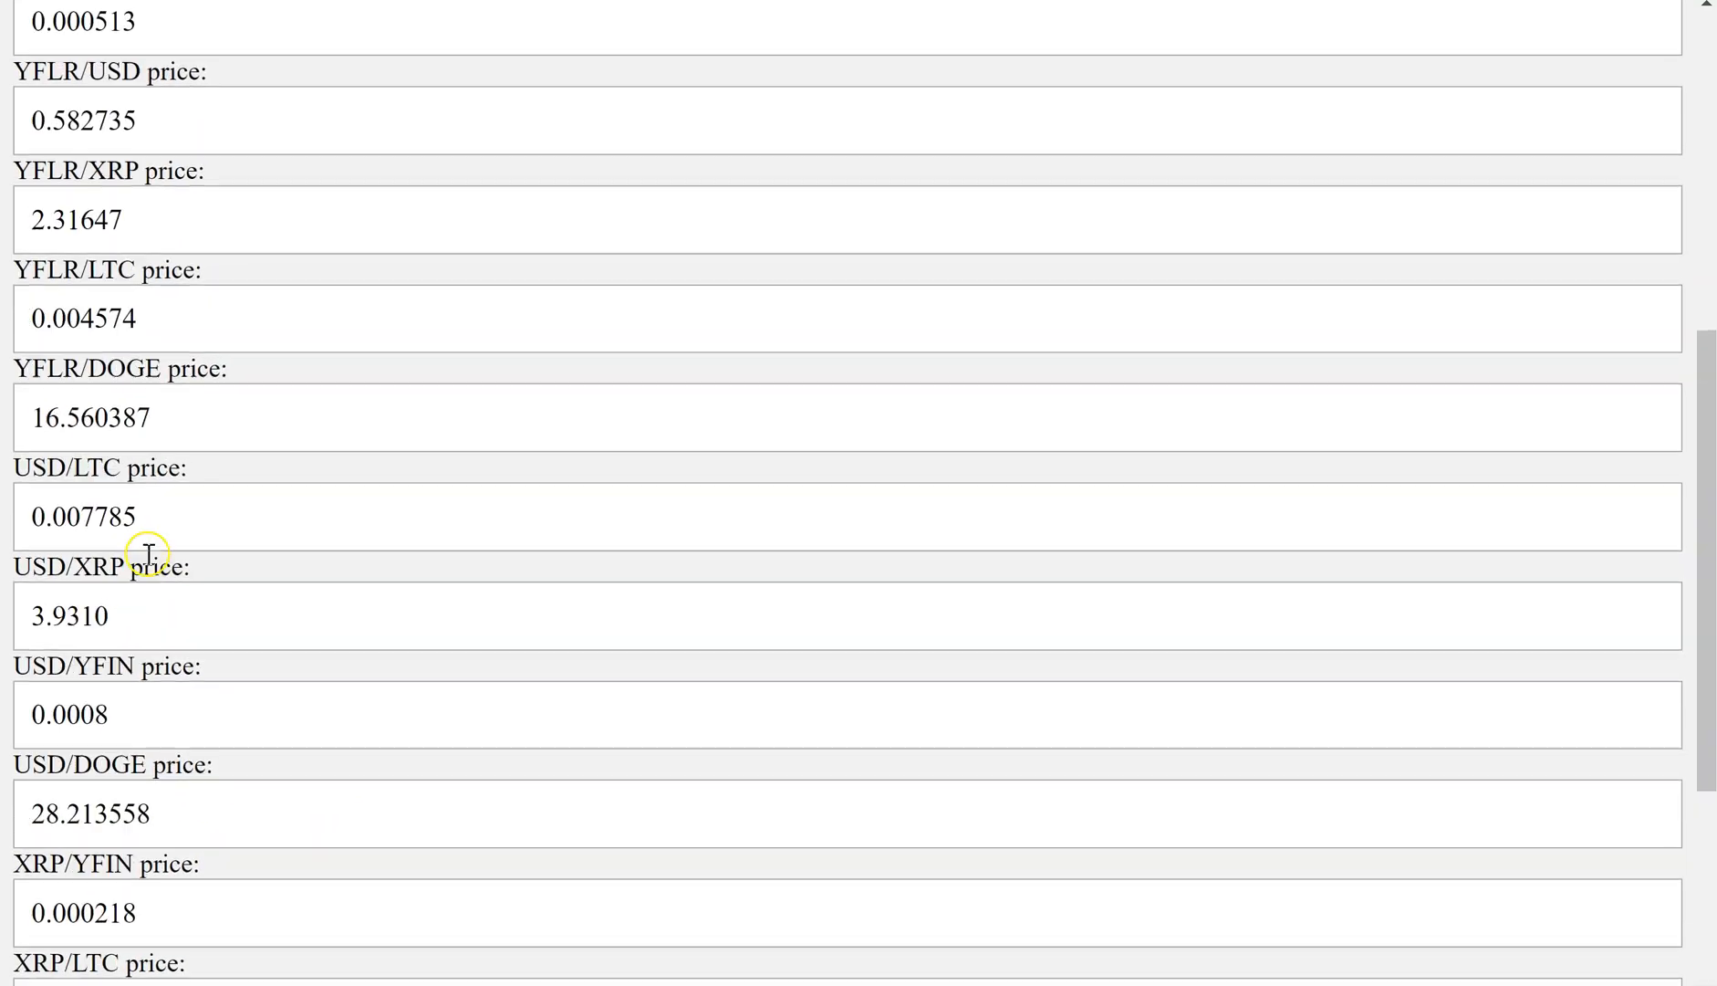
scroll("up", 3)
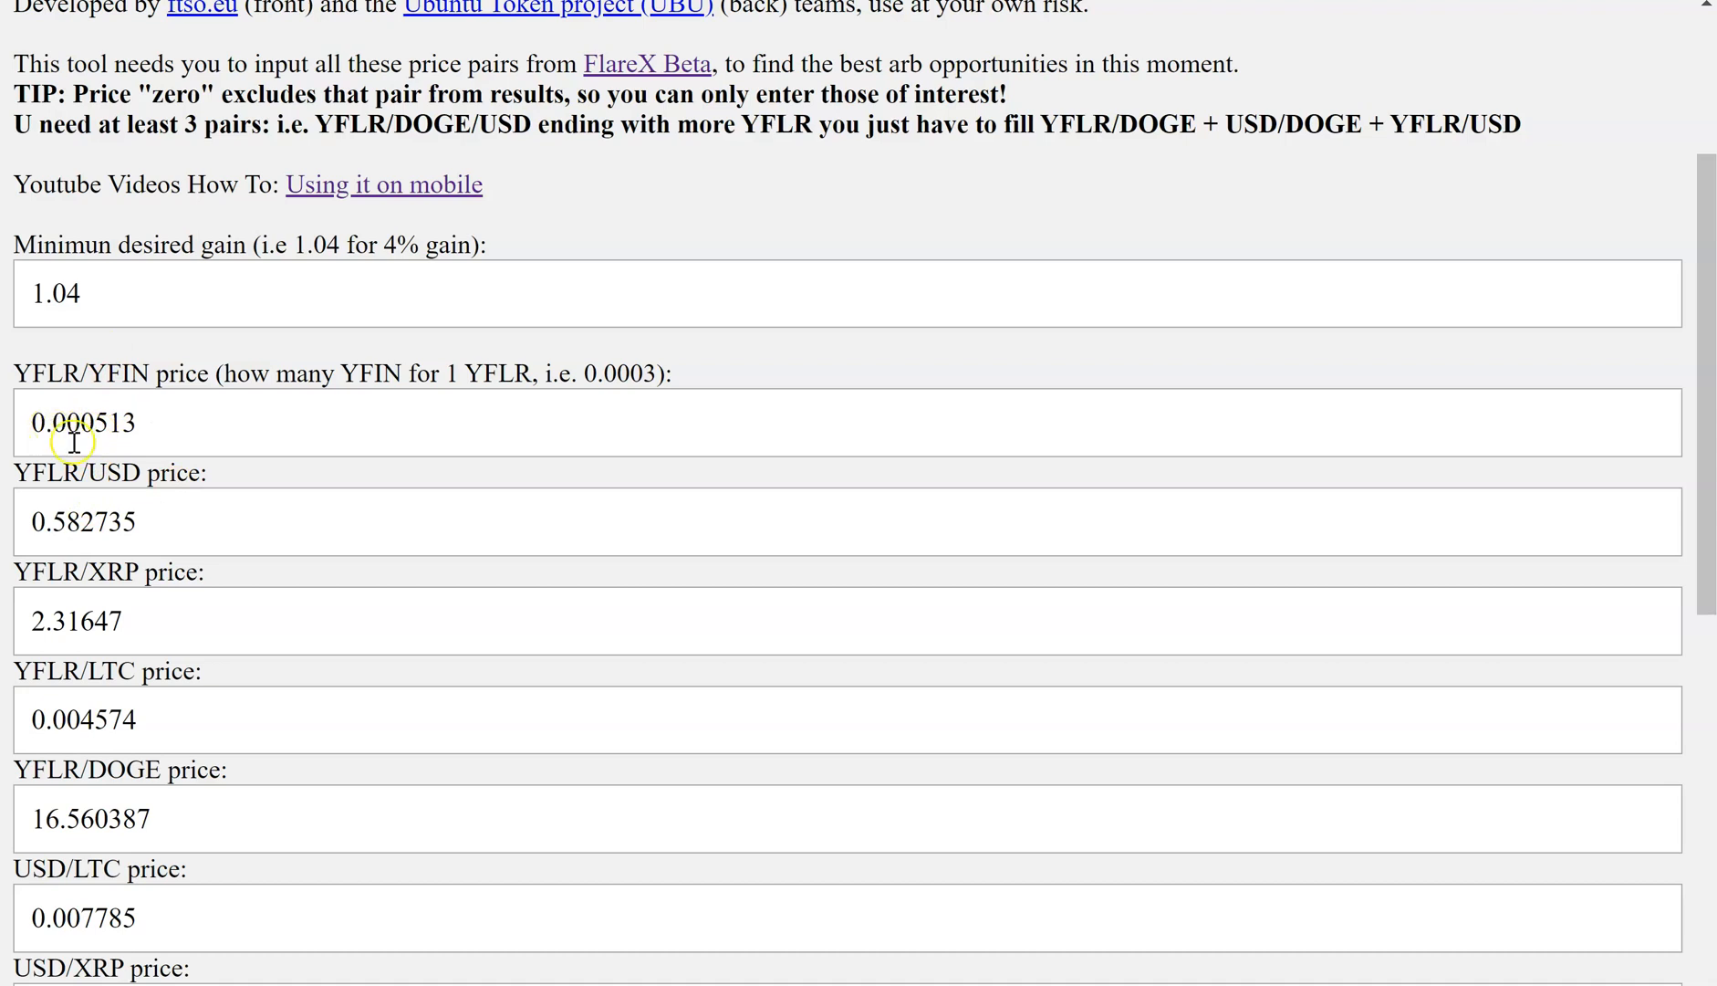
mouse_move(218, 635)
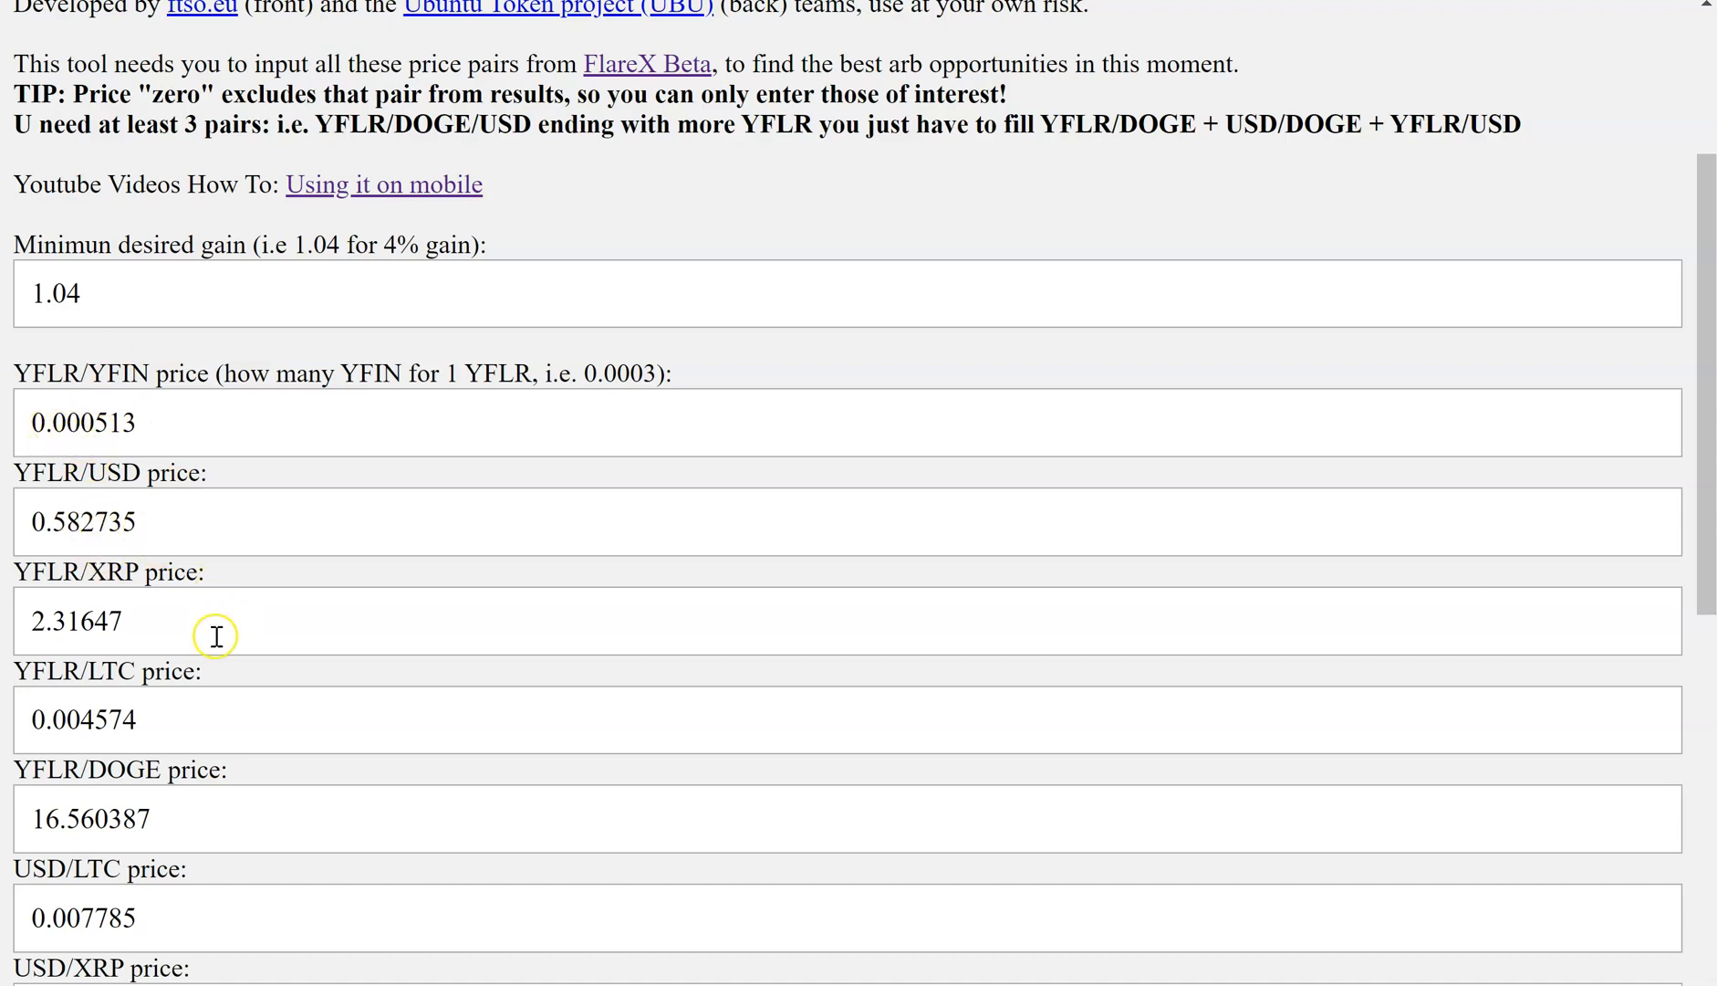
scroll("down", 3)
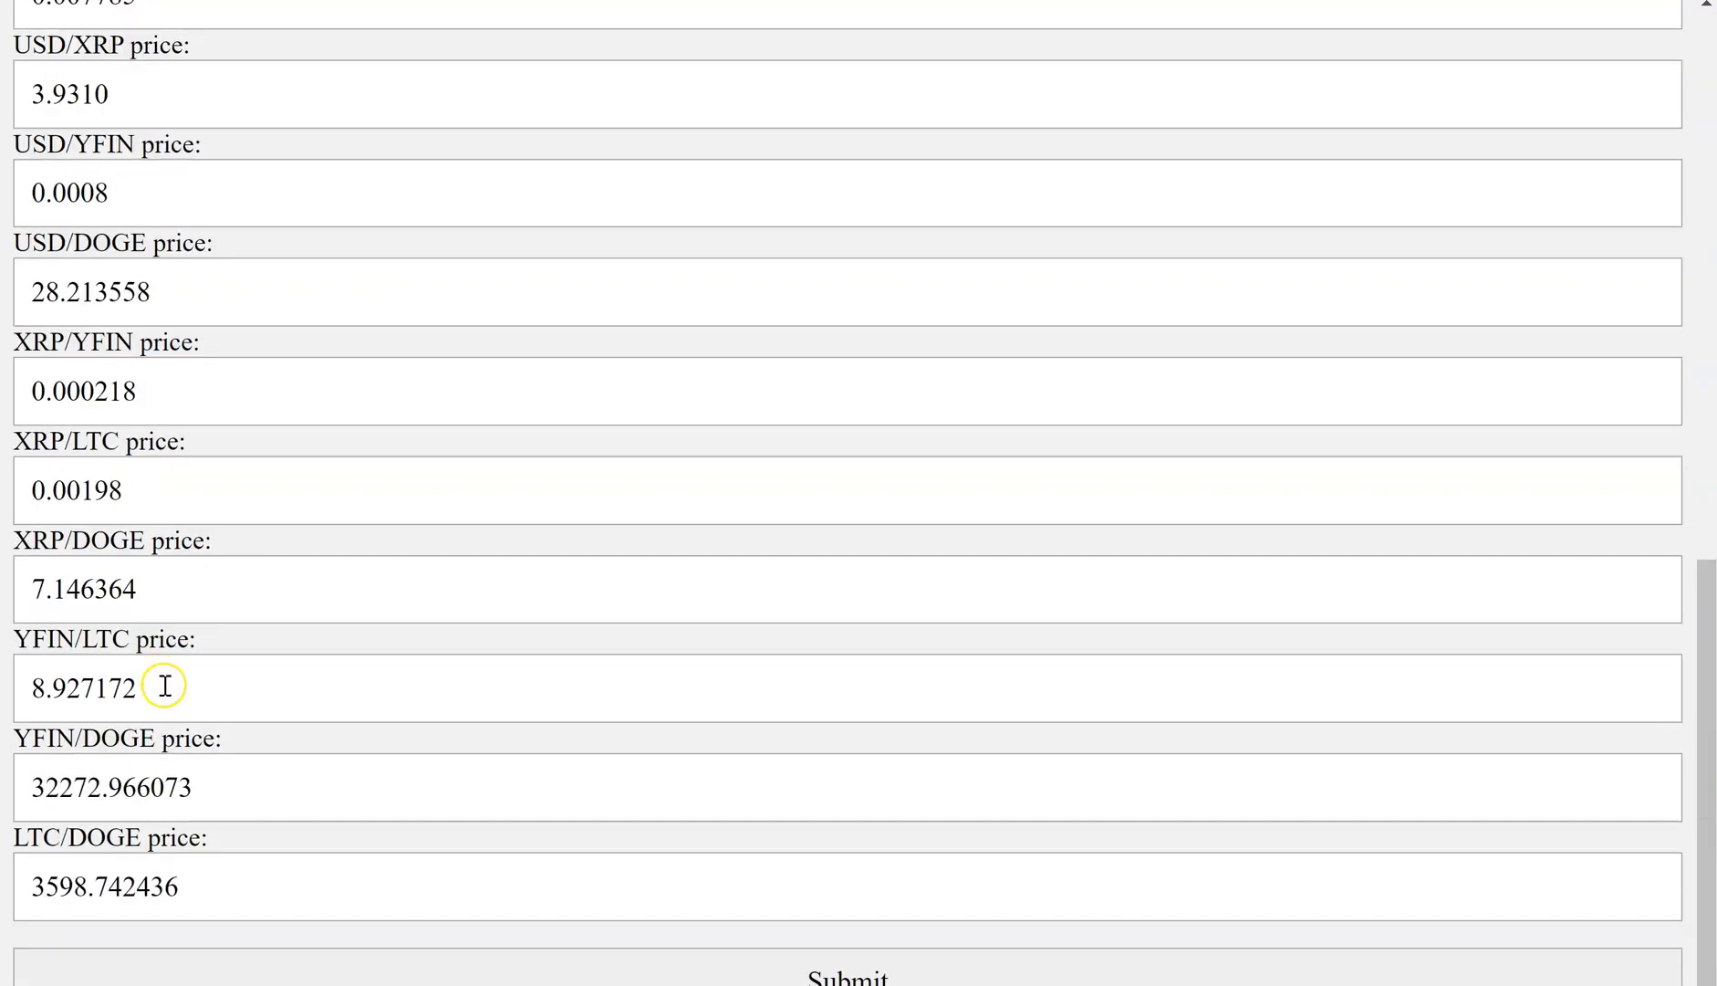
mouse_move(186, 774)
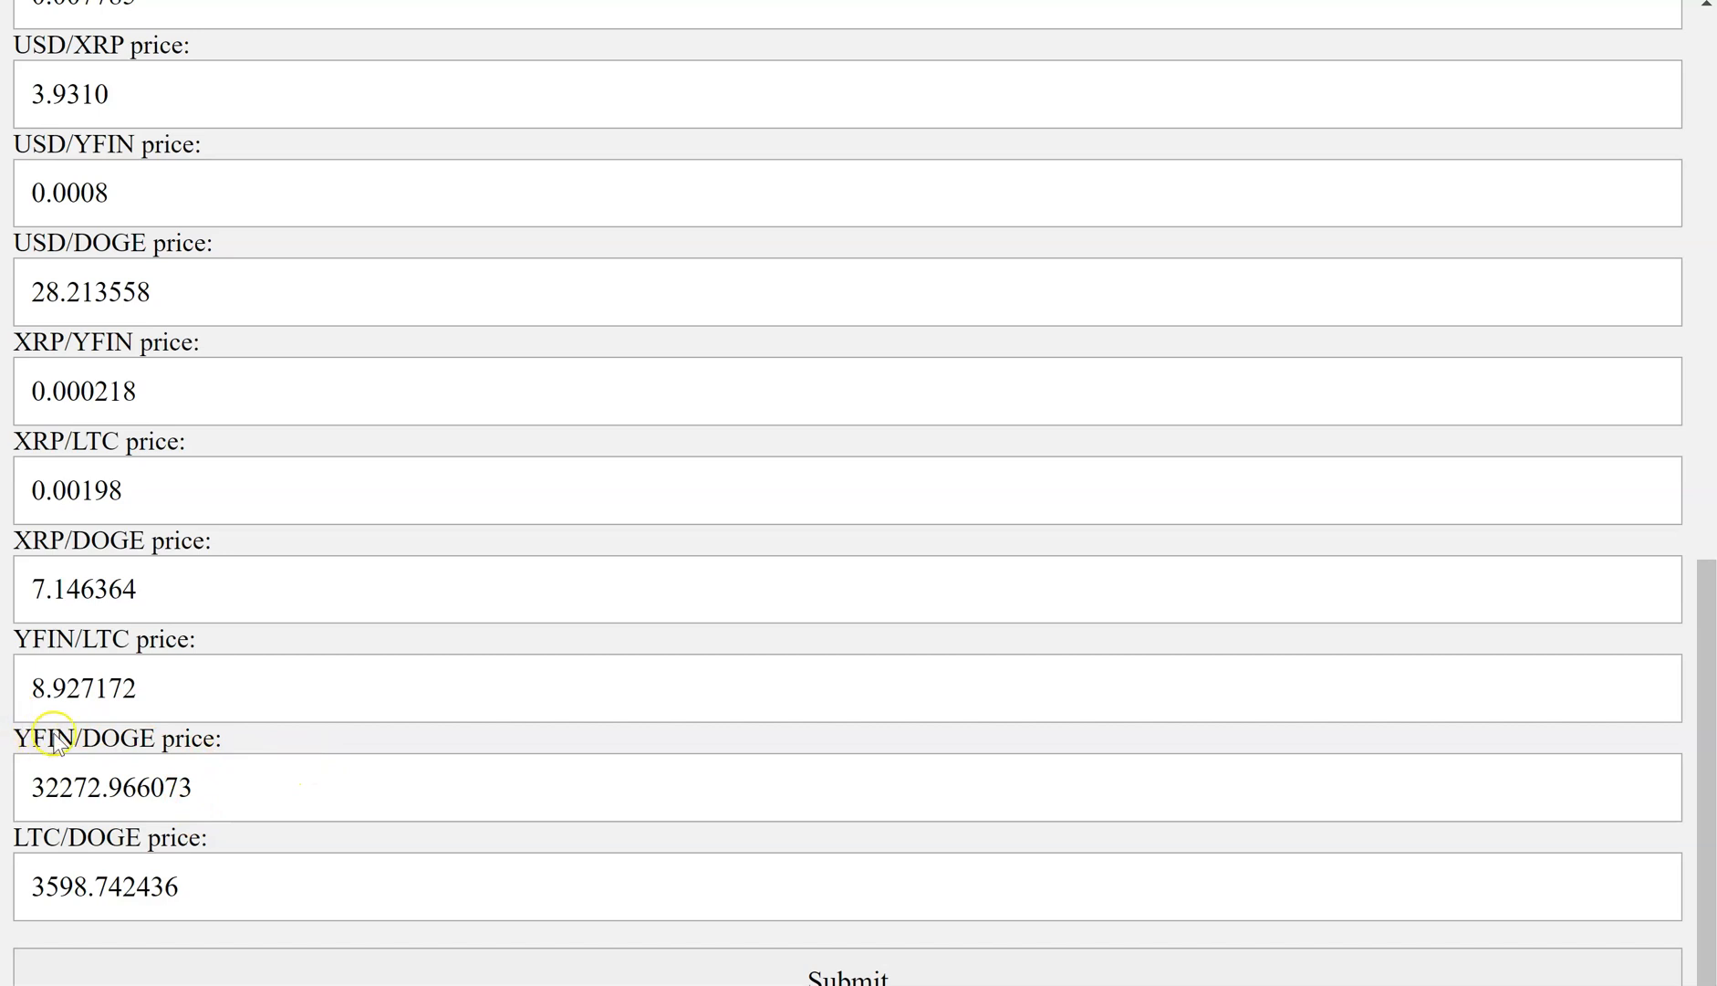
mouse_move(120, 745)
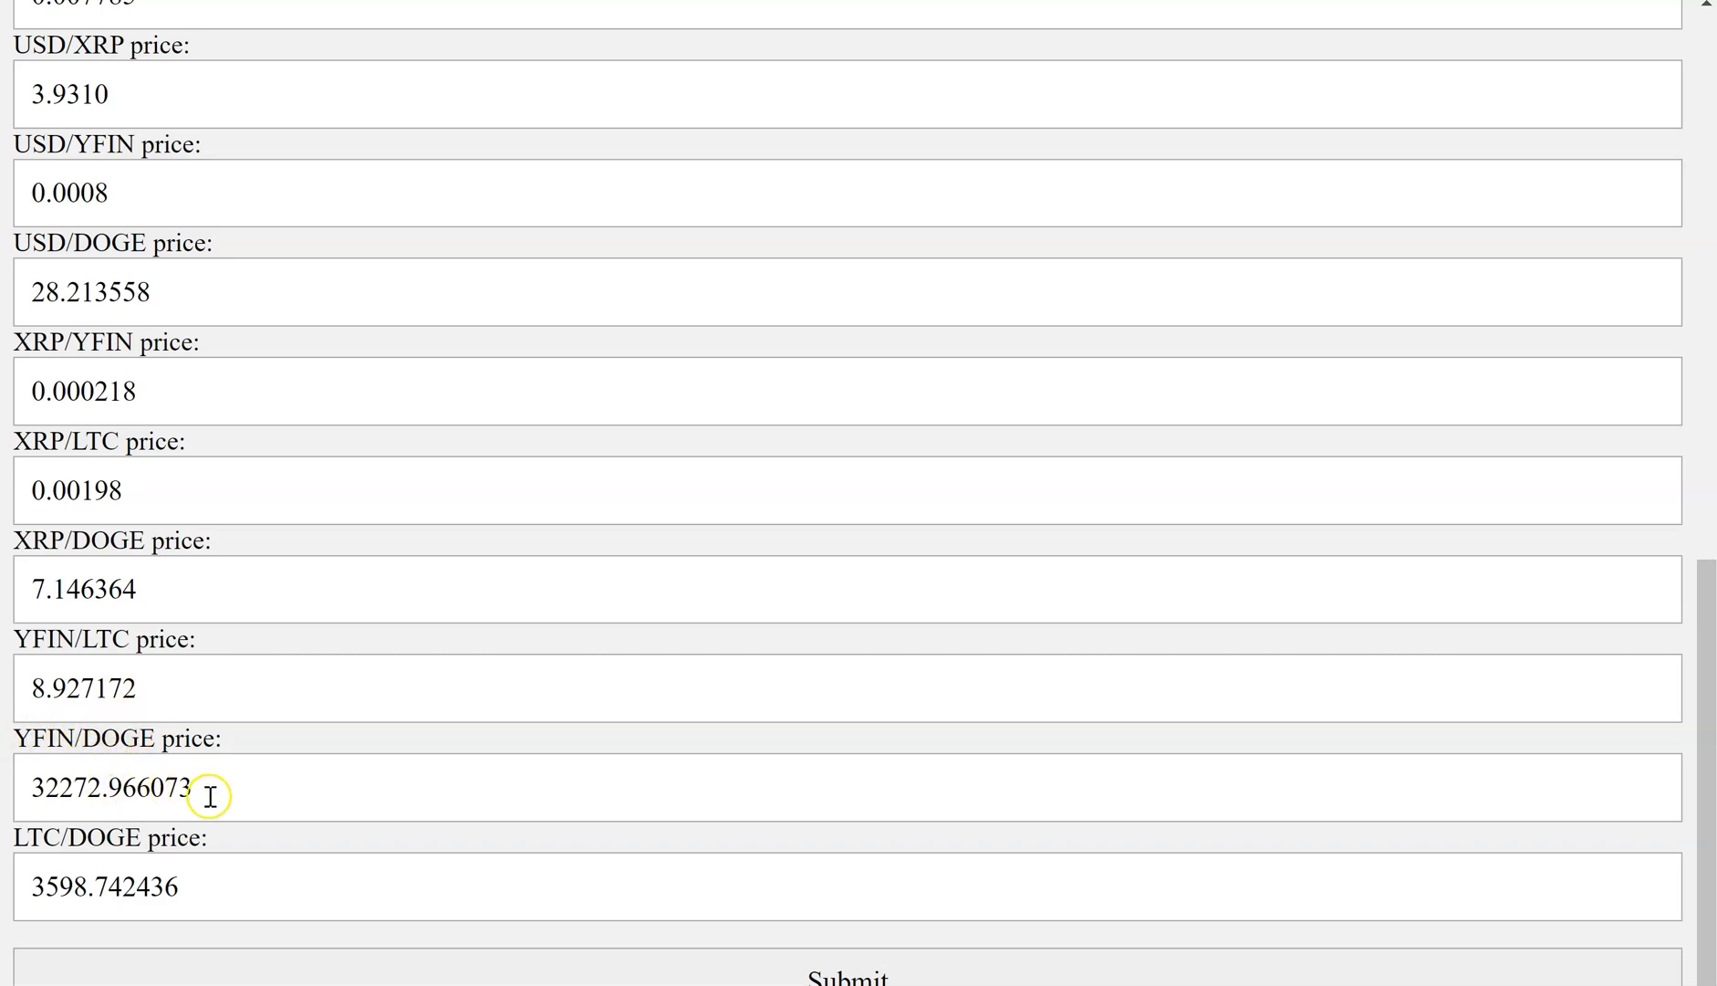
mouse_move(518, 750)
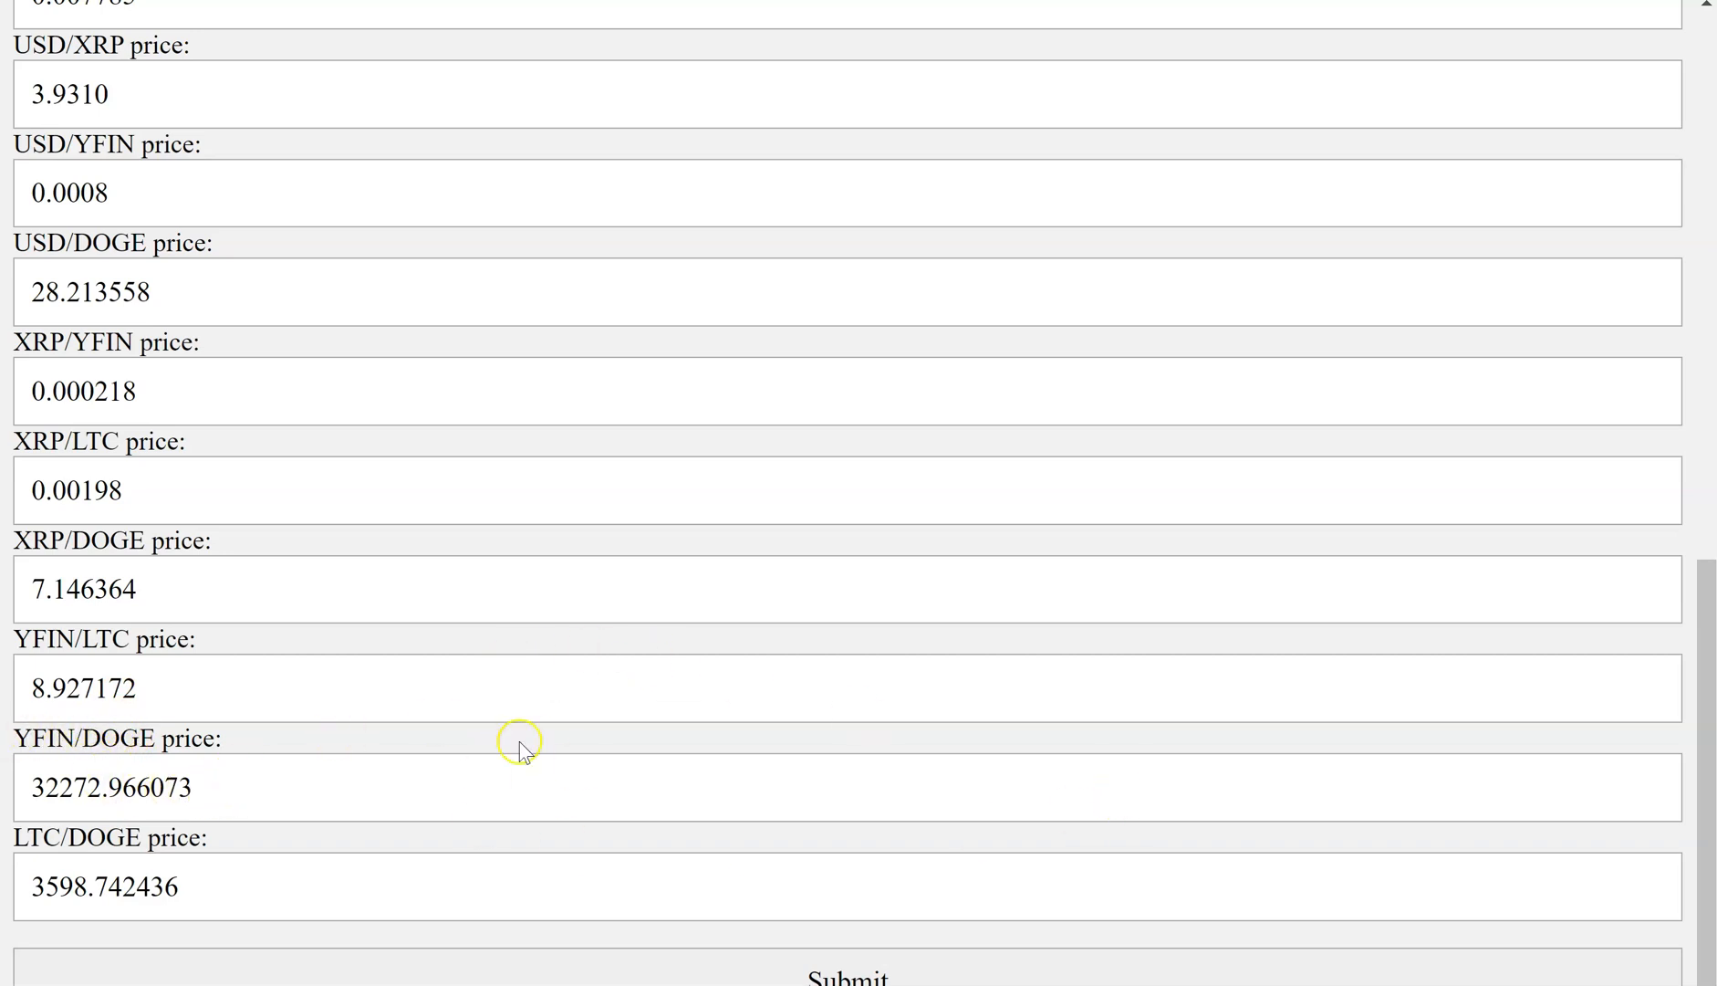
scroll("up", 3)
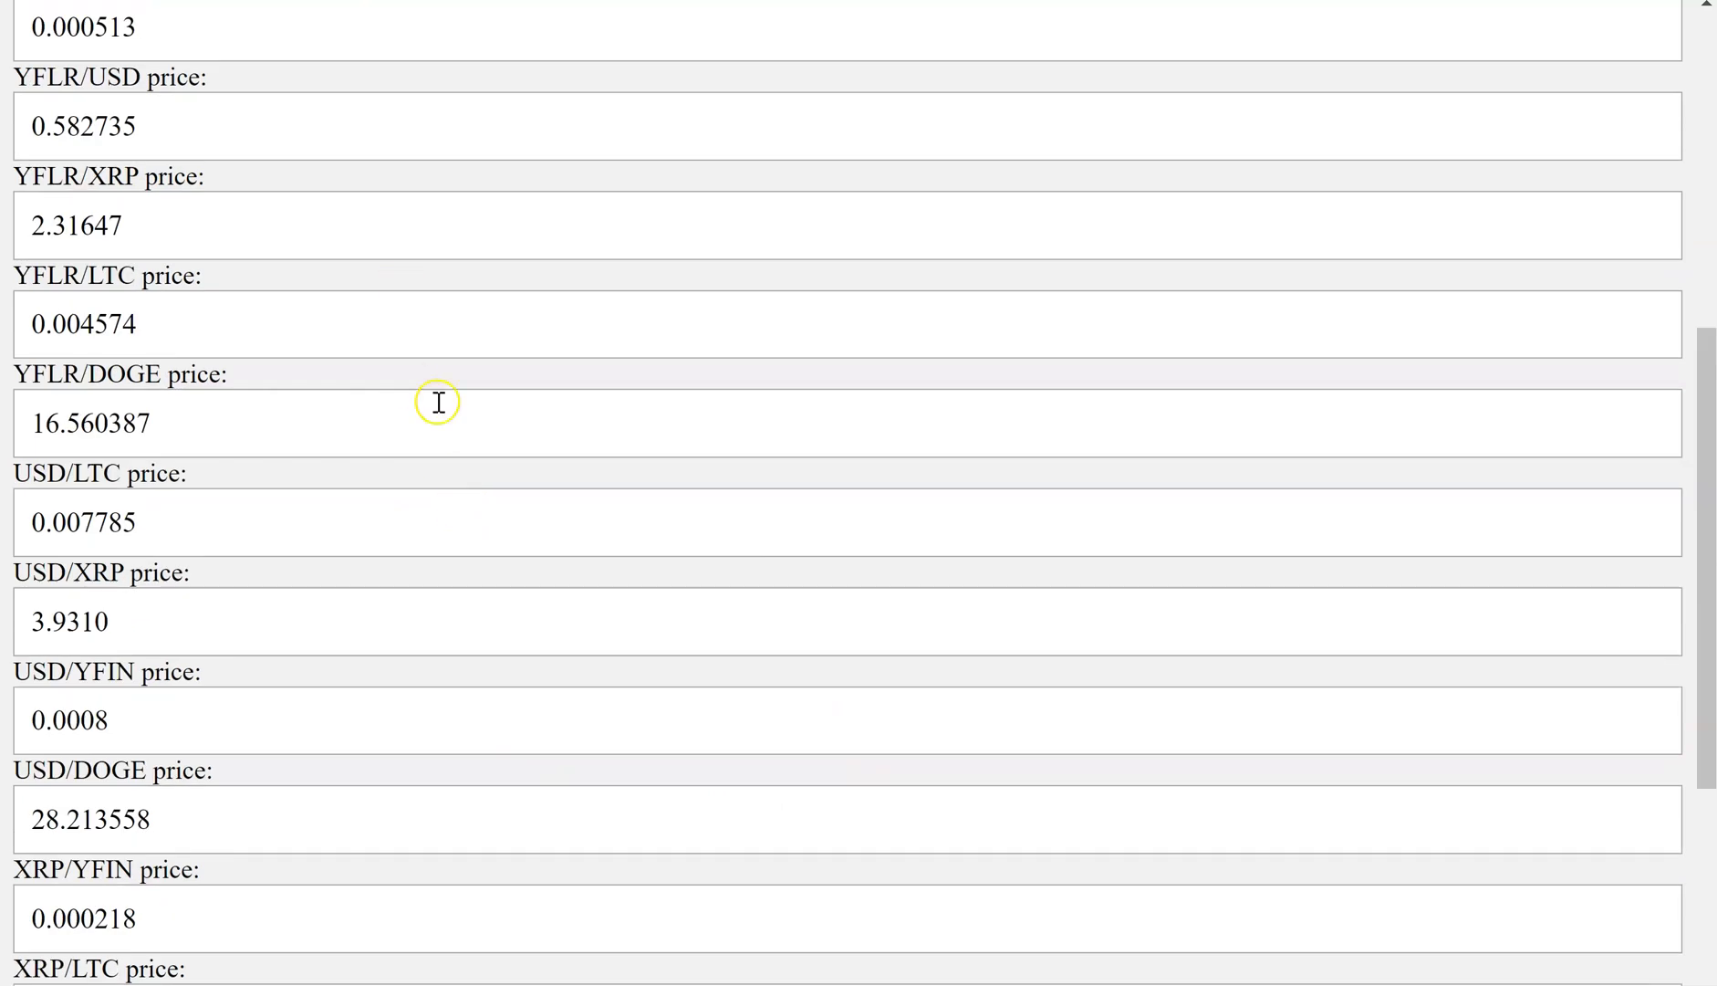
scroll("down", 3)
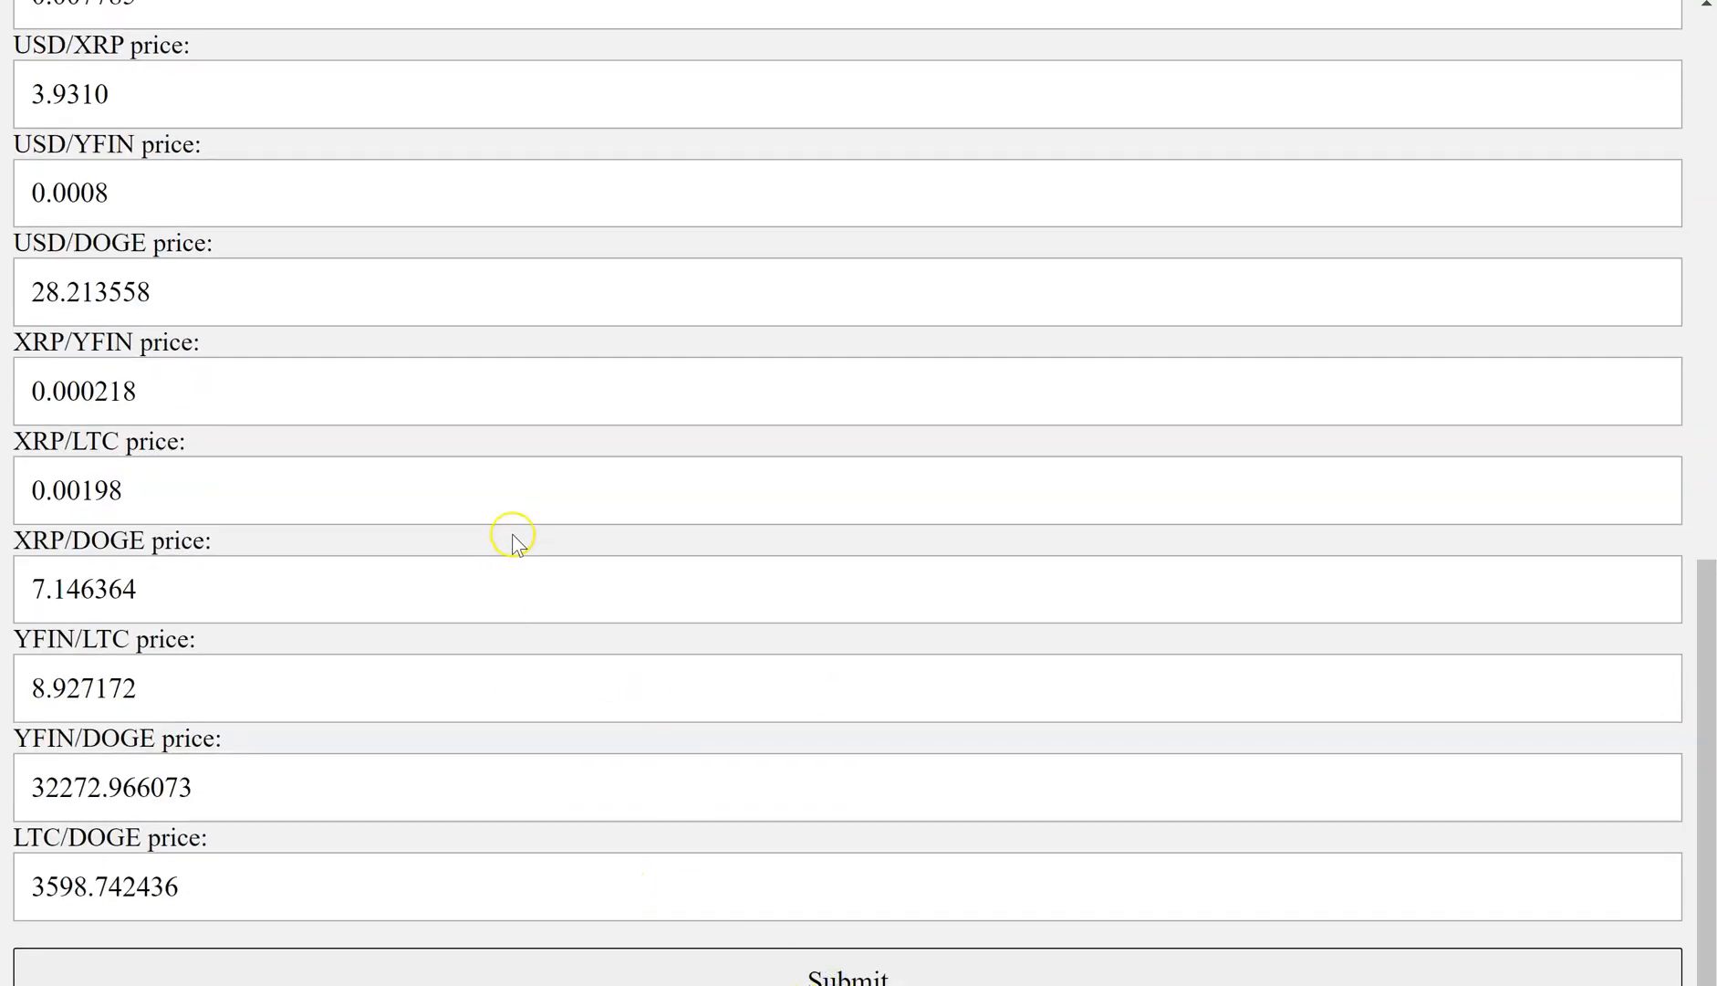
left_click(845, 973)
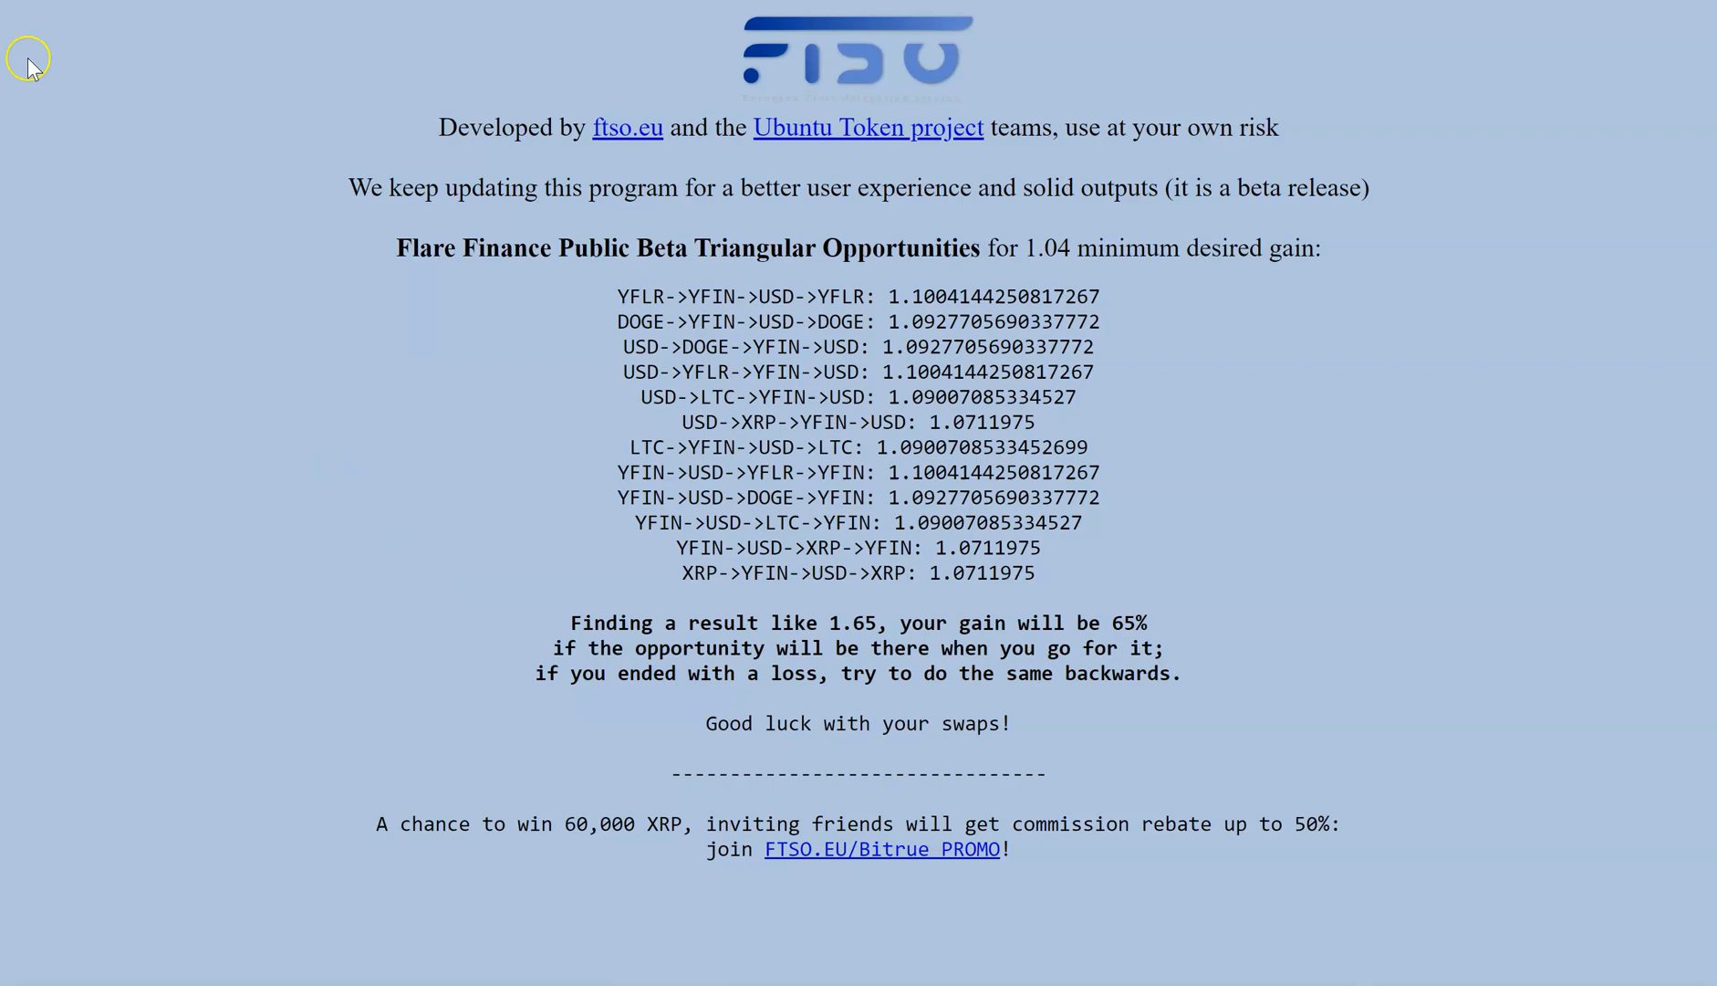
- Submit the unchanged price pairs to recalculate the arbitrage opportunities
scroll("down", 3)
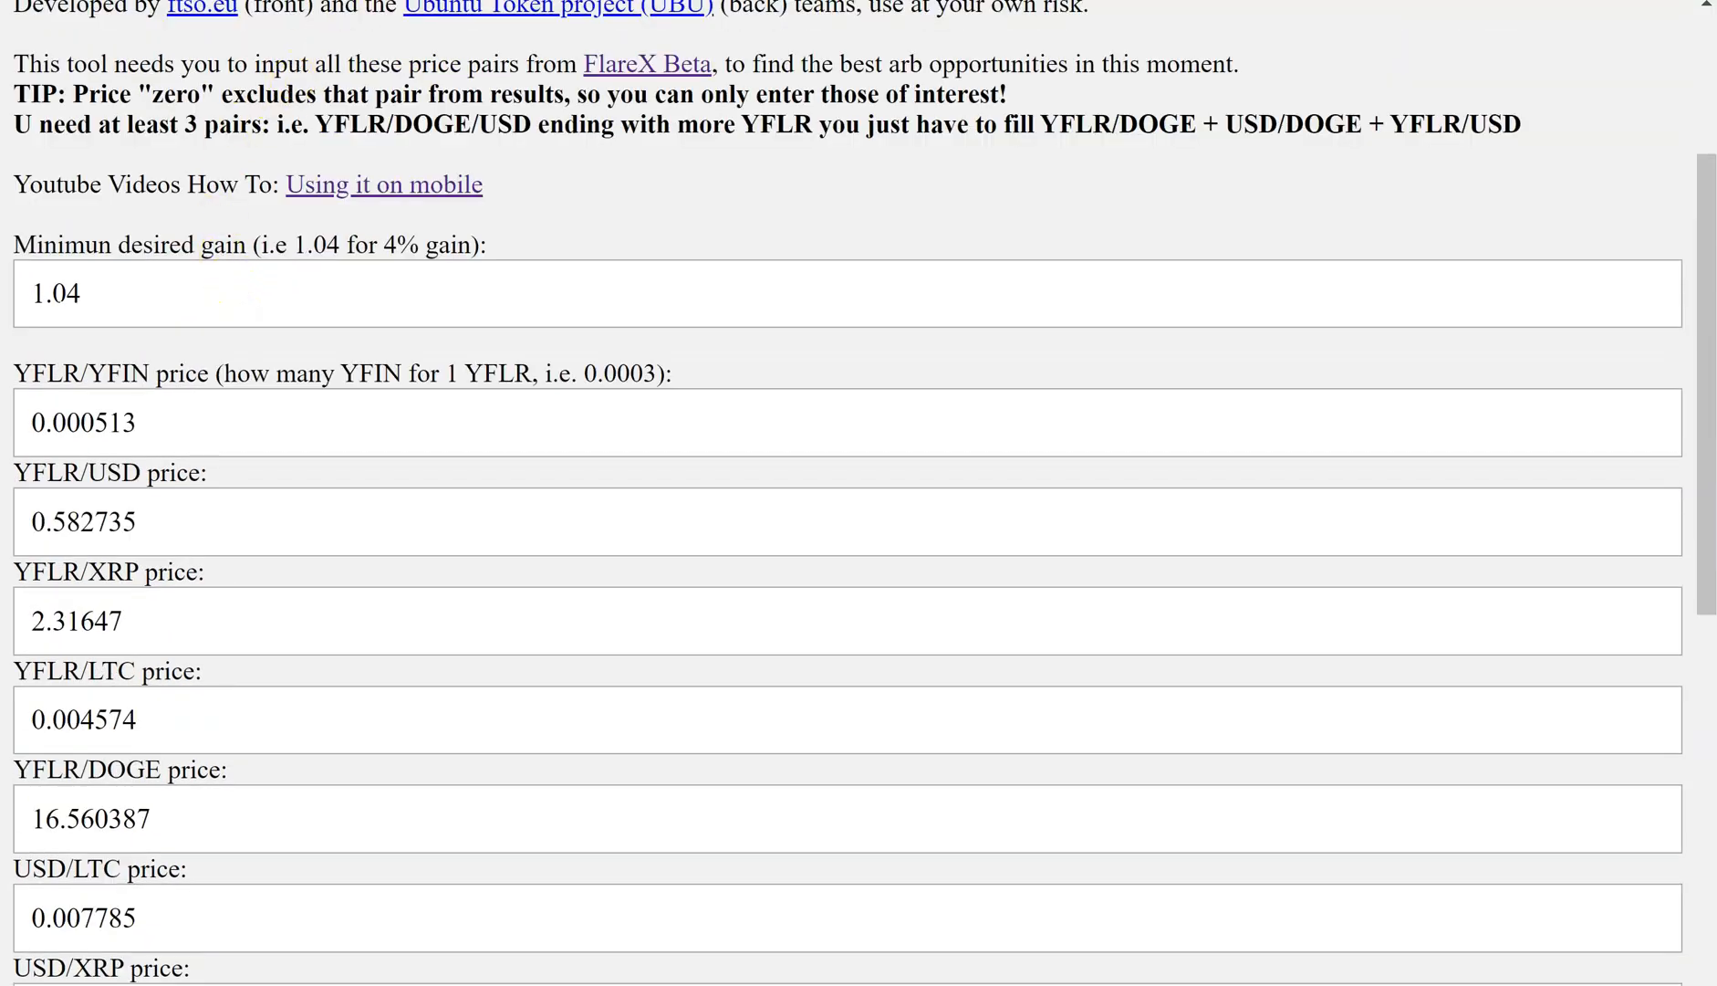
scroll("down", 3)
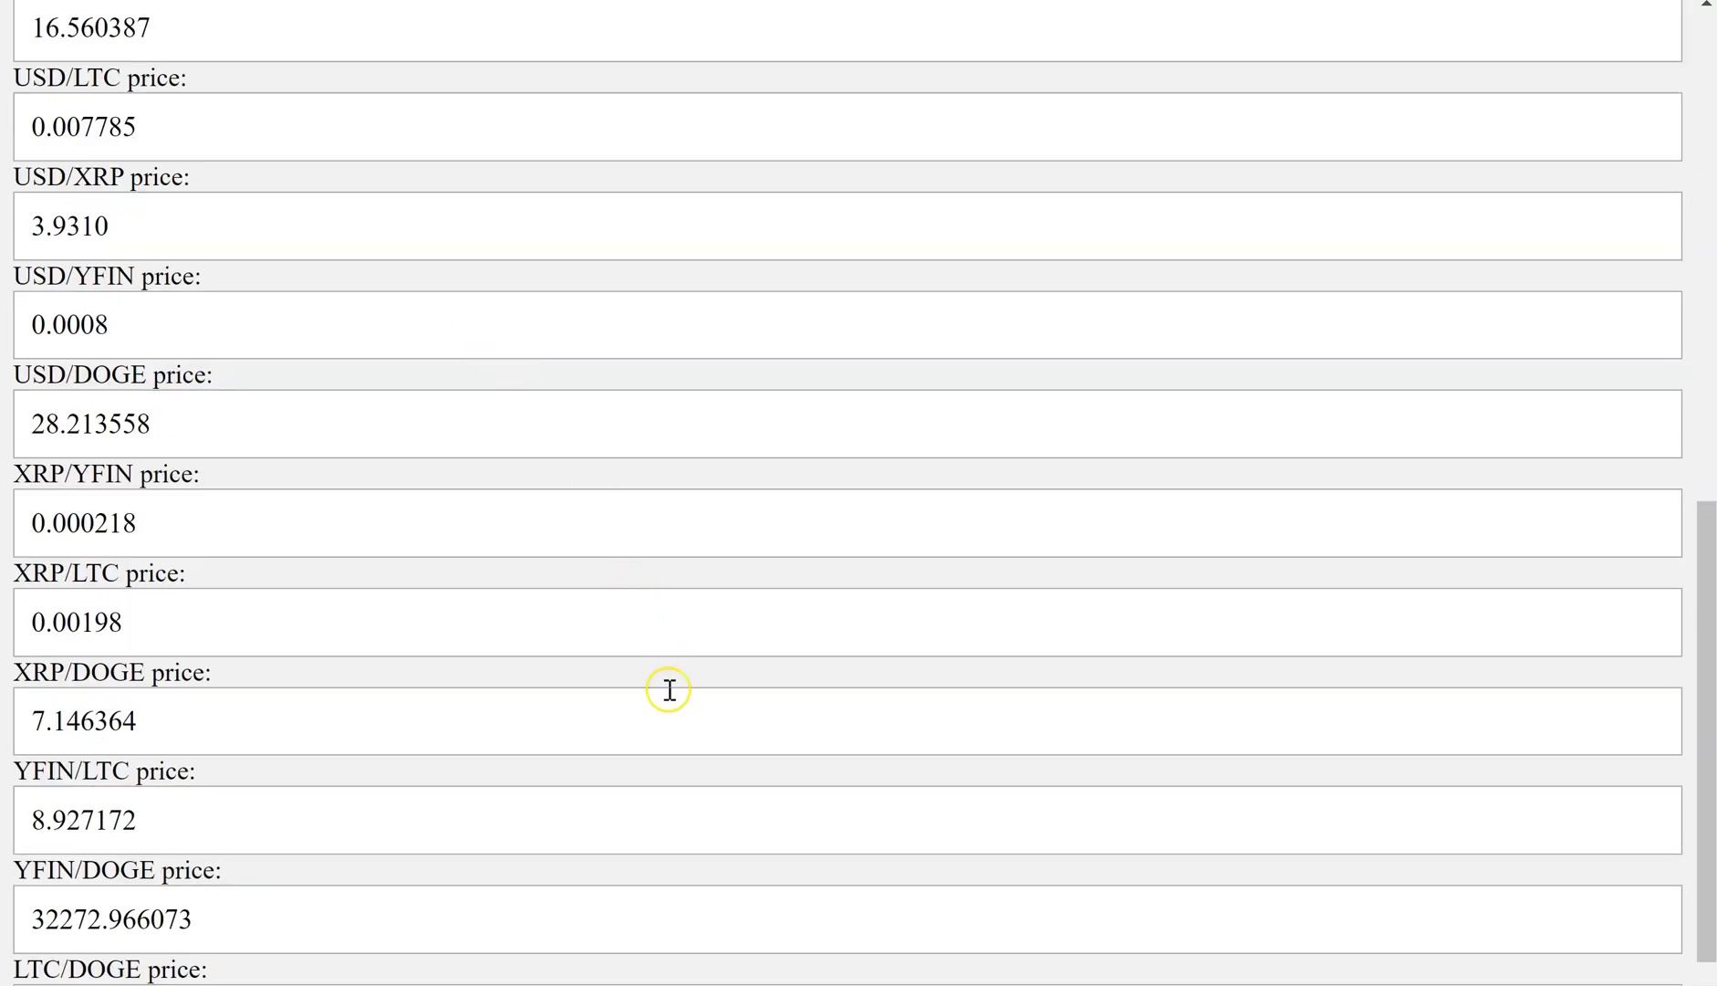
scroll("down", 3)
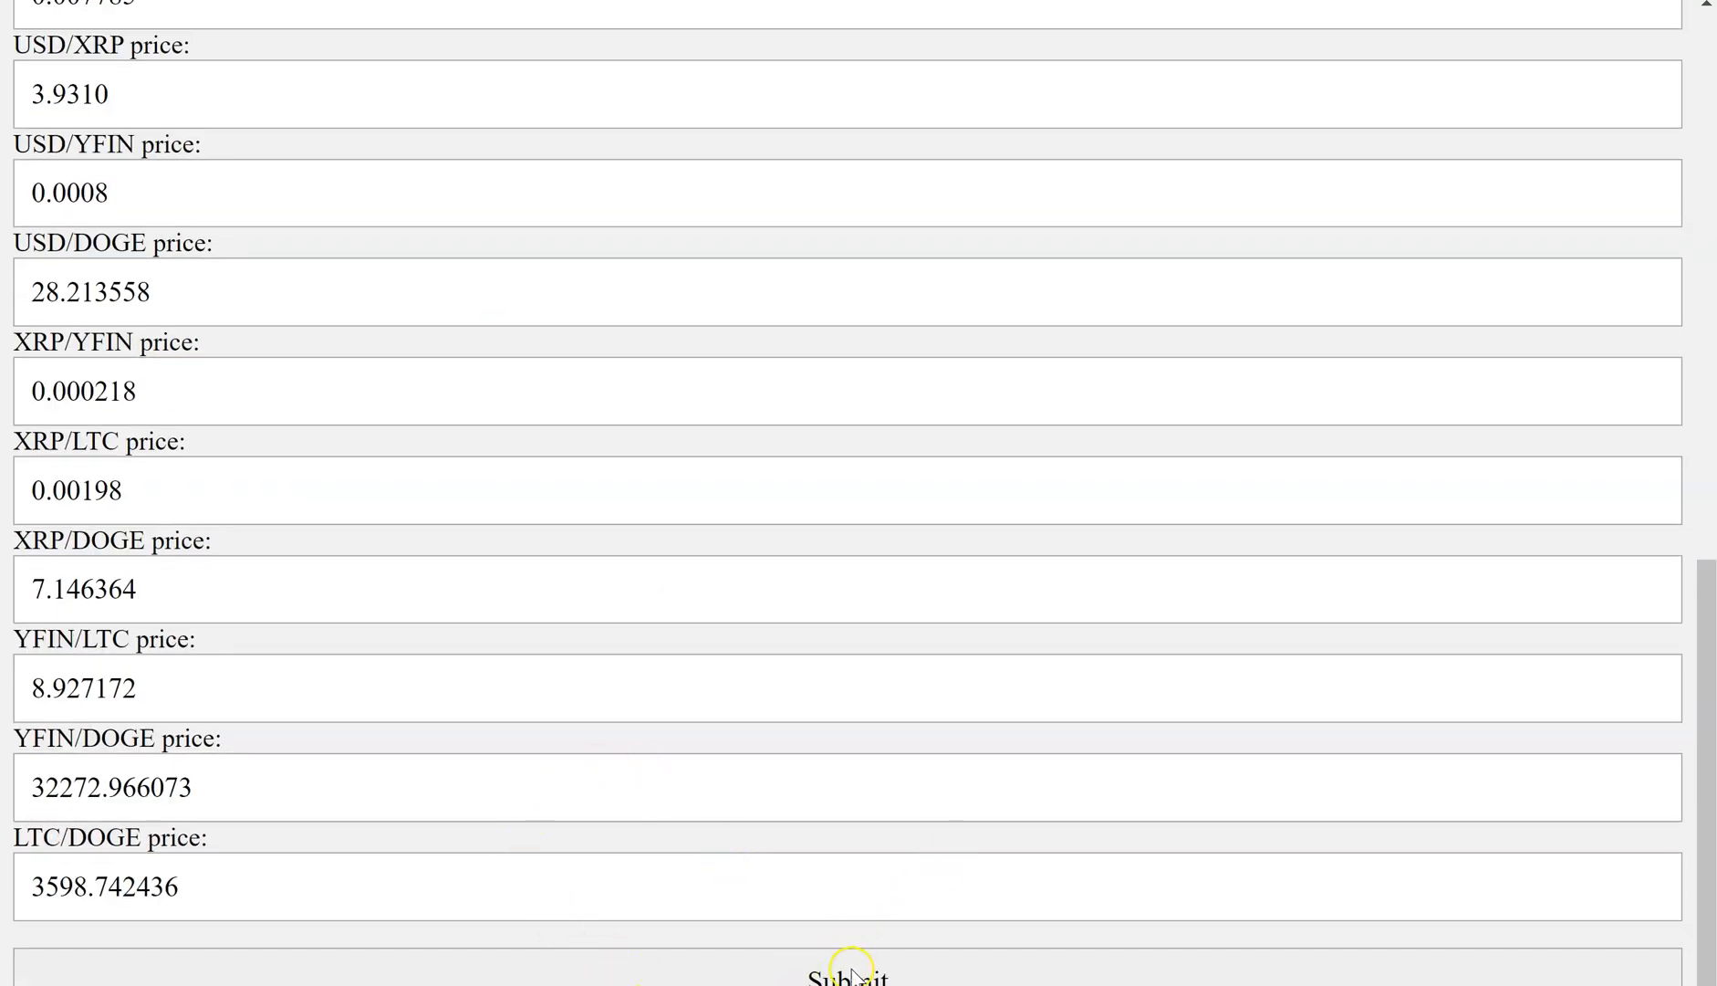
left_click(849, 974)
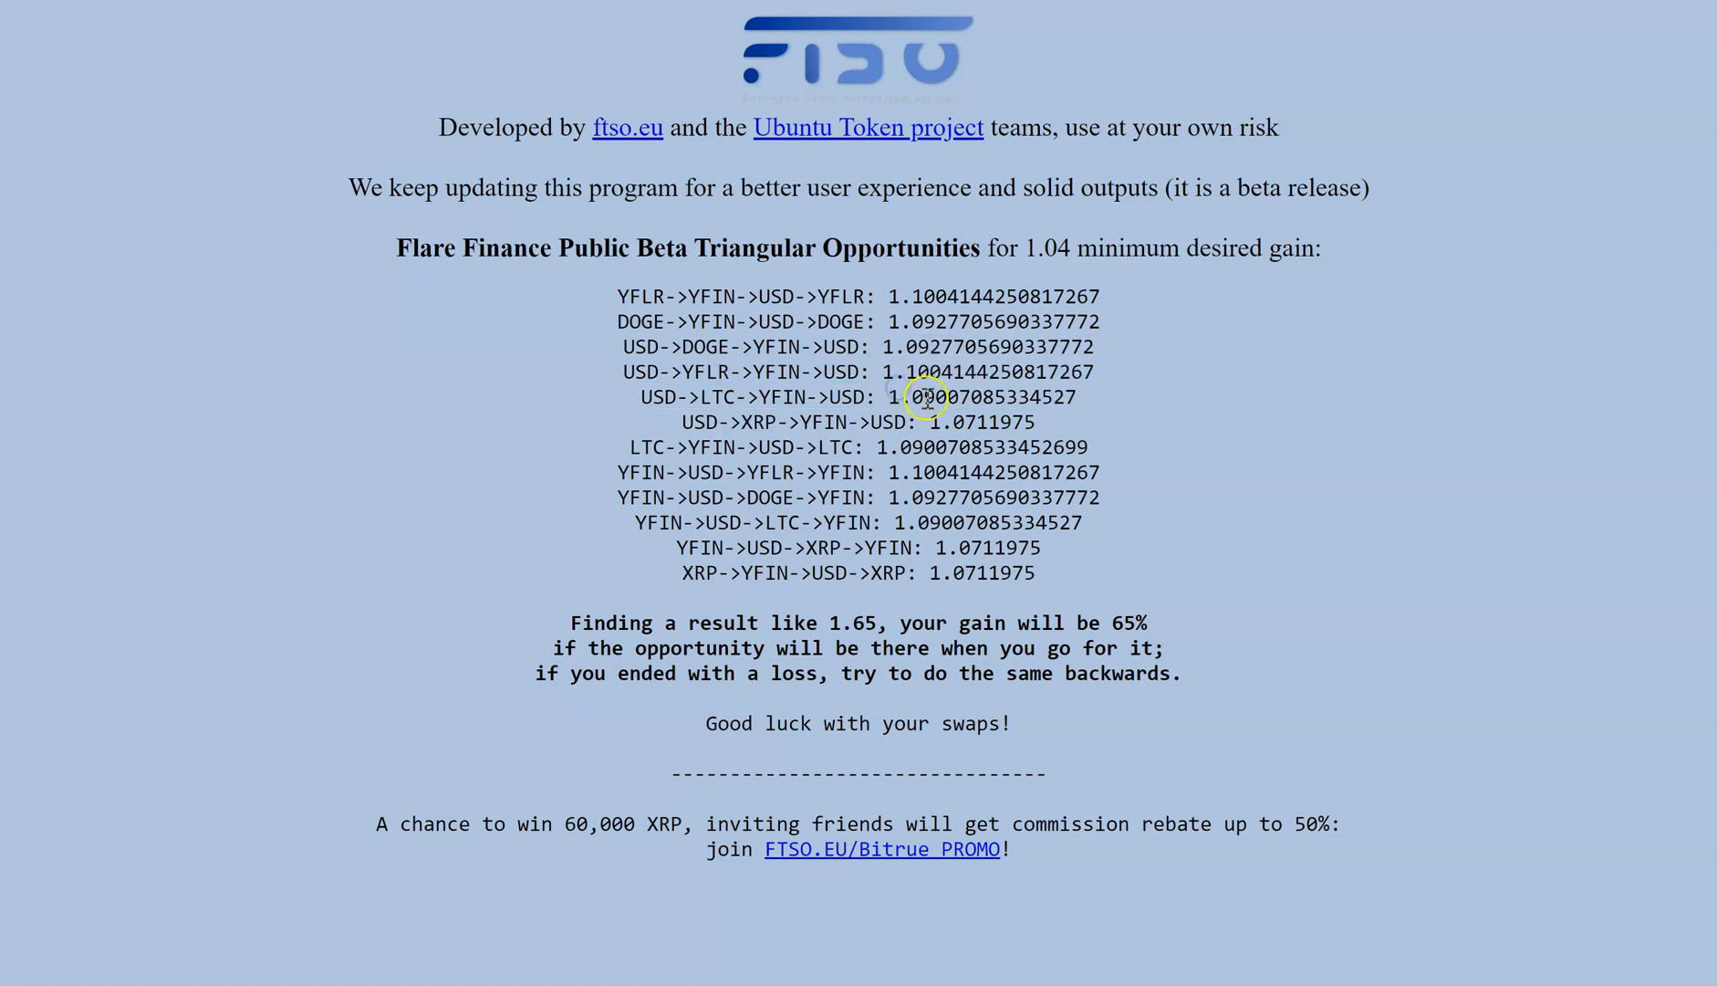
- Inspect the opportunities list for 1.04 gain, led by YFLR->YFIN->USD->YFLR at 1.1004
left_click_drag(913, 396, 928, 421)
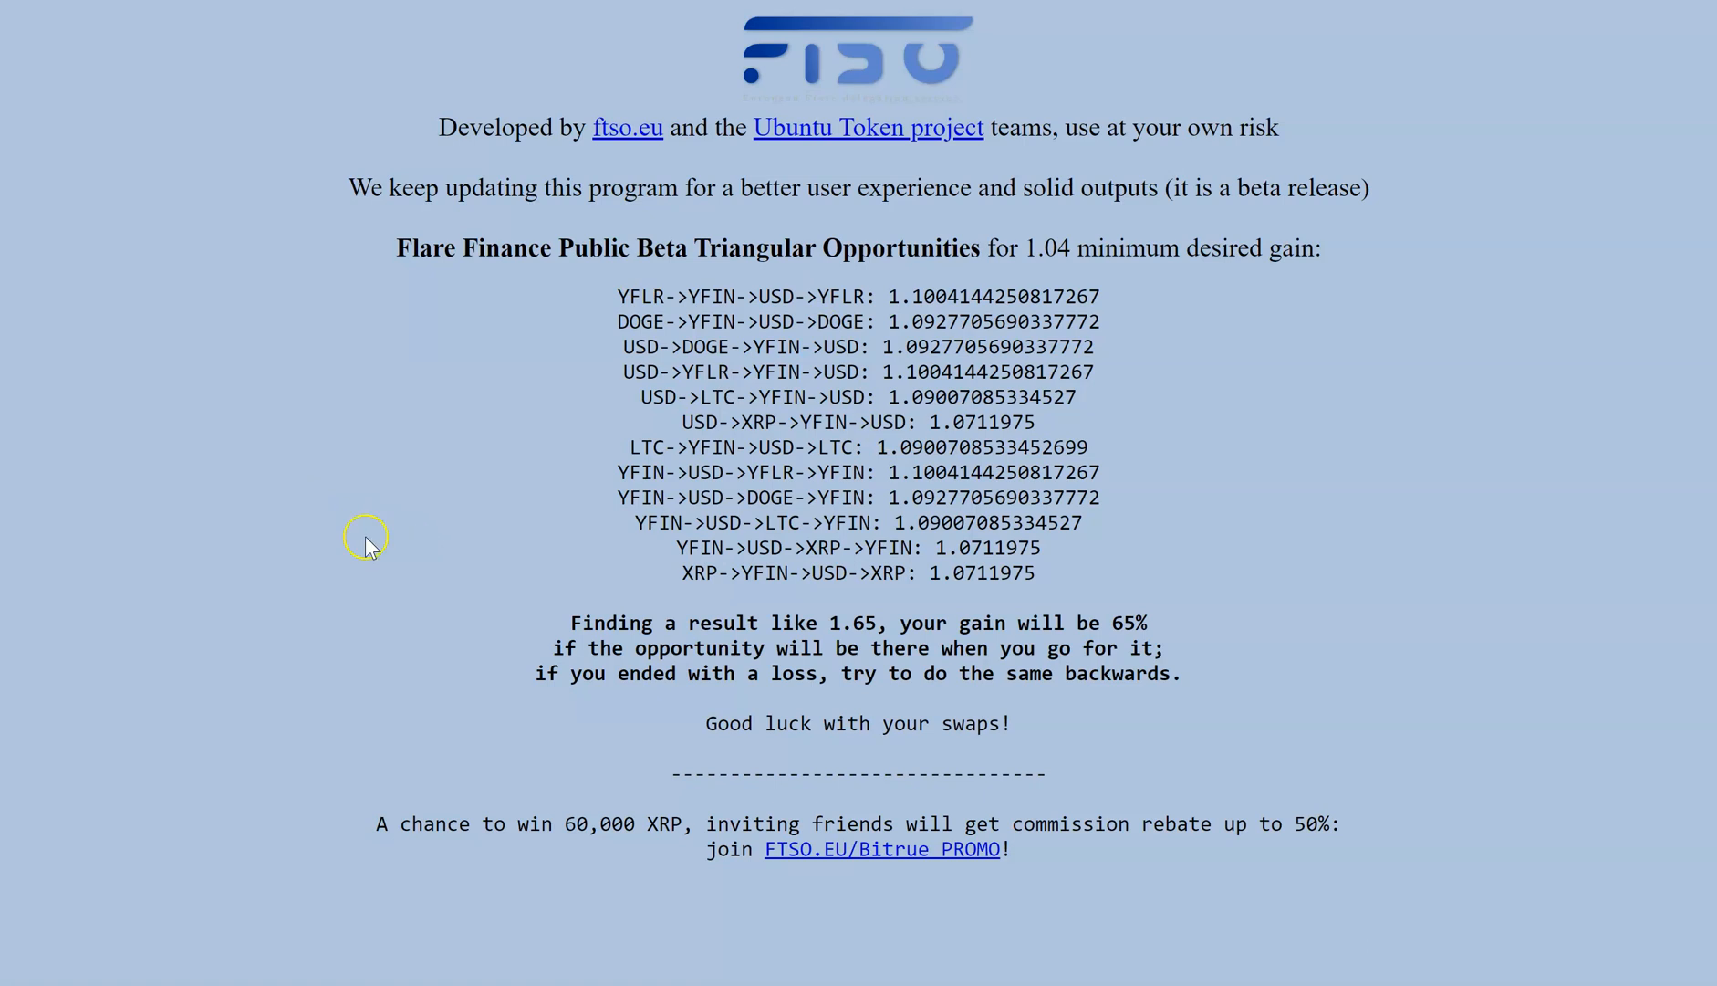
mouse_move(179, 659)
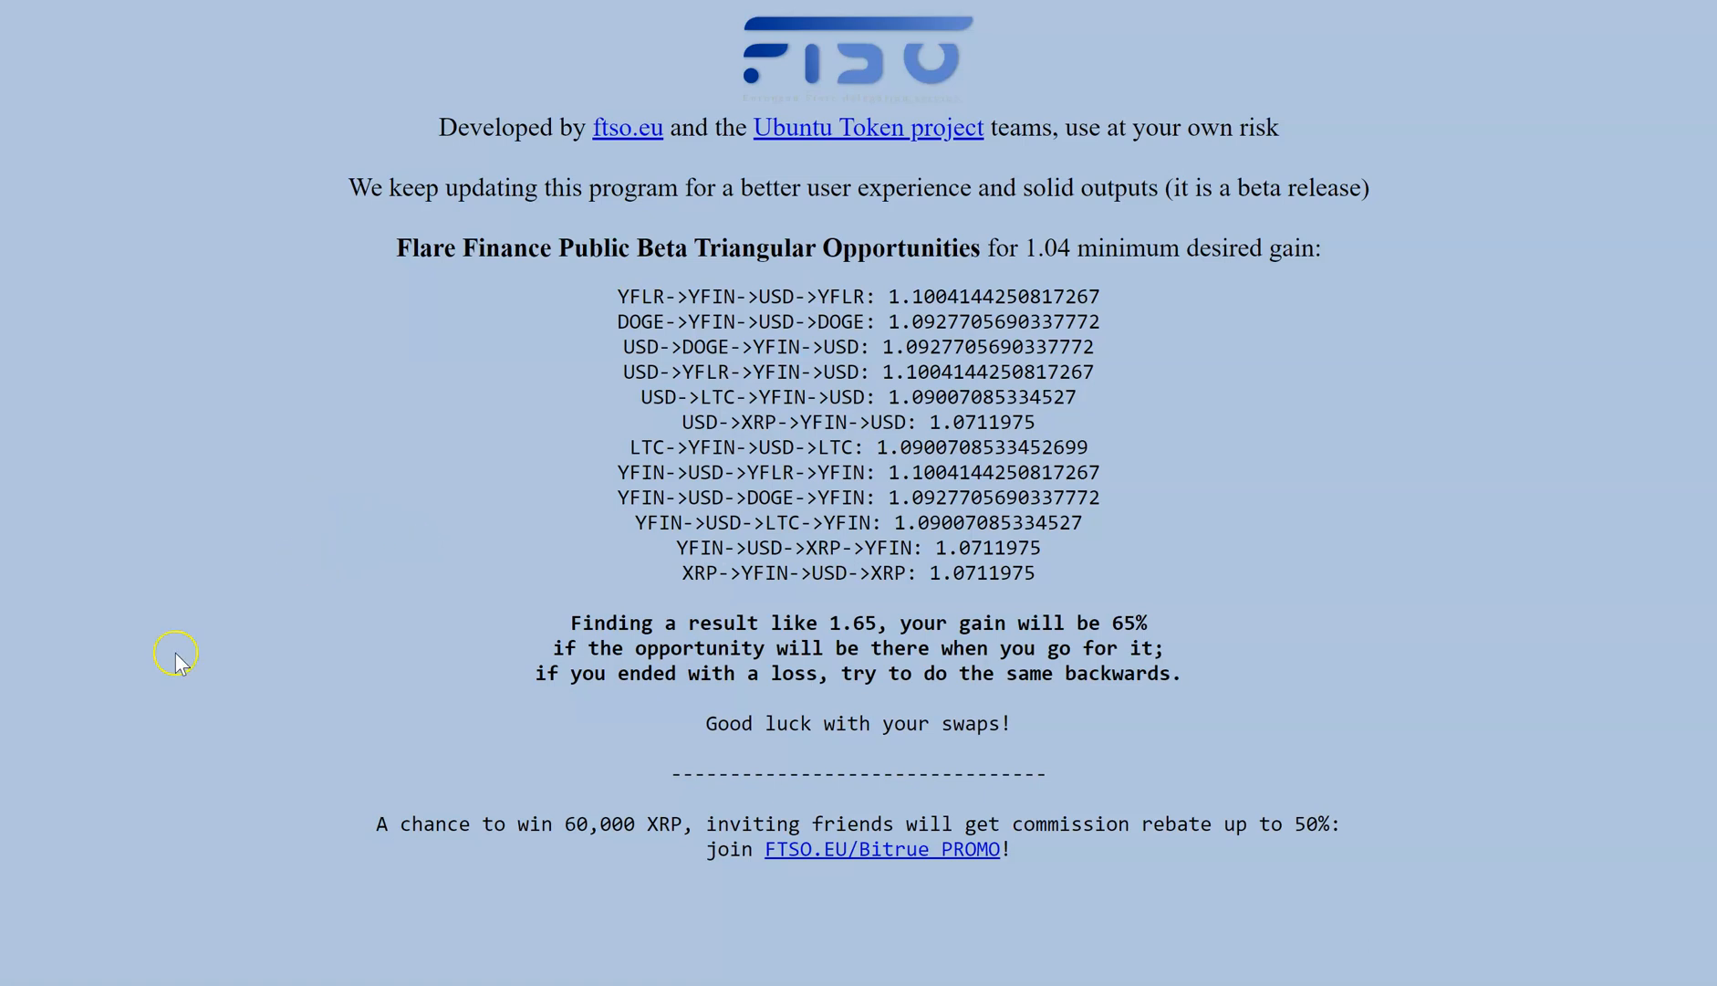